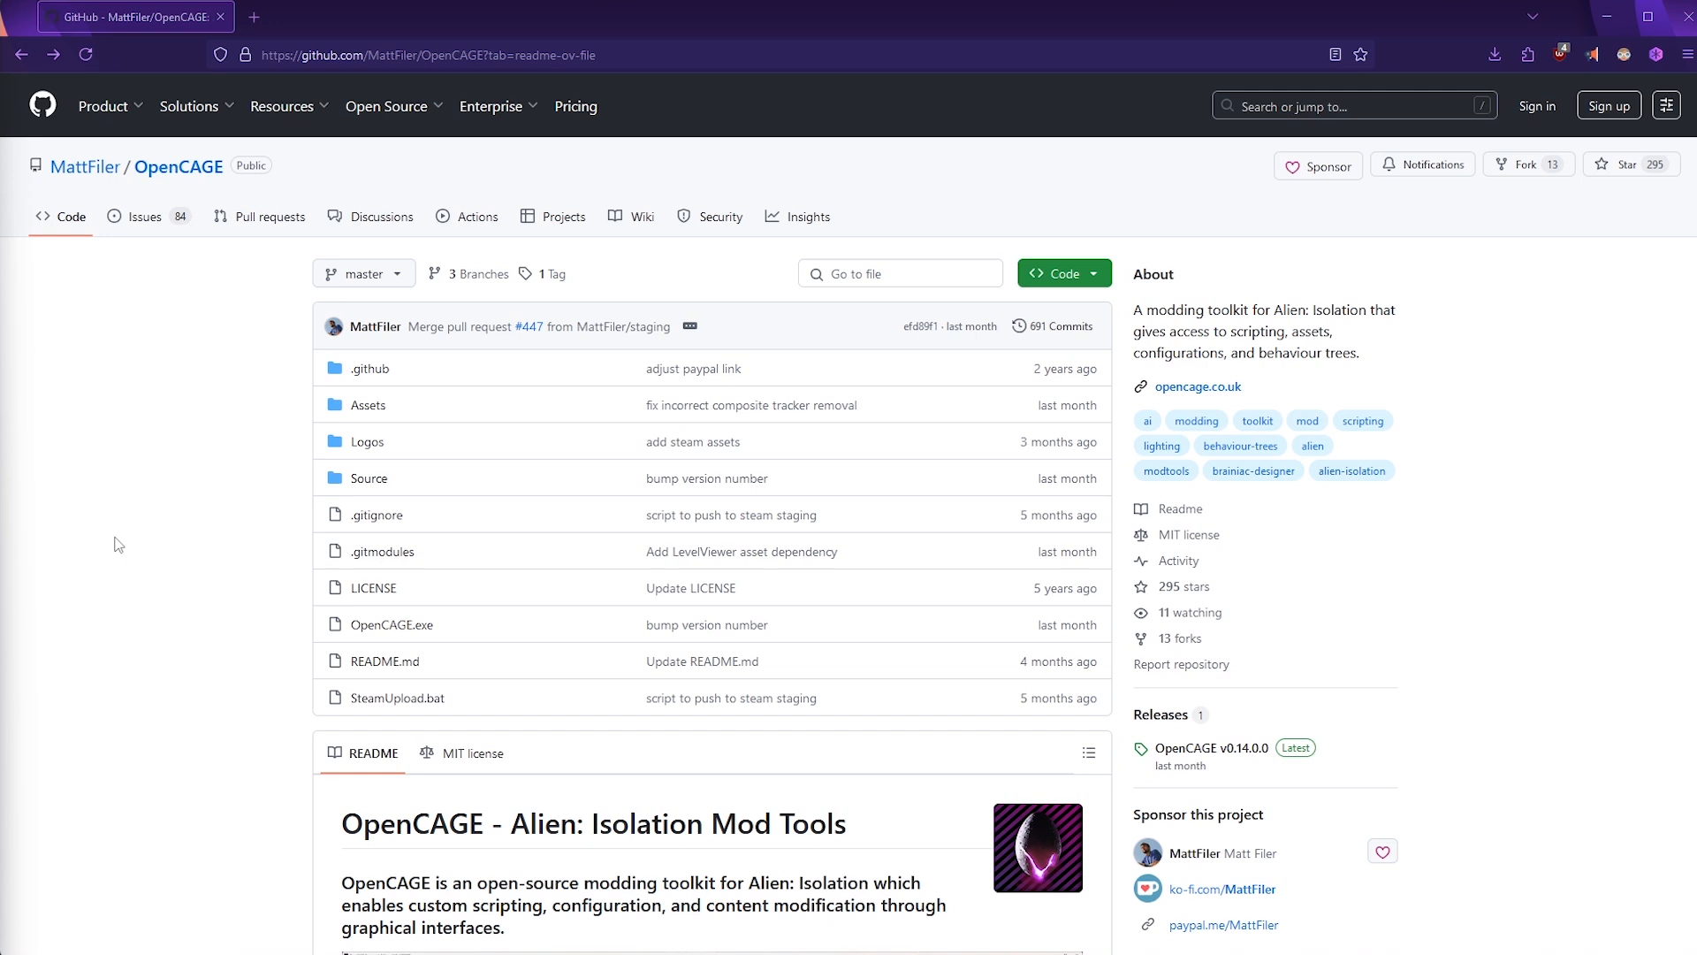
{"action": "mouse_move", "coordinate": [209, 474]}
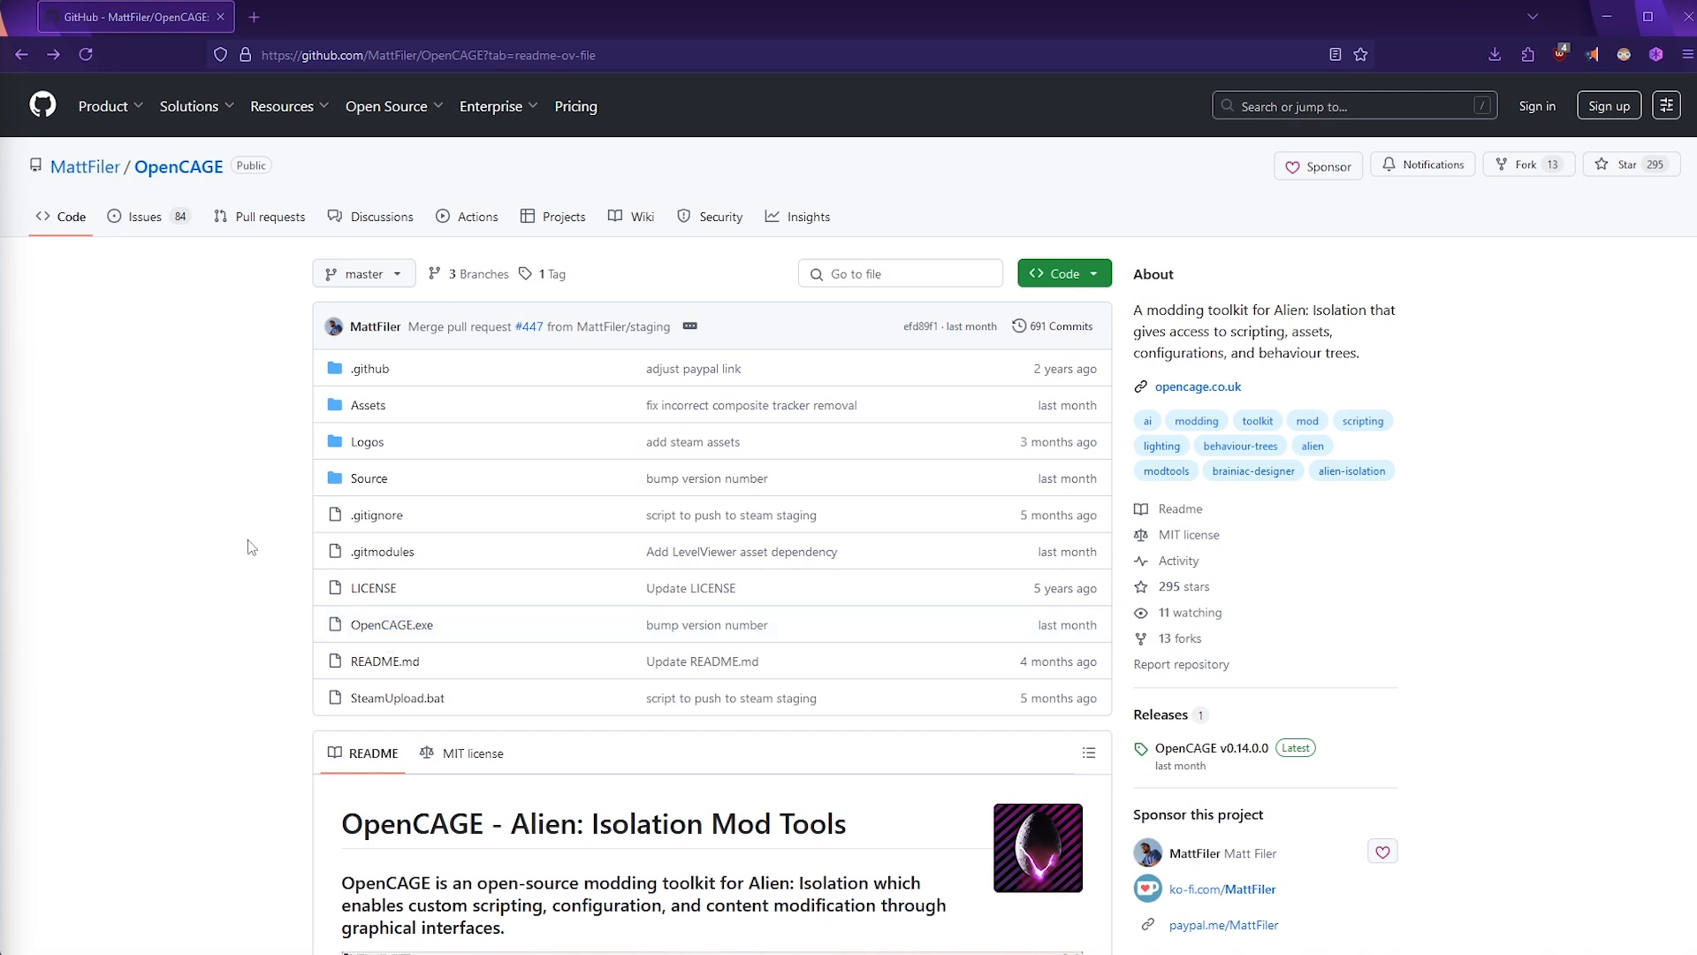
{"action": "mouse_move", "coordinate": [267, 546]}
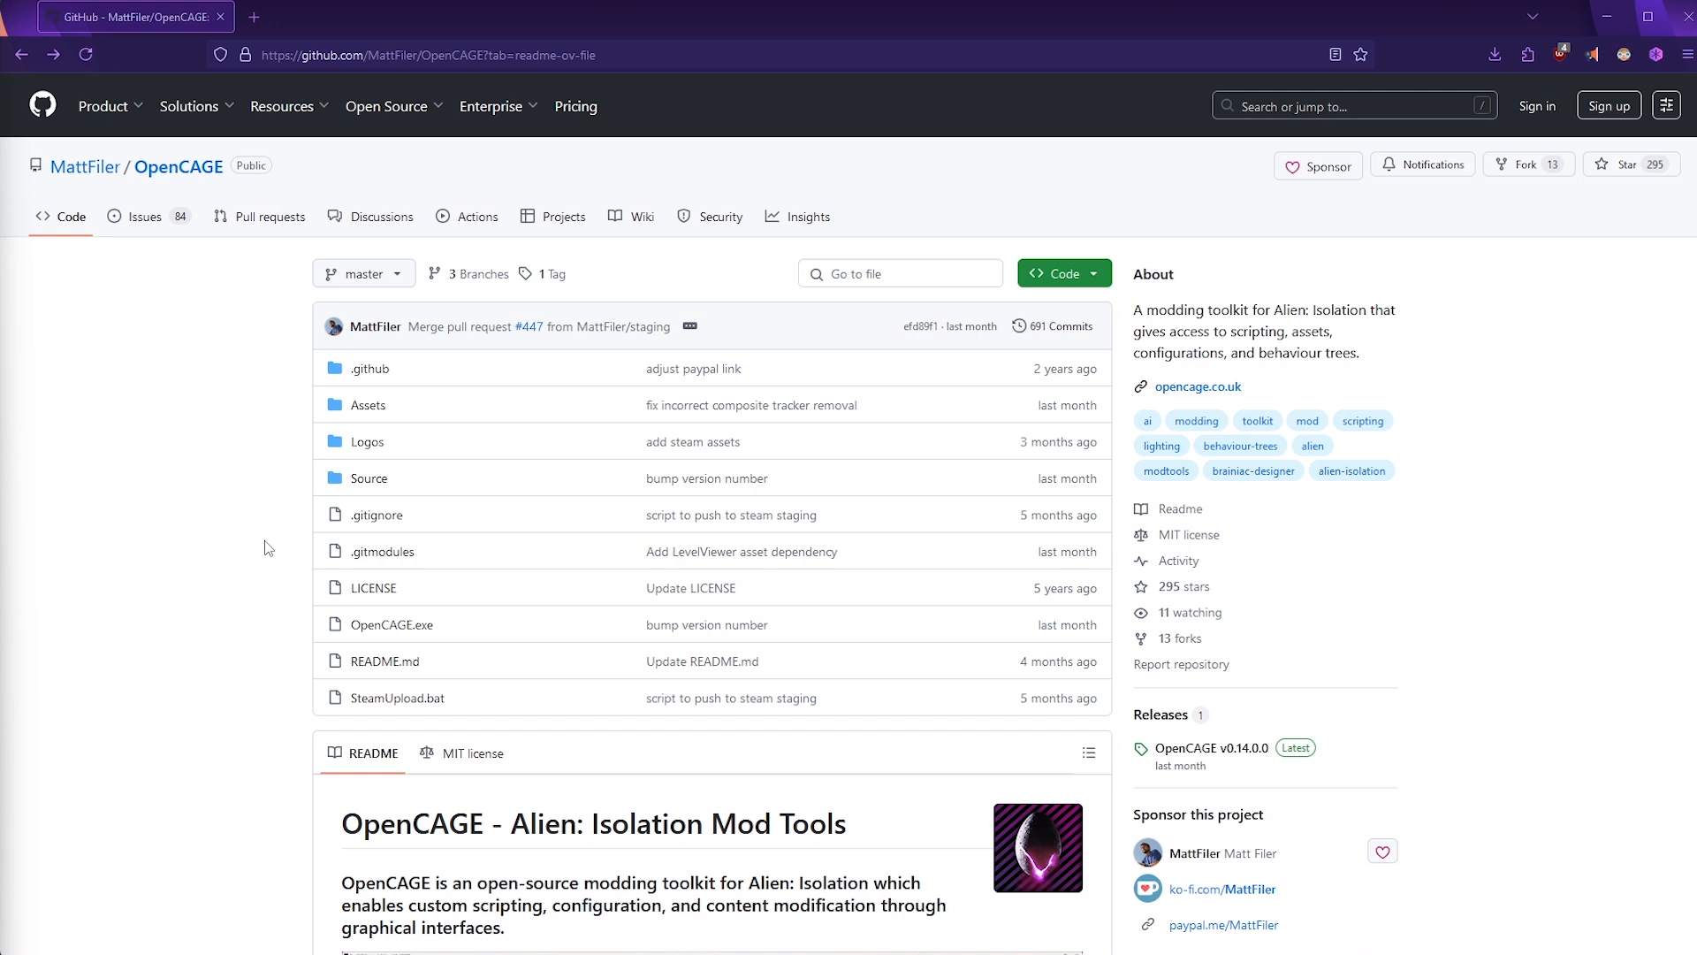
From the README's STEAM button, bring up OpenCAGE's store page in the Steam client
{"action": "scroll", "scroll_direction": "down", "scroll_amount": 3}
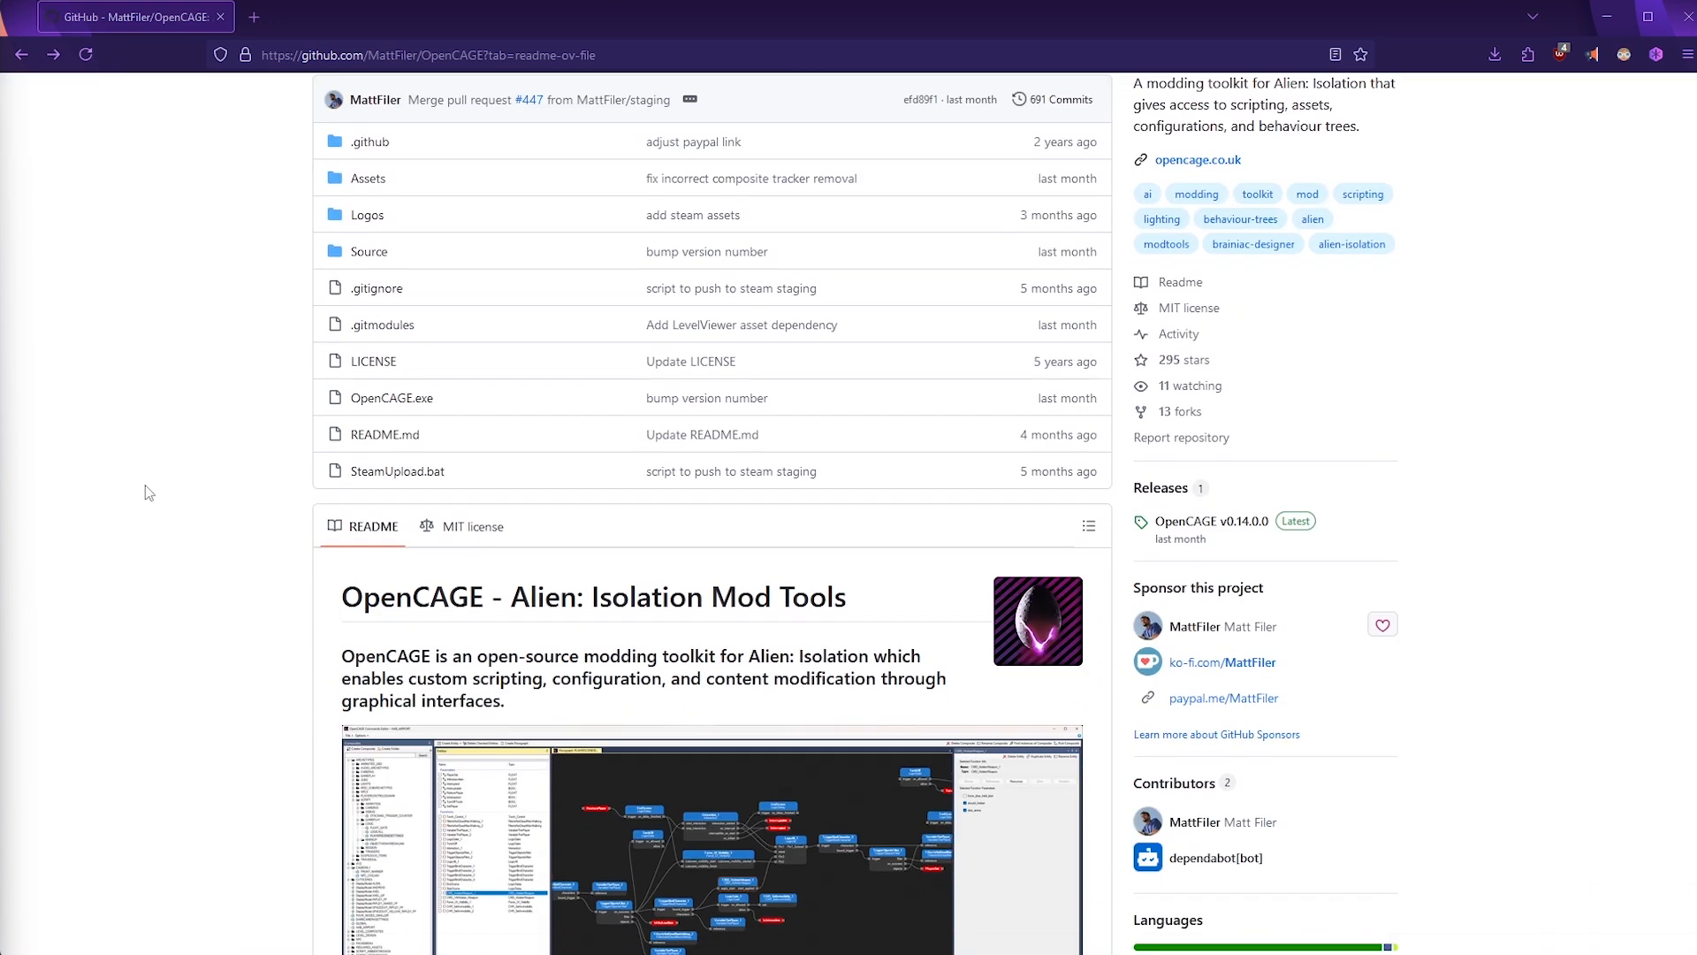
{"action": "scroll", "scroll_direction": "up", "scroll_amount": 3}
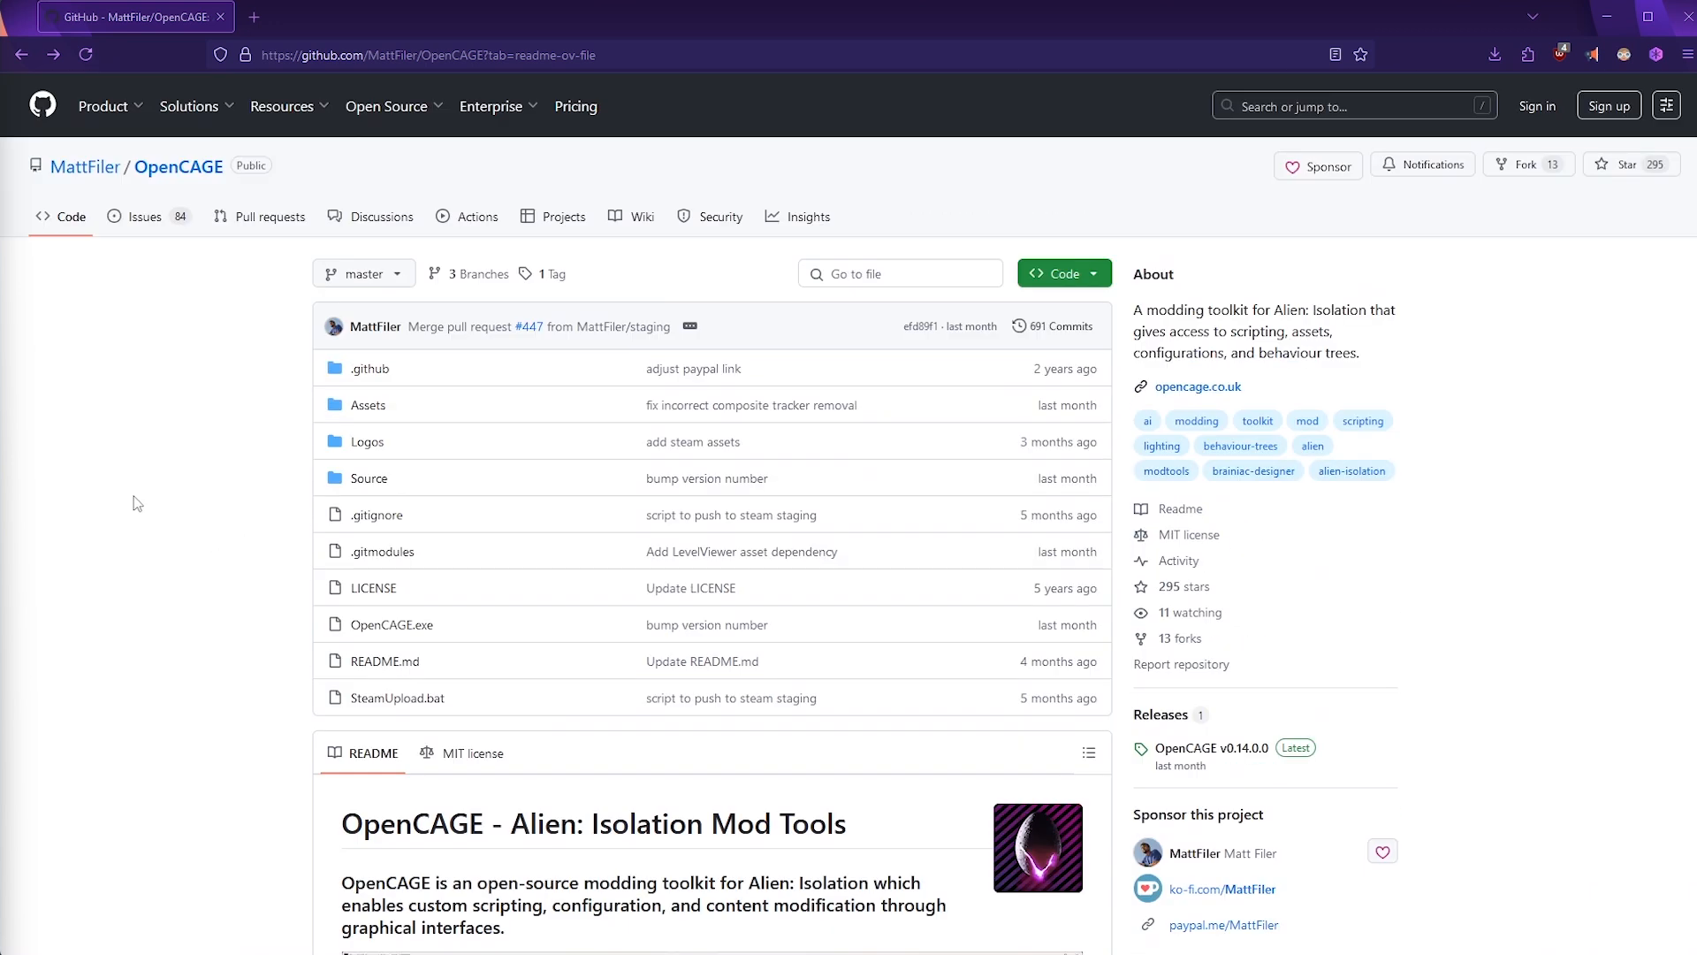
{"action": "scroll", "scroll_direction": "down", "scroll_amount": 3}
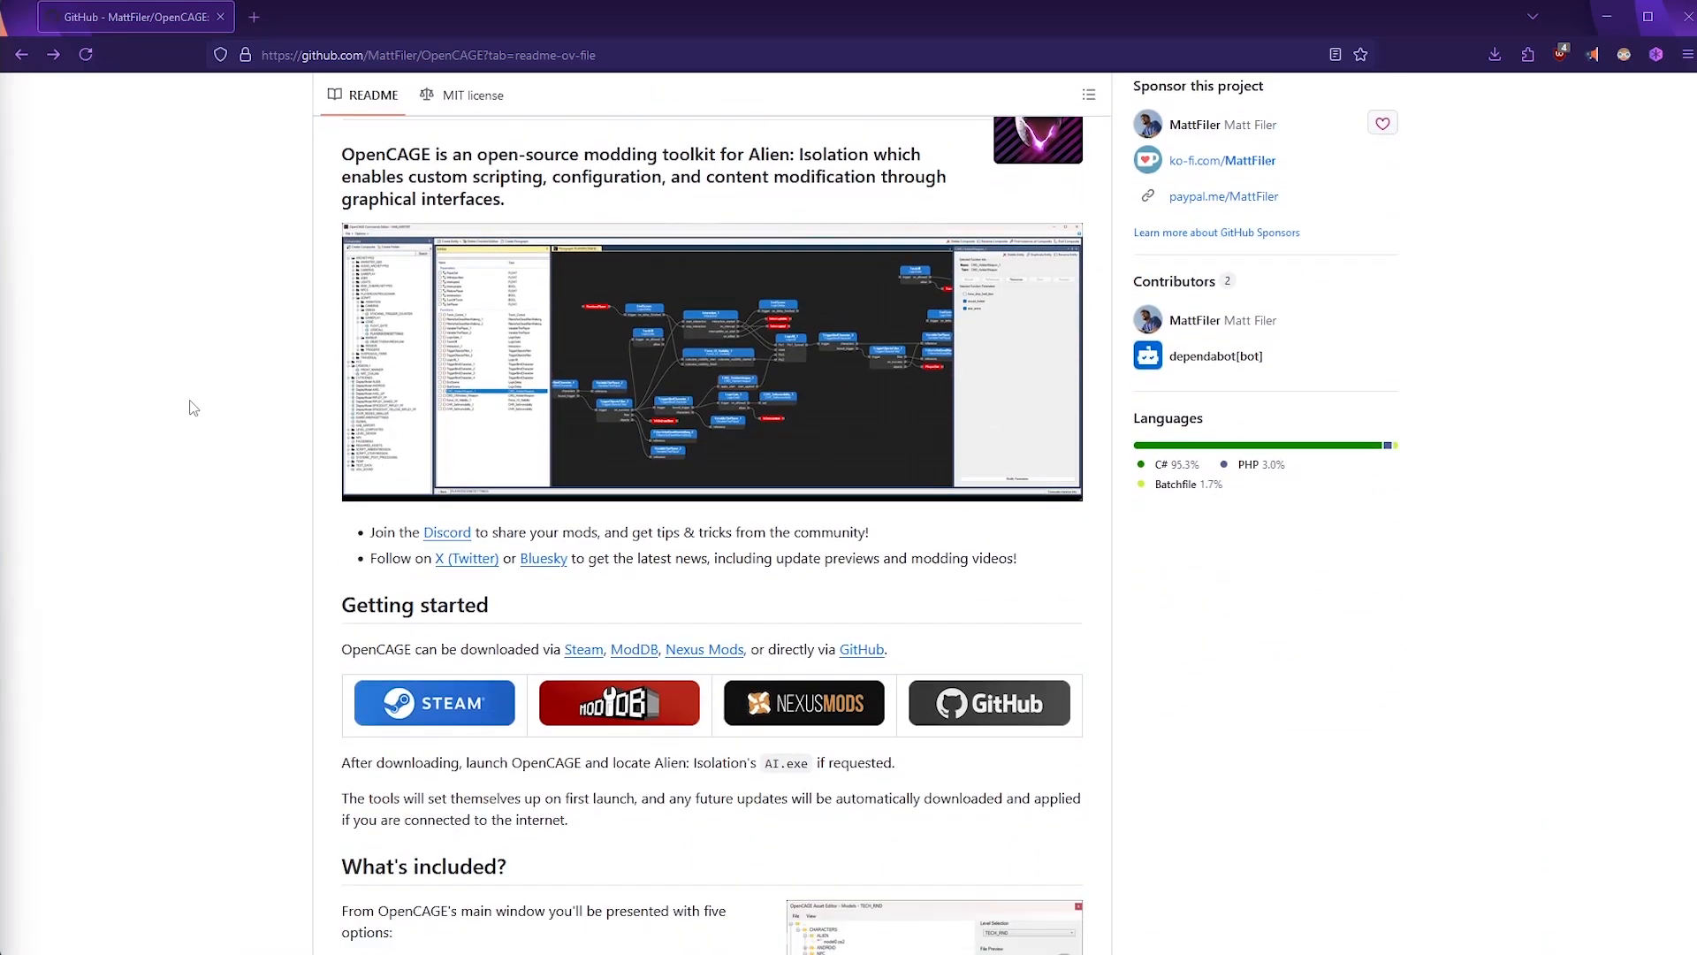
{"action": "mouse_move", "coordinate": [1229, 872]}
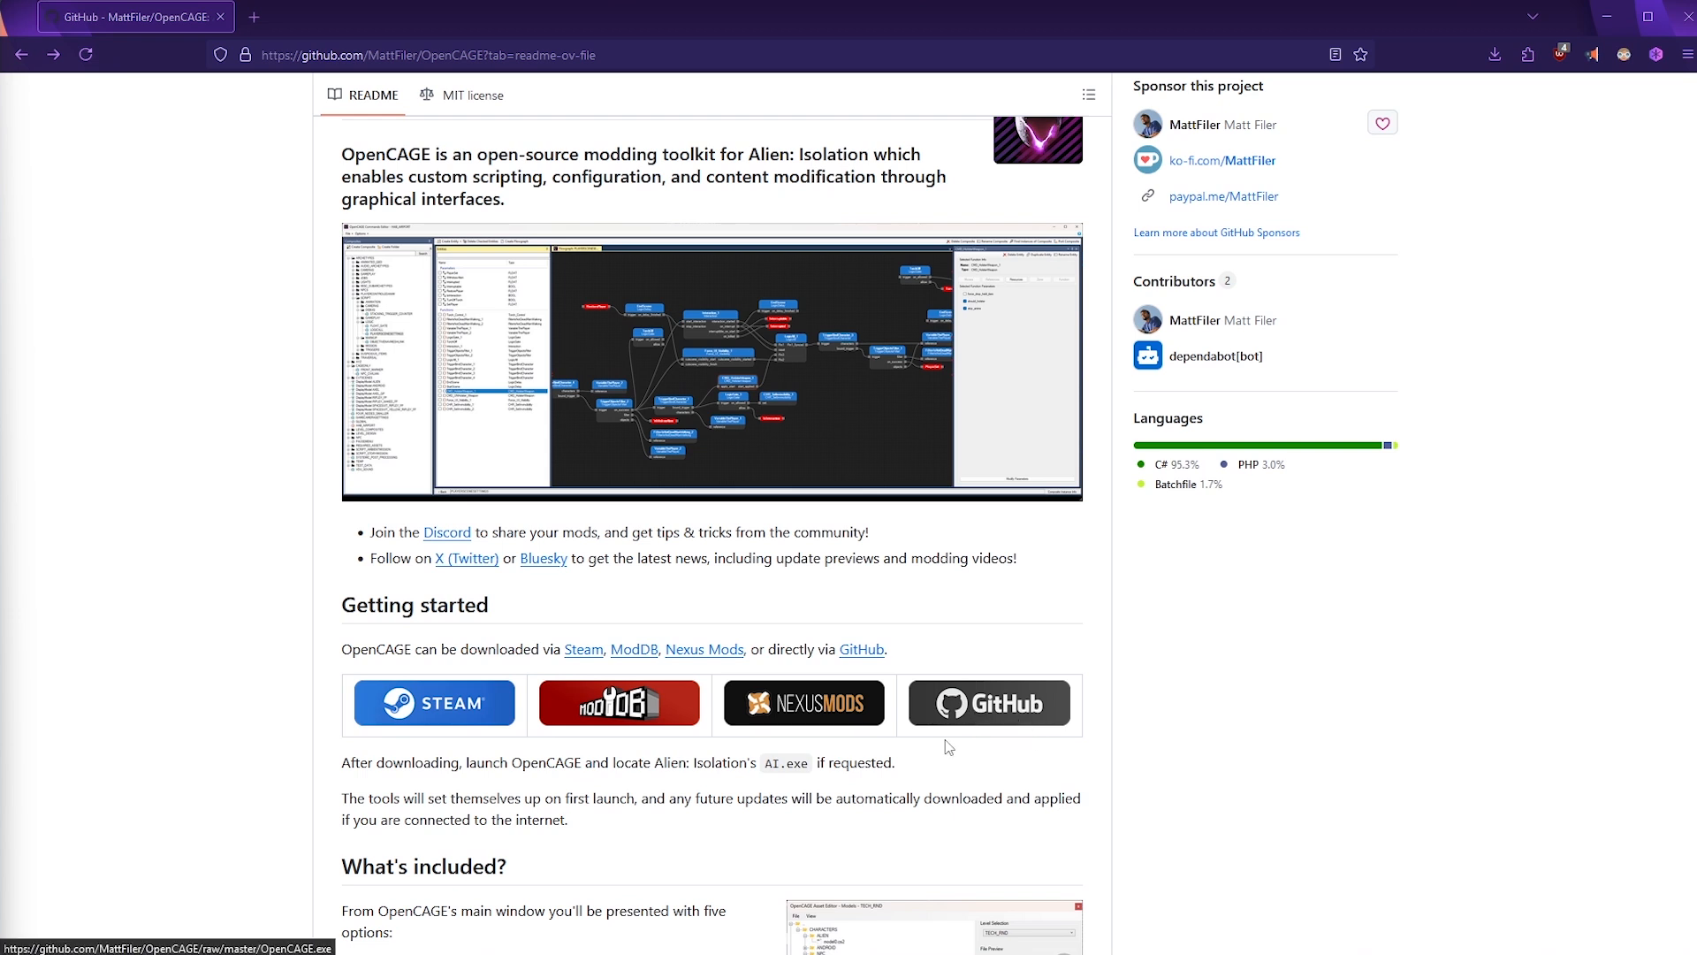
{"action": "mouse_move", "coordinate": [822, 760]}
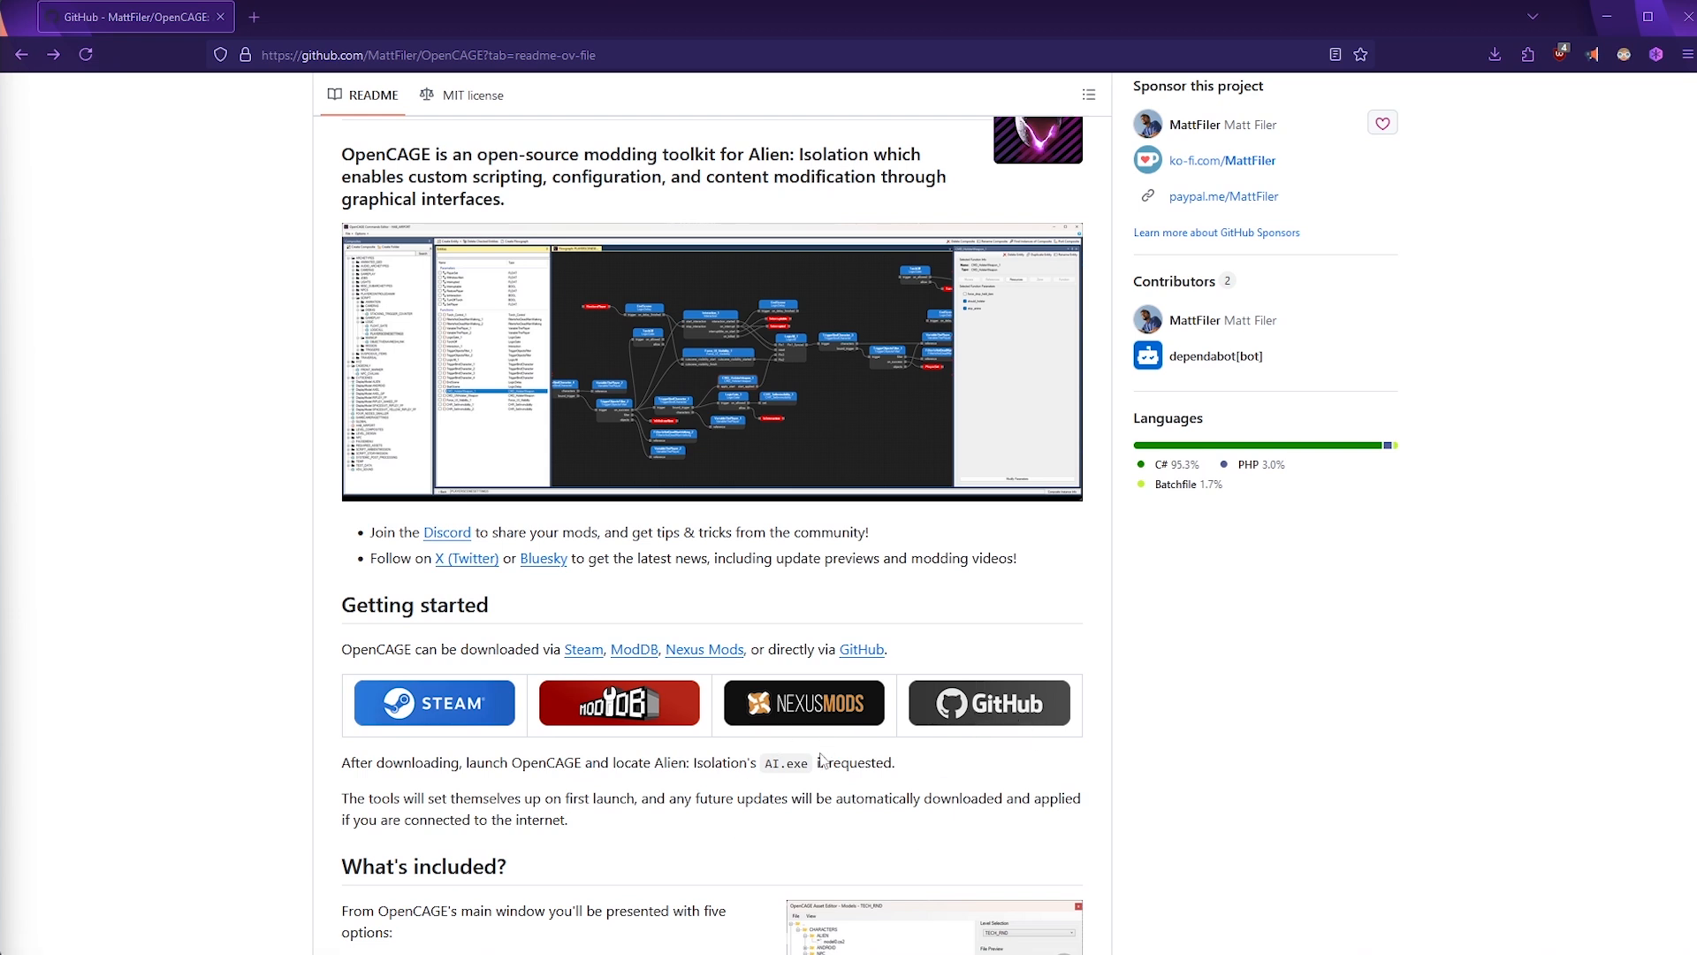
{"action": "mouse_move", "coordinate": [628, 937]}
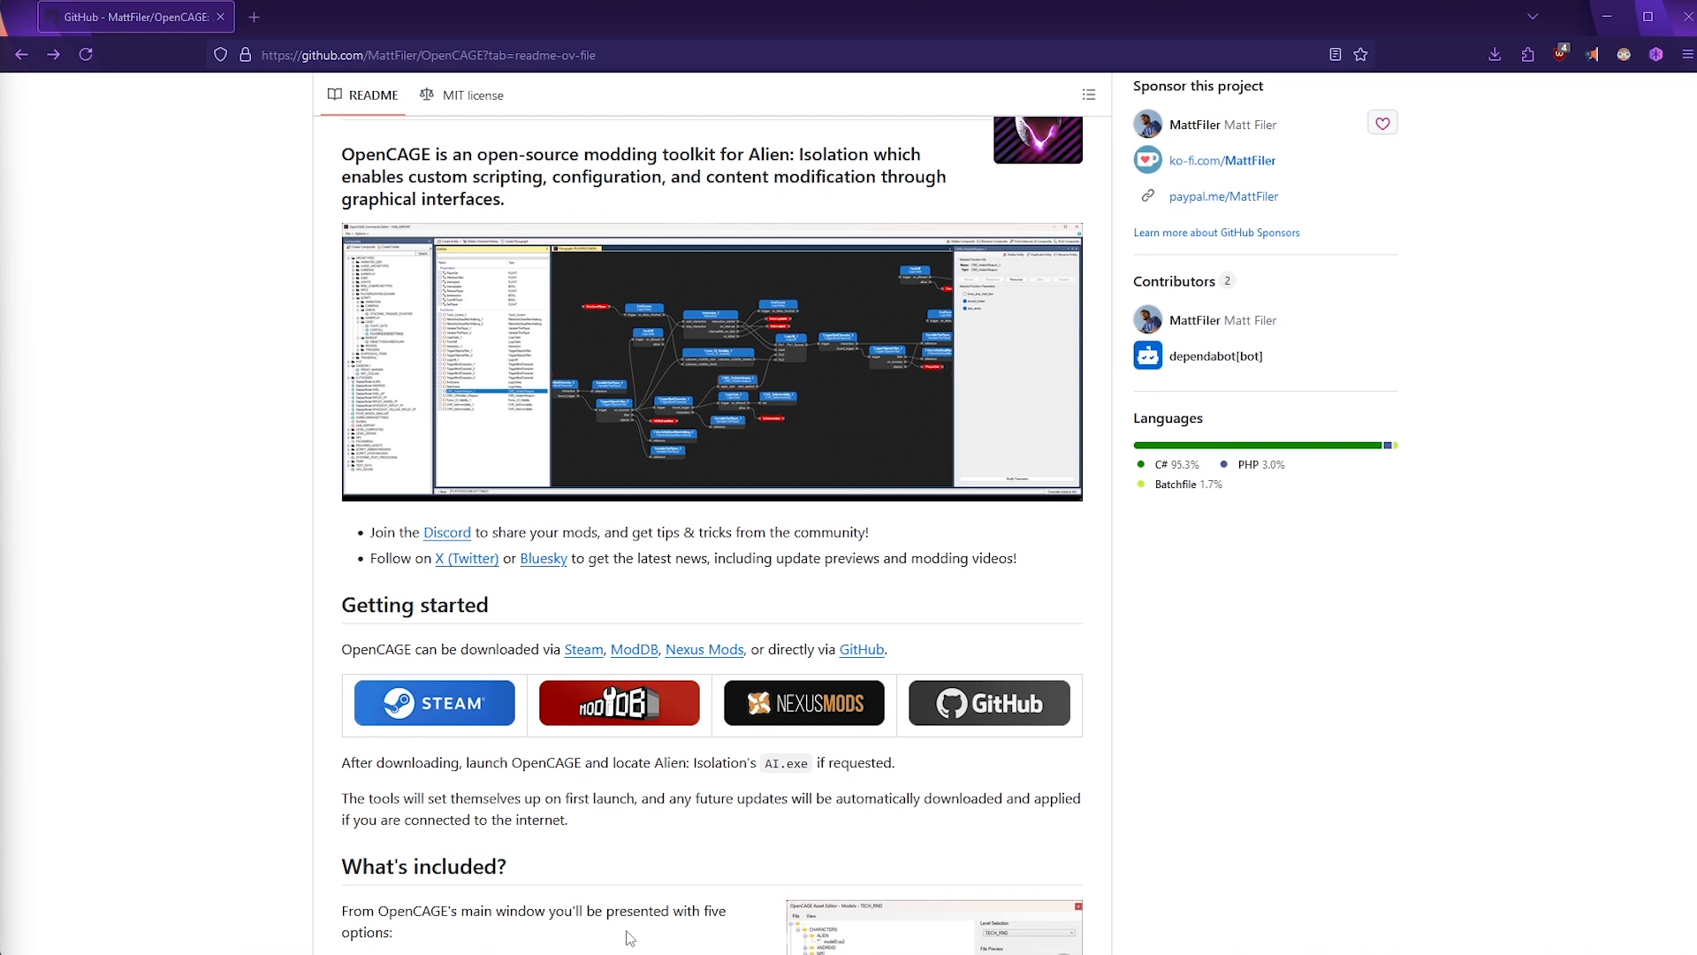
{"action": "mouse_move", "coordinate": [316, 755]}
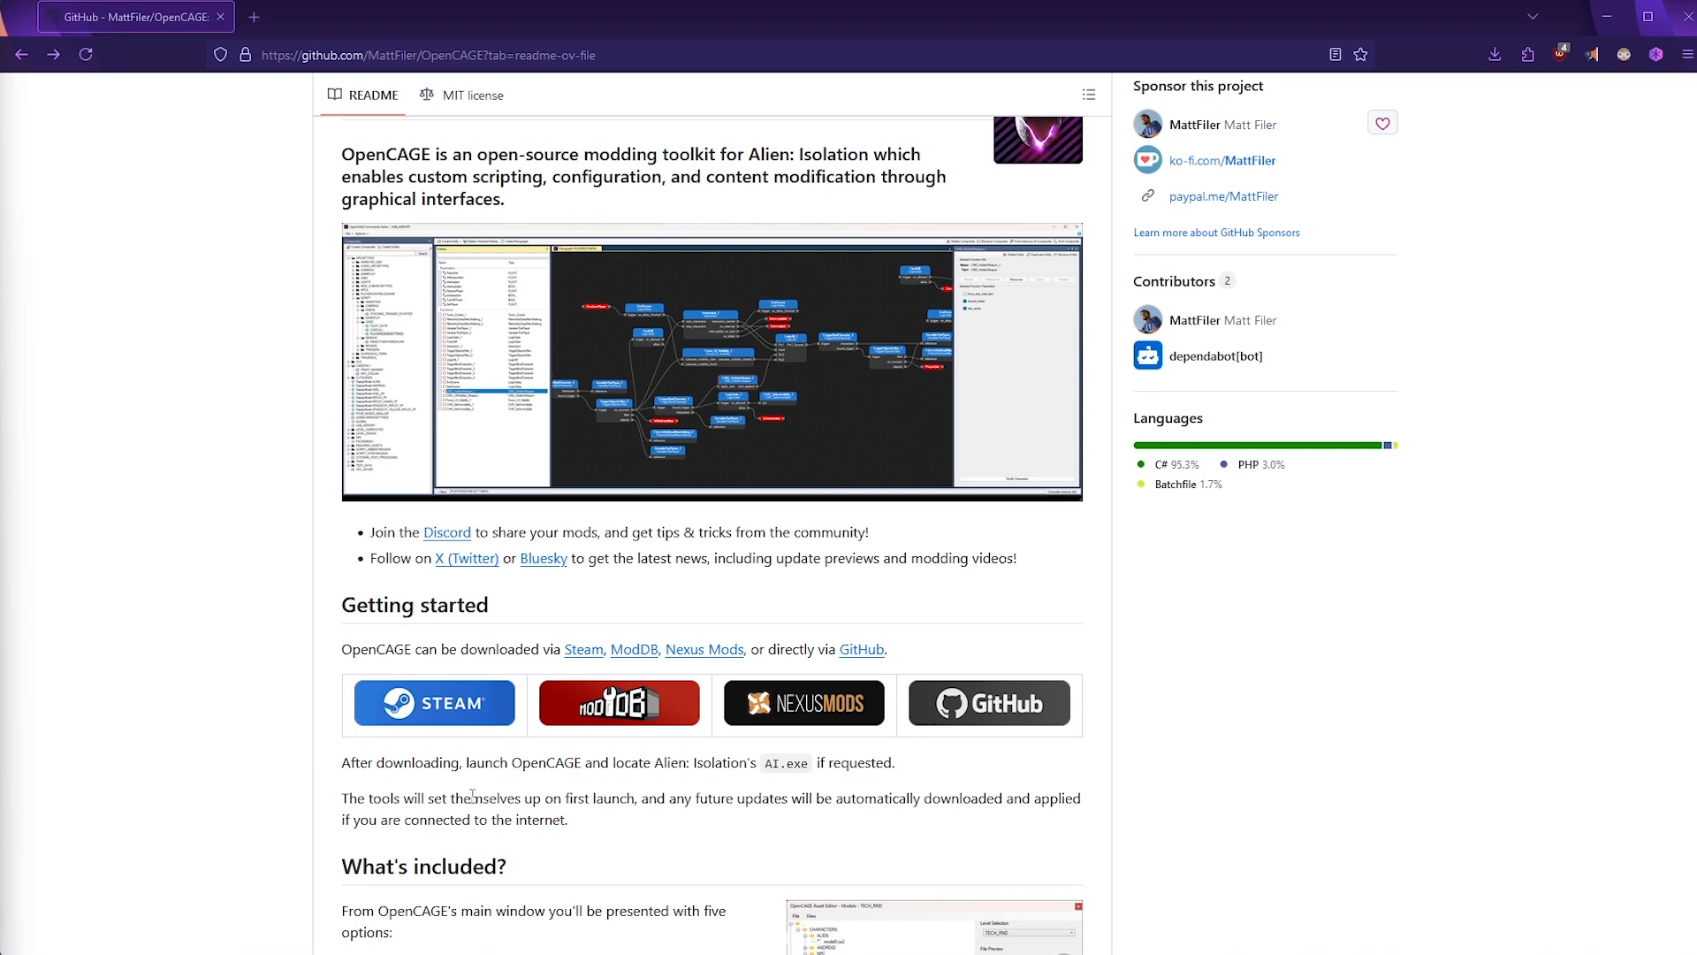
{"action": "scroll", "scroll_direction": "down", "scroll_amount": 3}
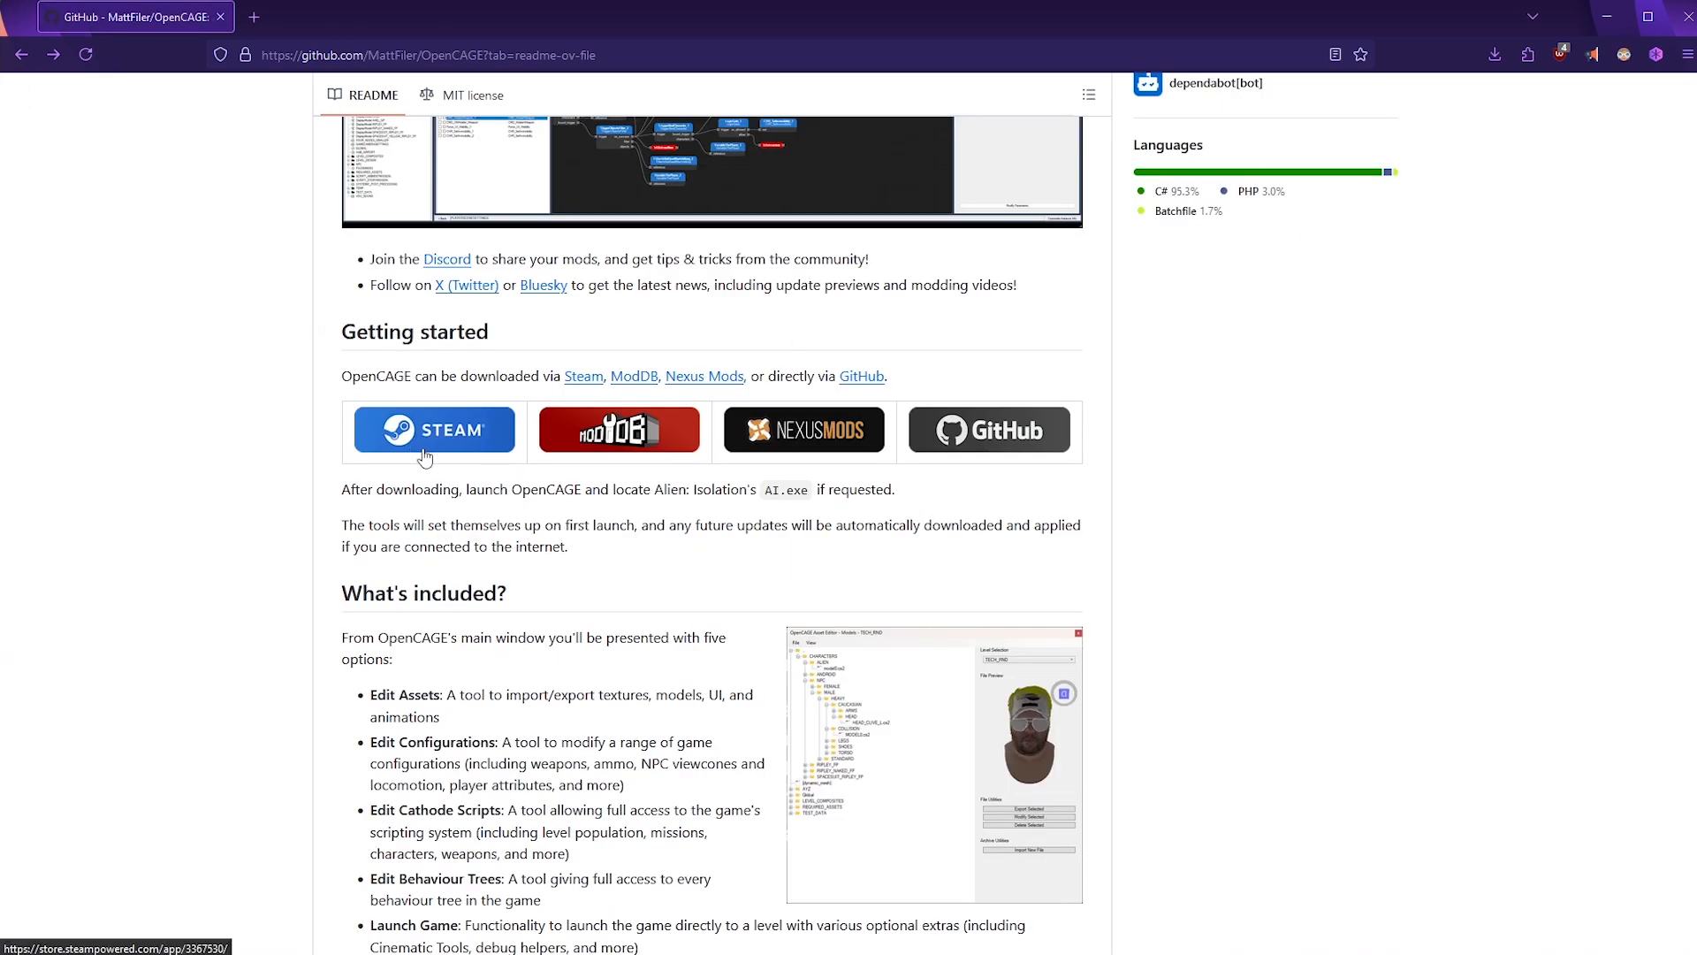
{"action": "mouse_move", "coordinate": [432, 631]}
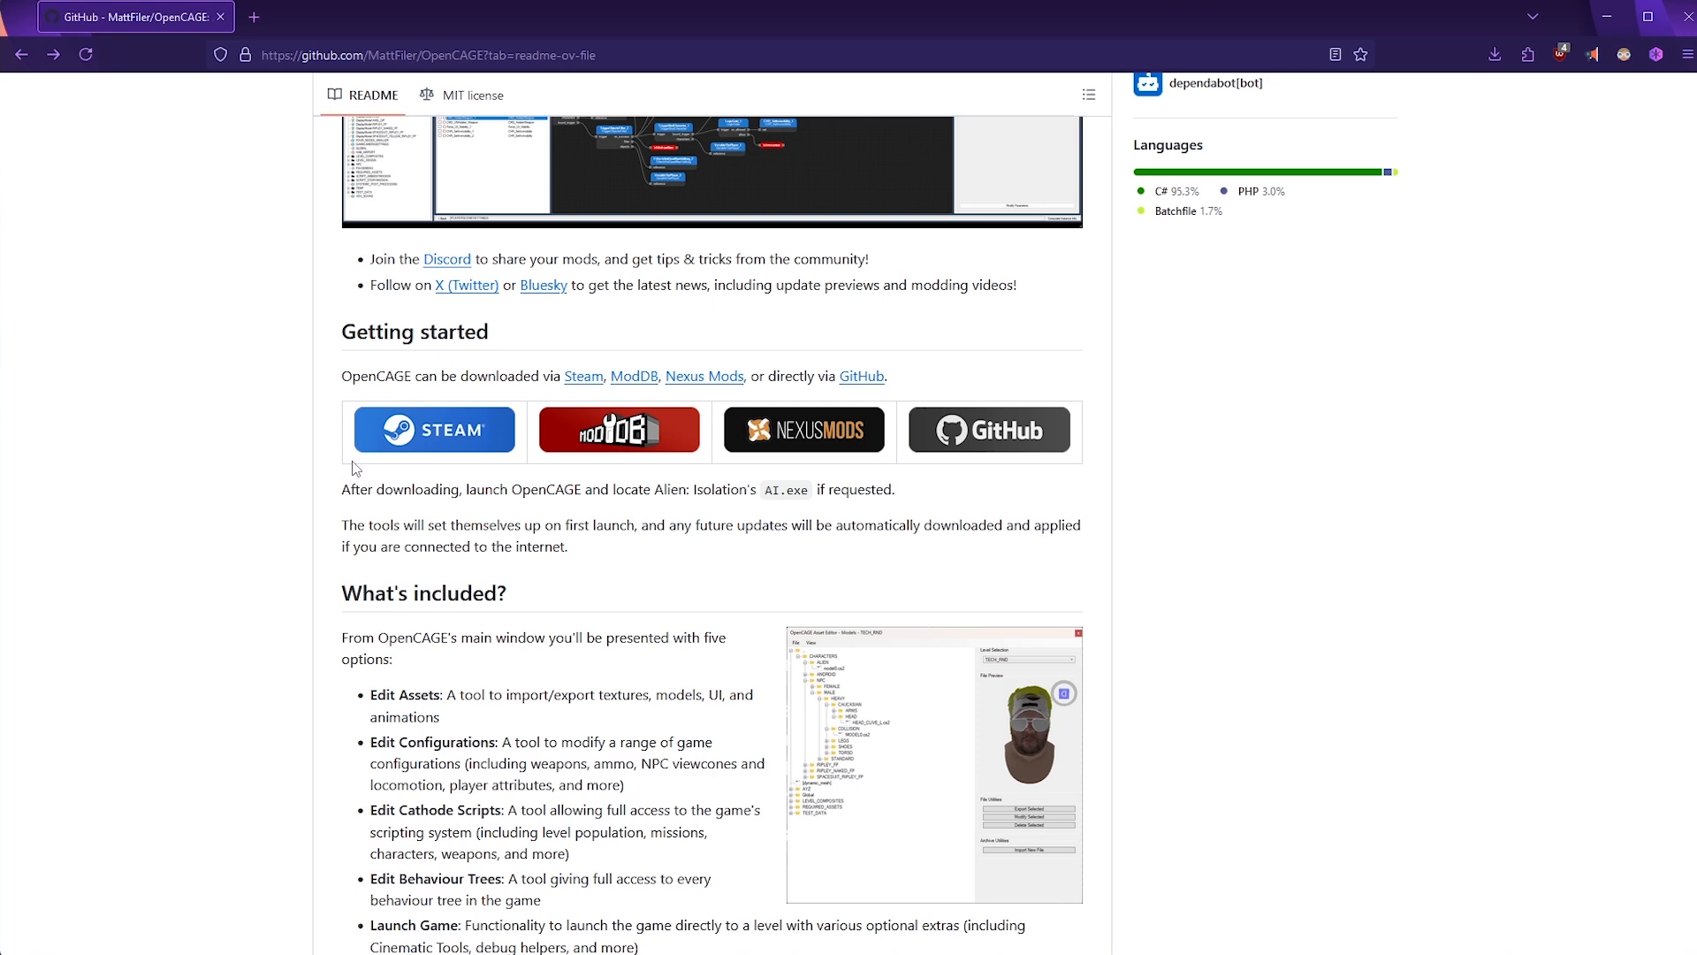
{"action": "mouse_move", "coordinate": [373, 485]}
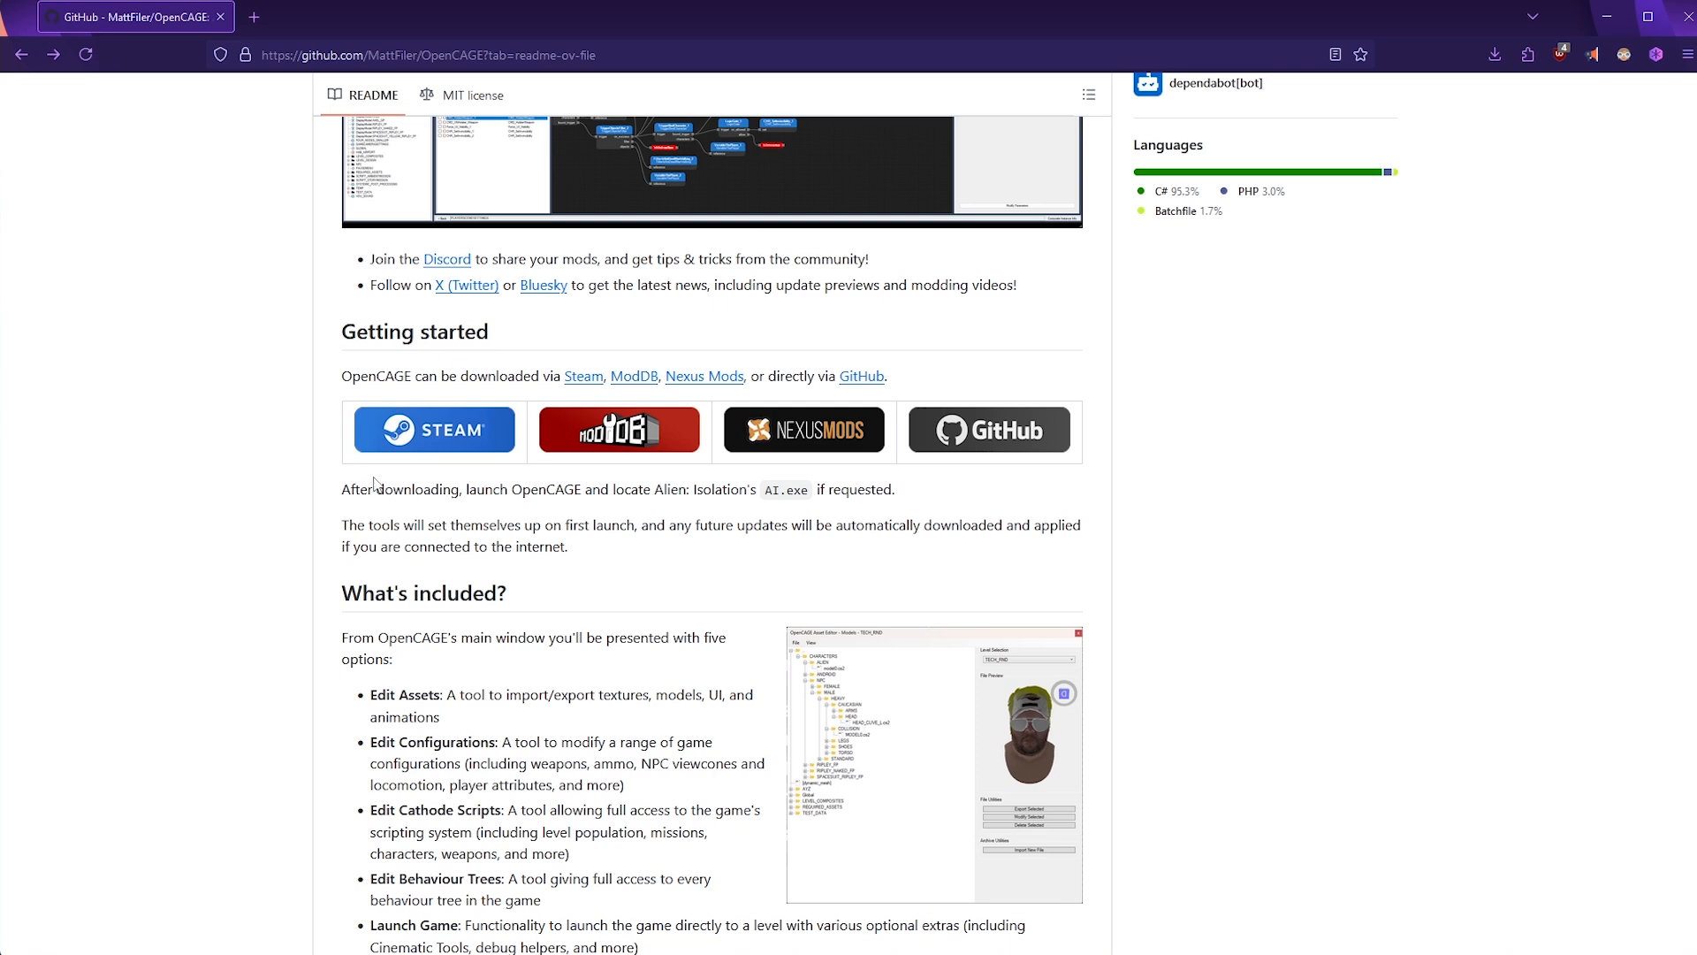
{"action": "mouse_move", "coordinate": [432, 488]}
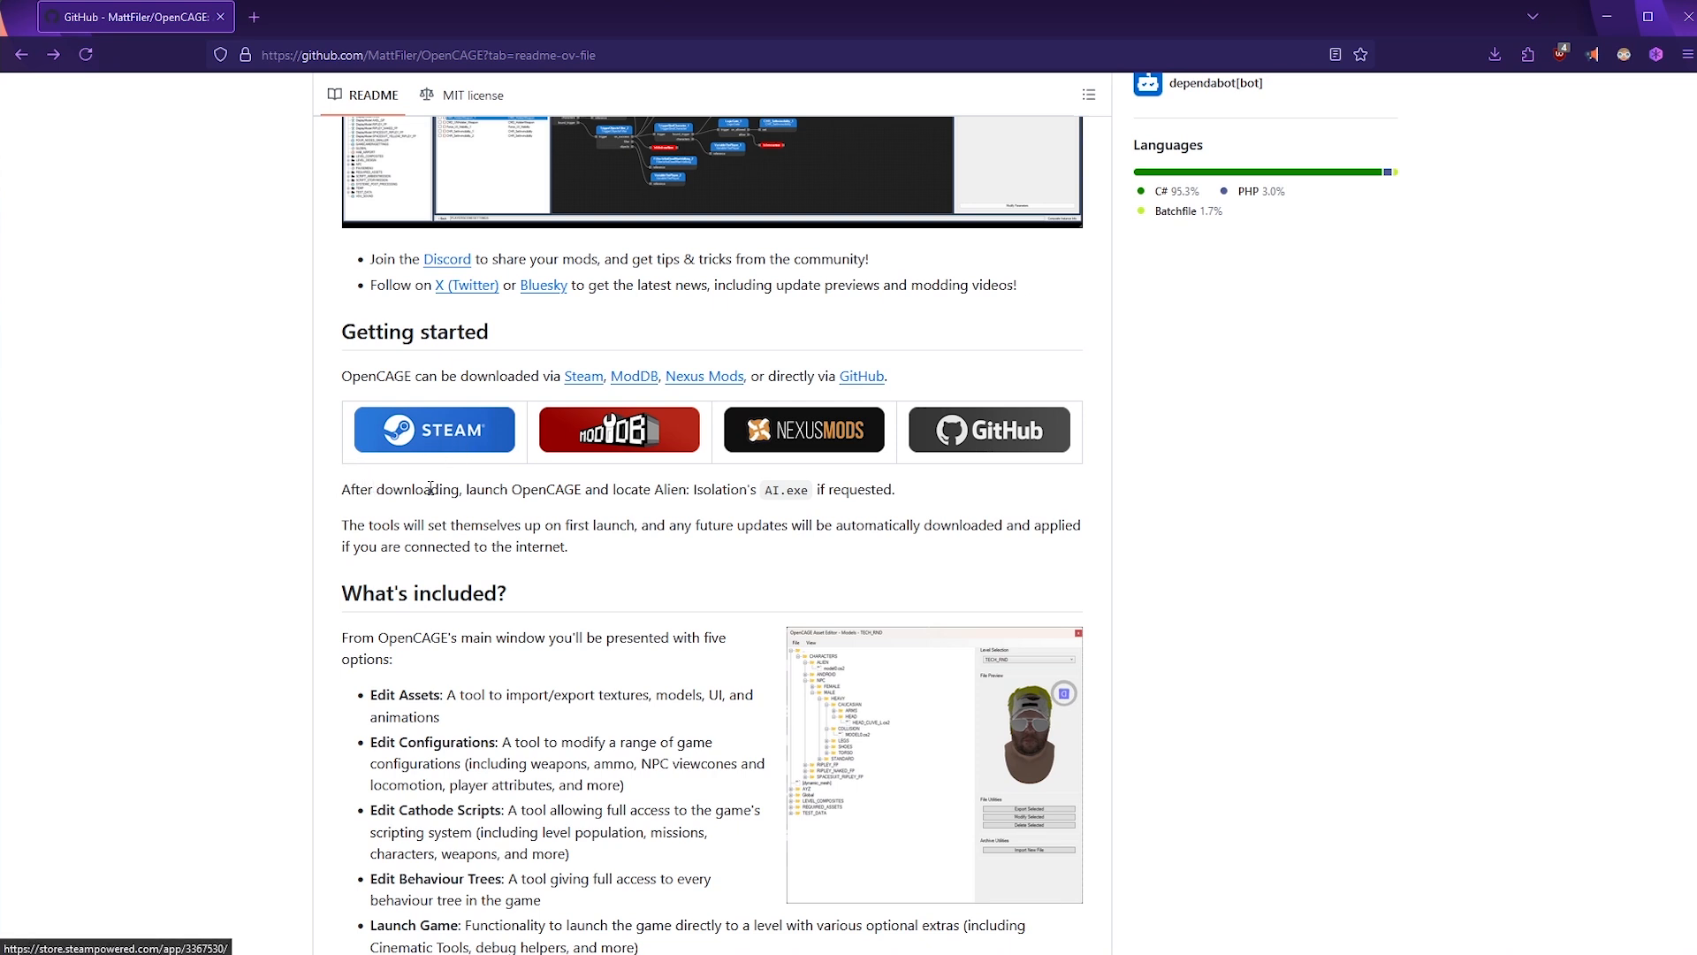
{"action": "mouse_move", "coordinate": [349, 479]}
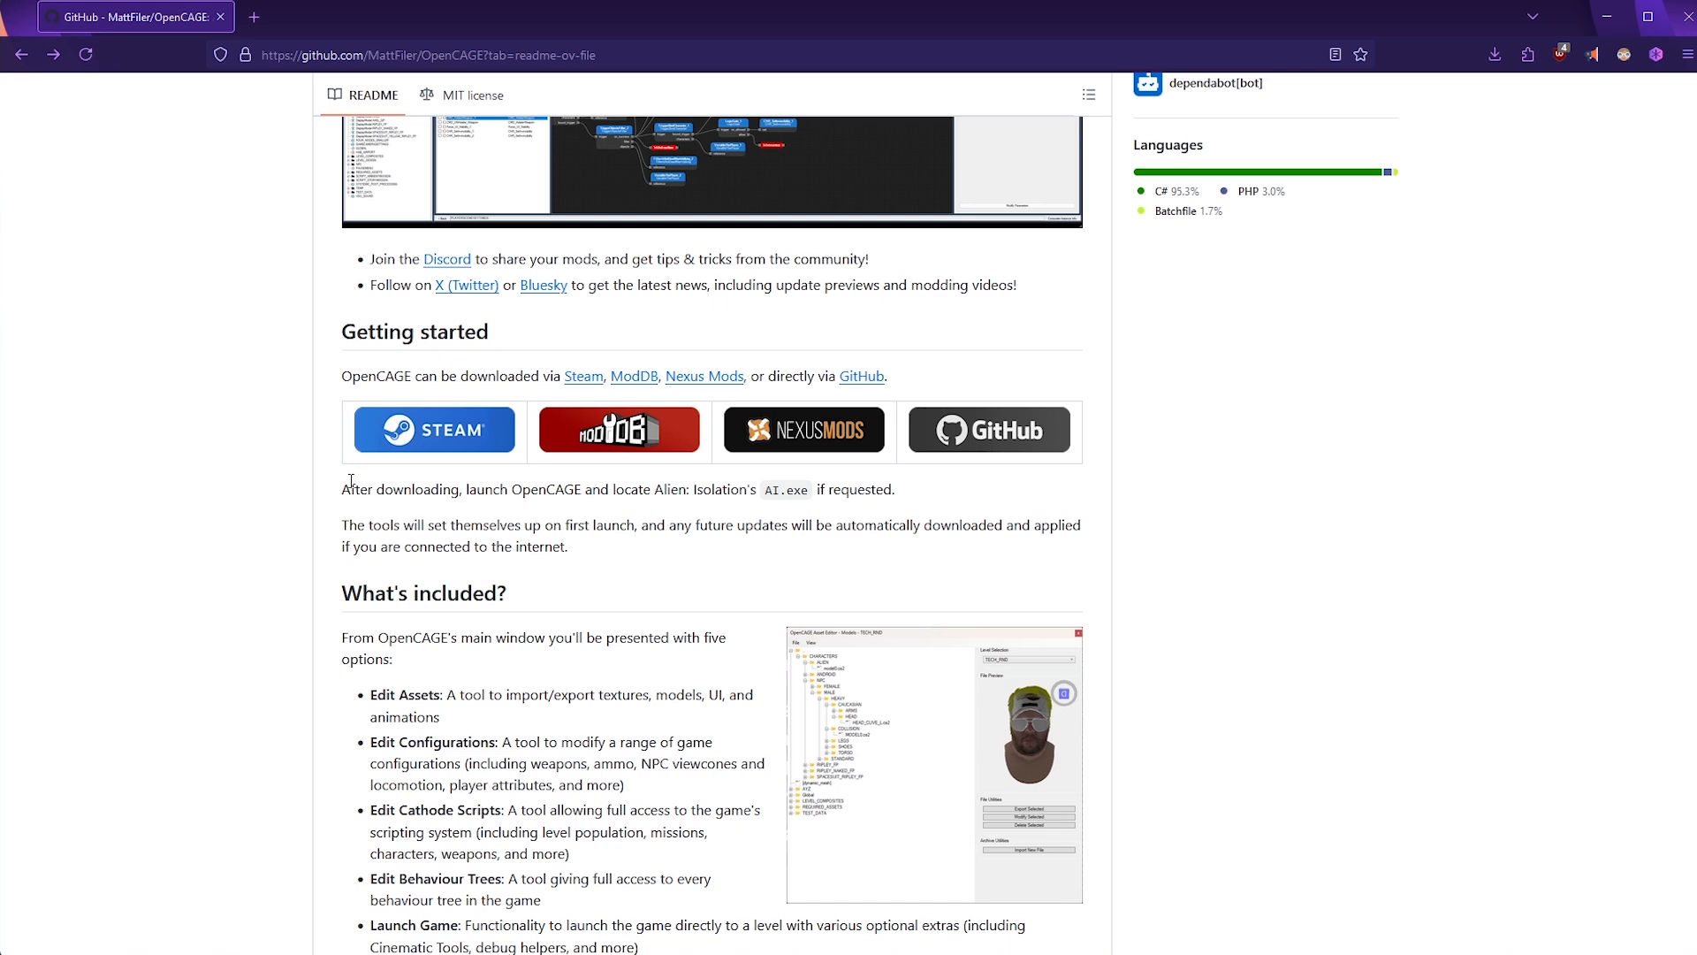
{"action": "mouse_move", "coordinate": [239, 568]}
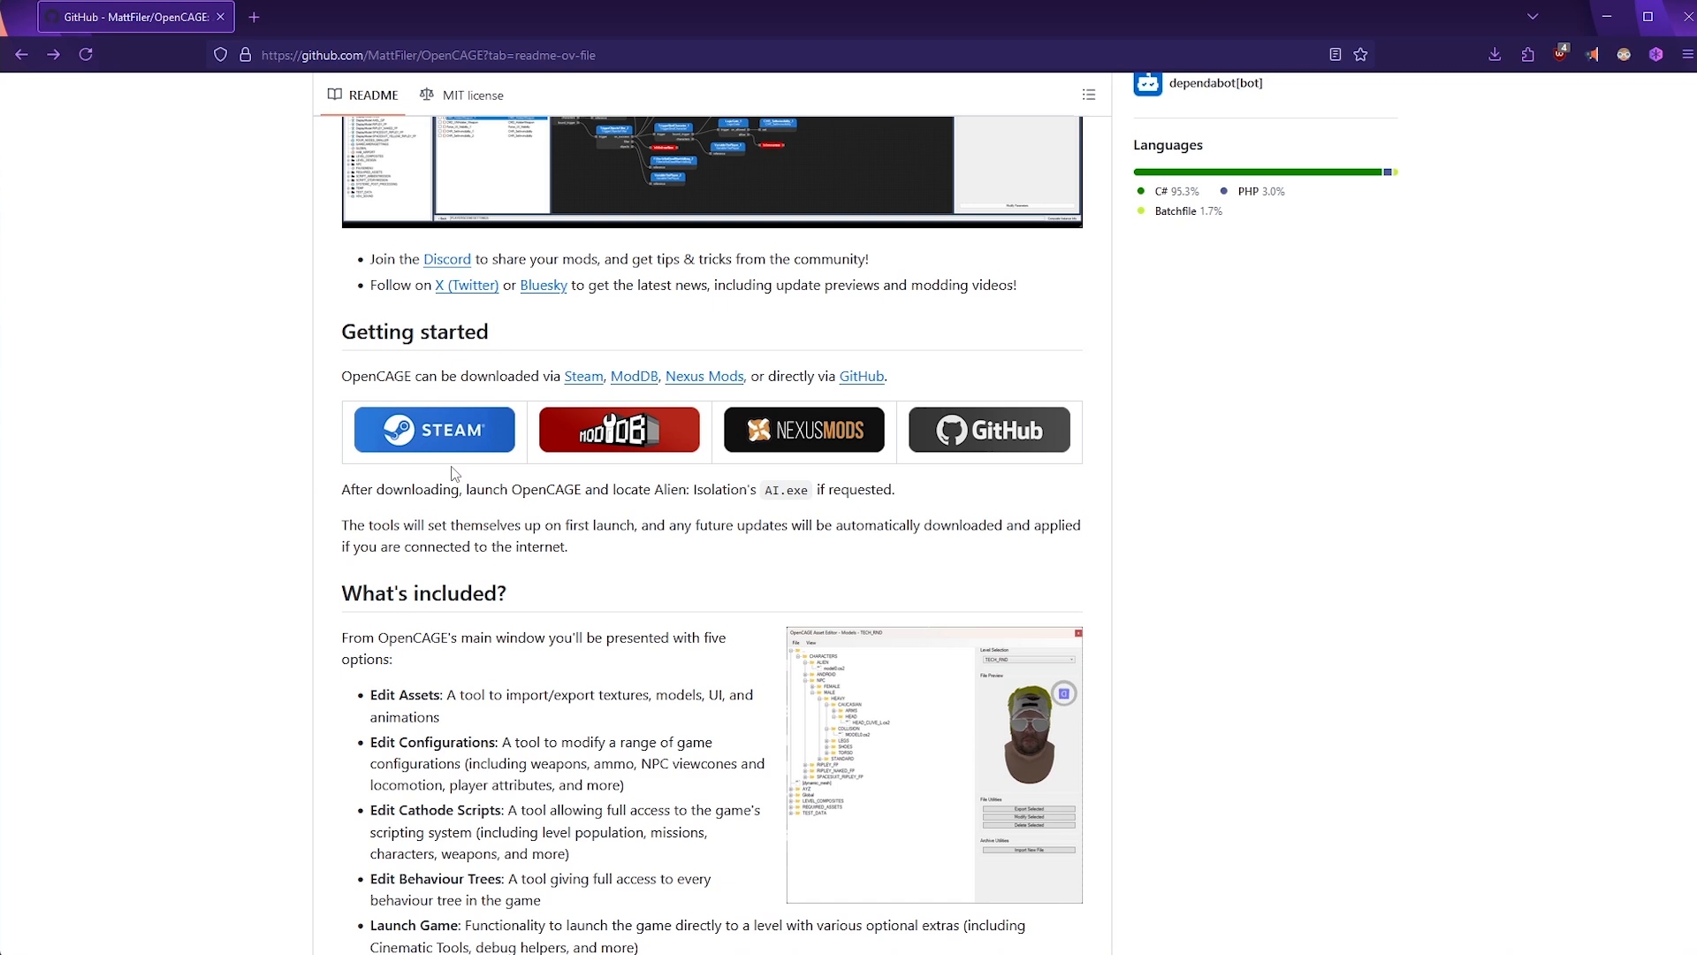
{"action": "mouse_move", "coordinate": [448, 435]}
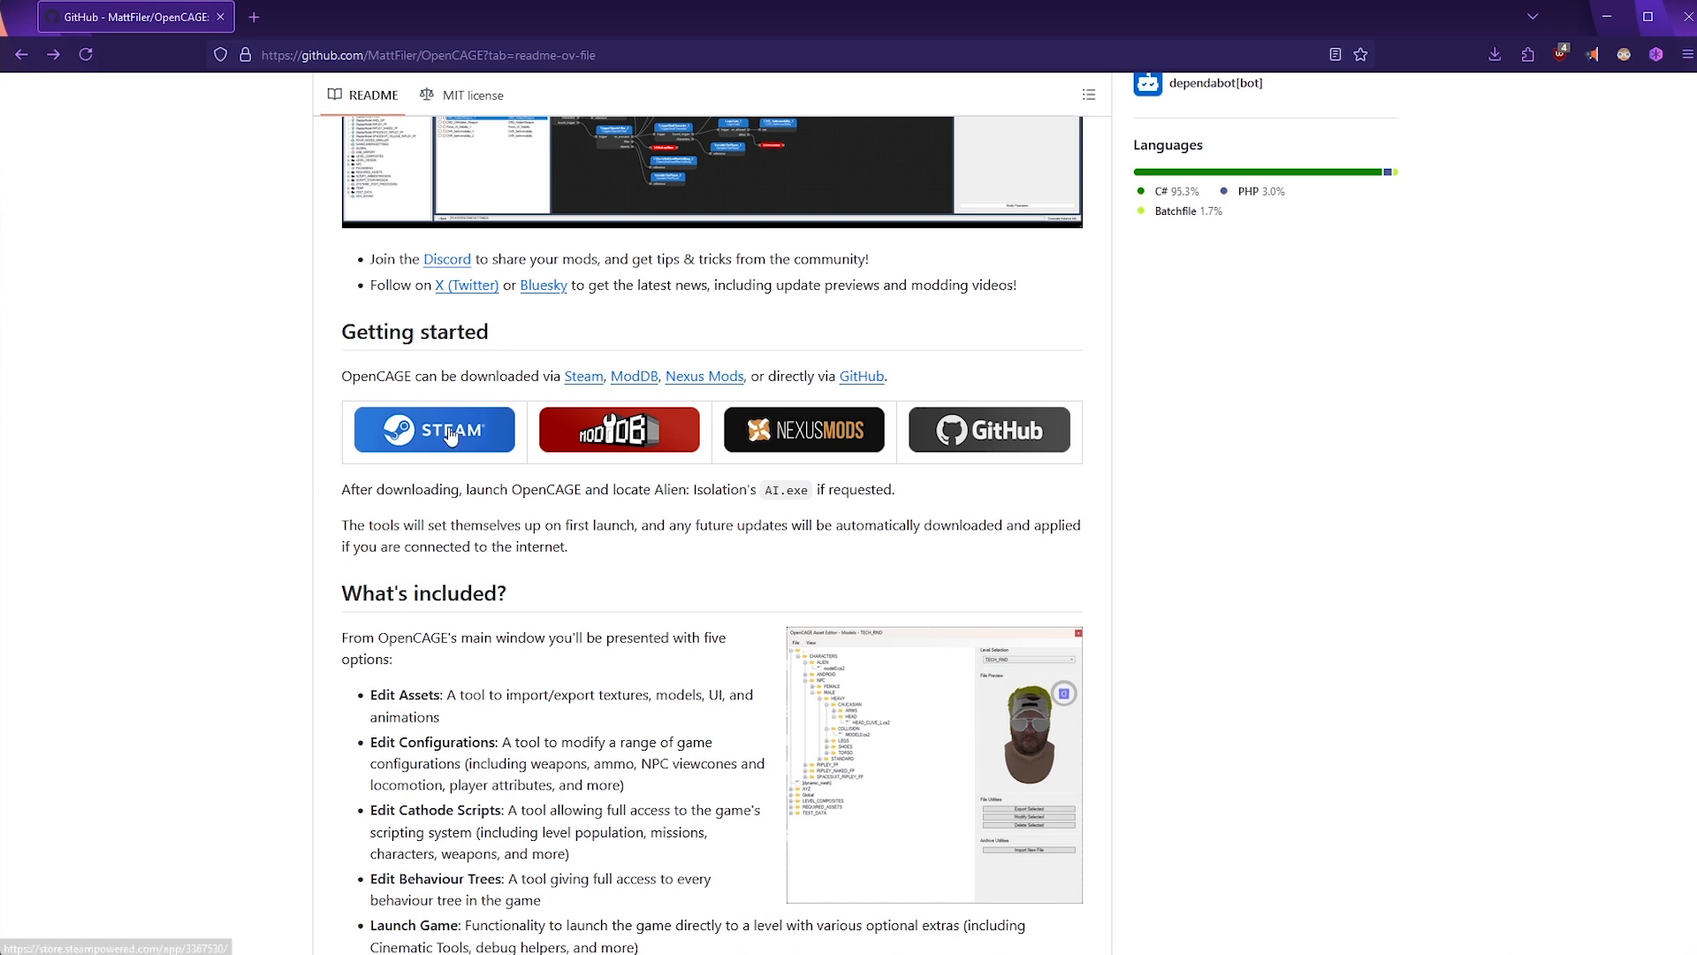
{"action": "left_click", "coordinate": [433, 428]}
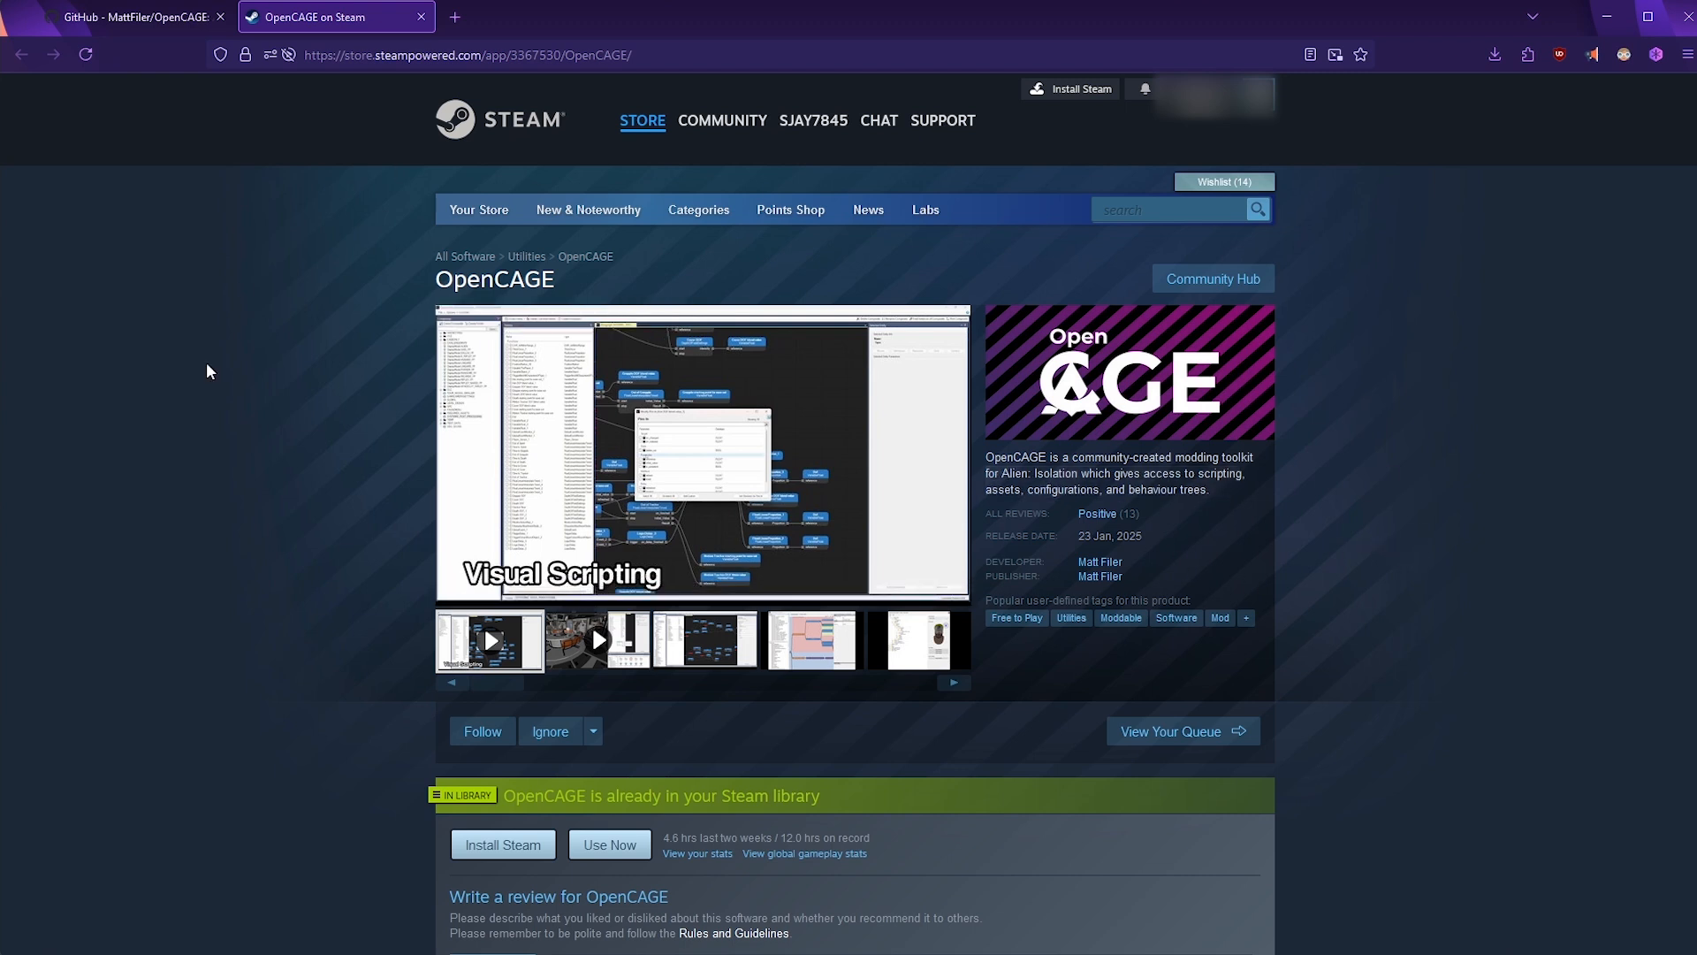
{"action": "mouse_move", "coordinate": [382, 238]}
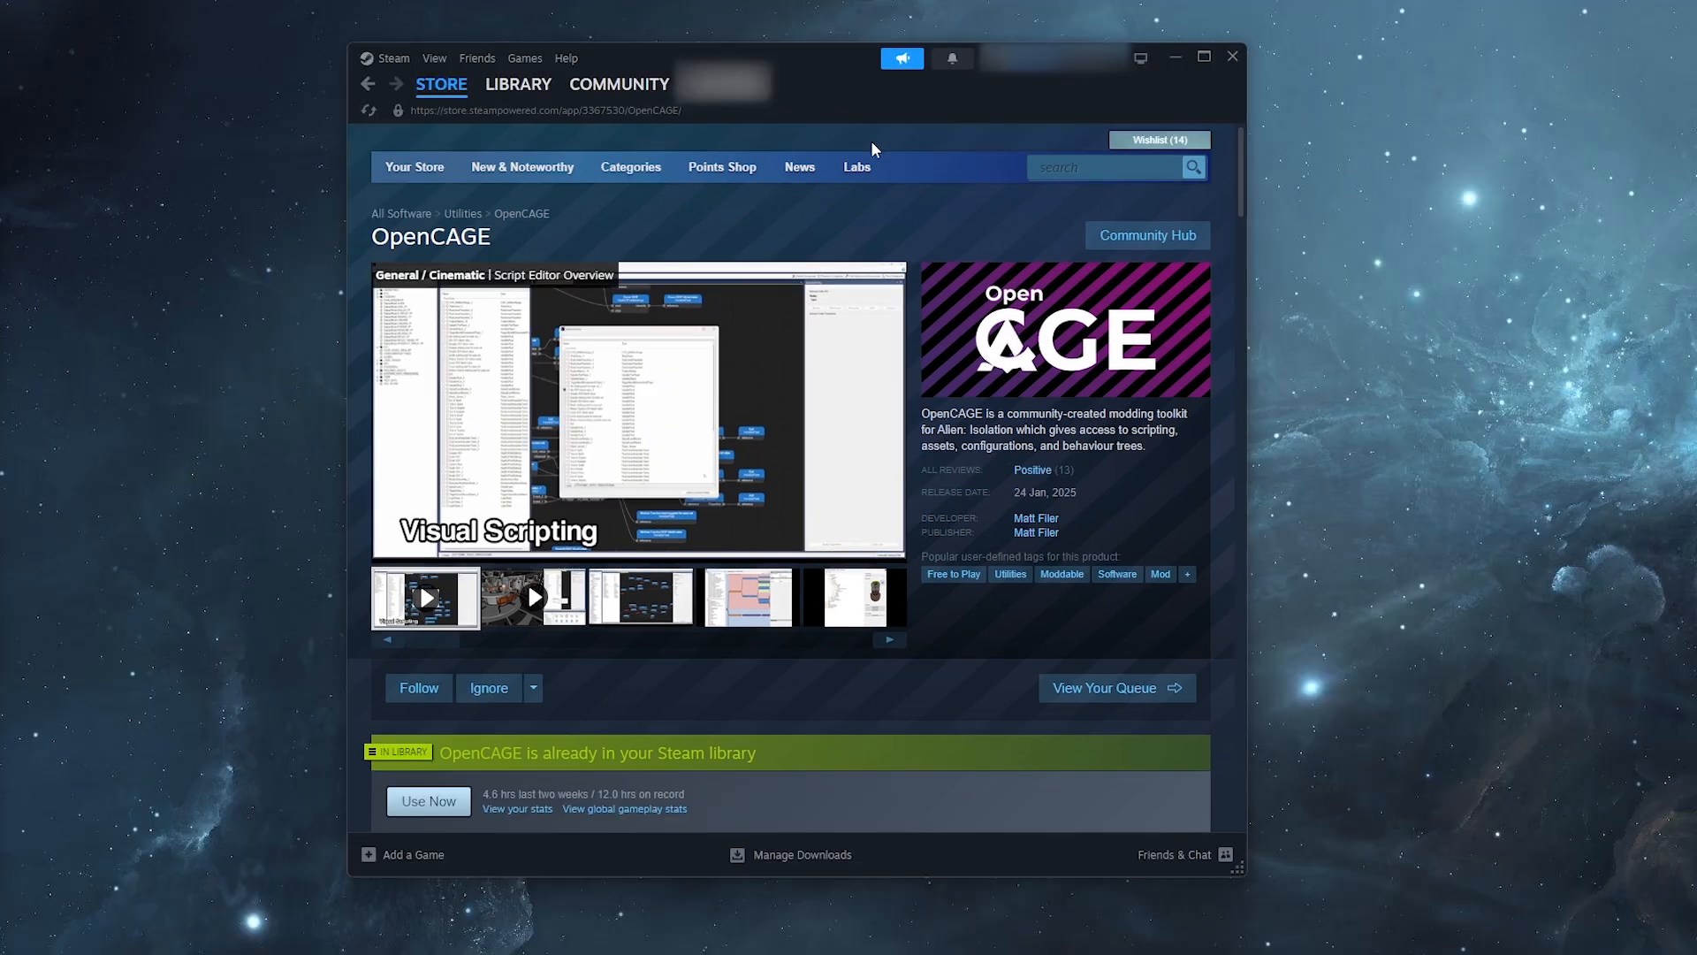
Scroll the store page down to the free Use OpenCAGE section
{"action": "scroll", "scroll_direction": "down", "scroll_amount": 3}
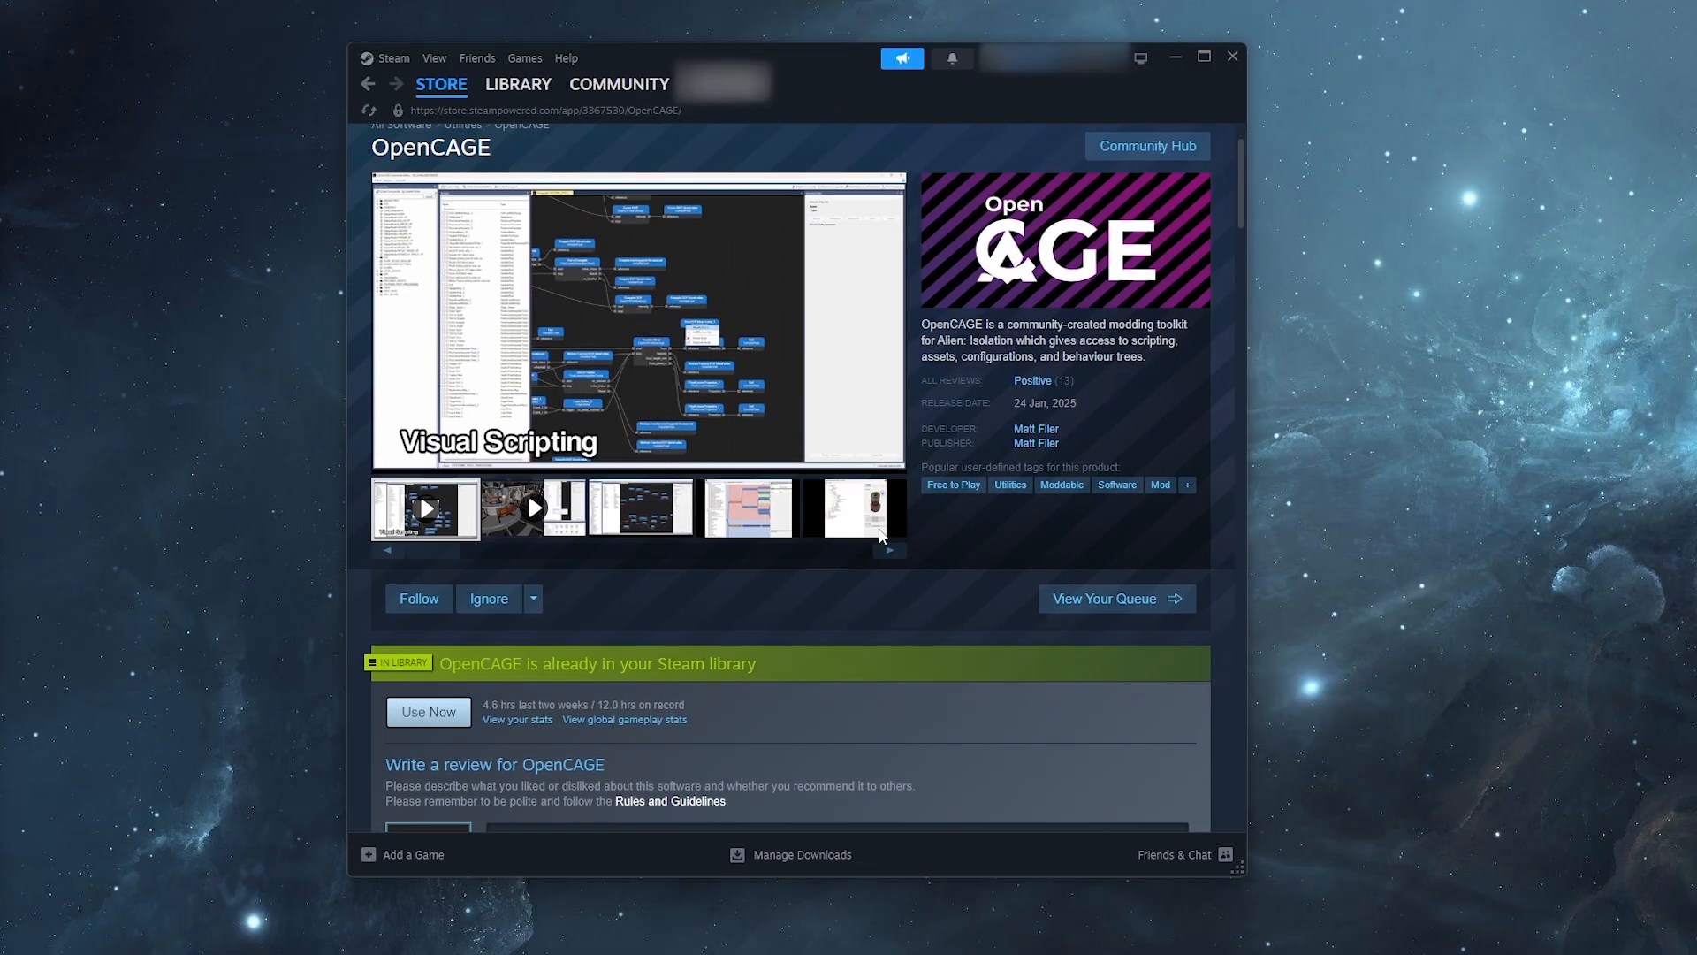
{"action": "scroll", "scroll_direction": "down", "scroll_amount": 3}
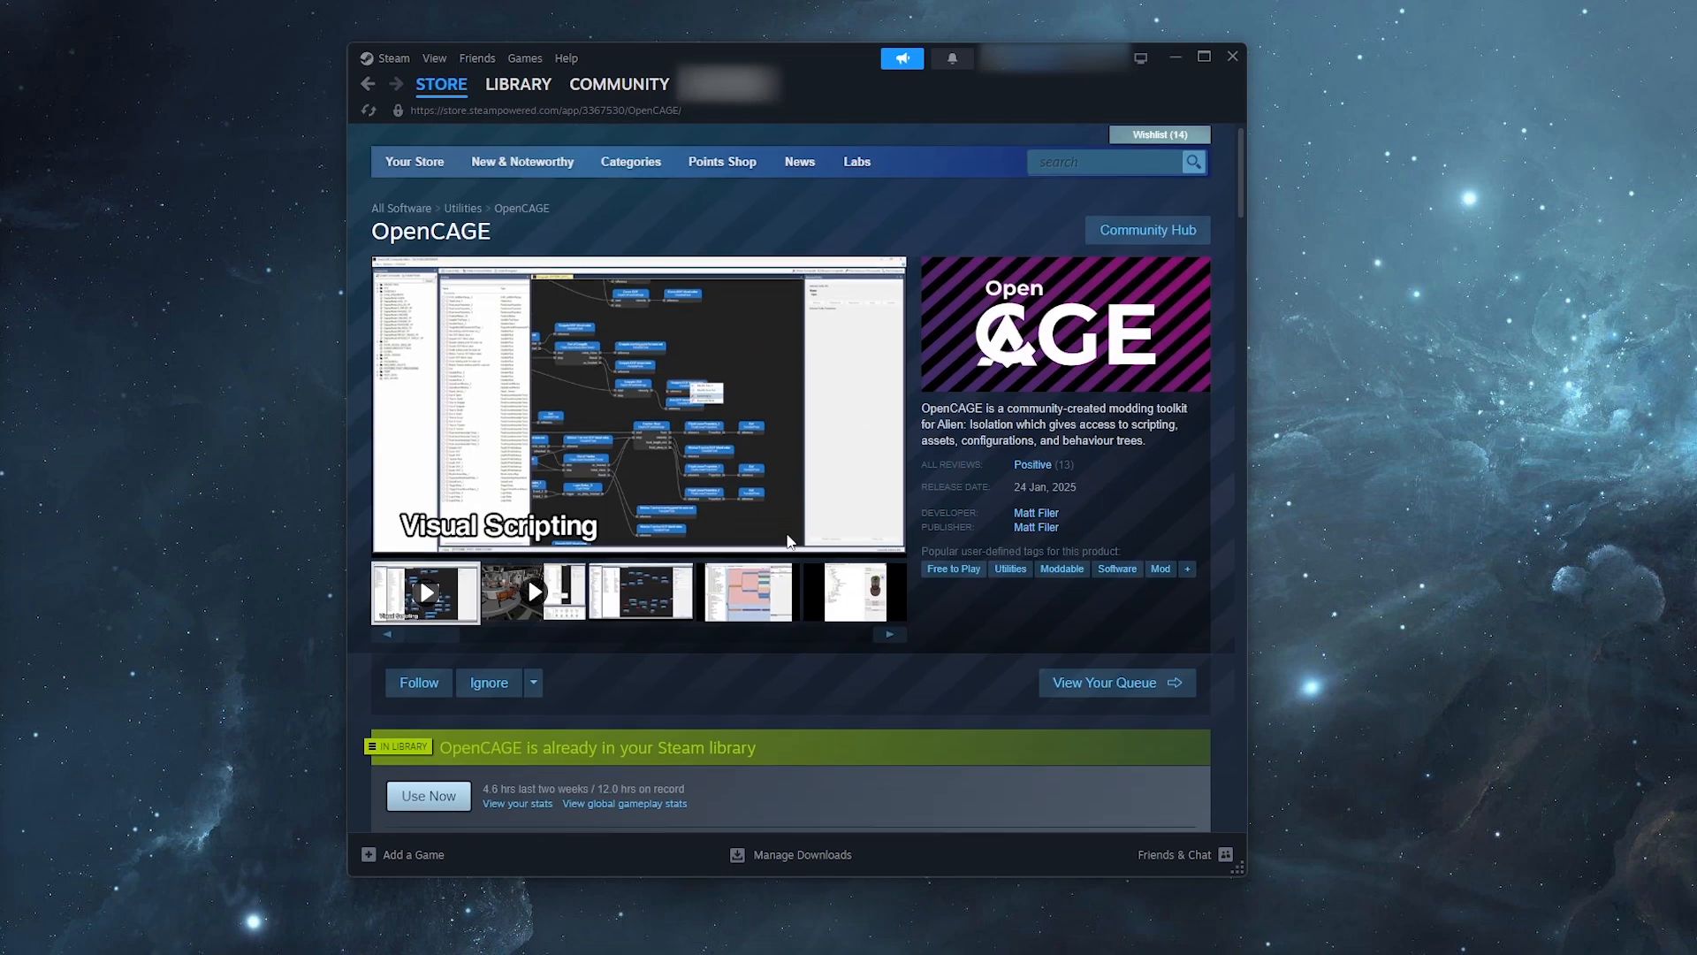
{"action": "scroll", "scroll_direction": "down", "scroll_amount": 3}
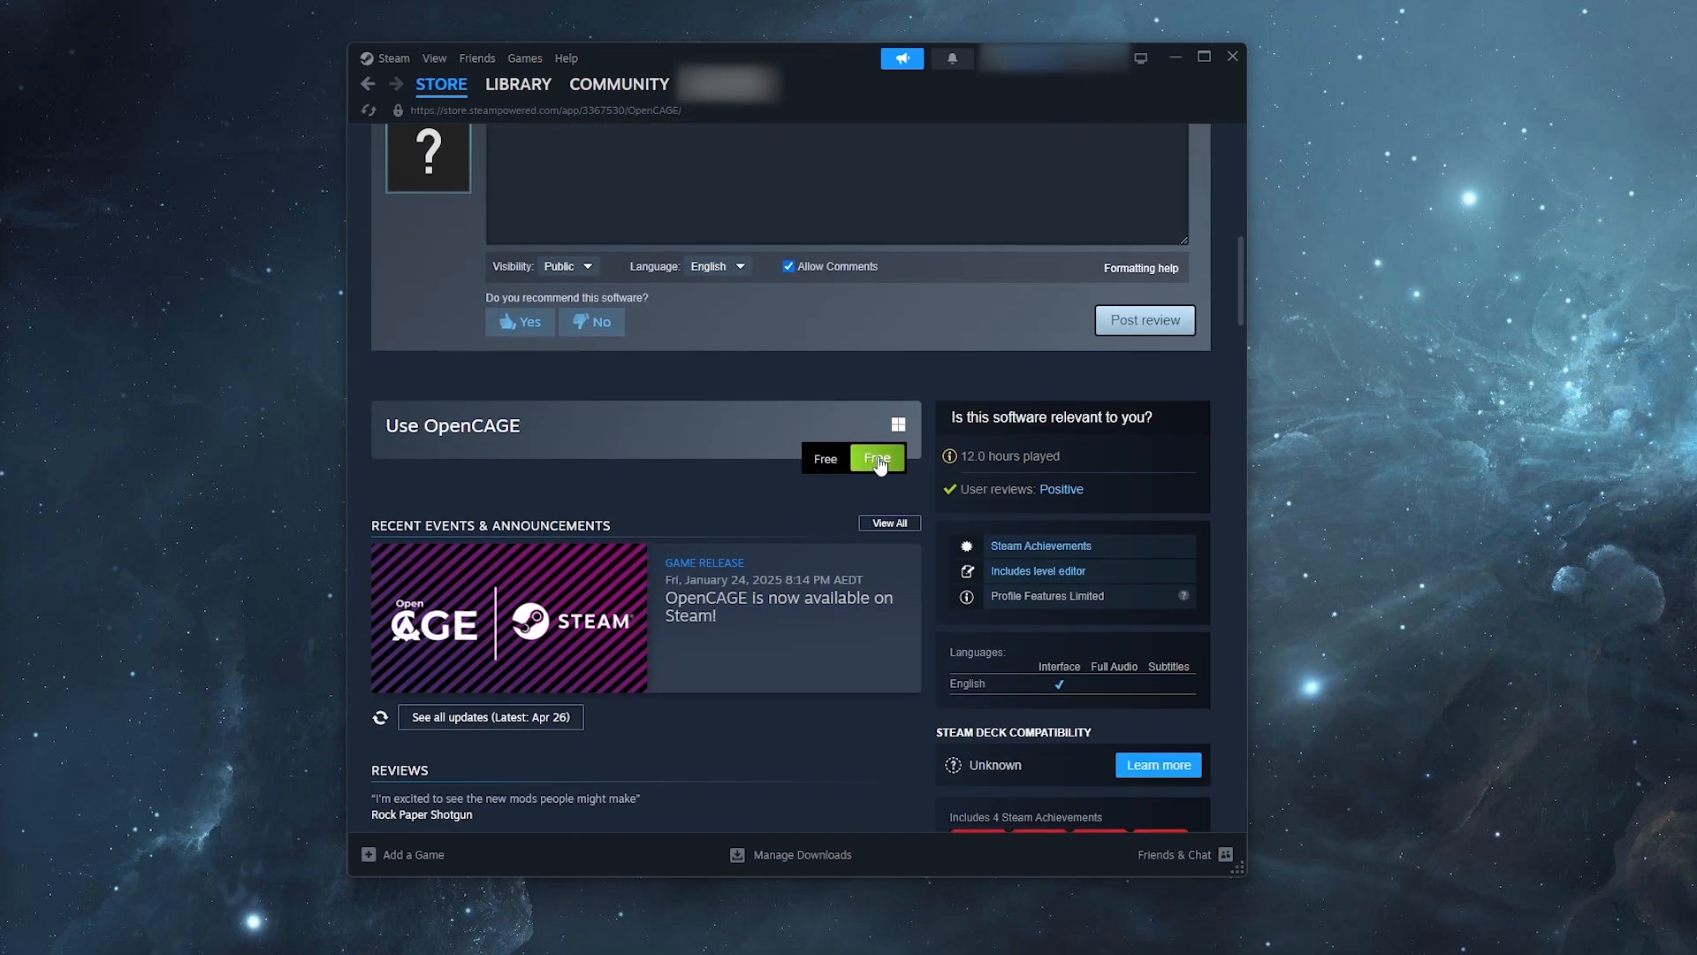
Start installing OpenCAGE from its Steam store page
{"action": "left_click", "coordinate": [877, 458]}
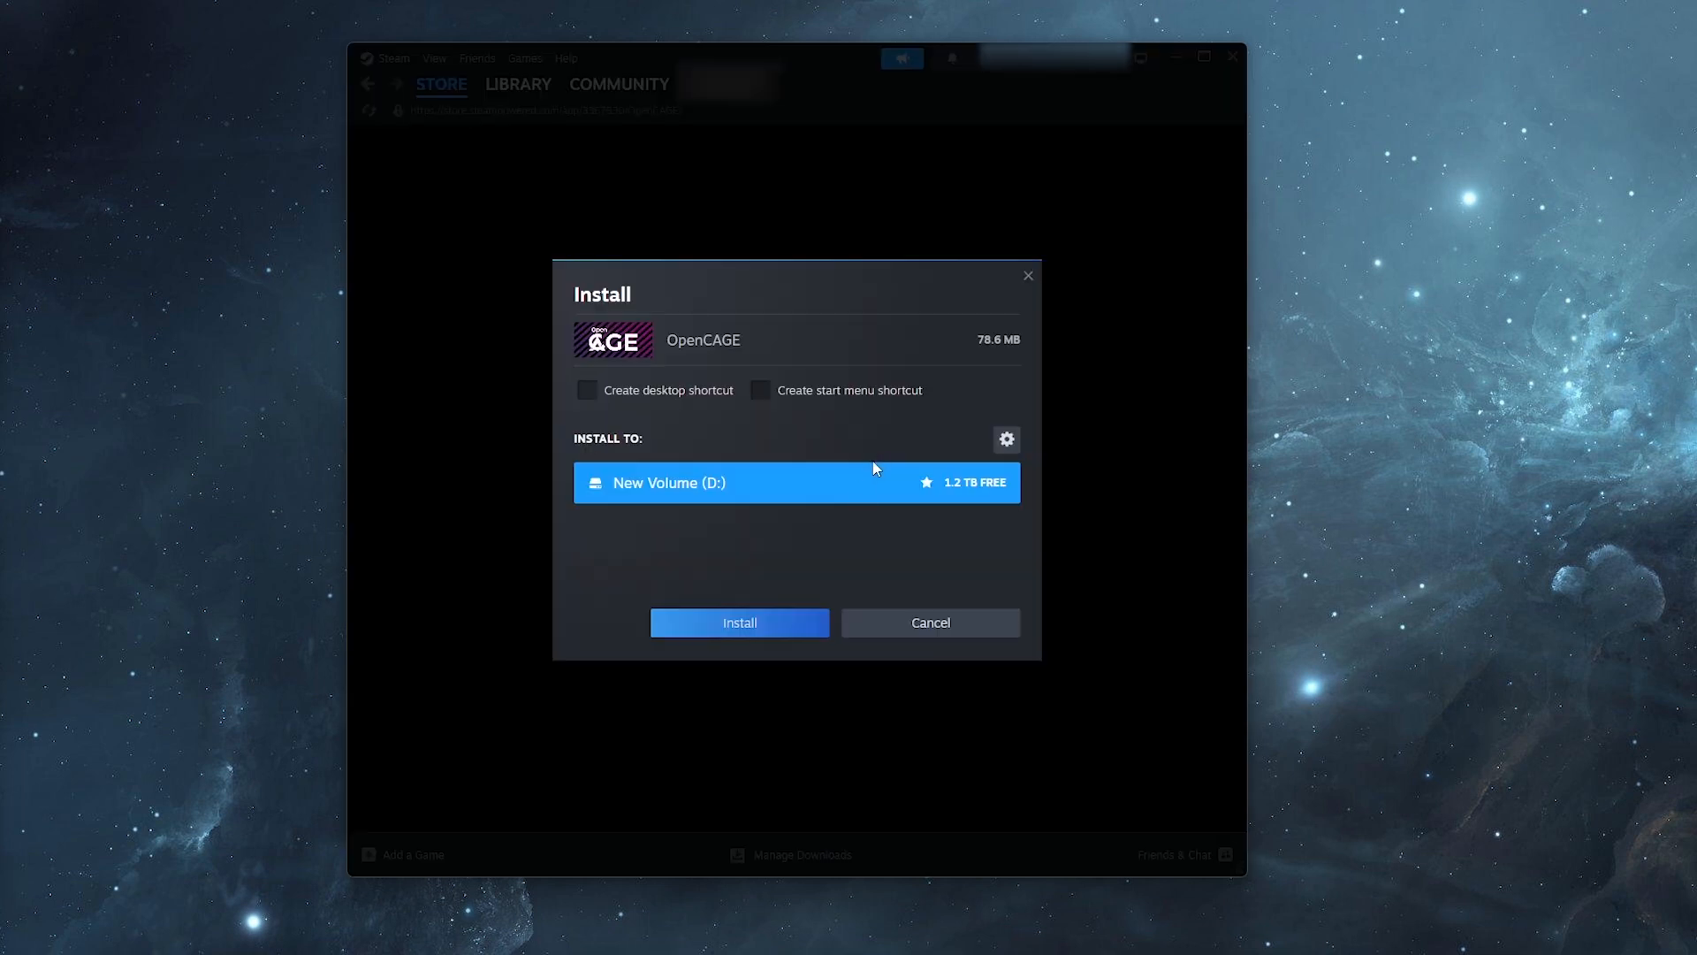
{"action": "mouse_move", "coordinate": [823, 585]}
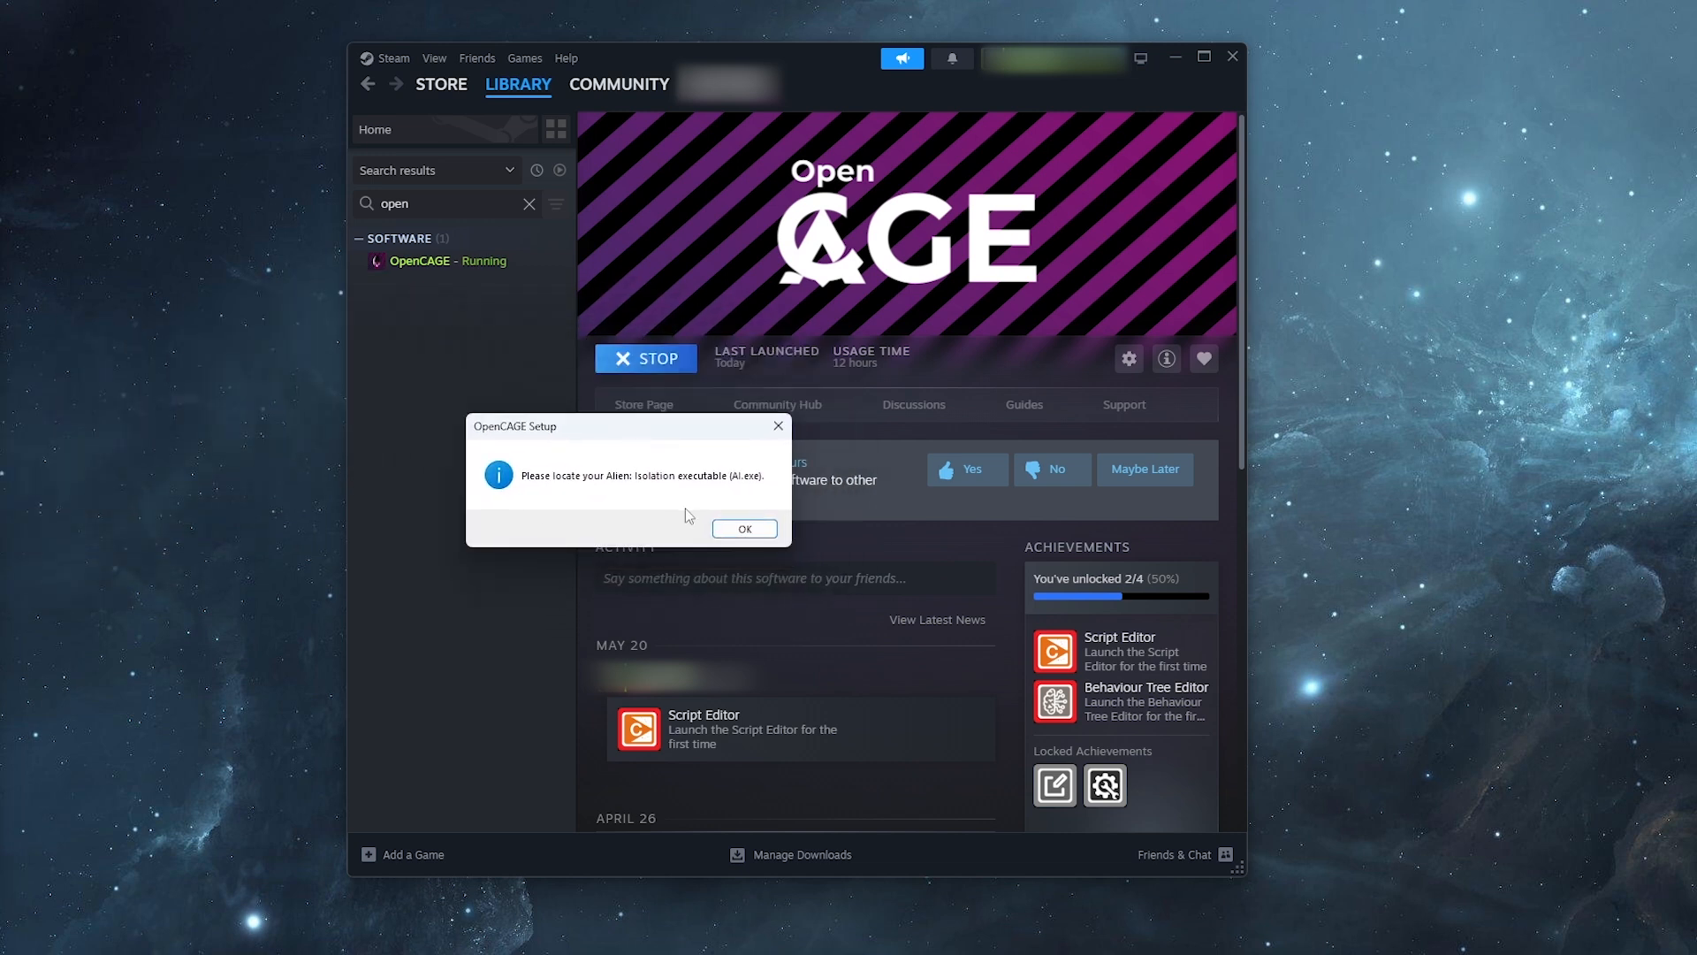
{"action": "mouse_move", "coordinate": [602, 493]}
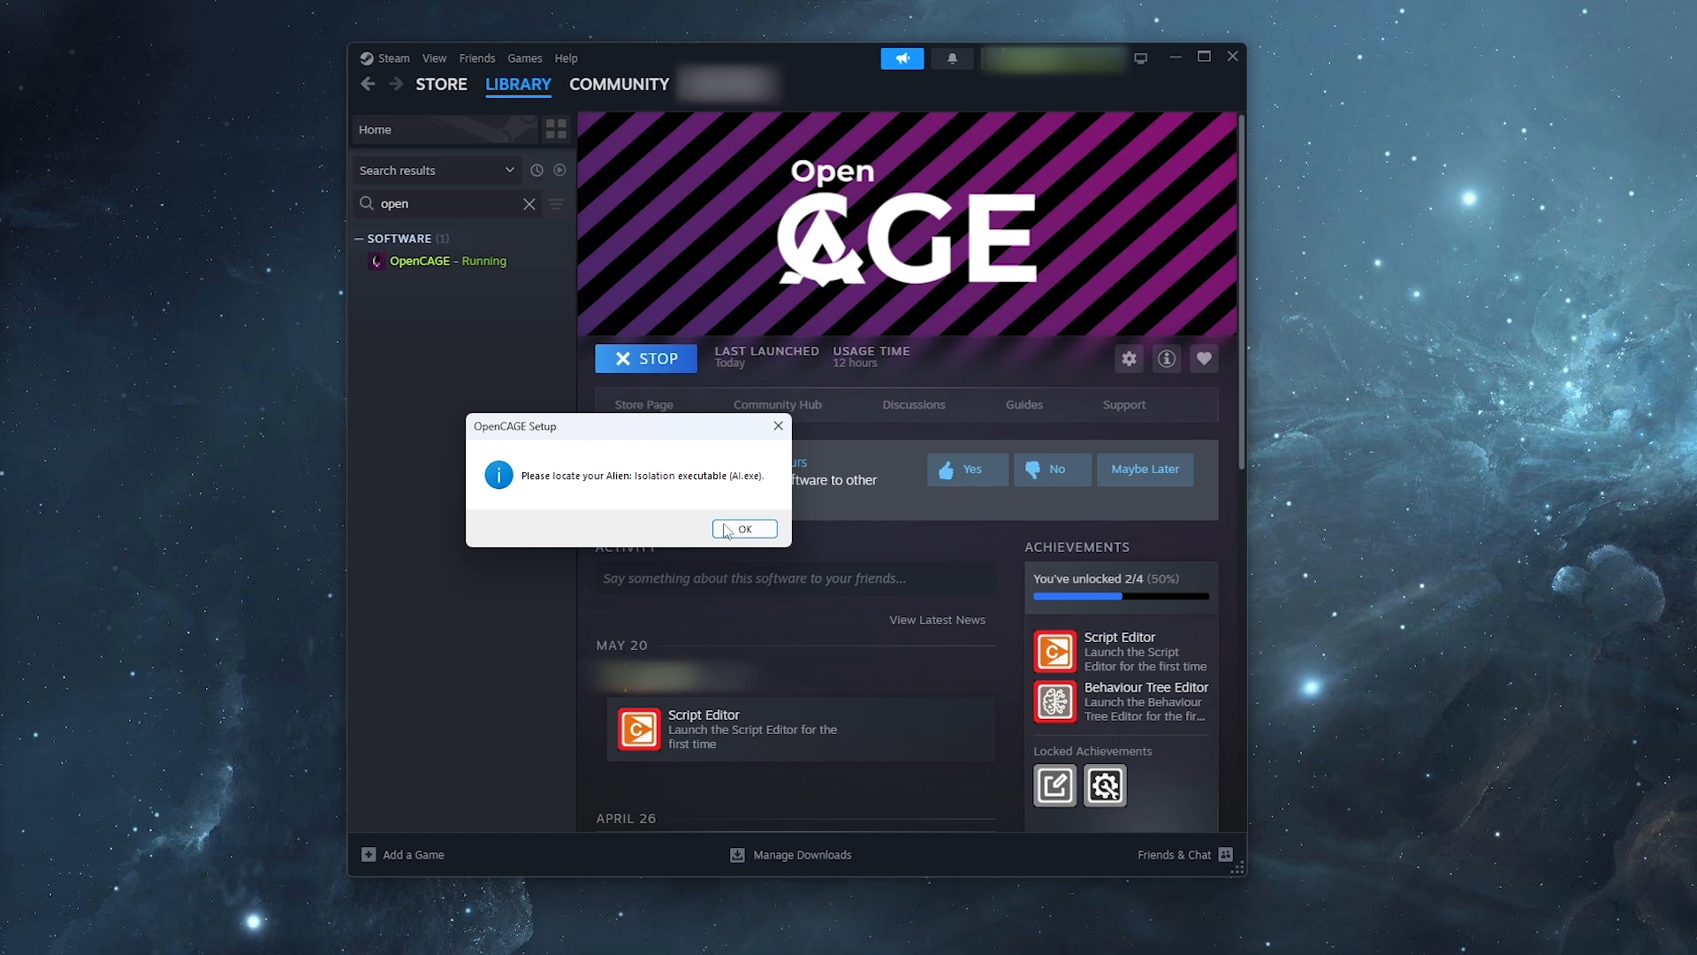
Point the setup at AI.exe in E:\EpicGames\AlienIsolation as the game executable
{"action": "left_click", "coordinate": [744, 528]}
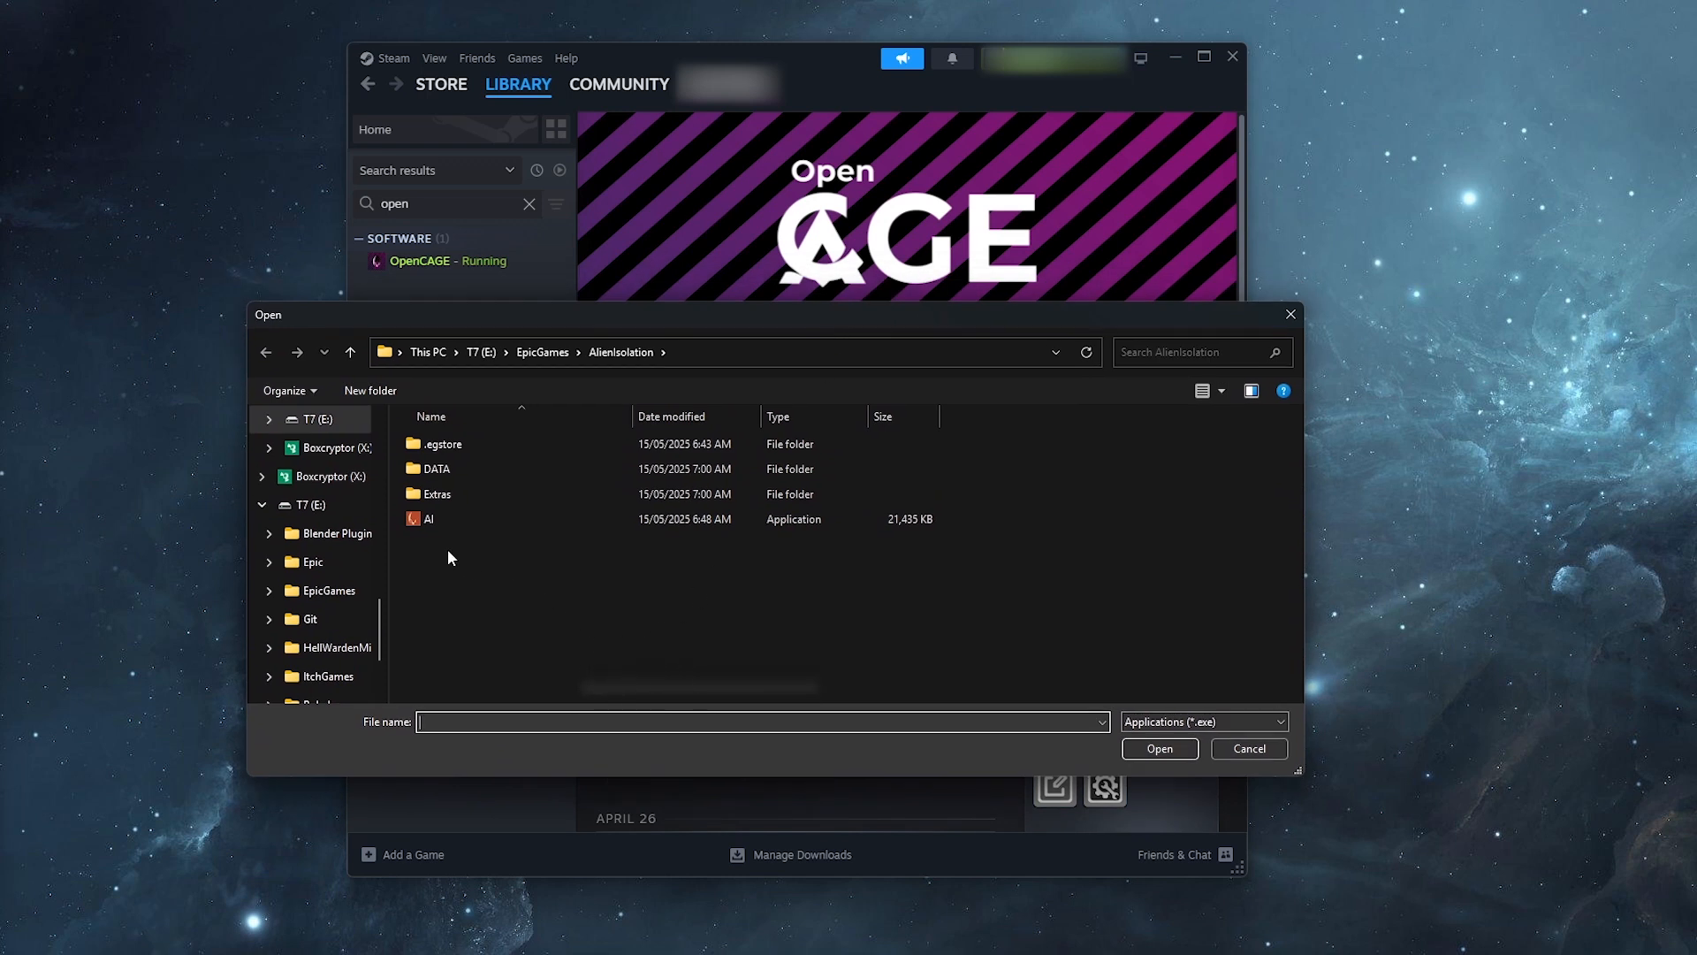
{"action": "left_click", "coordinate": [429, 518]}
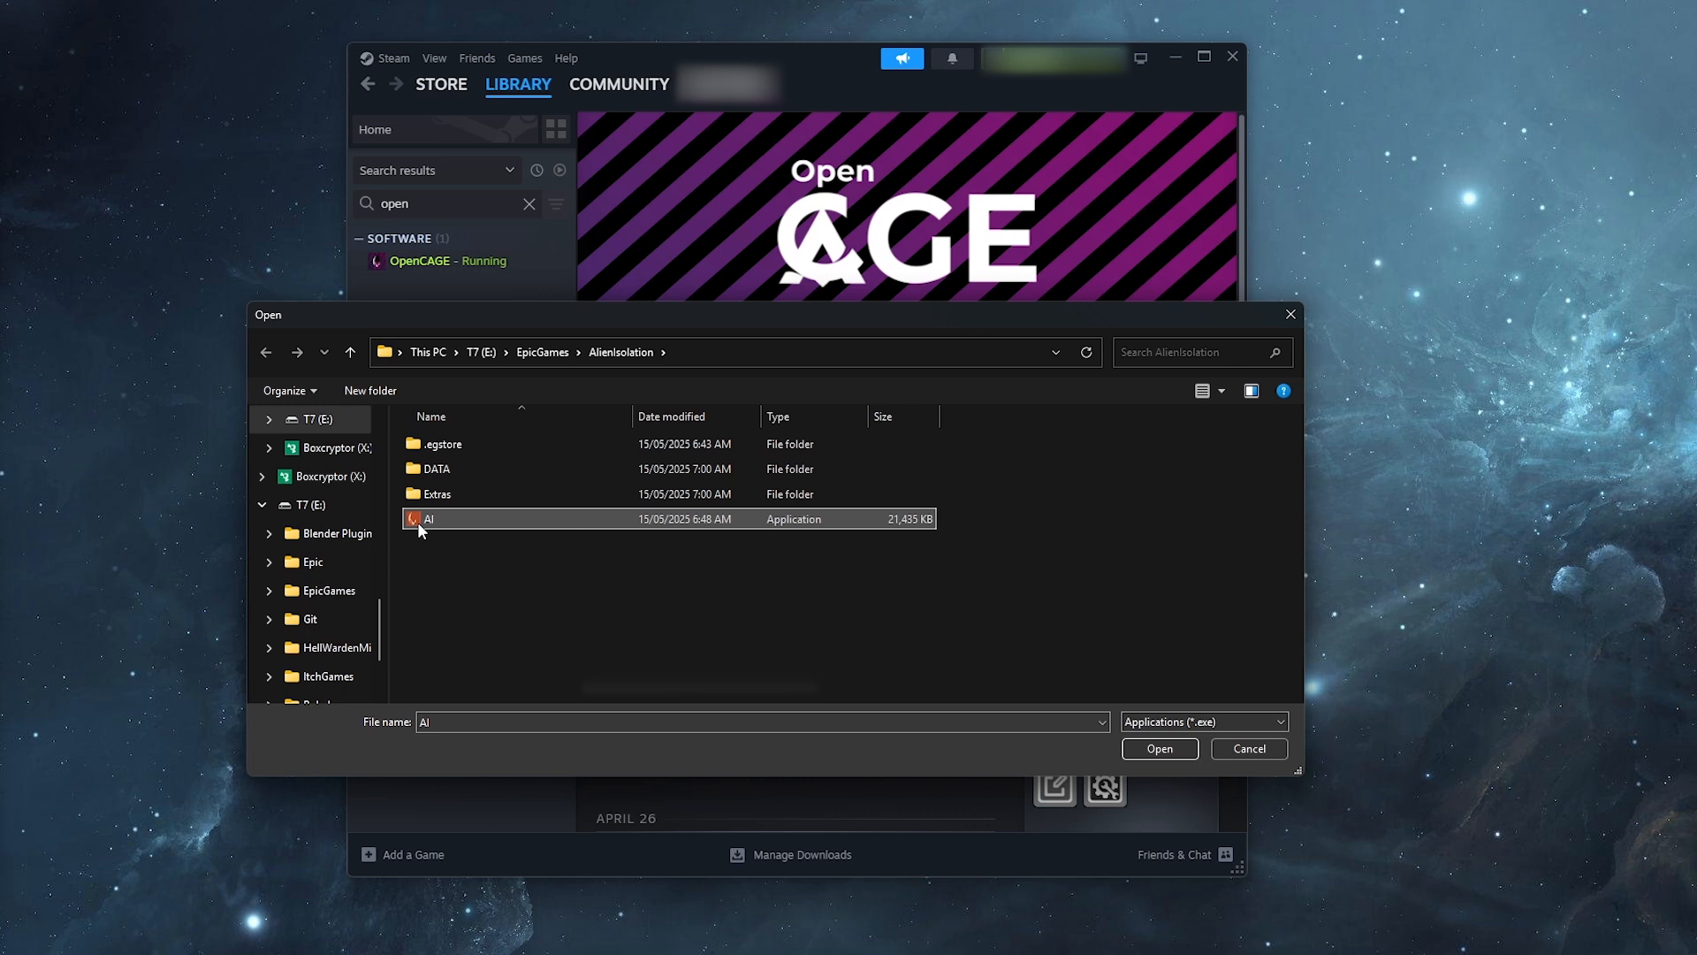
{"action": "mouse_move", "coordinate": [822, 525]}
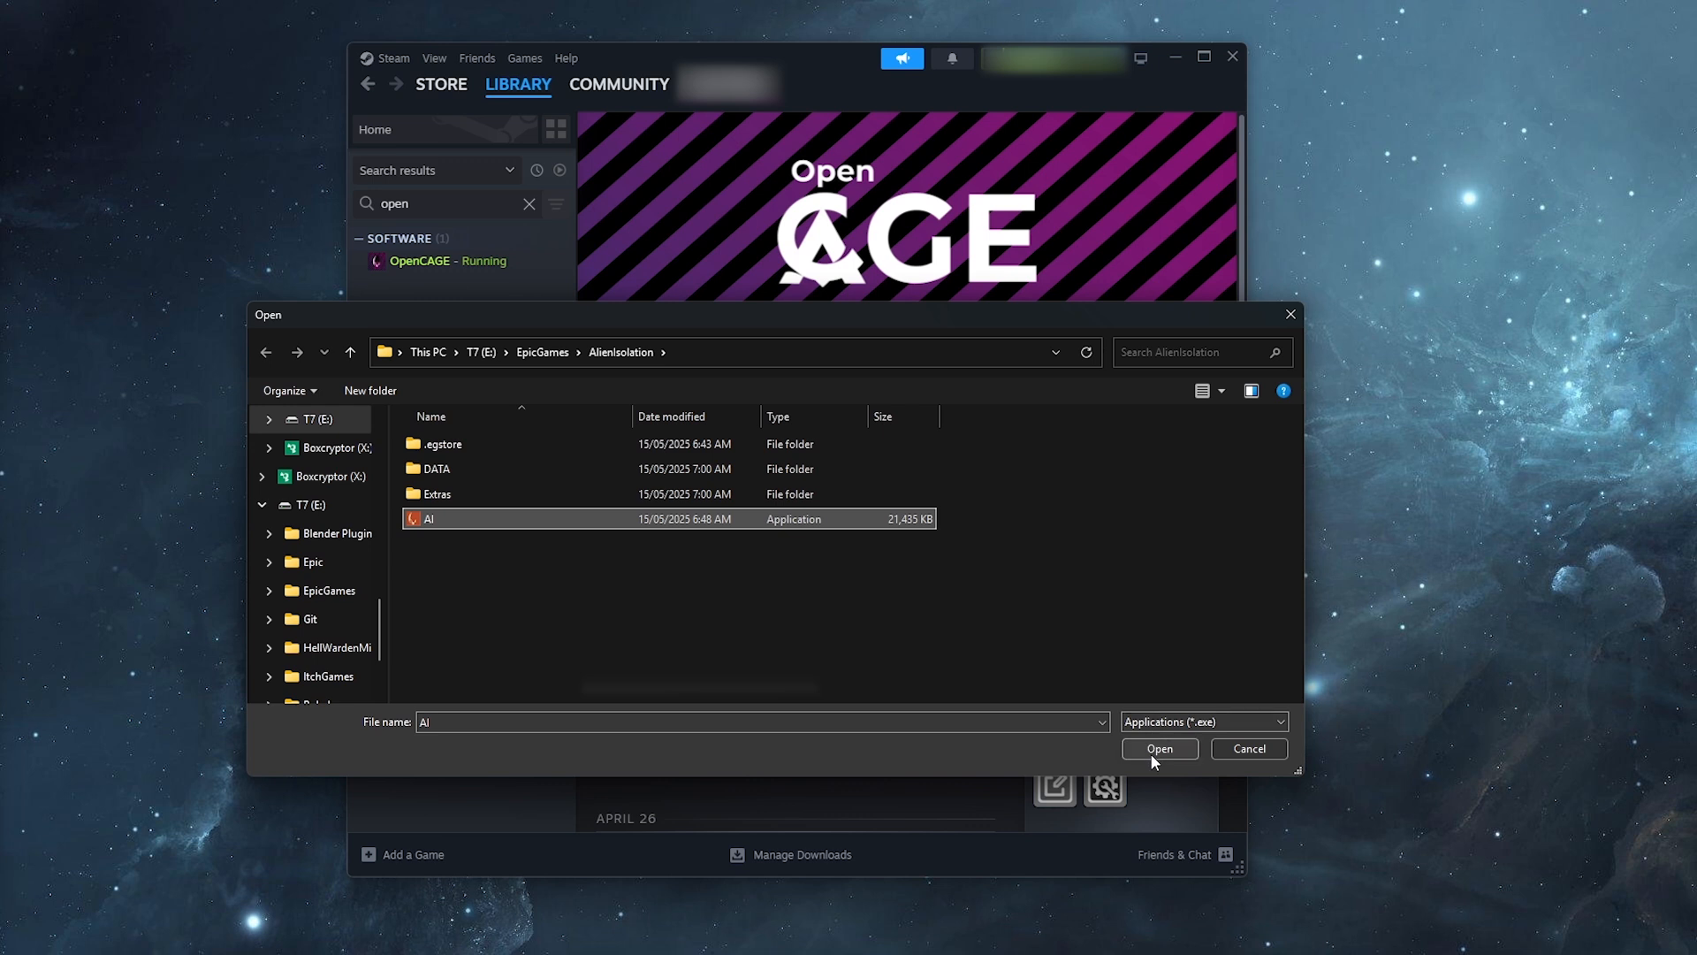
{"action": "left_click", "coordinate": [1158, 748]}
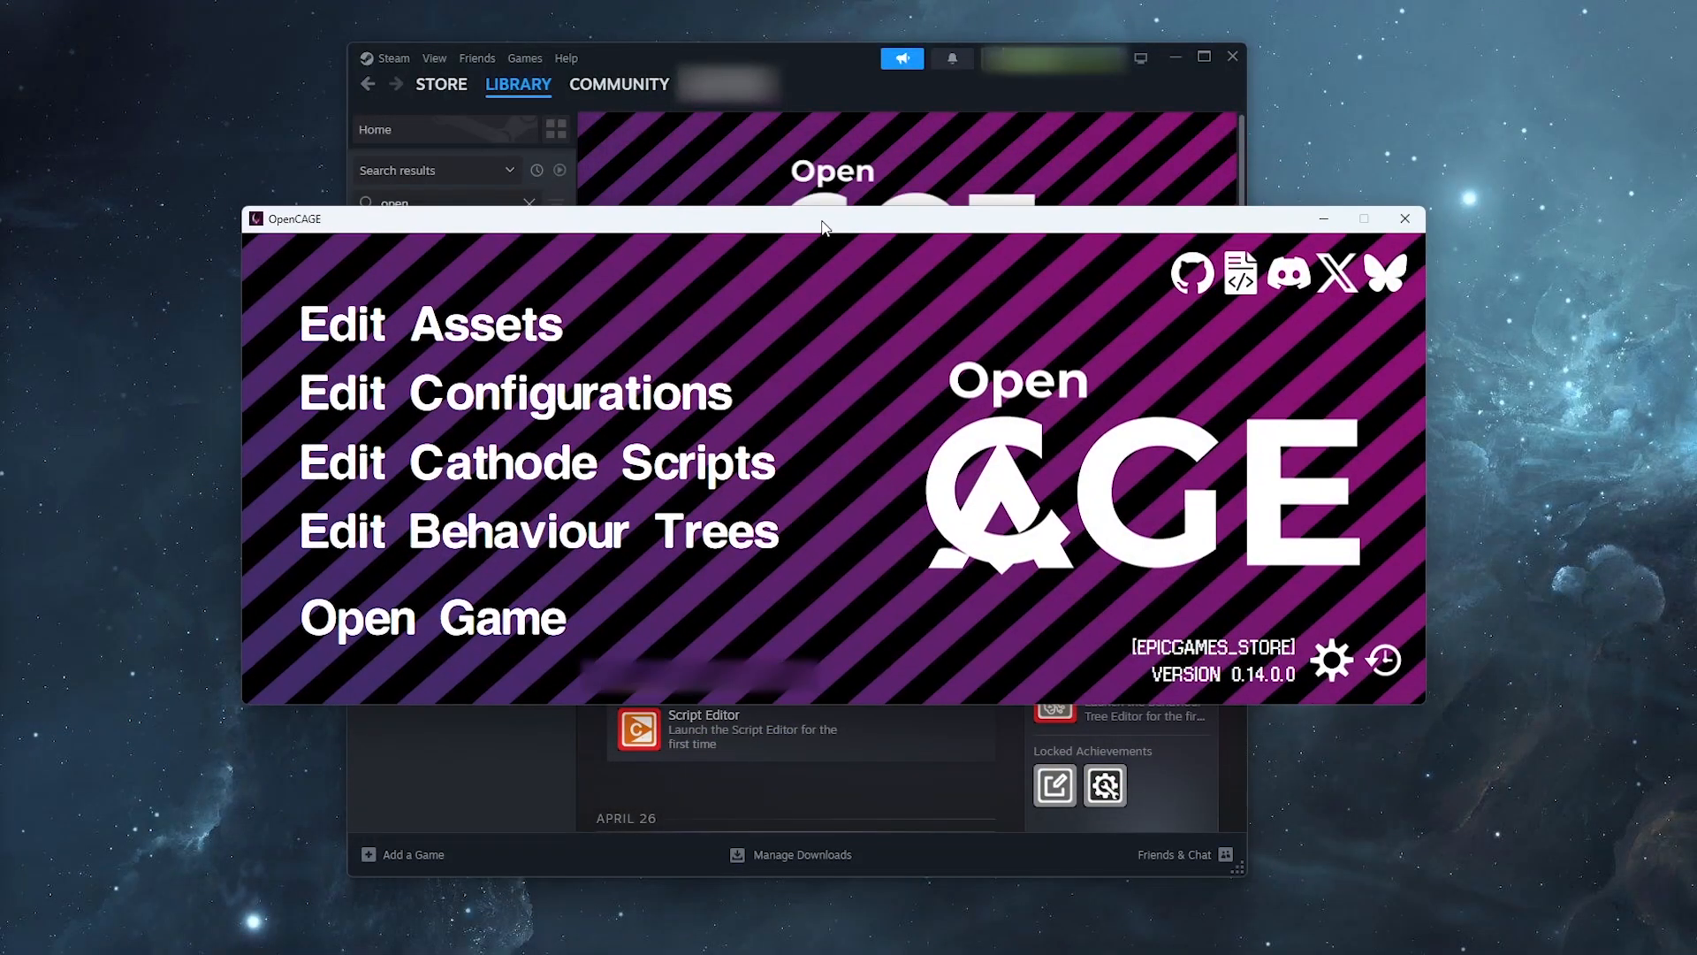
{"action": "mouse_move", "coordinate": [721, 651]}
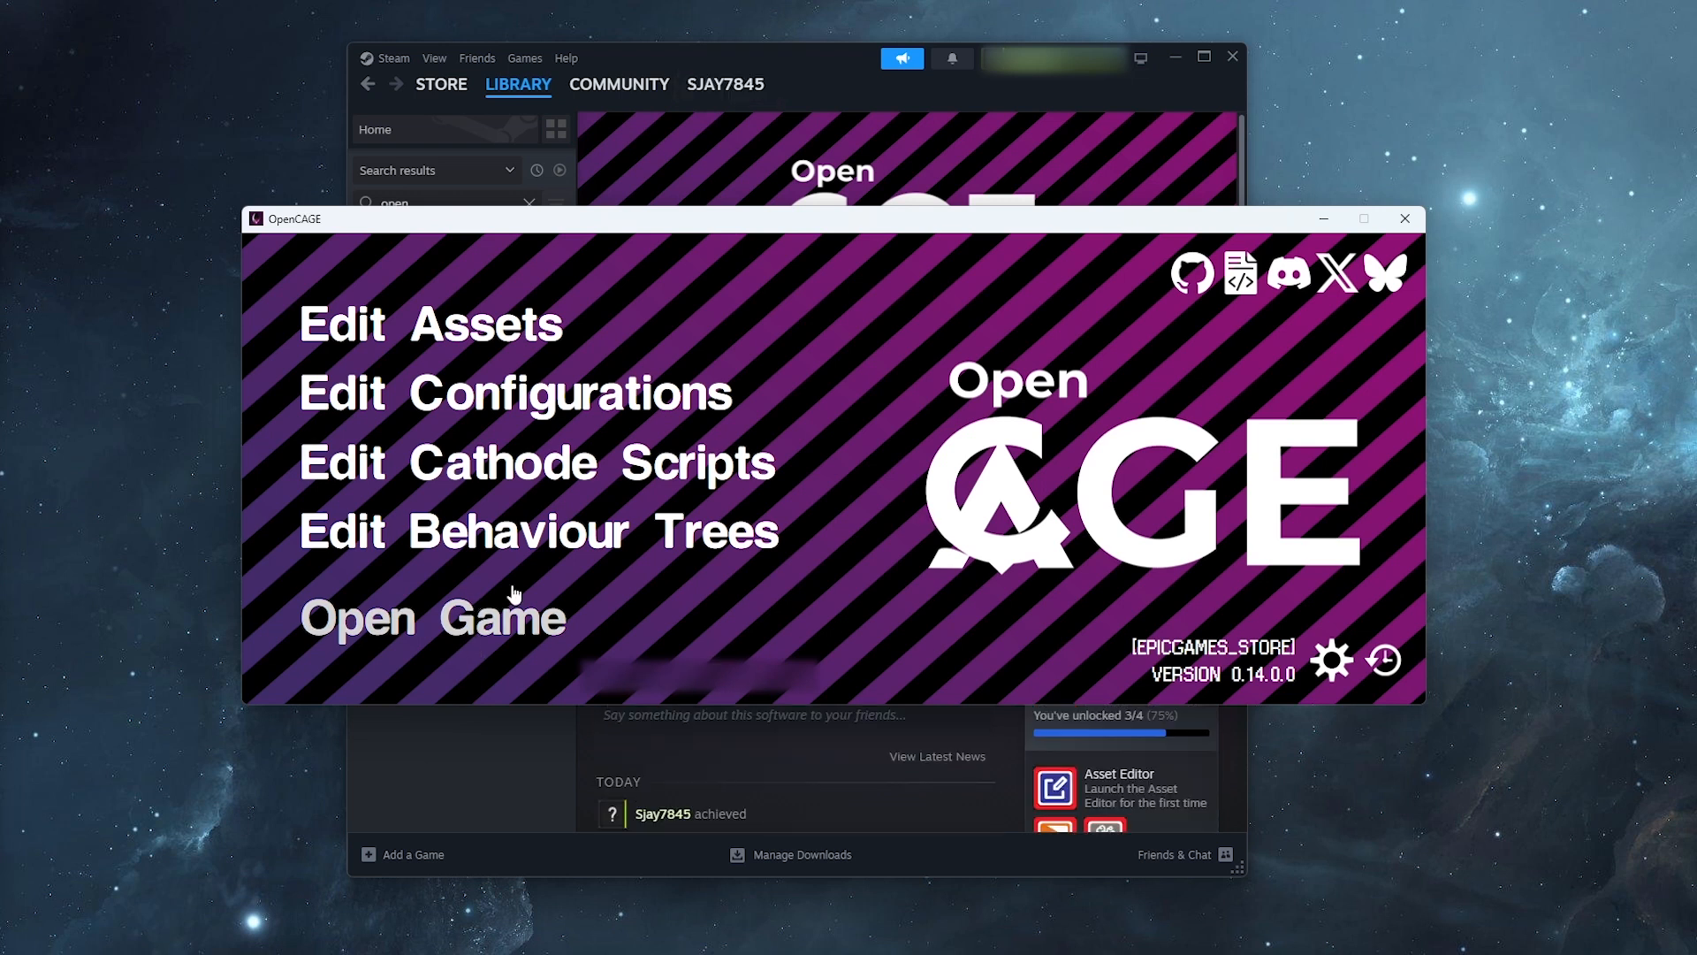
{"action": "mouse_move", "coordinate": [370, 574]}
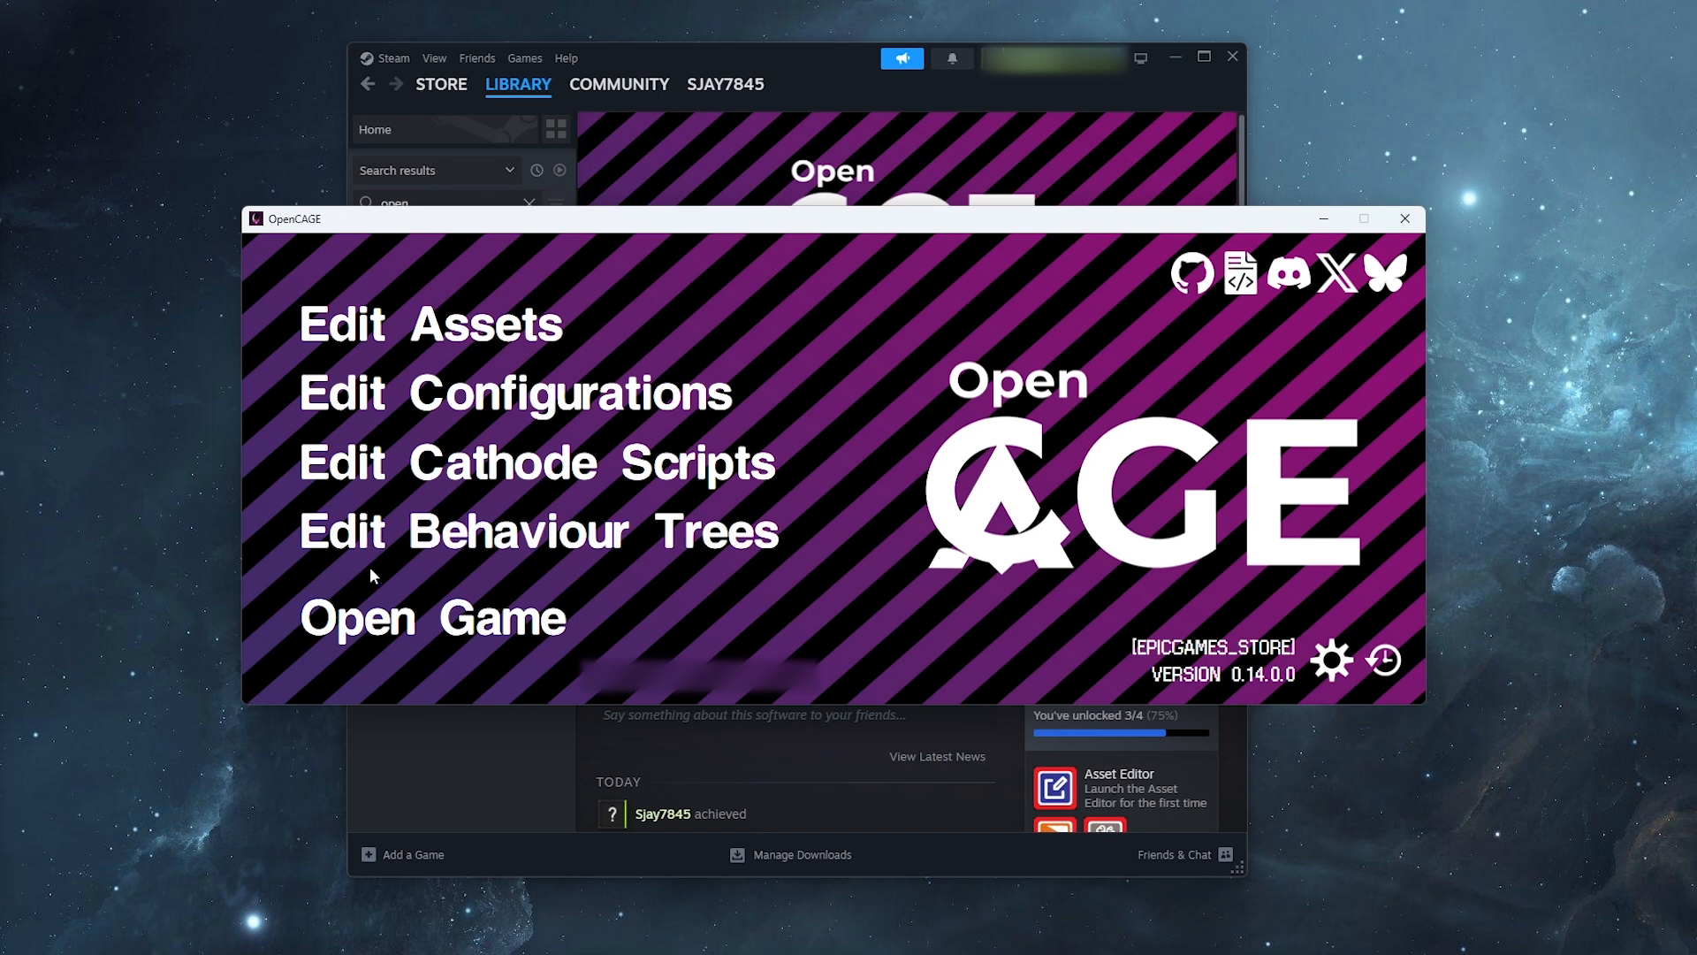
{"action": "mouse_move", "coordinate": [538, 535]}
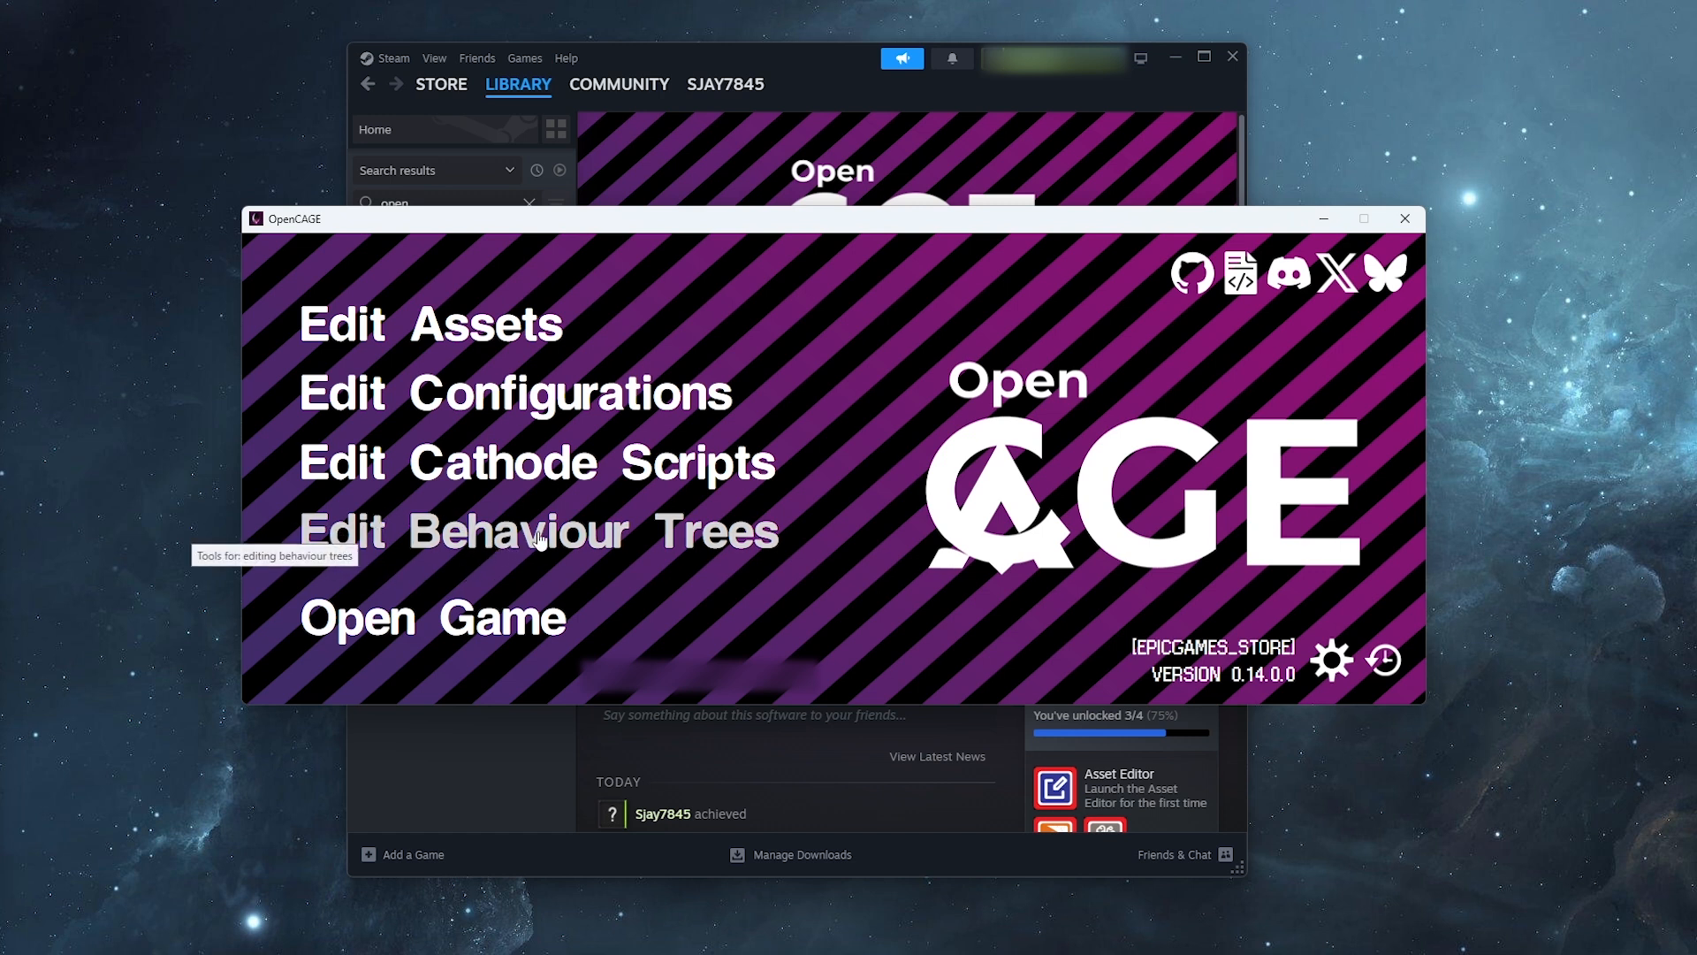
Open the Behaviour Tree Editor from the launcher's Edit Behaviour Trees option
{"action": "left_click", "coordinate": [538, 531]}
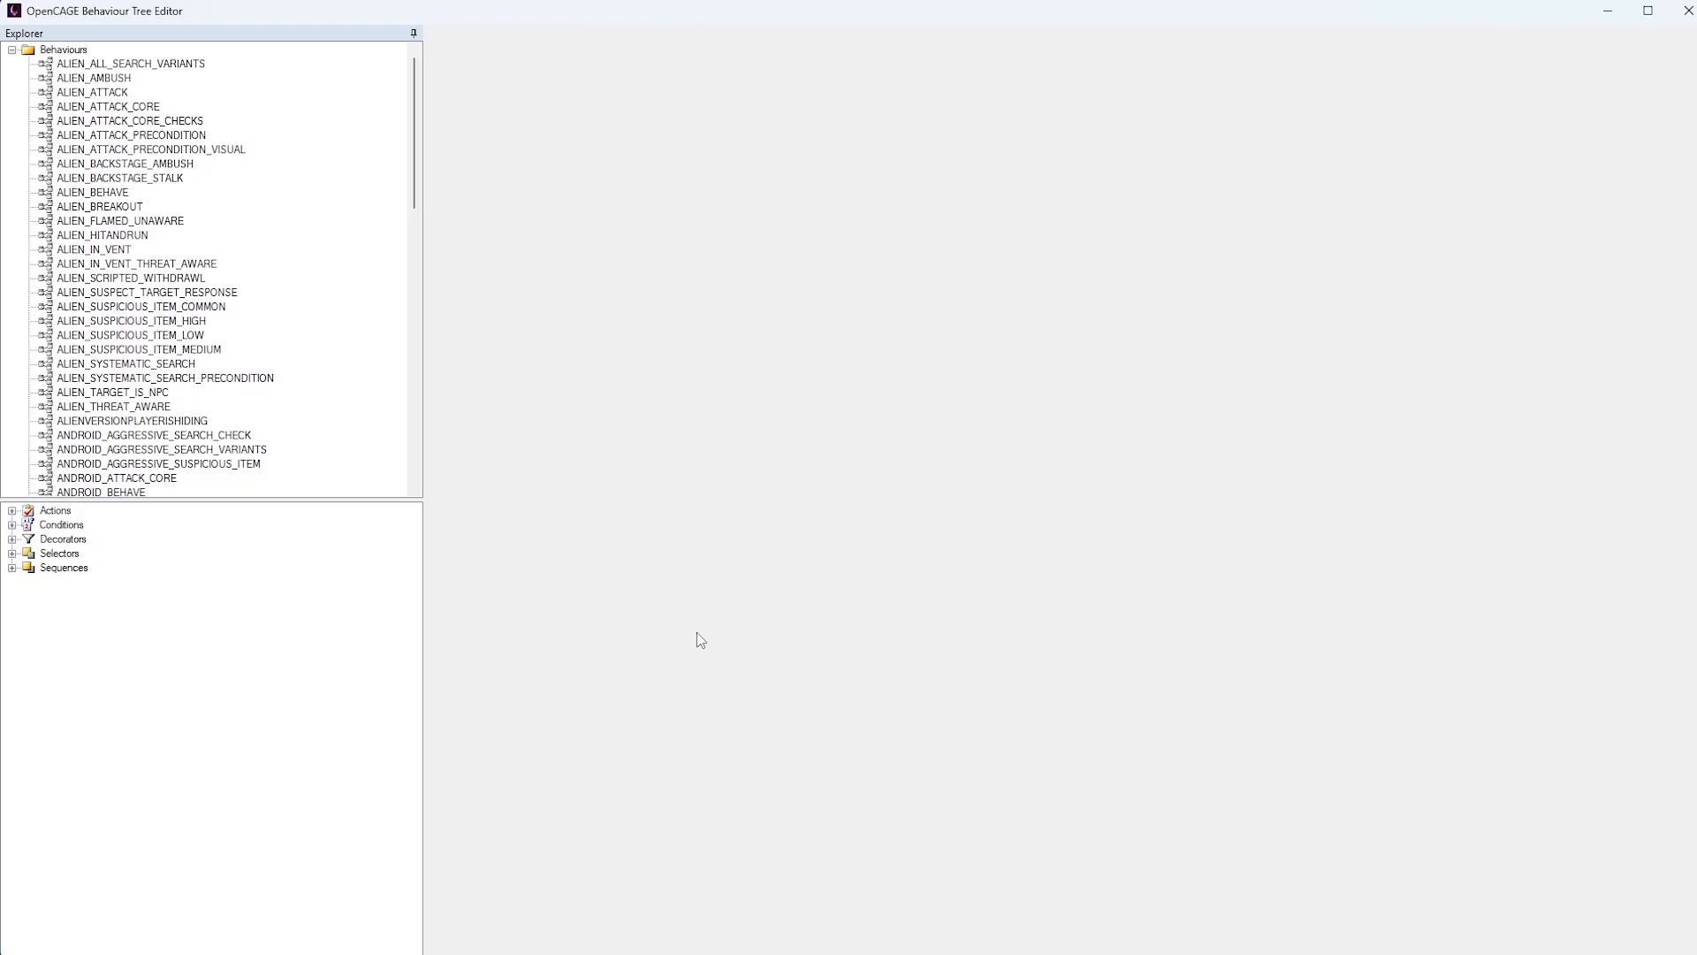
{"action": "mouse_move", "coordinate": [776, 606]}
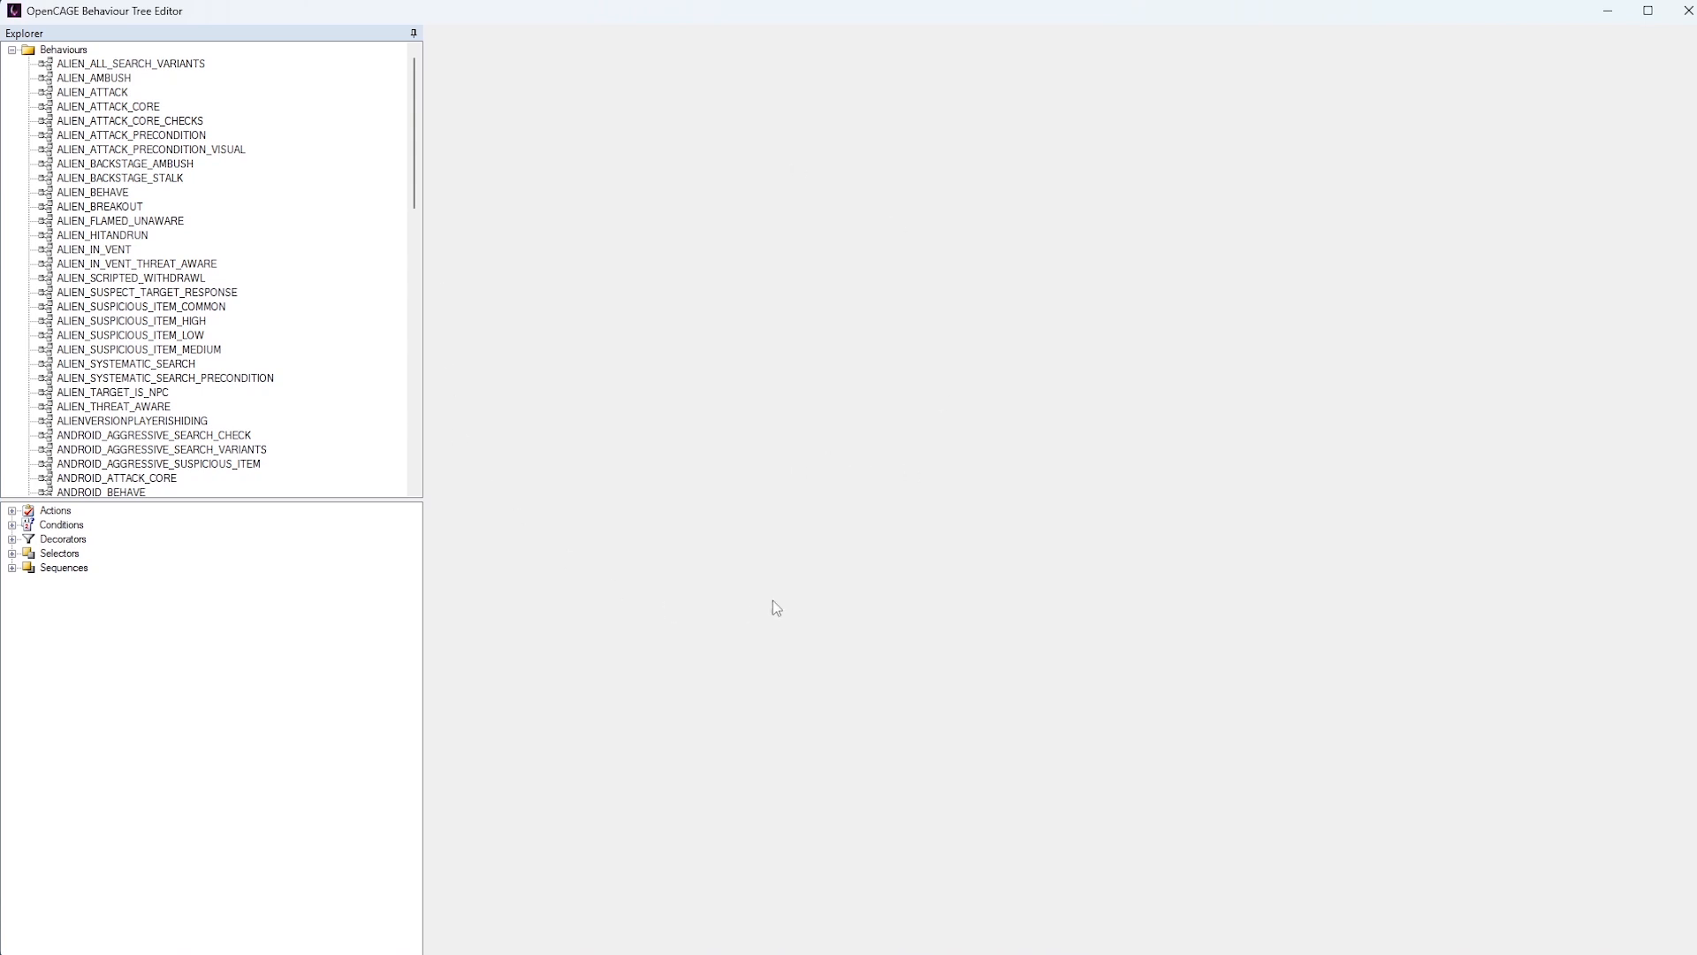
{"action": "mouse_move", "coordinate": [301, 170]}
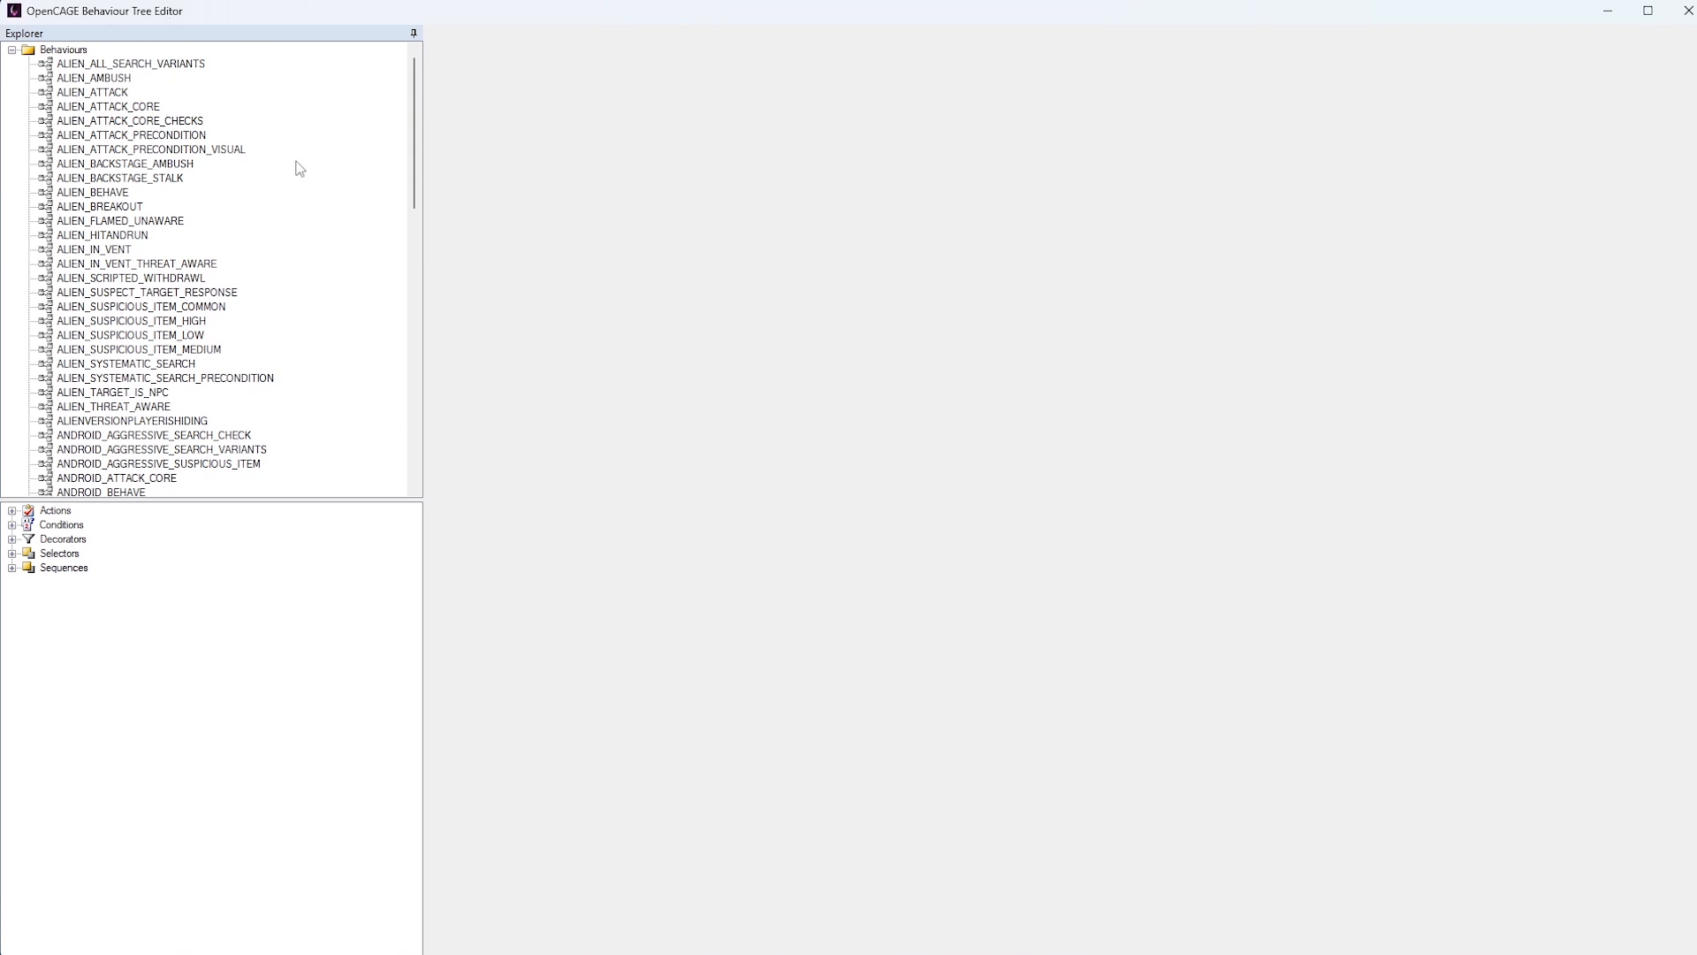
{"action": "mouse_move", "coordinate": [214, 559]}
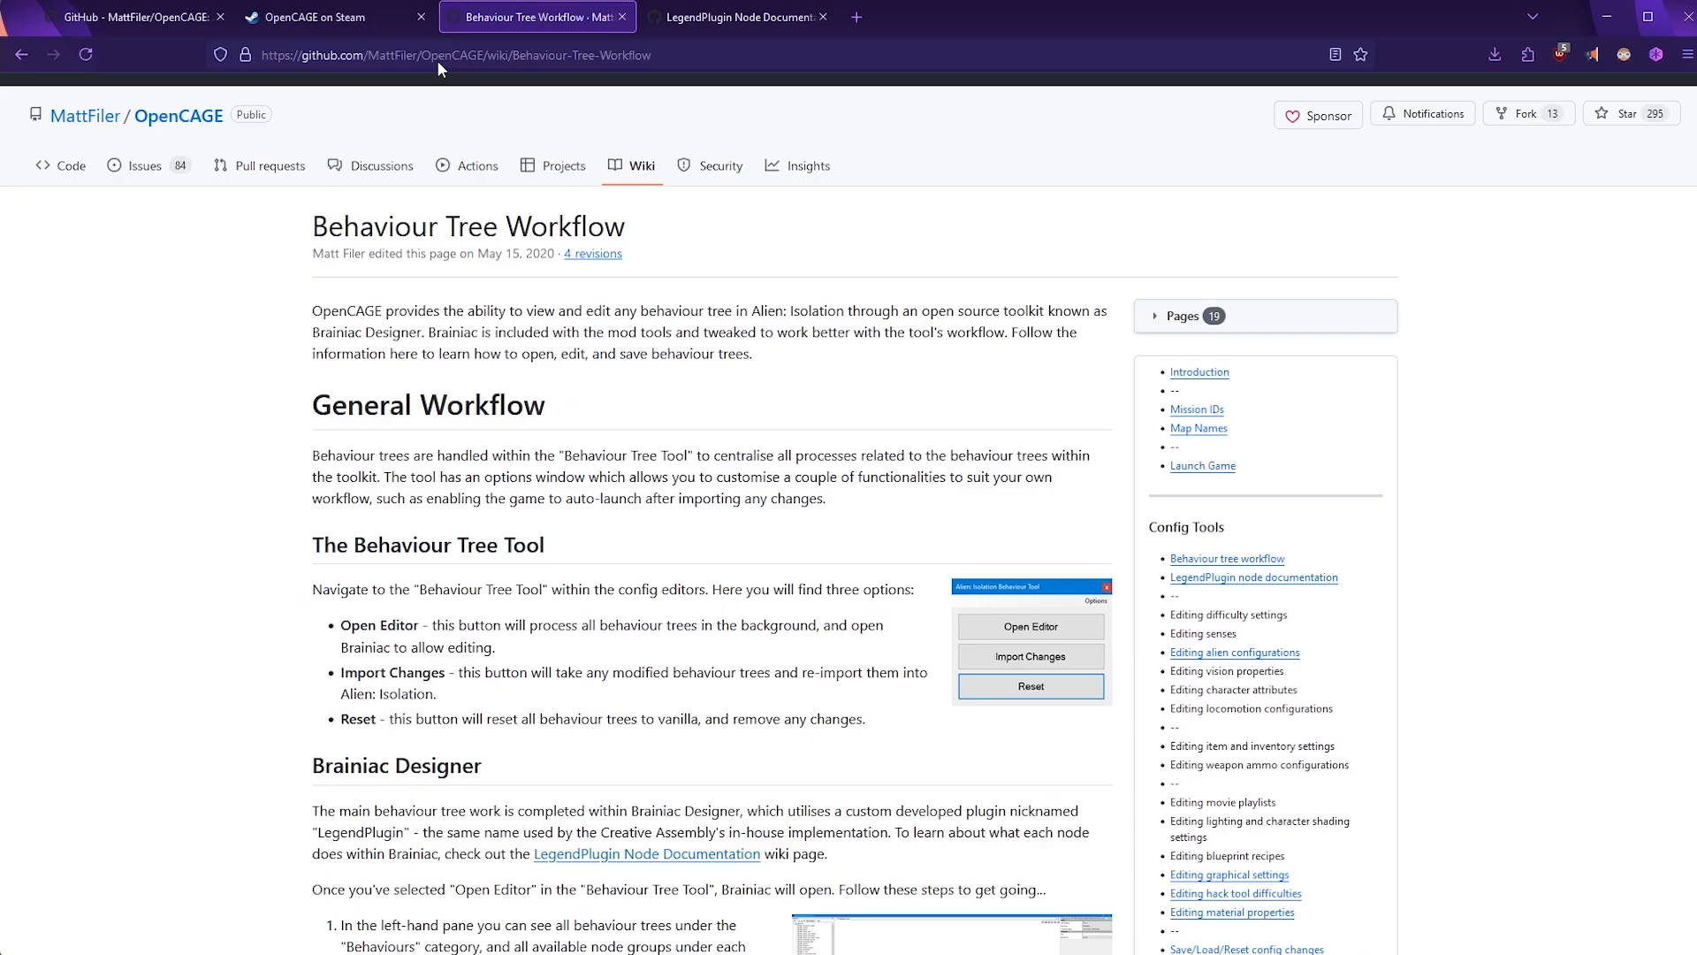
{"action": "mouse_move", "coordinate": [833, 267]}
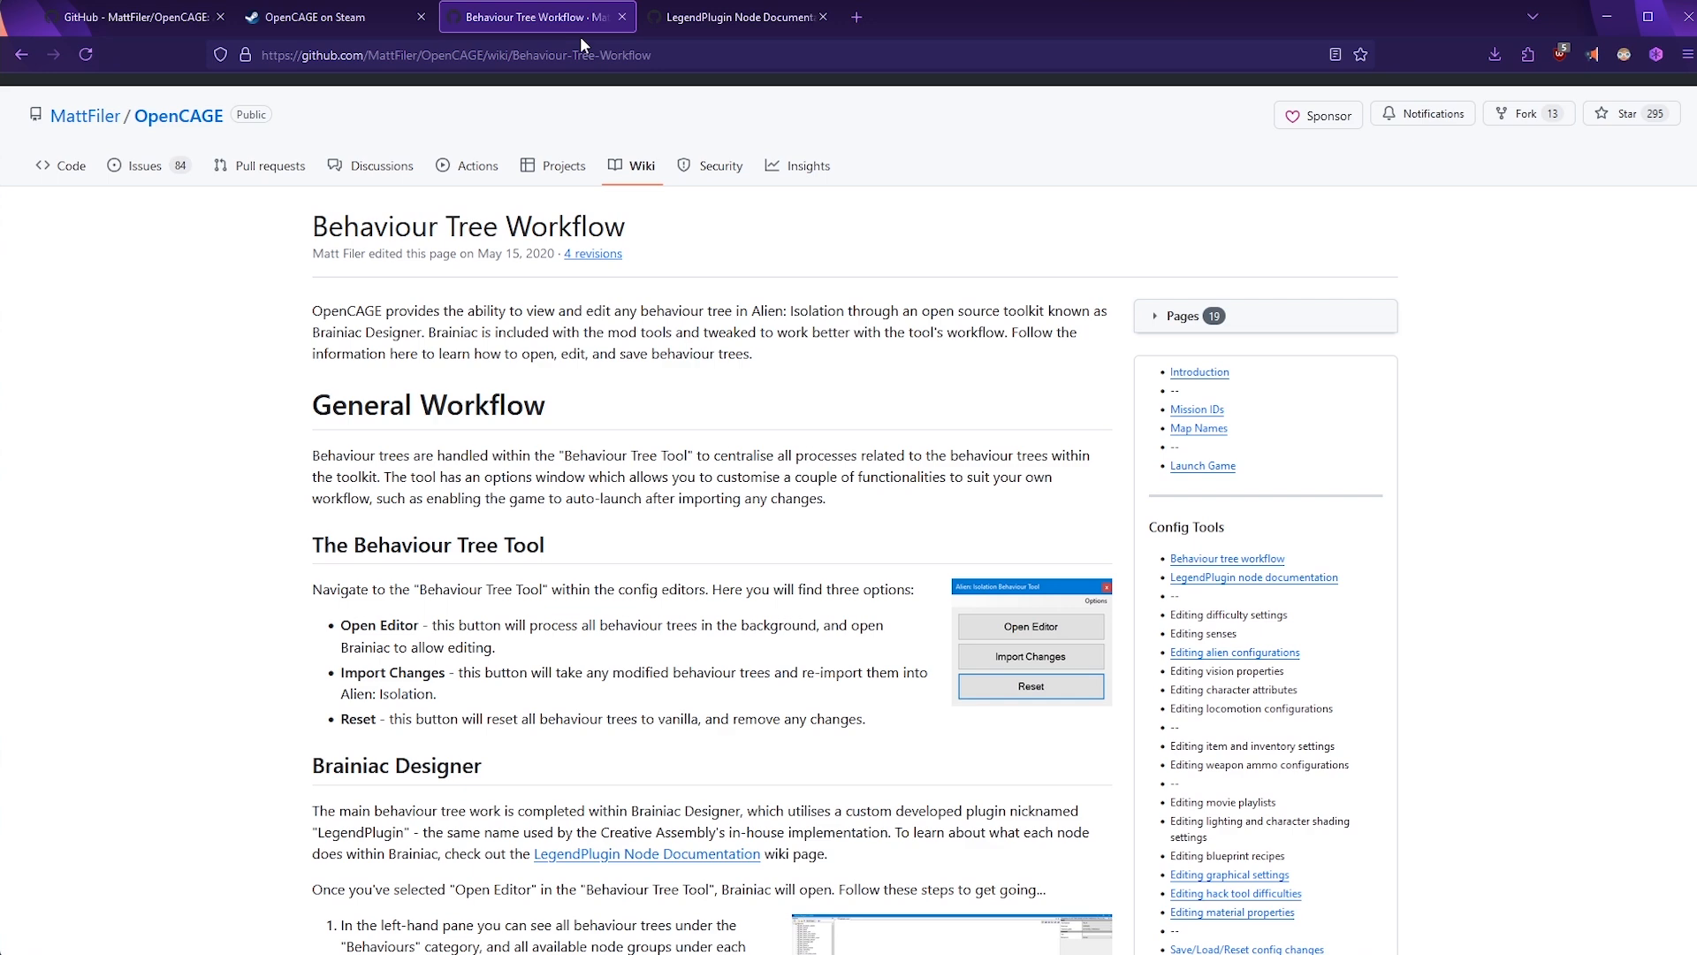
Read through the Behaviour Tree Workflow wiki page and switch to the LegendPlugin Node Documentation page
{"action": "scroll", "scroll_direction": "down", "scroll_amount": 3}
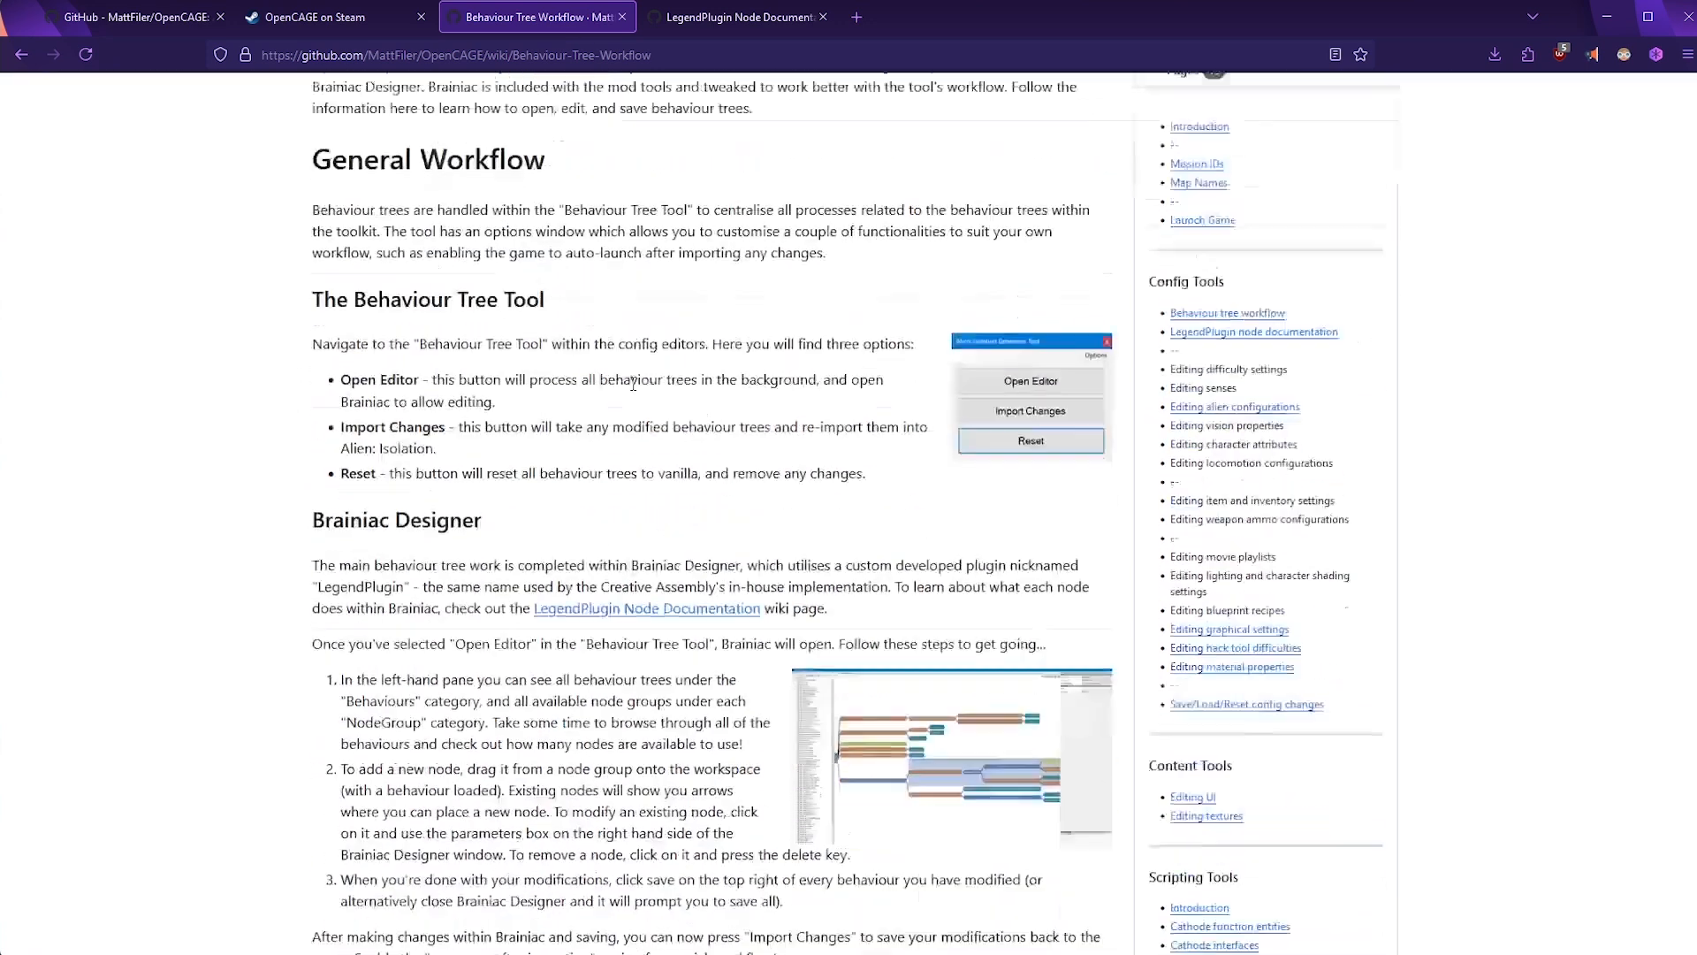
{"action": "scroll", "scroll_direction": "down", "scroll_amount": 3}
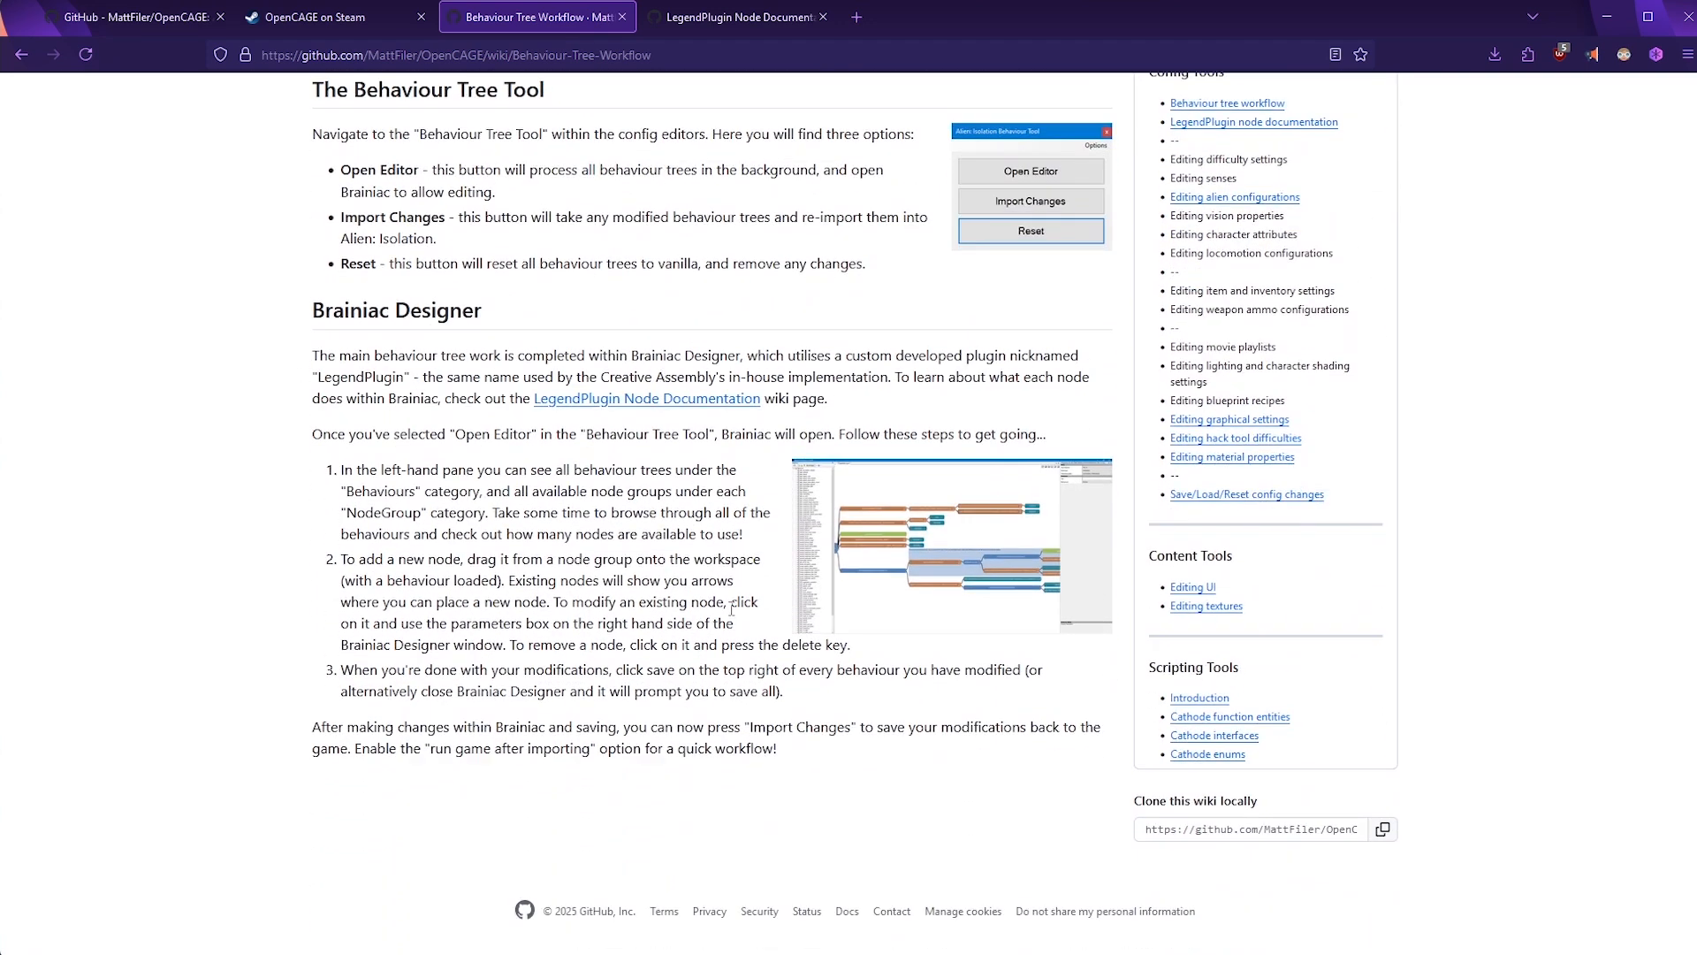
{"action": "mouse_move", "coordinate": [809, 525]}
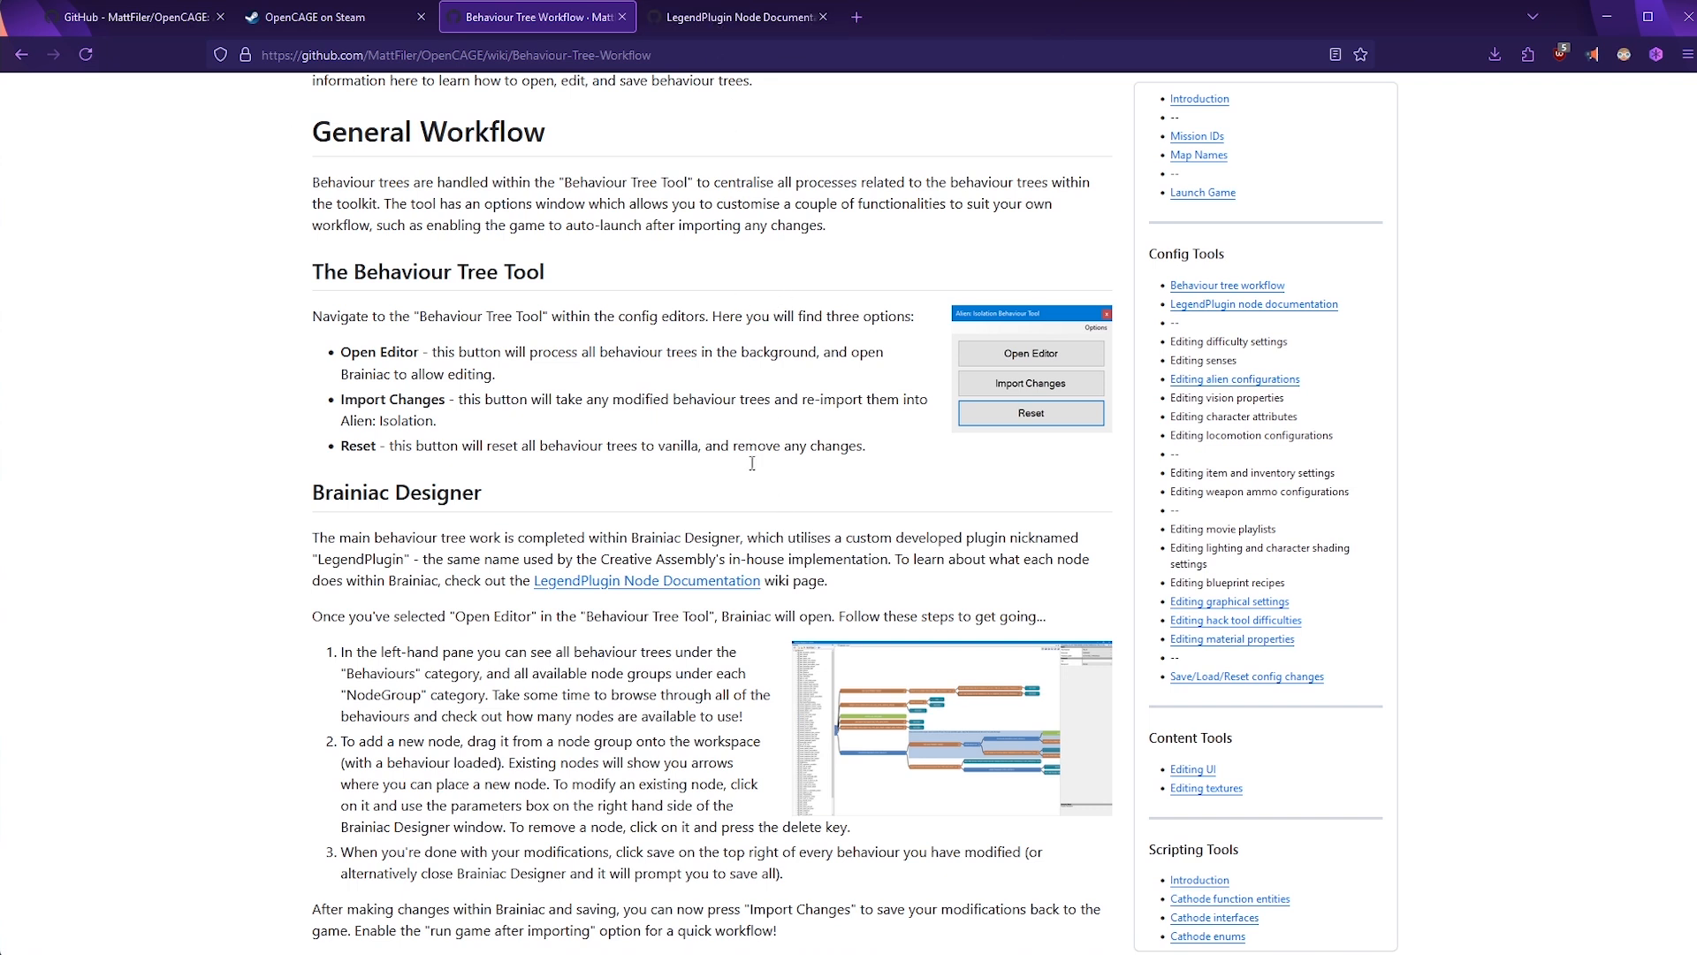
{"action": "left_click", "coordinate": [736, 16]}
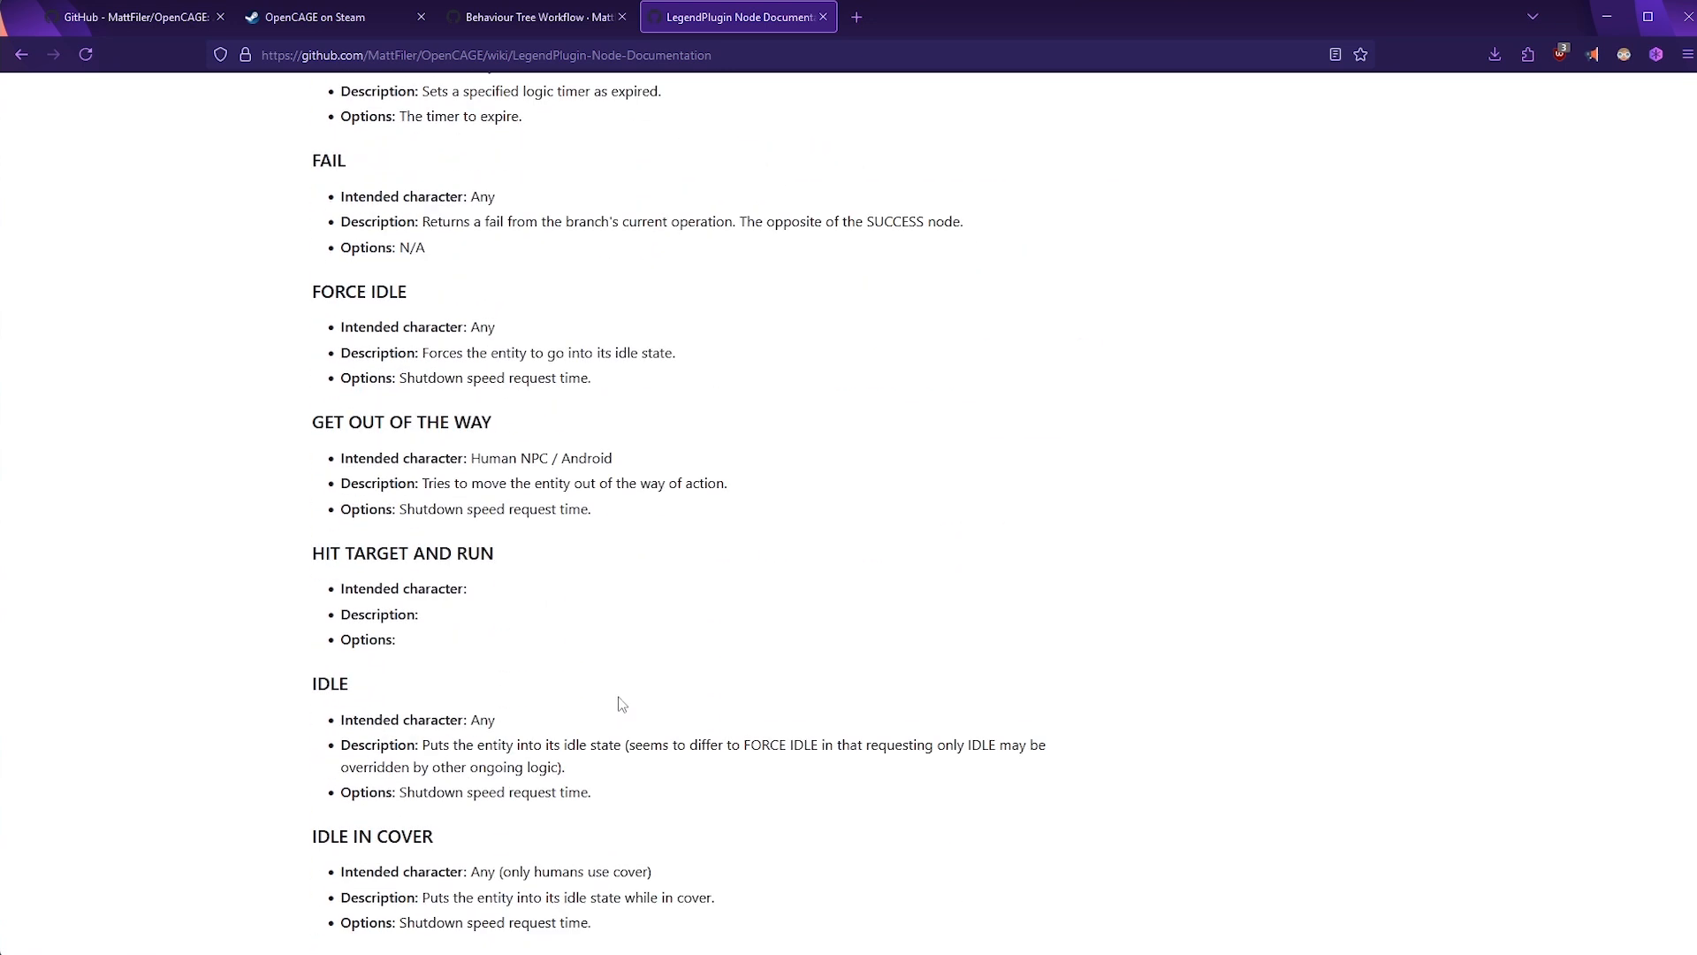
Read the LegendPlugin Node Documentation down into the Actions node list
{"action": "scroll", "scroll_direction": "down", "scroll_amount": 3}
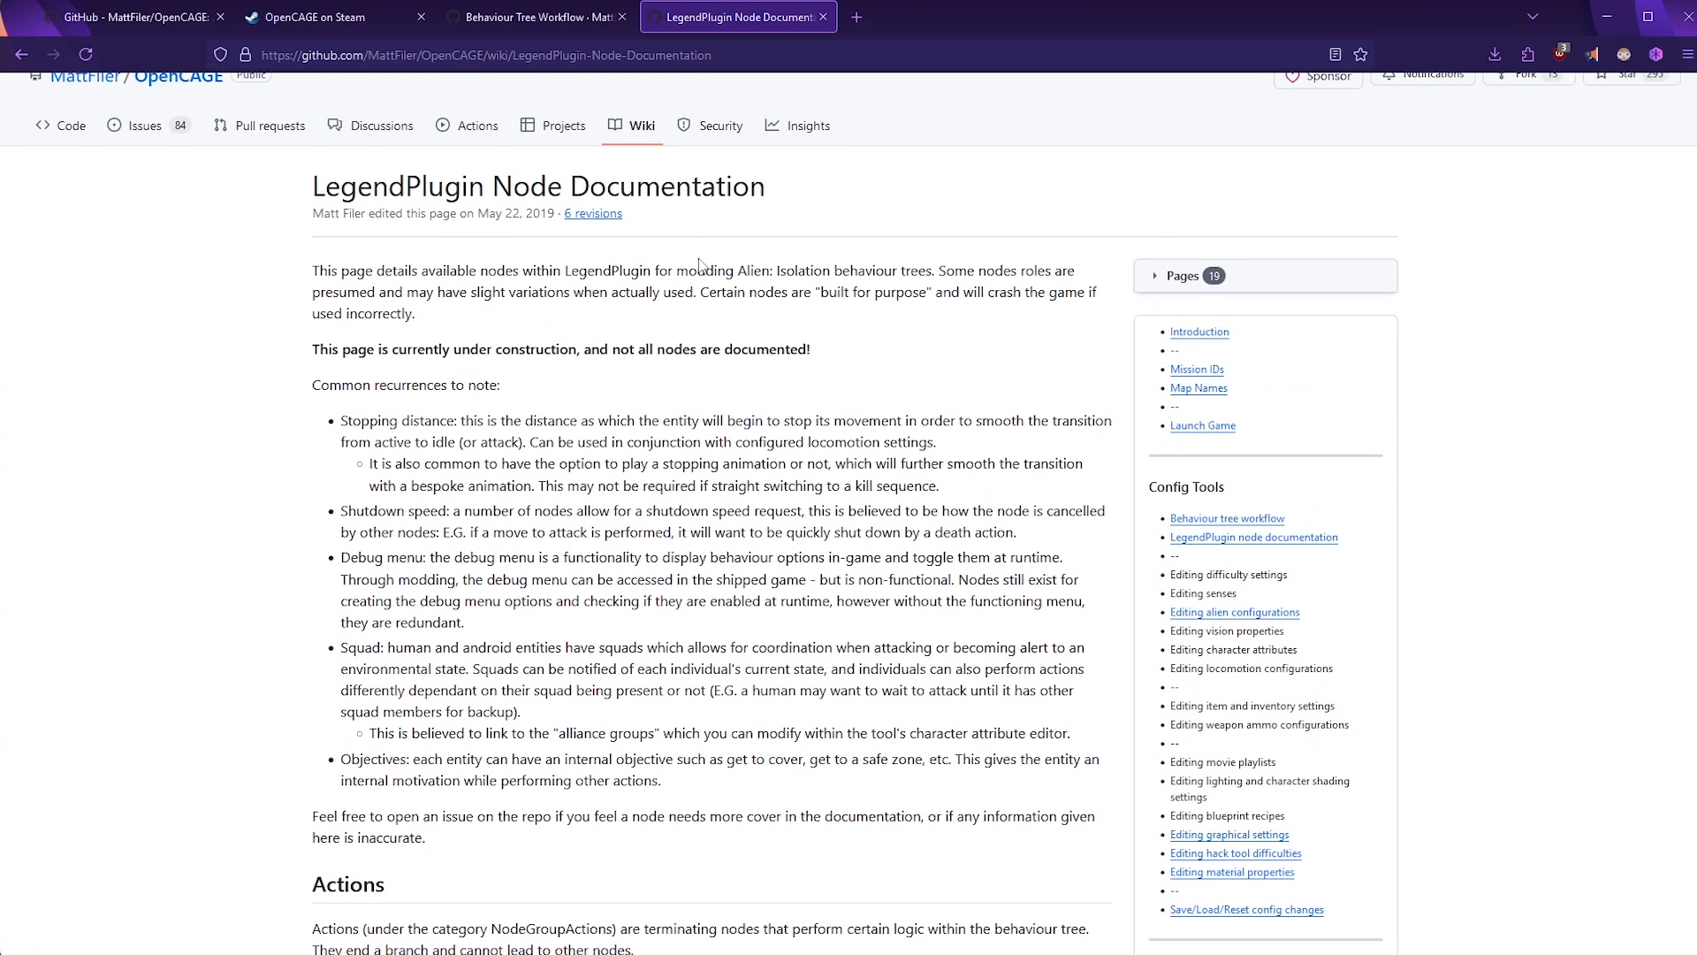
{"action": "scroll", "scroll_direction": "down", "scroll_amount": 3}
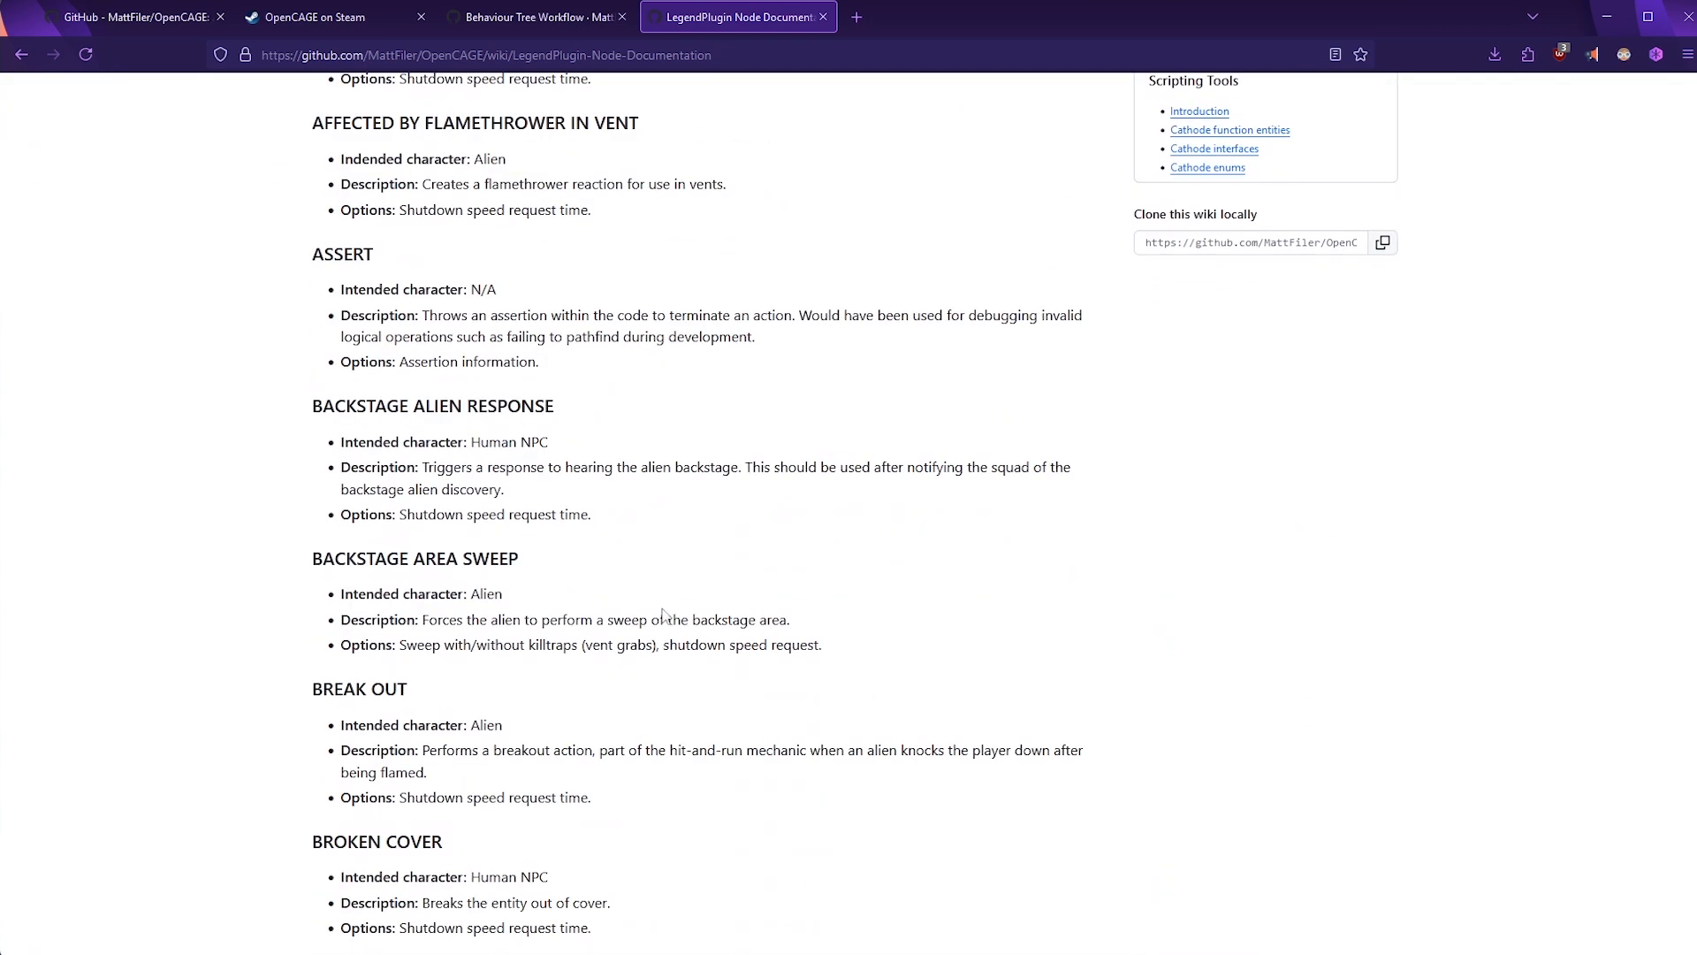
{"action": "mouse_move", "coordinate": [661, 606]}
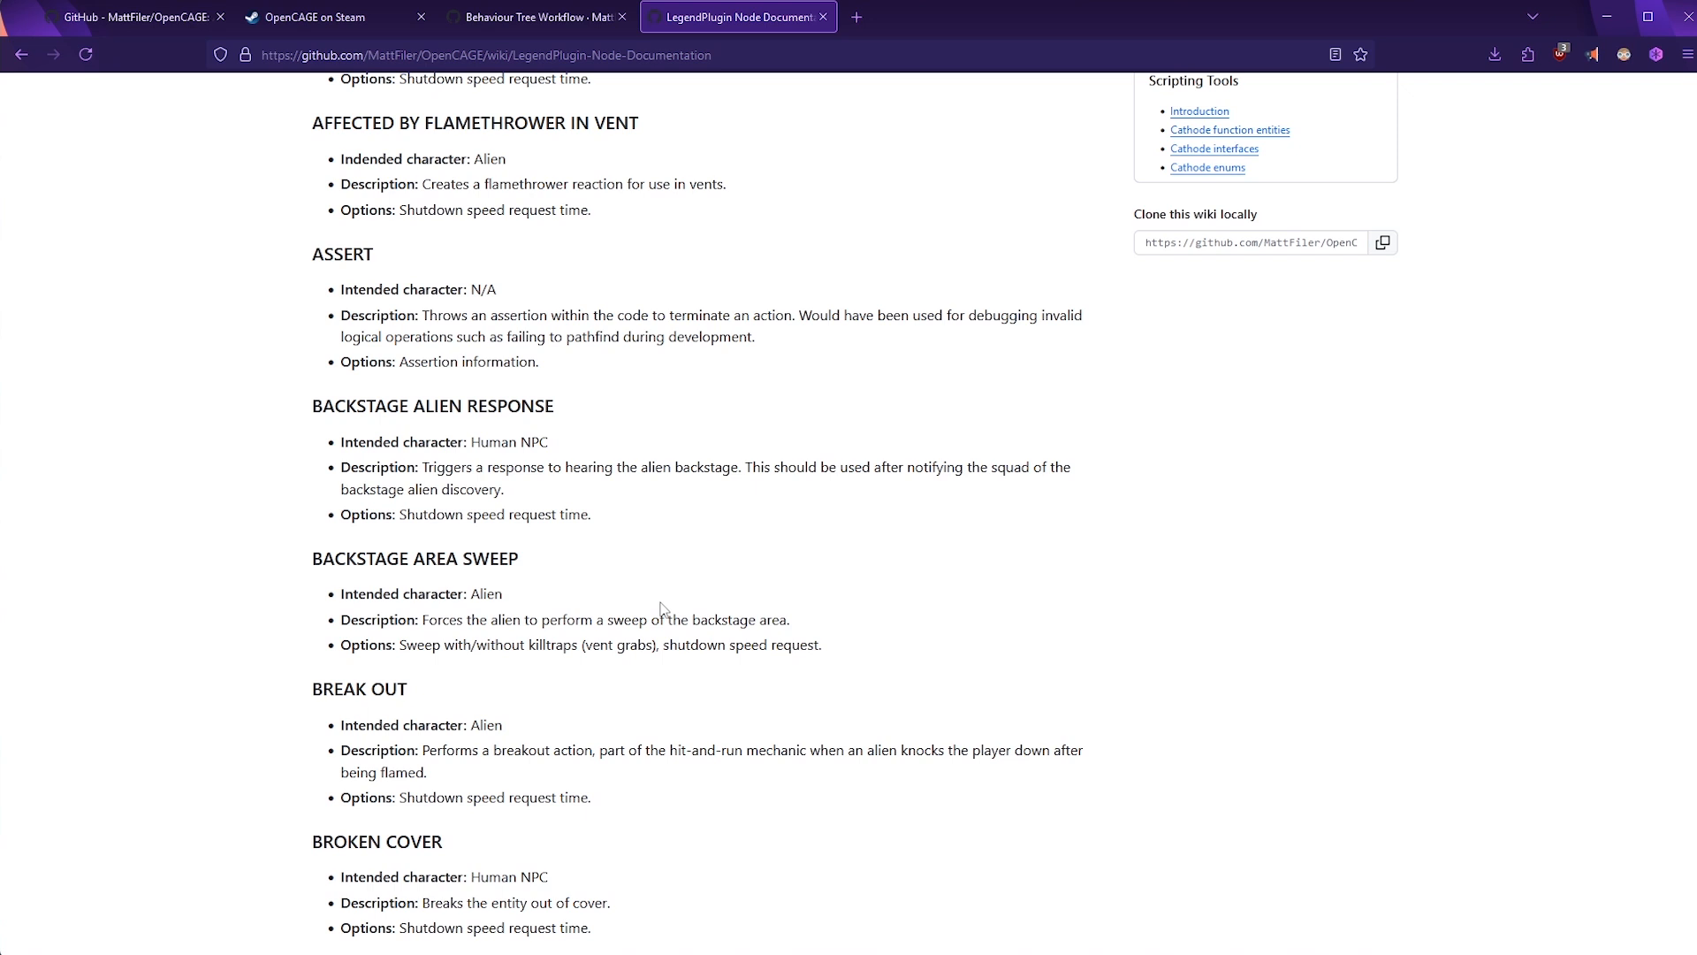
{"action": "scroll", "scroll_direction": "down", "scroll_amount": 3}
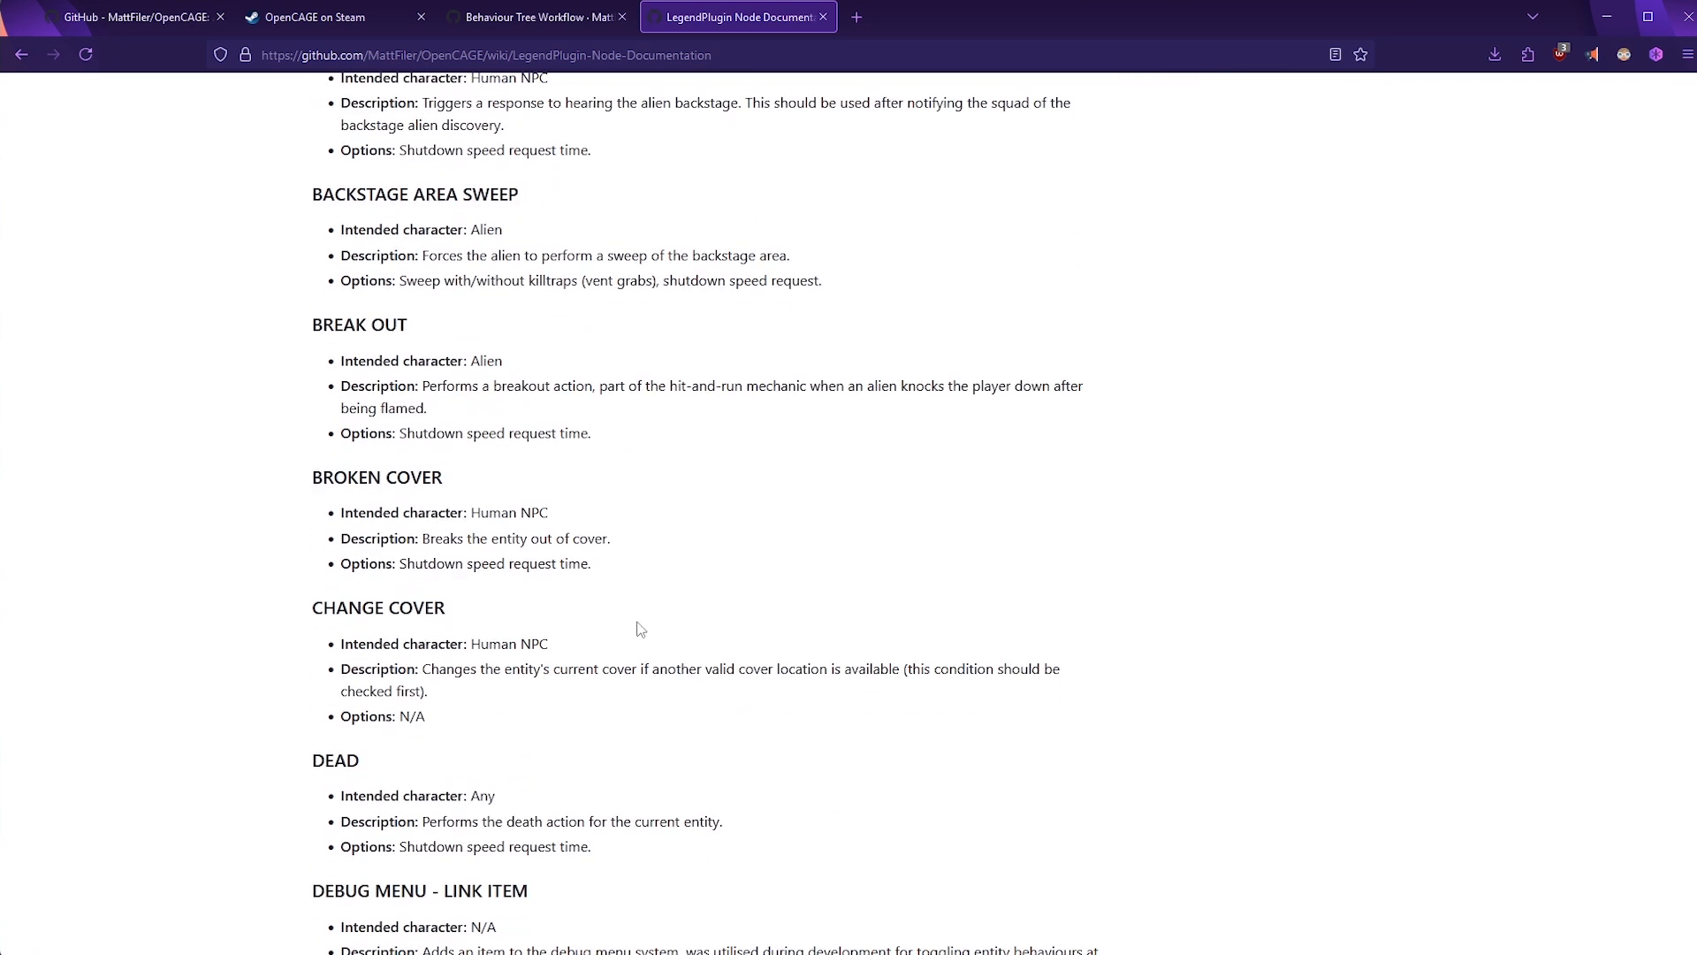
{"action": "mouse_move", "coordinate": [610, 621]}
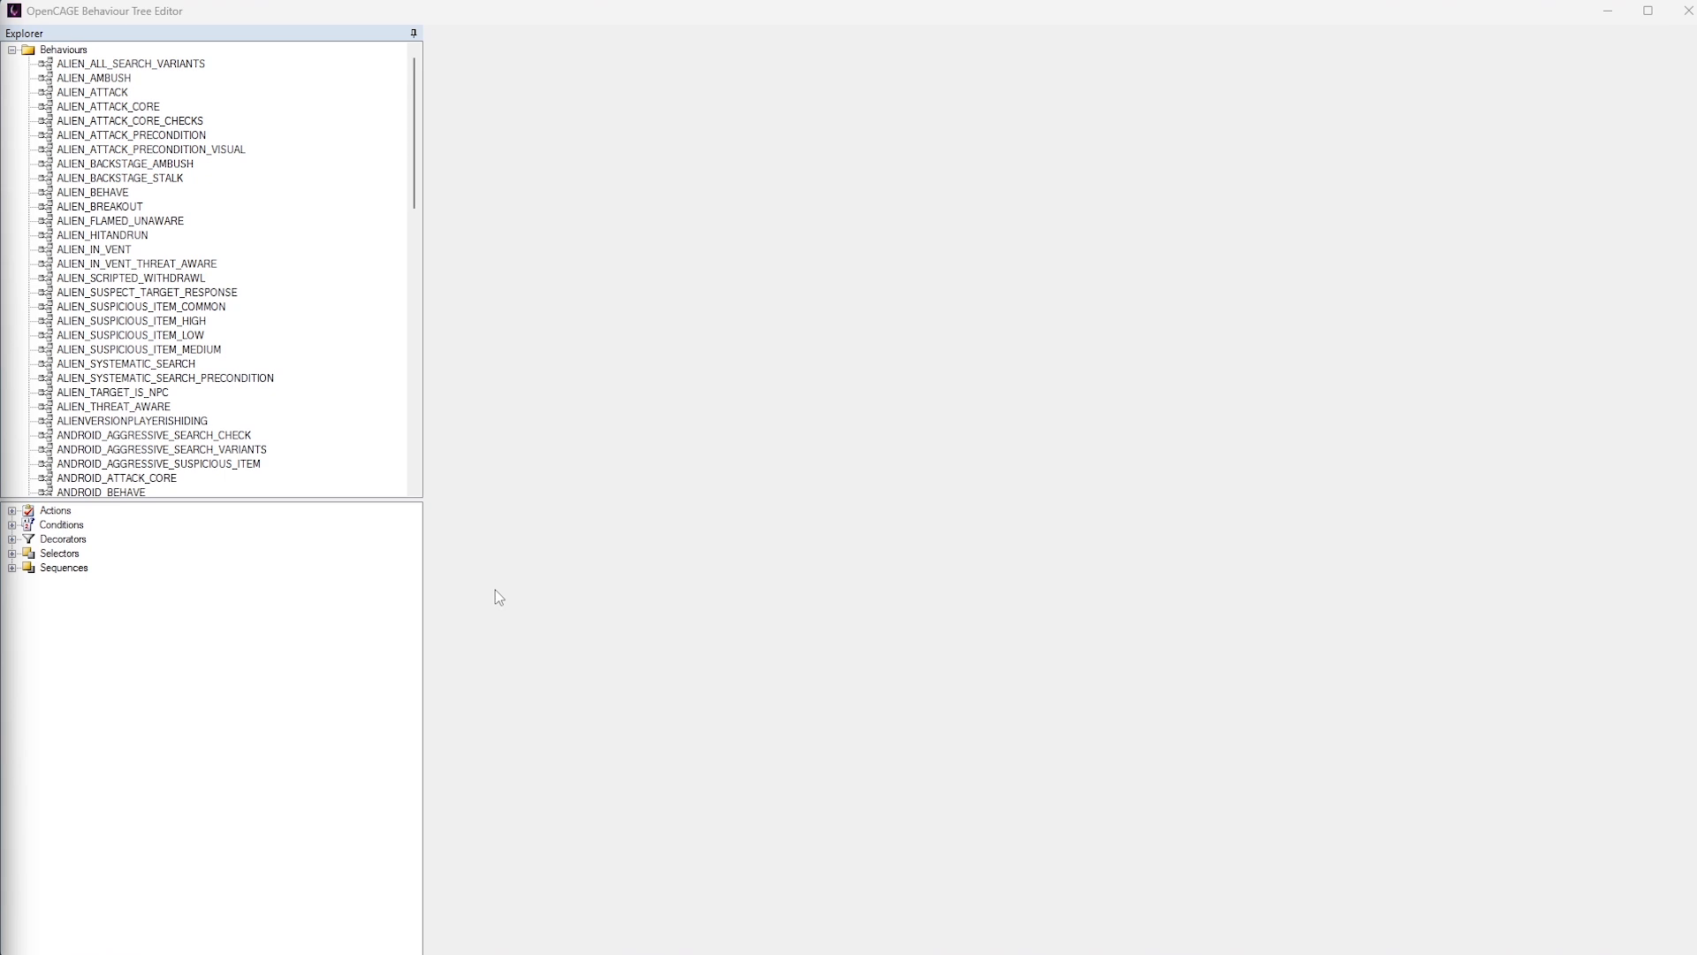
{"action": "mouse_move", "coordinate": [672, 245]}
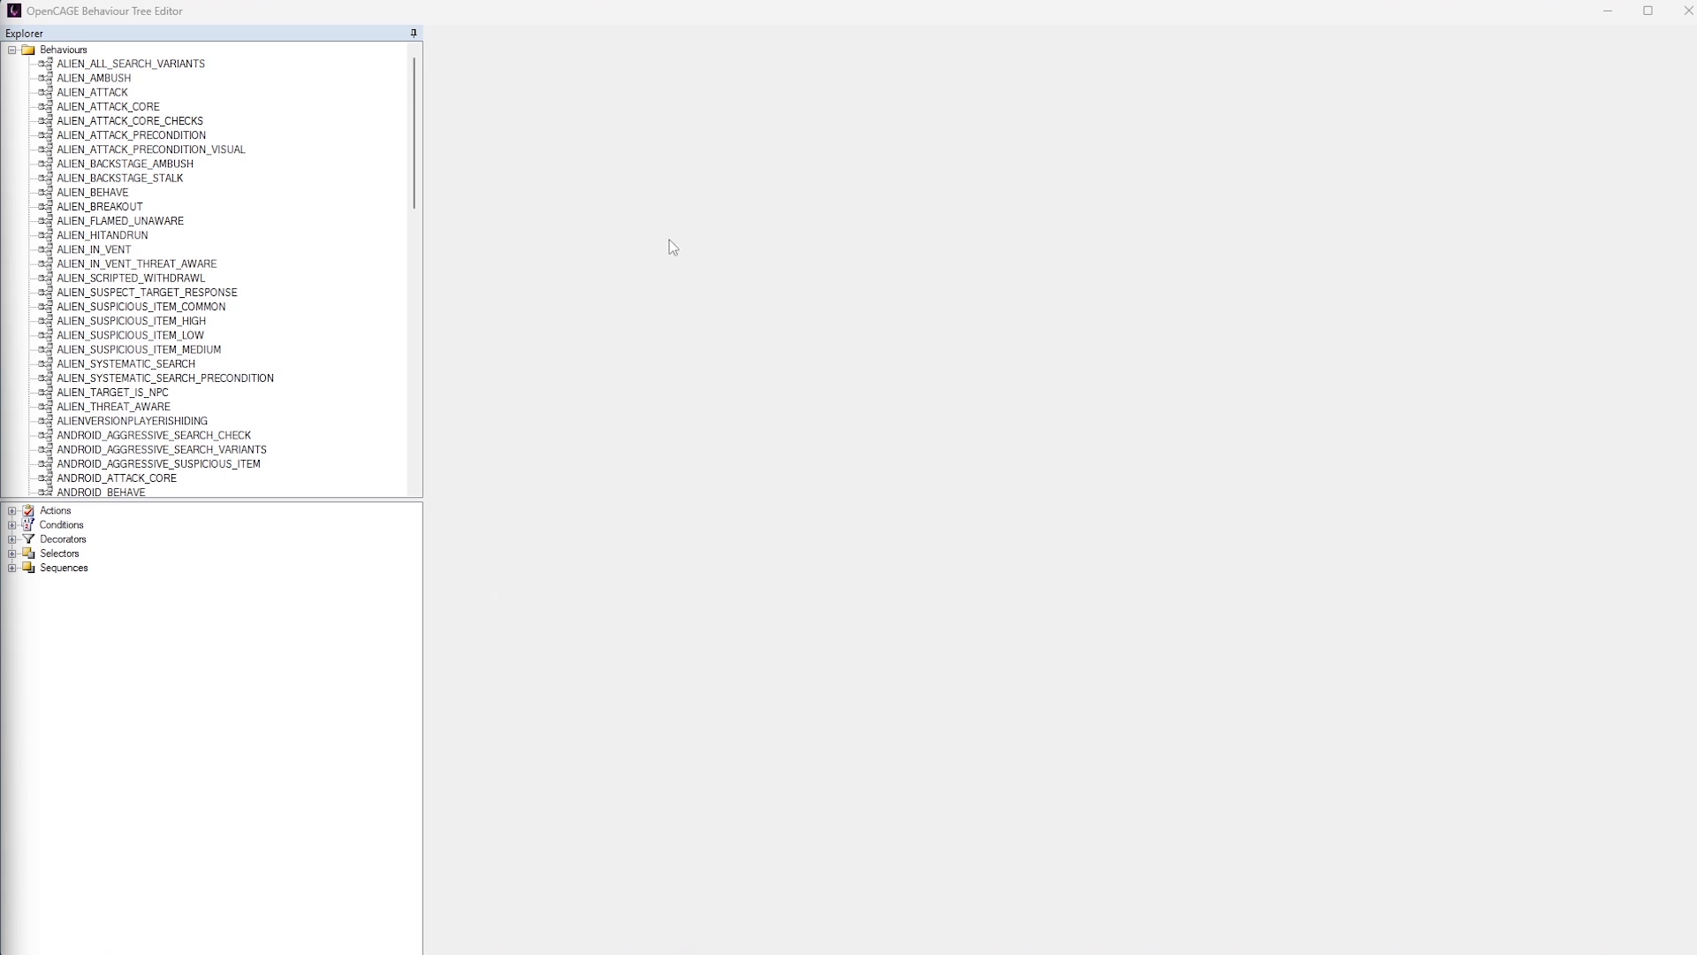
{"action": "mouse_move", "coordinate": [766, 616]}
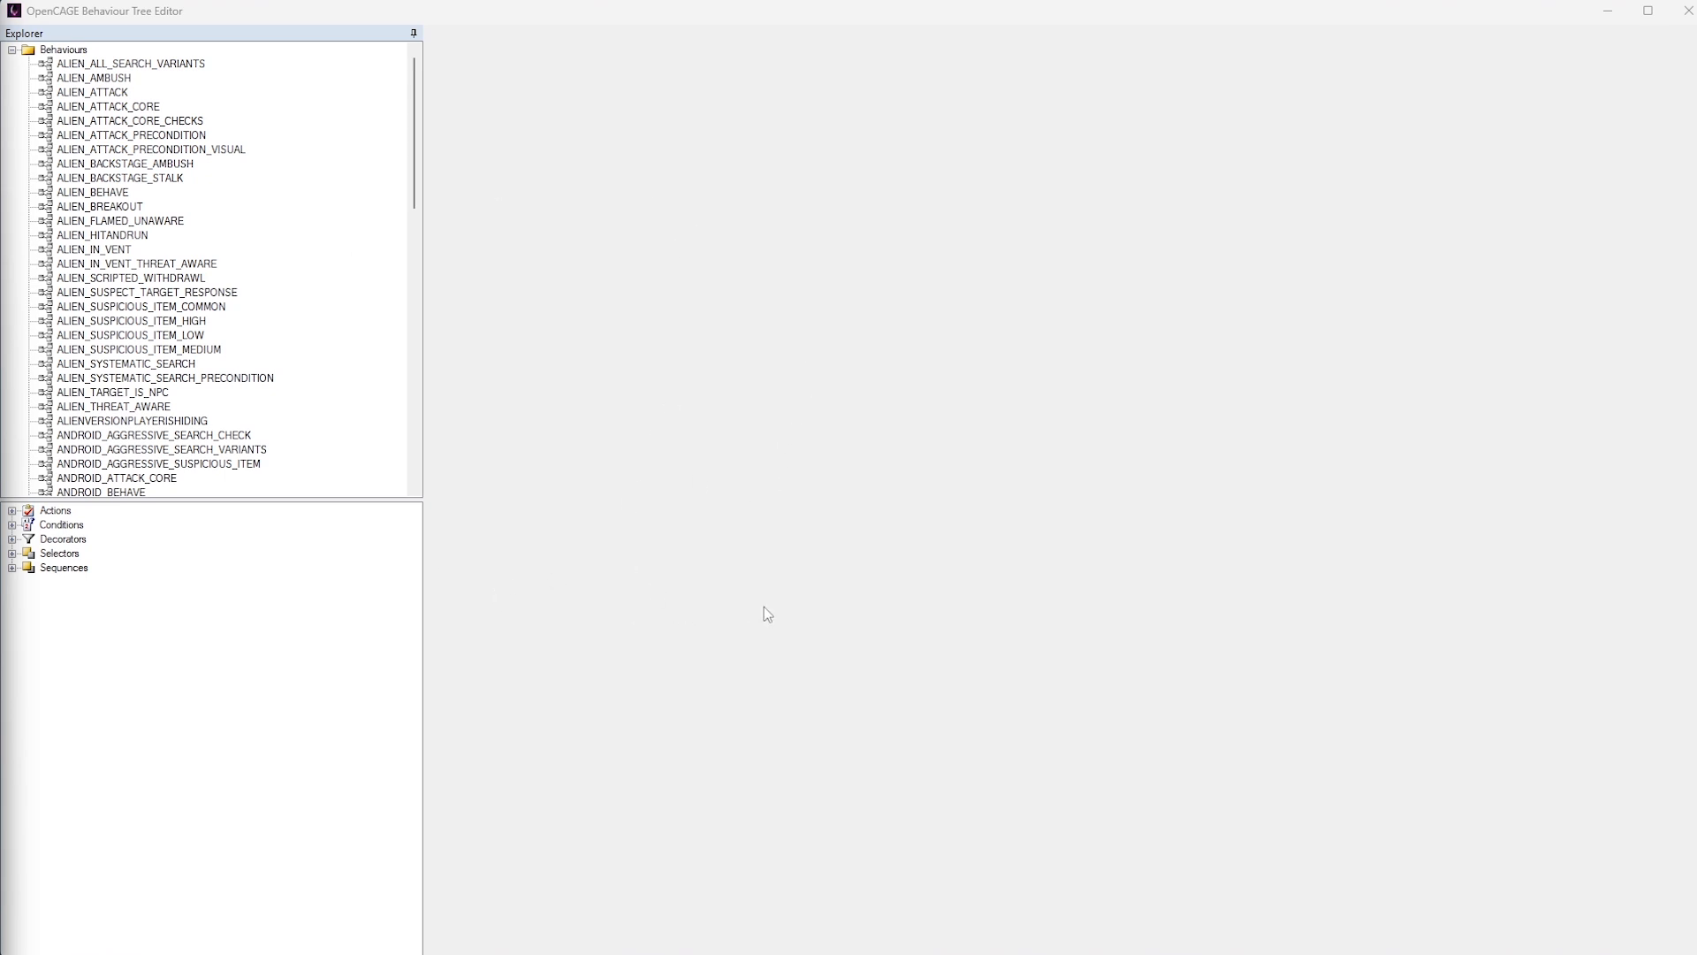
{"action": "mouse_move", "coordinate": [642, 421]}
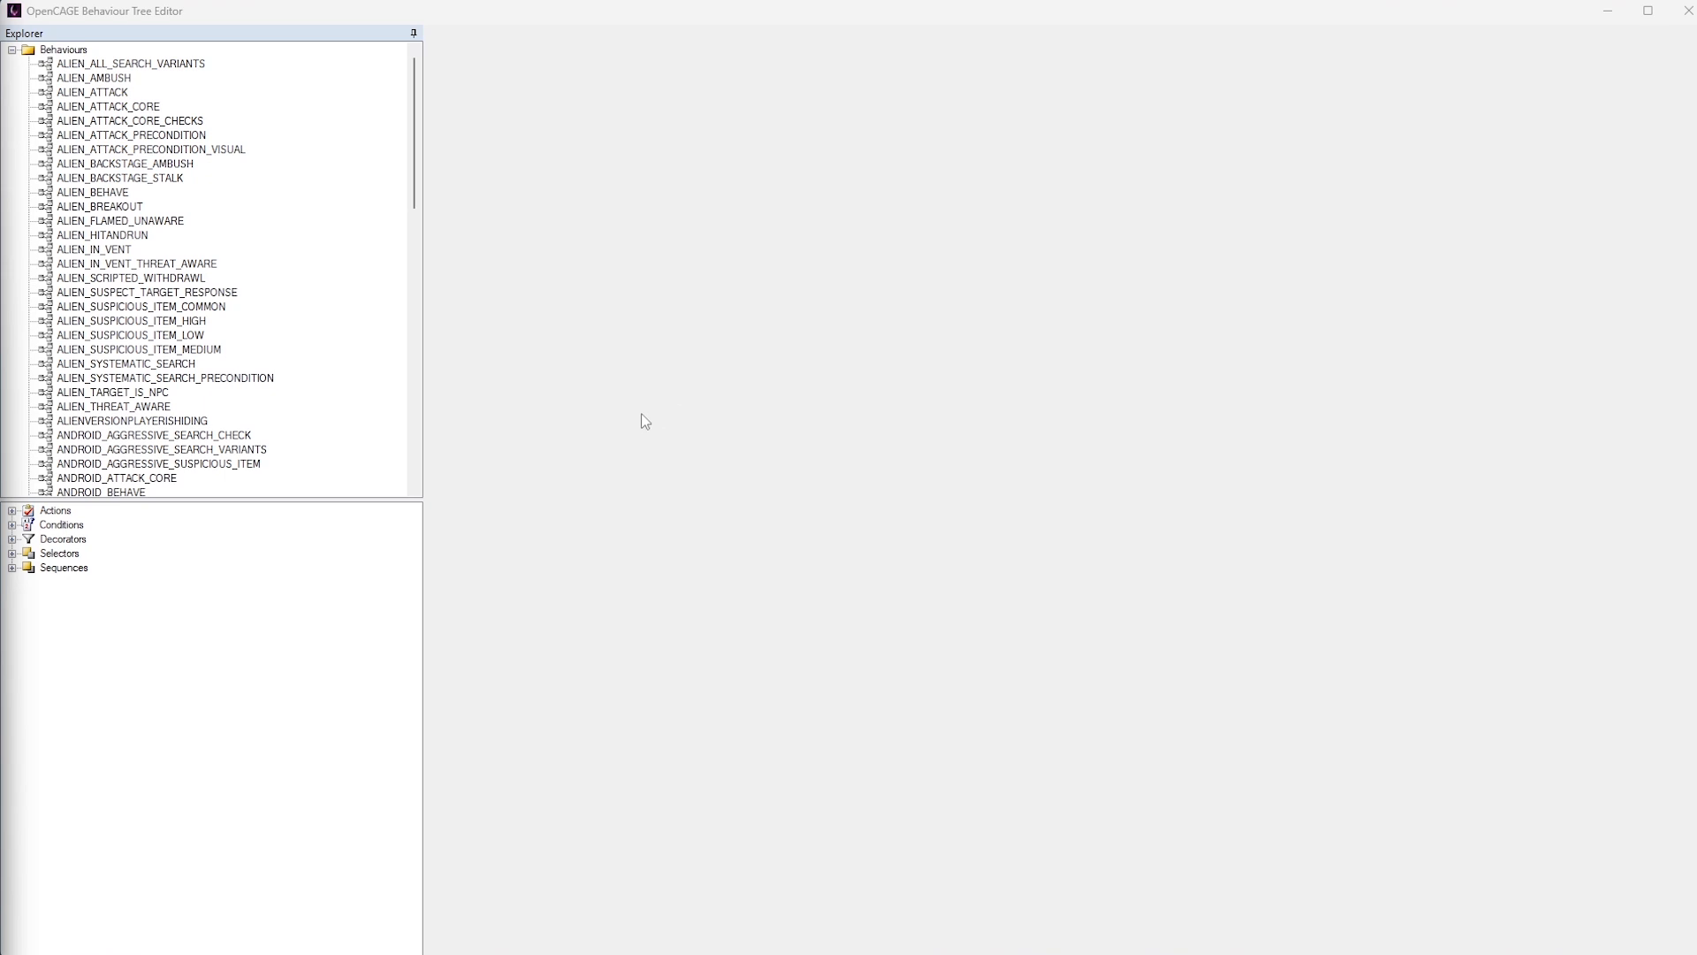
{"action": "mouse_move", "coordinate": [626, 445]}
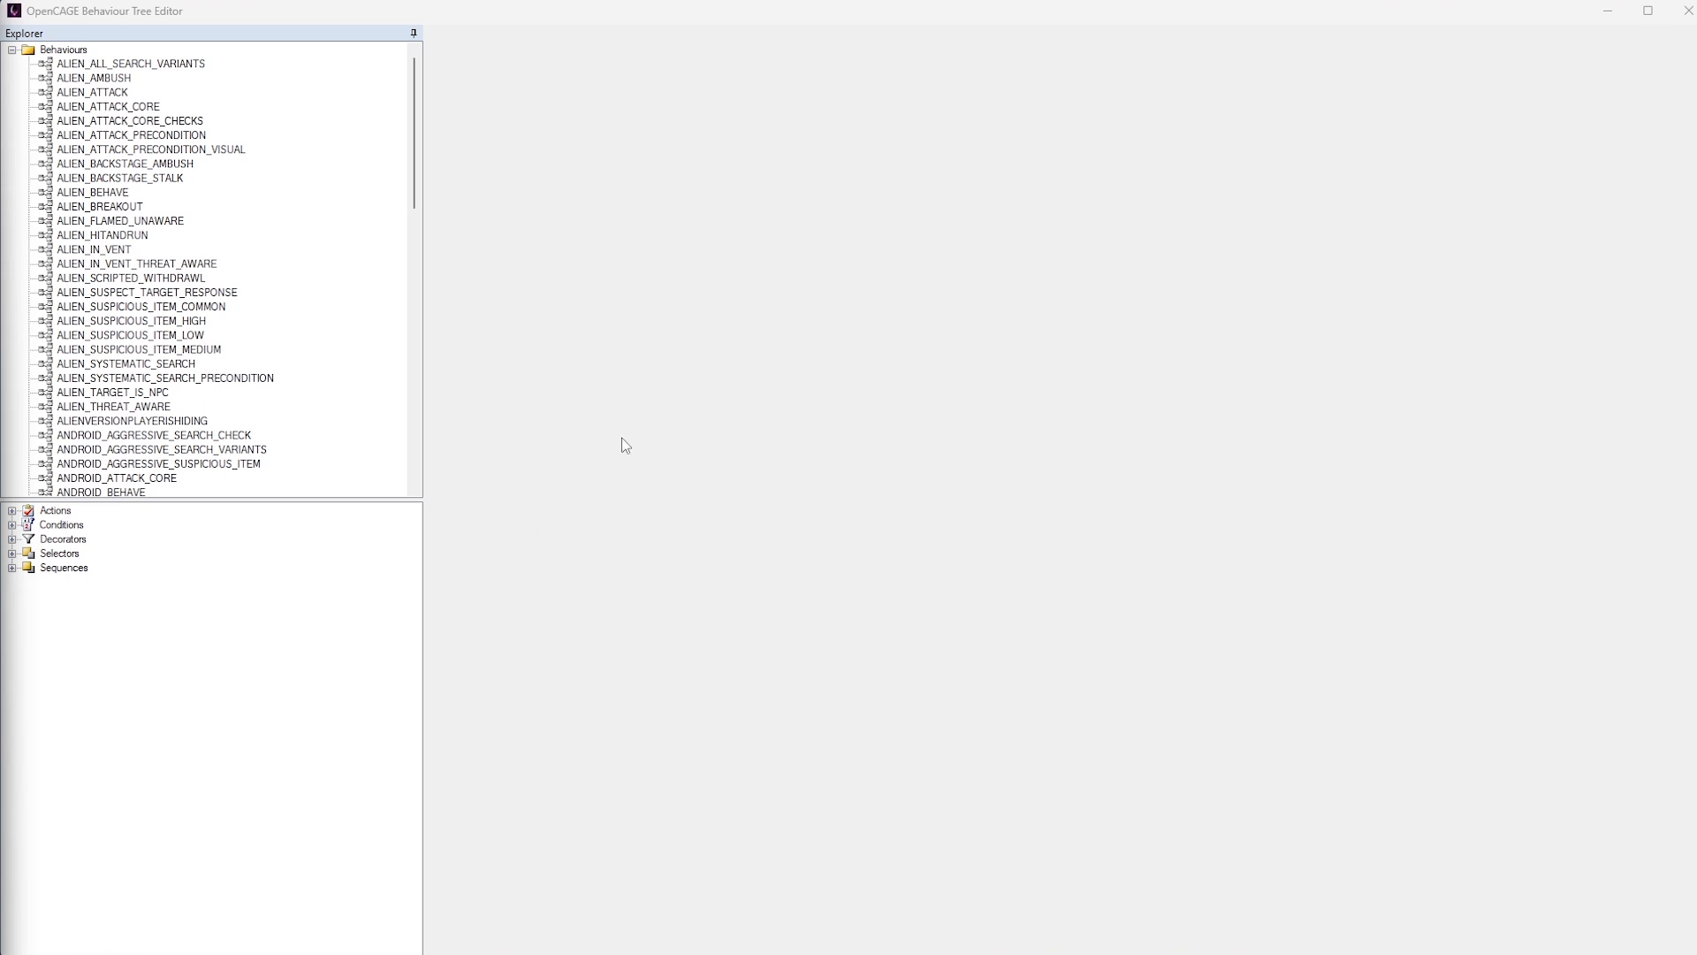
{"action": "mouse_move", "coordinate": [636, 446]}
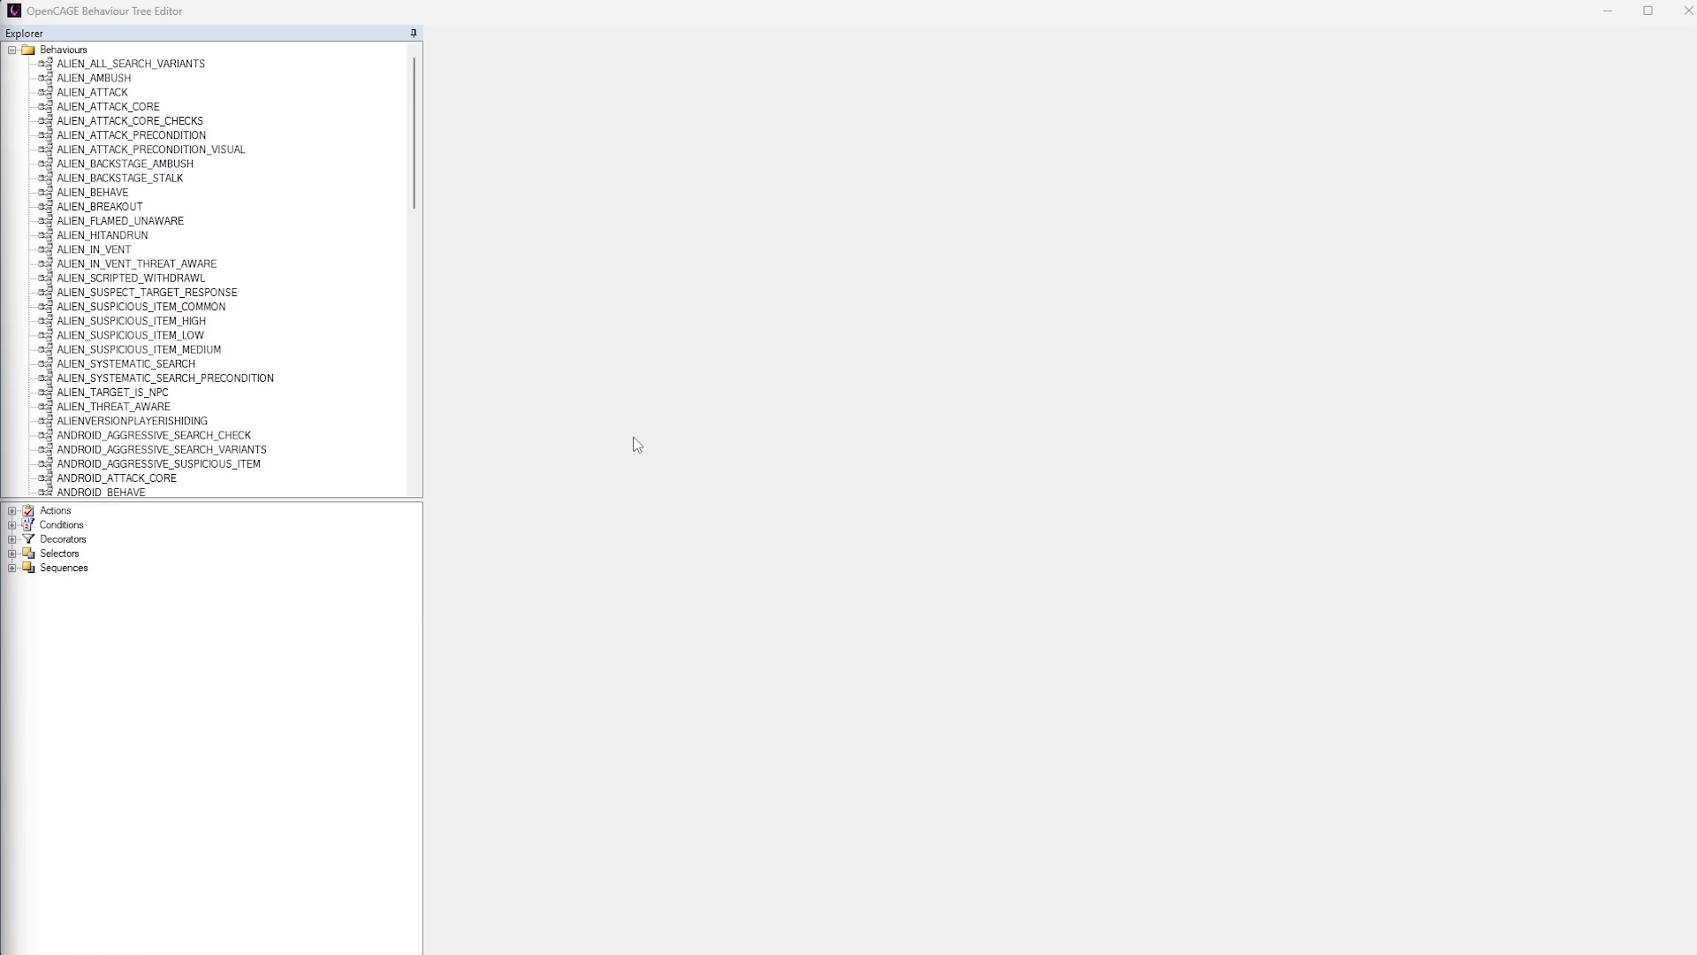
{"action": "scroll", "scroll_direction": "down", "scroll_amount": 3}
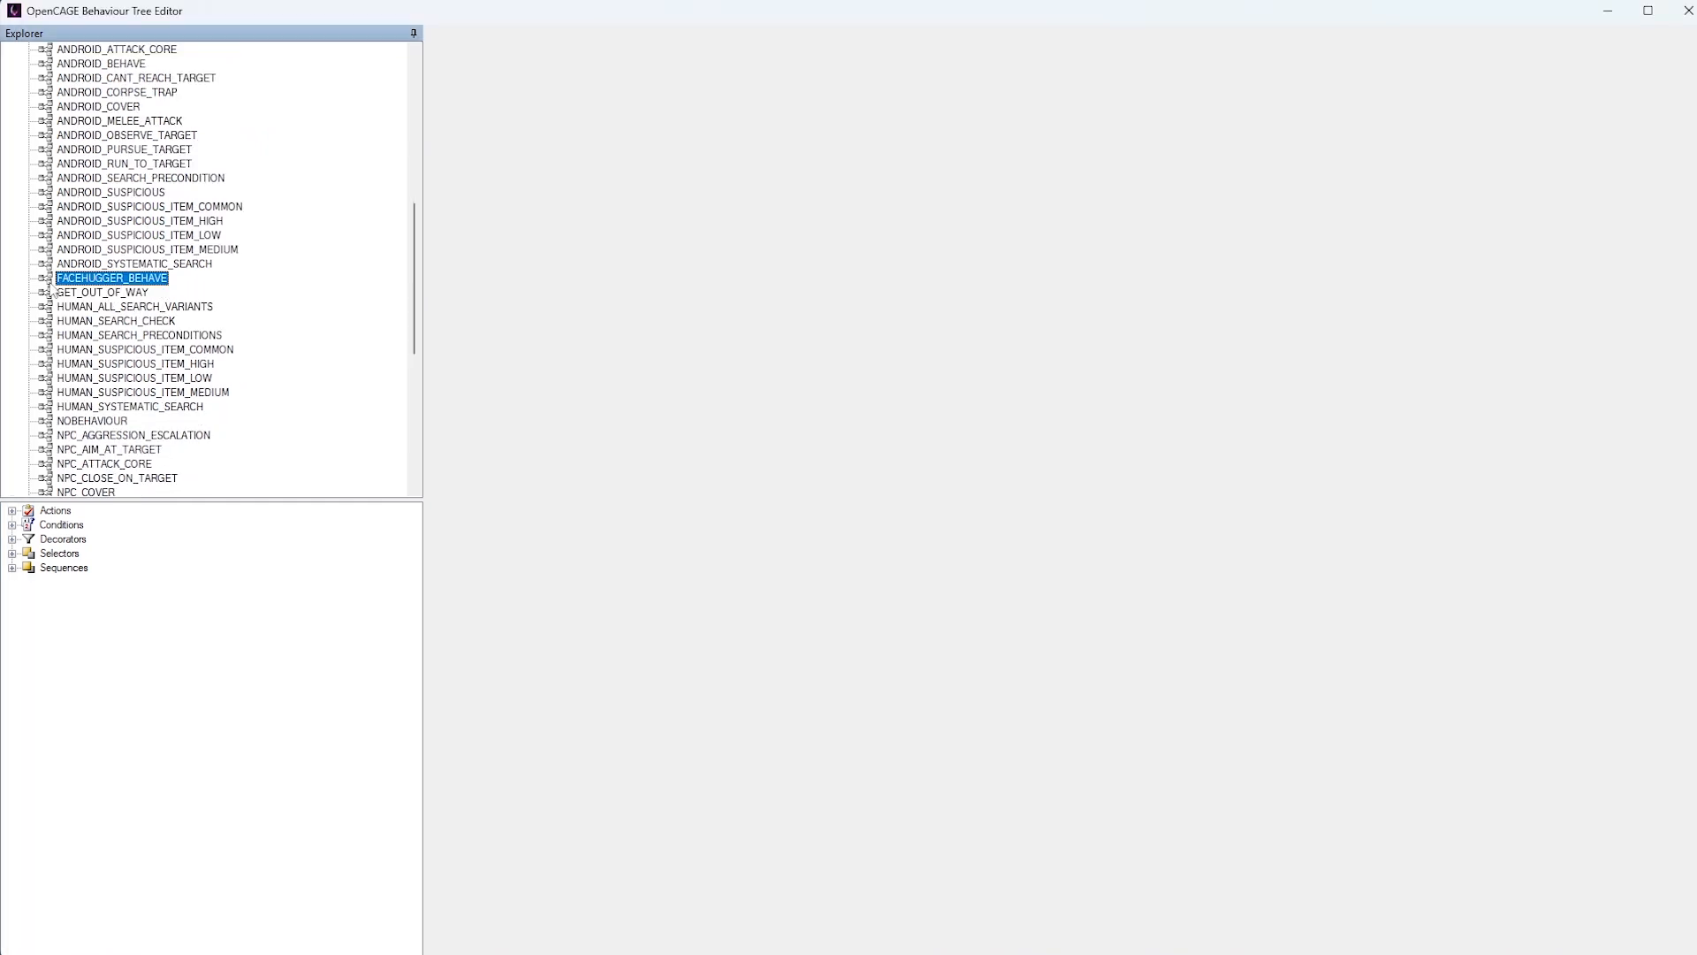
{"action": "scroll", "scroll_direction": "down", "scroll_amount": 3}
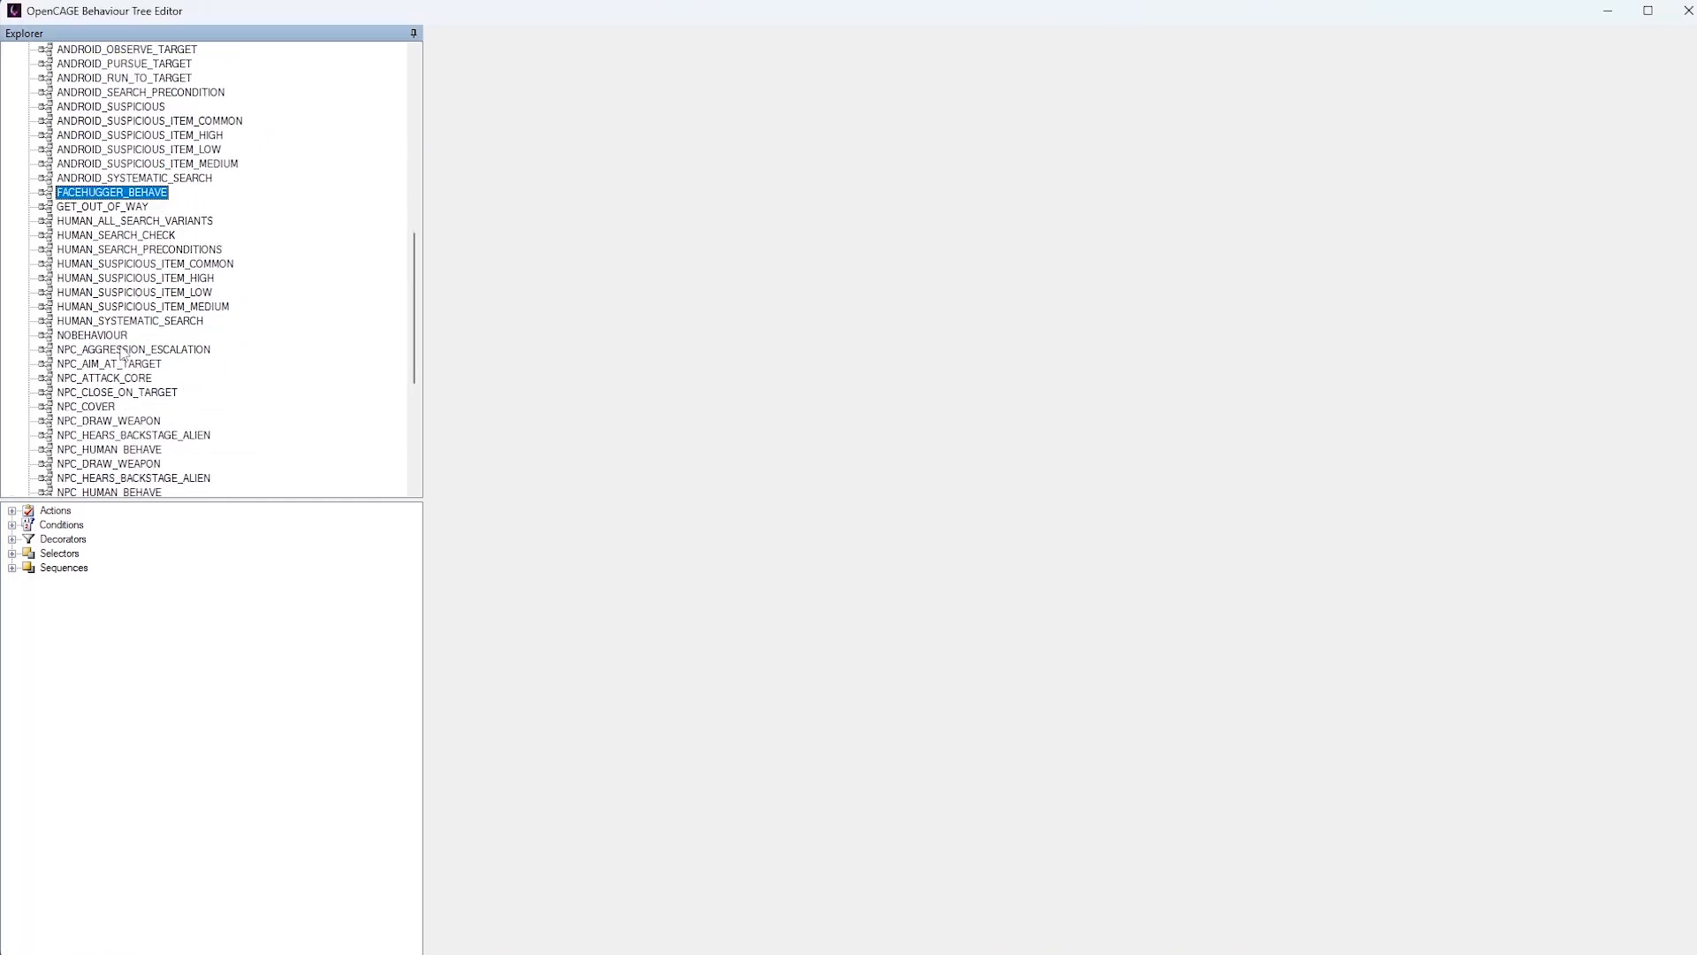
{"action": "scroll", "scroll_direction": "down", "scroll_amount": 3}
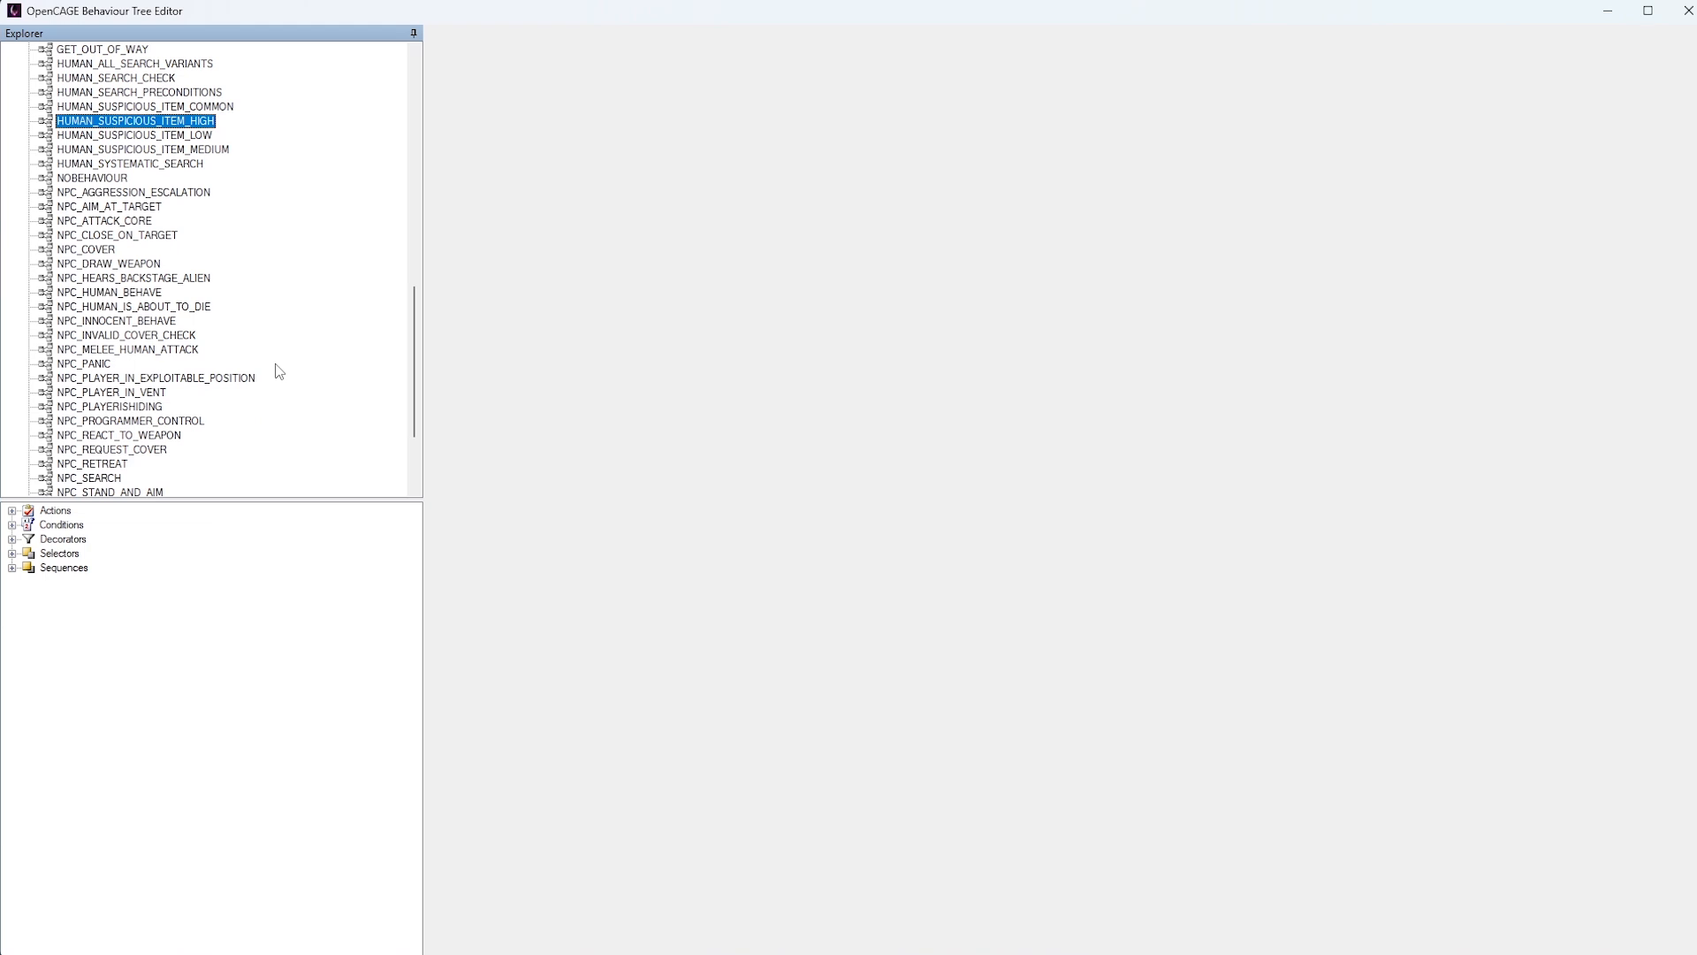
{"action": "mouse_move", "coordinate": [101, 250]}
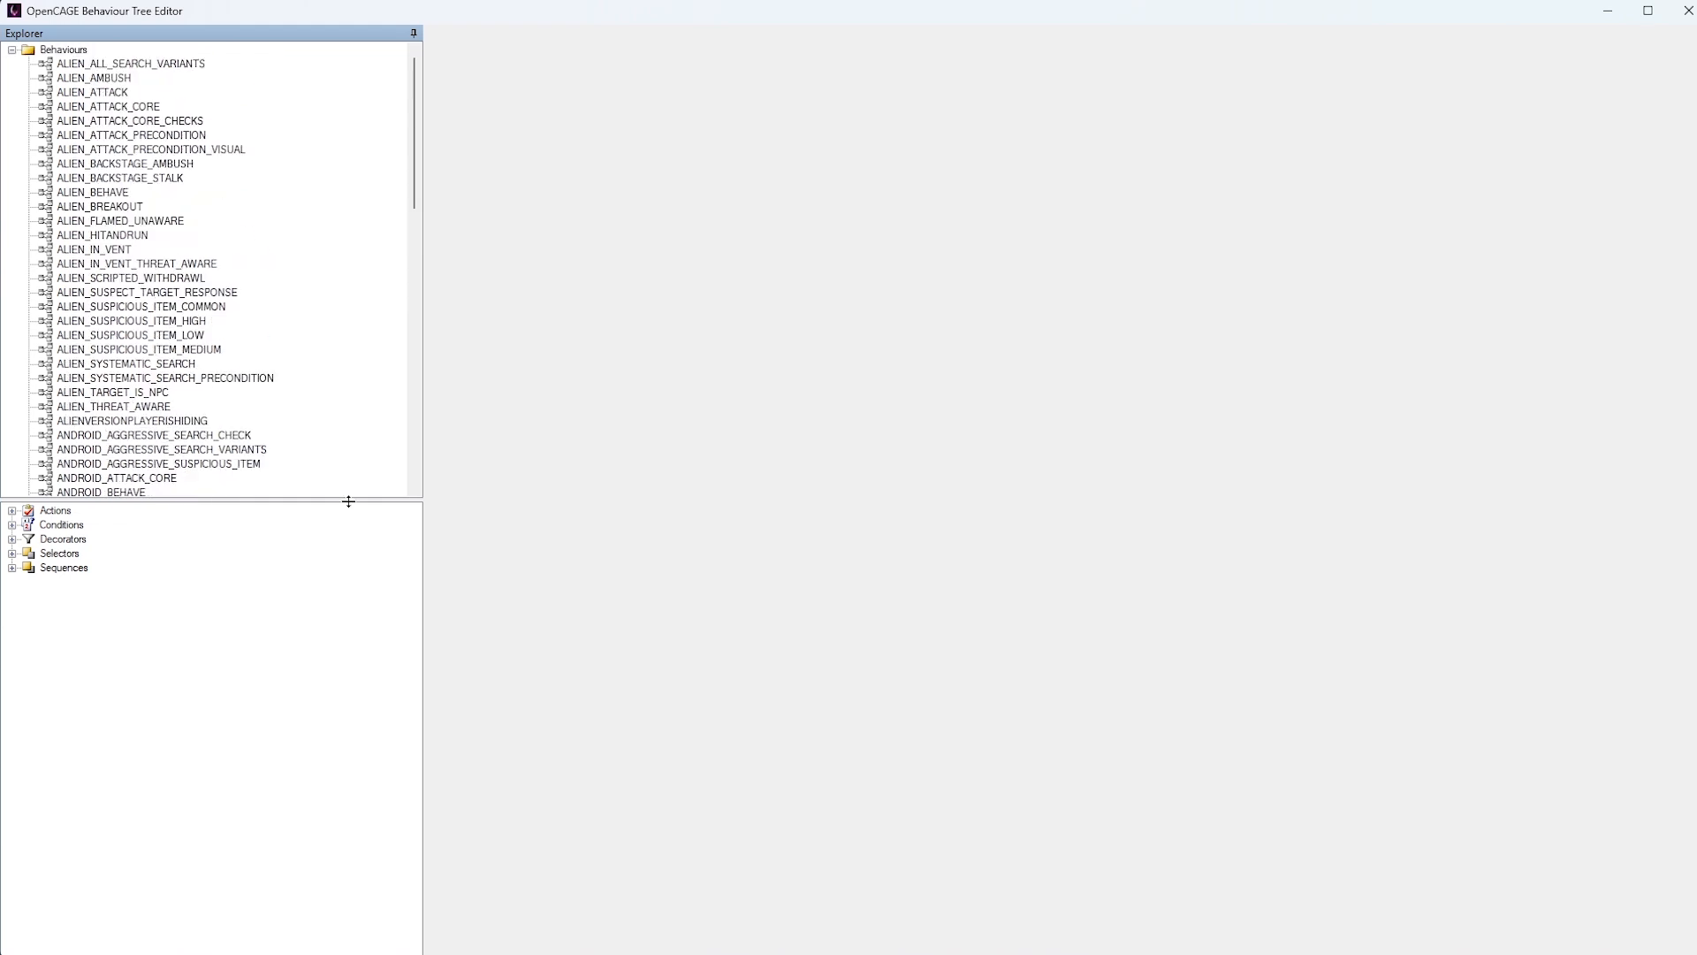
{"action": "mouse_move", "coordinate": [158, 667]}
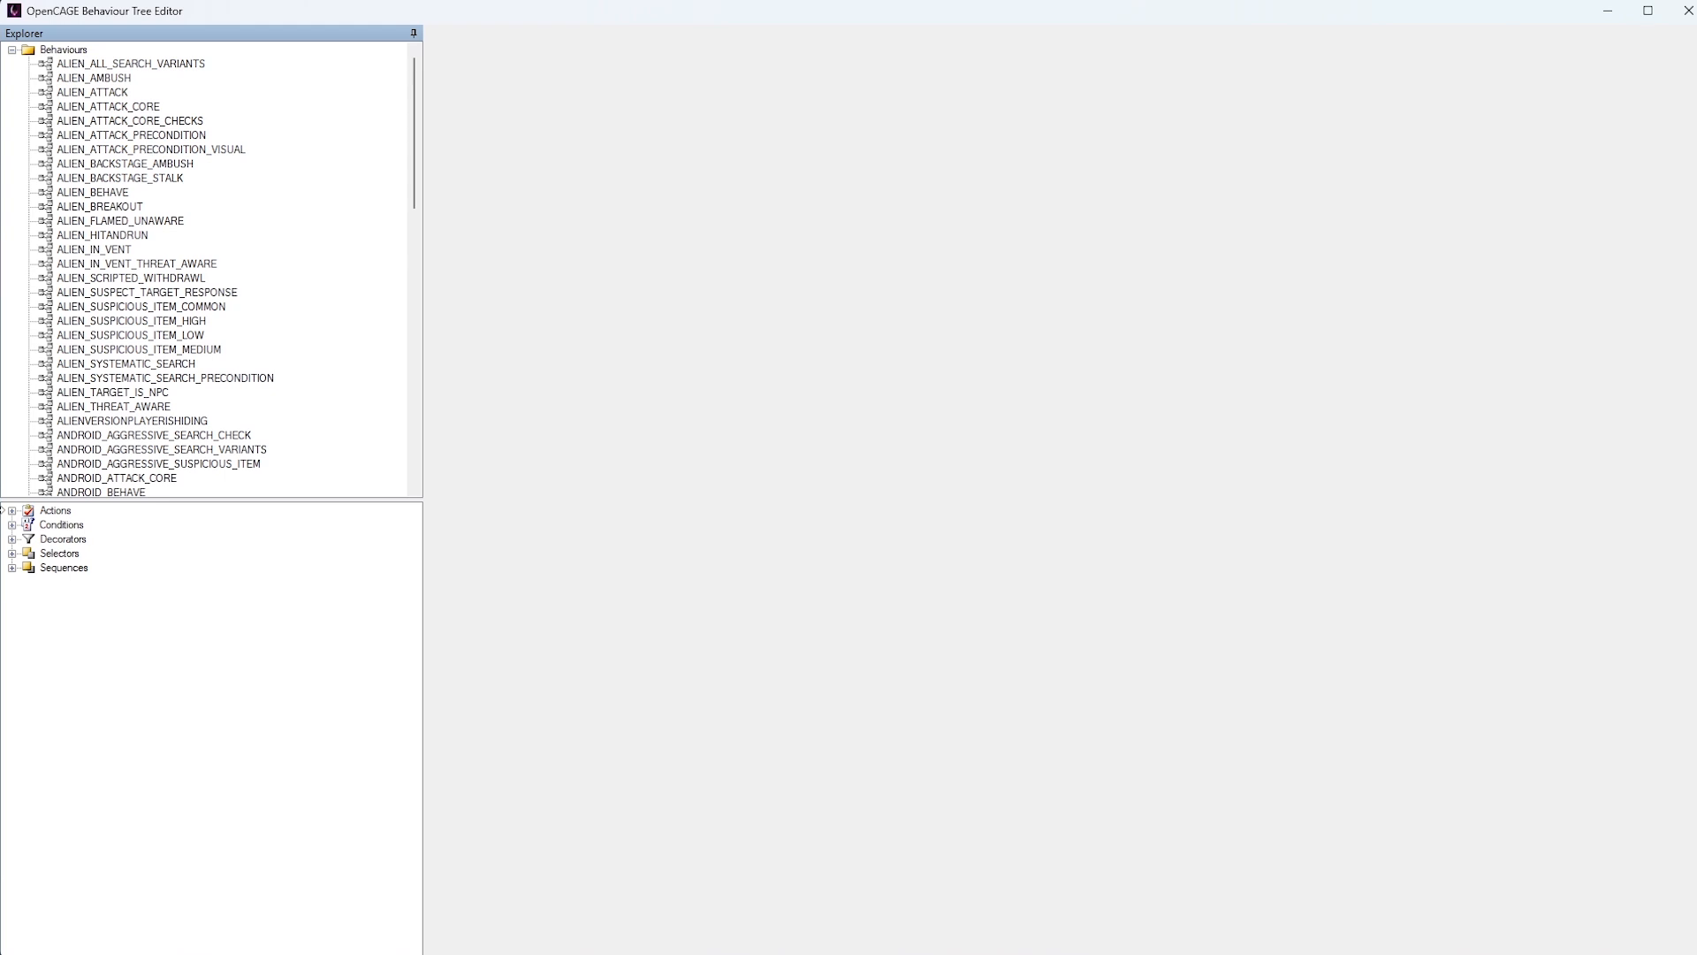
Select the ALIEN_BEHAVE behaviour in the Explorer's Behaviours list
{"action": "left_click", "coordinate": [55, 510]}
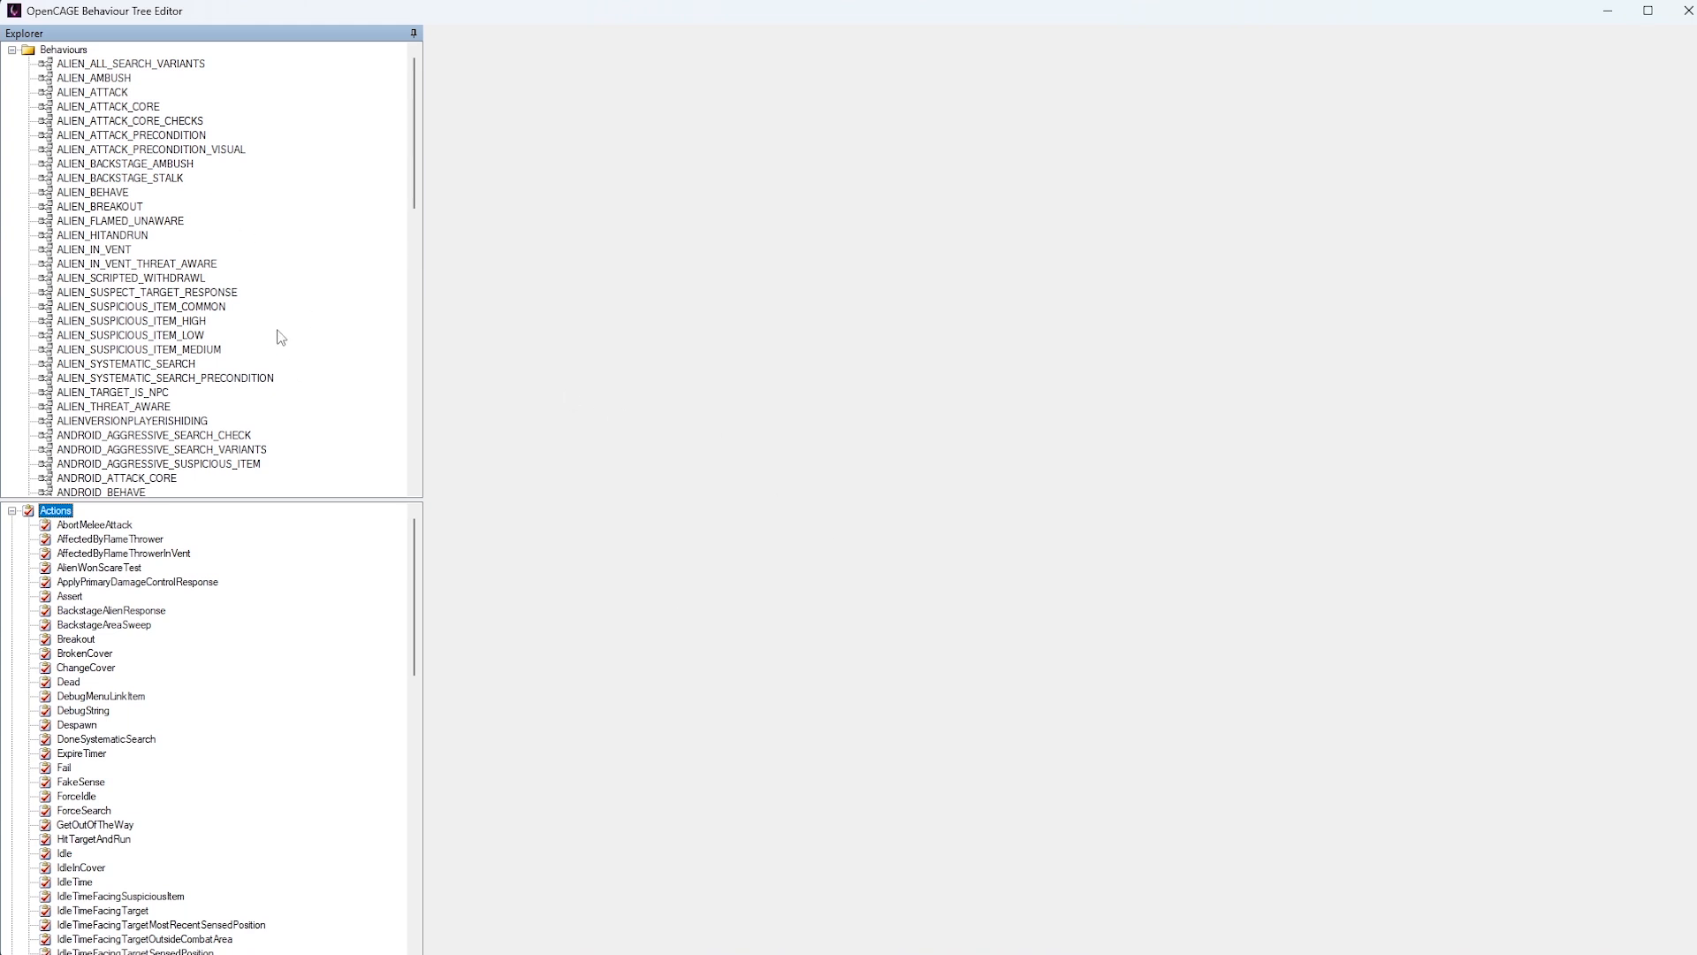
{"action": "mouse_move", "coordinate": [122, 125]}
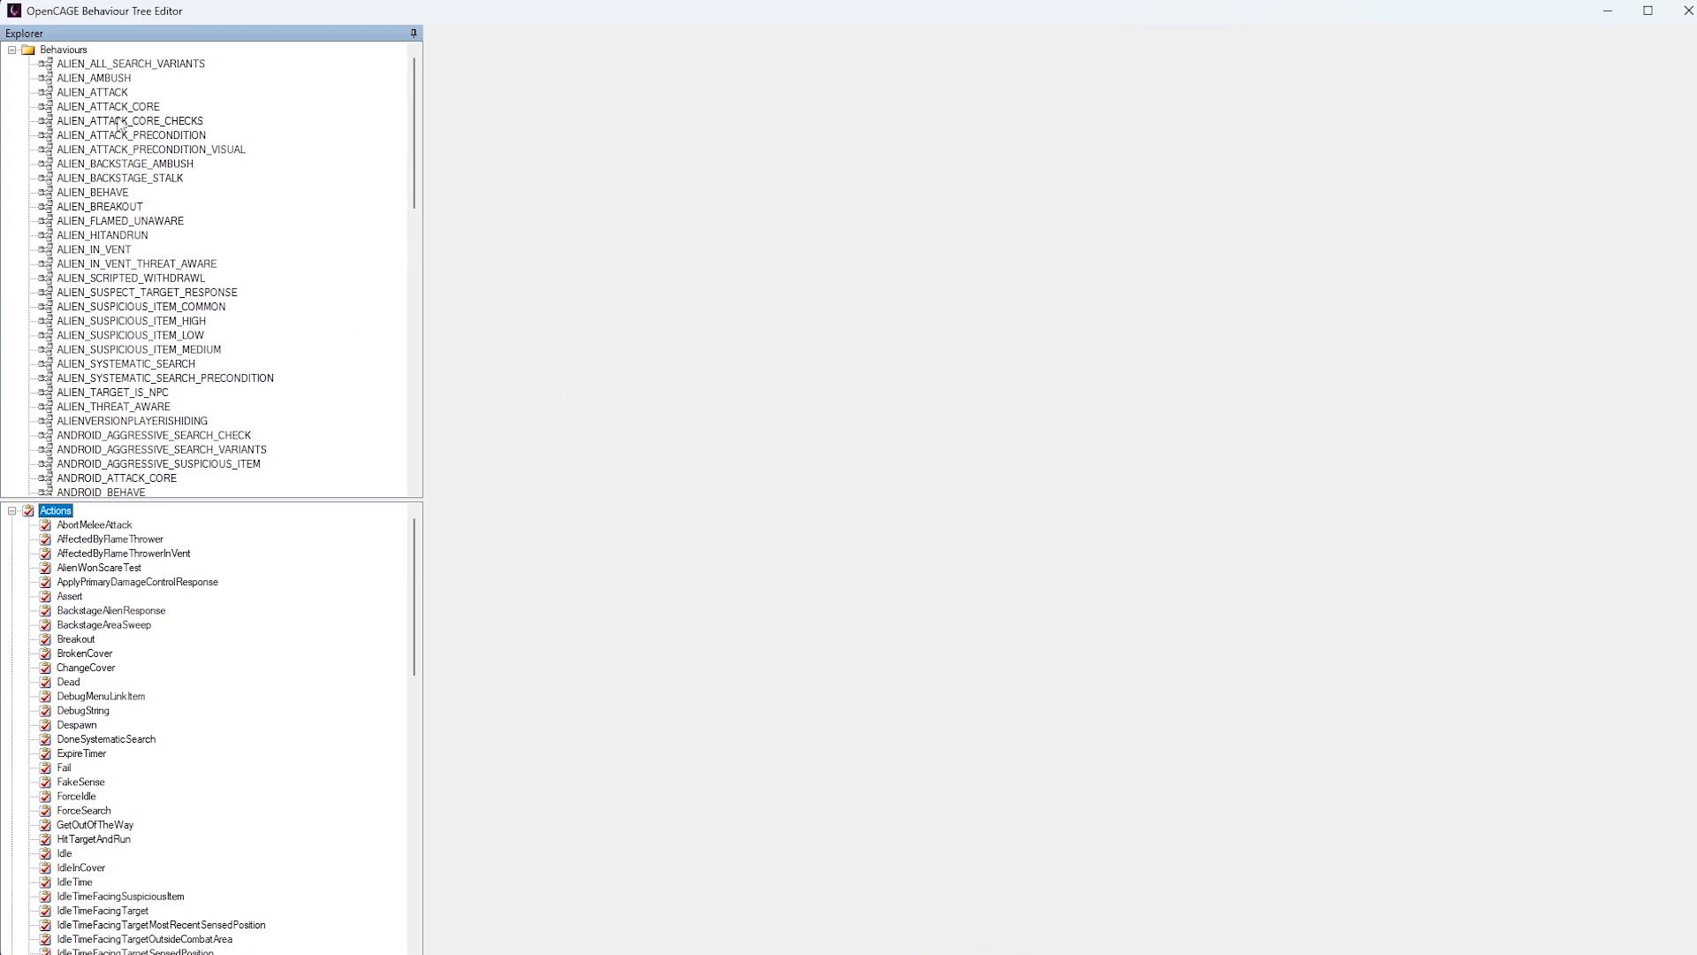
{"action": "mouse_move", "coordinate": [329, 550]}
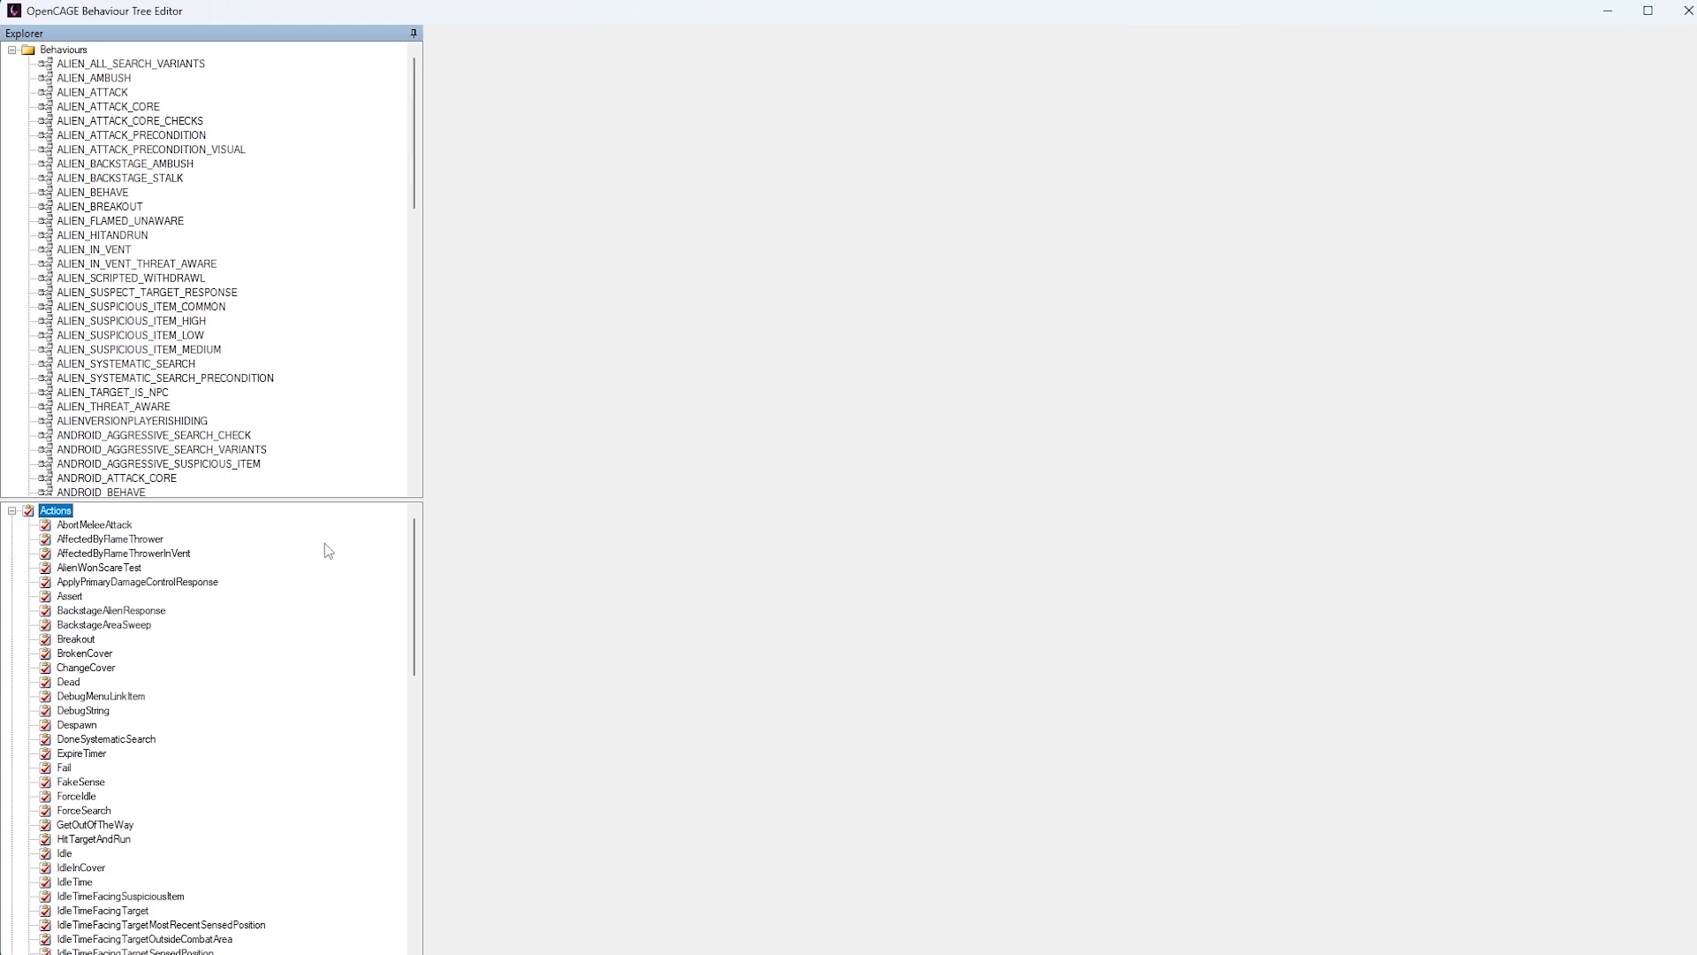
{"action": "mouse_move", "coordinate": [95, 204]}
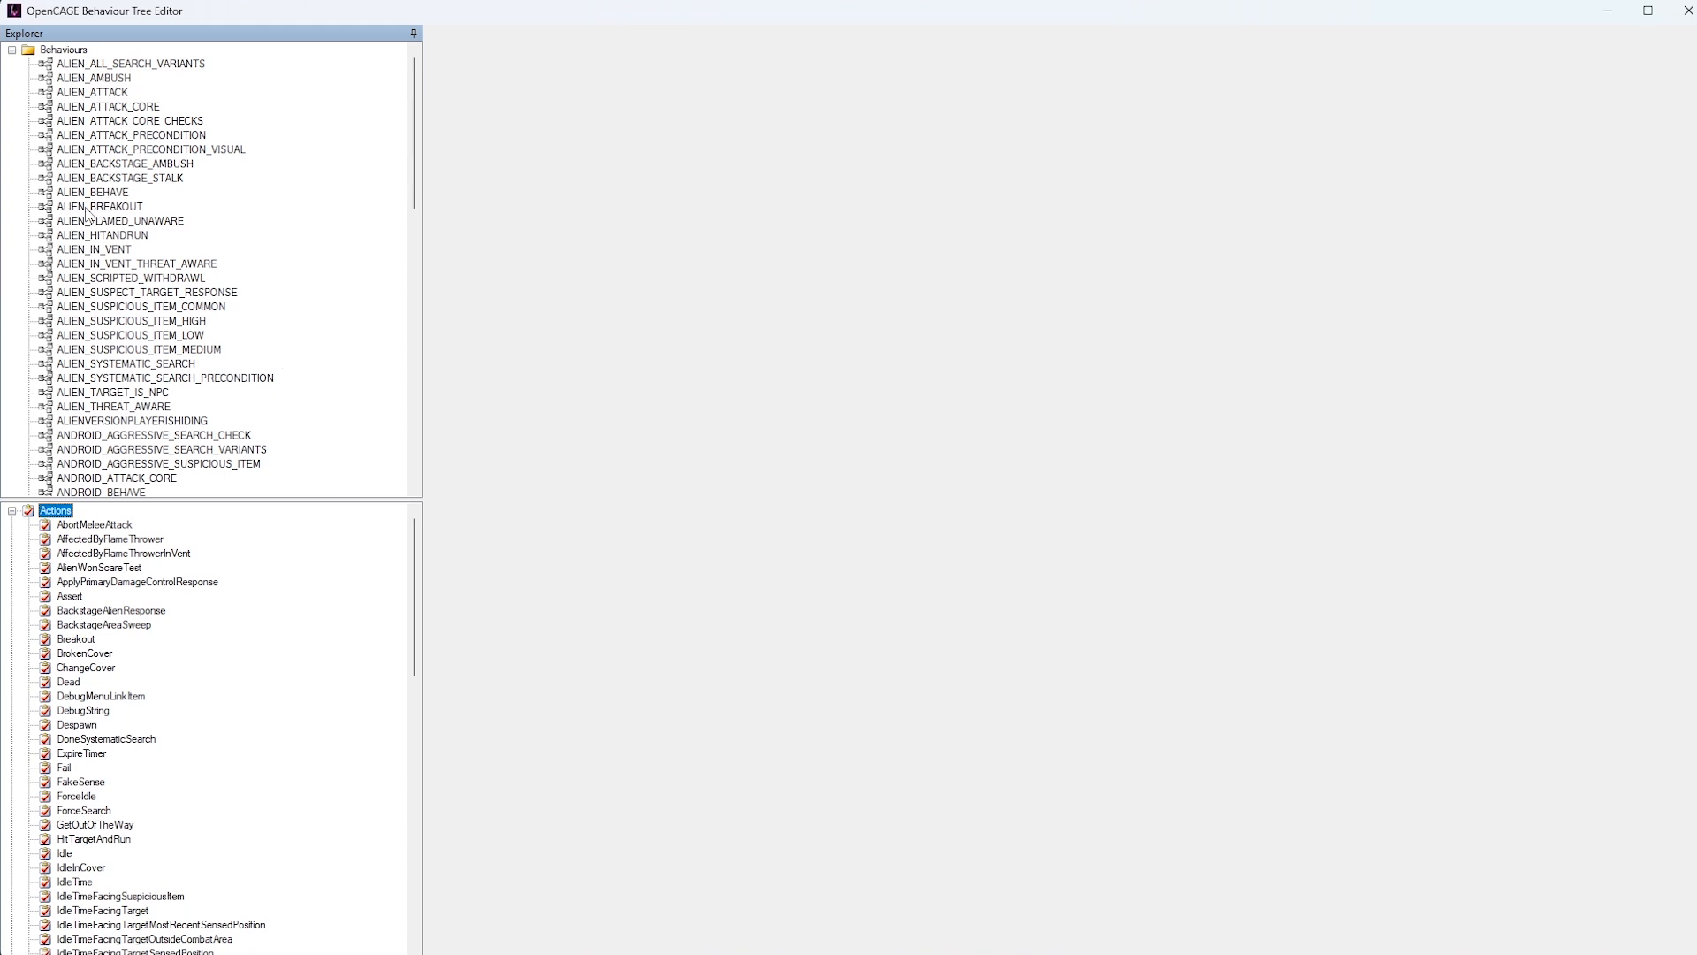
{"action": "left_click", "coordinate": [92, 191]}
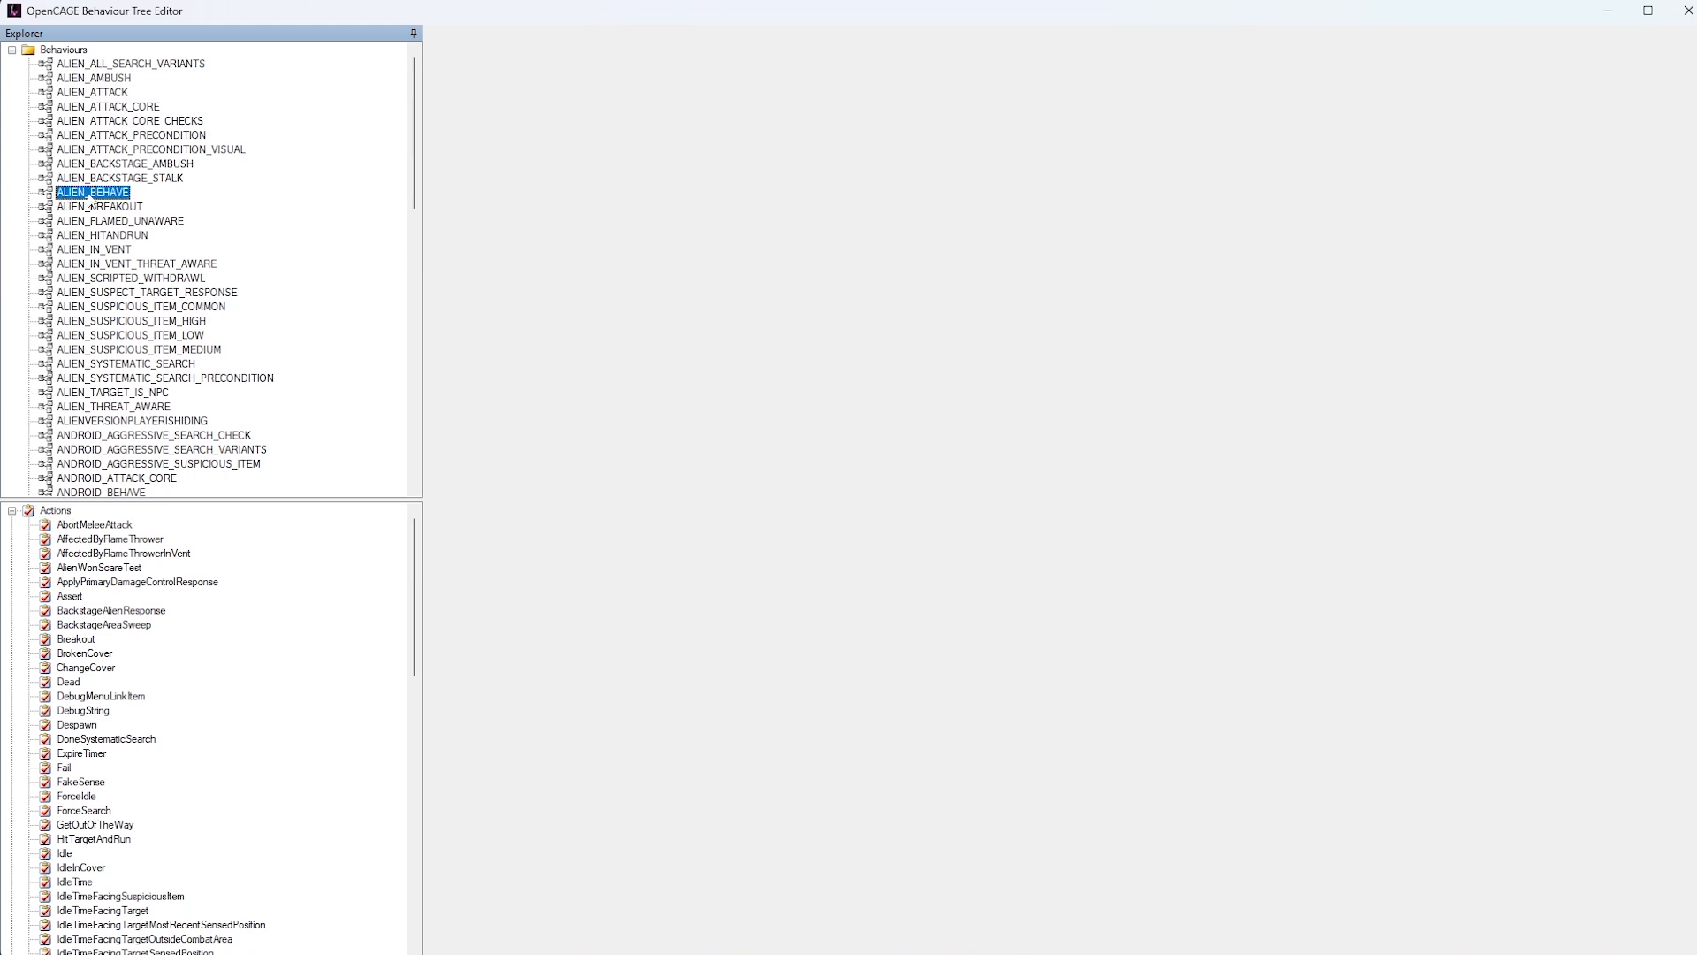
Open the ALIEN_BEHAVE tree in a new tab showing its motivation branches
{"action": "double_click", "coordinate": [92, 191]}
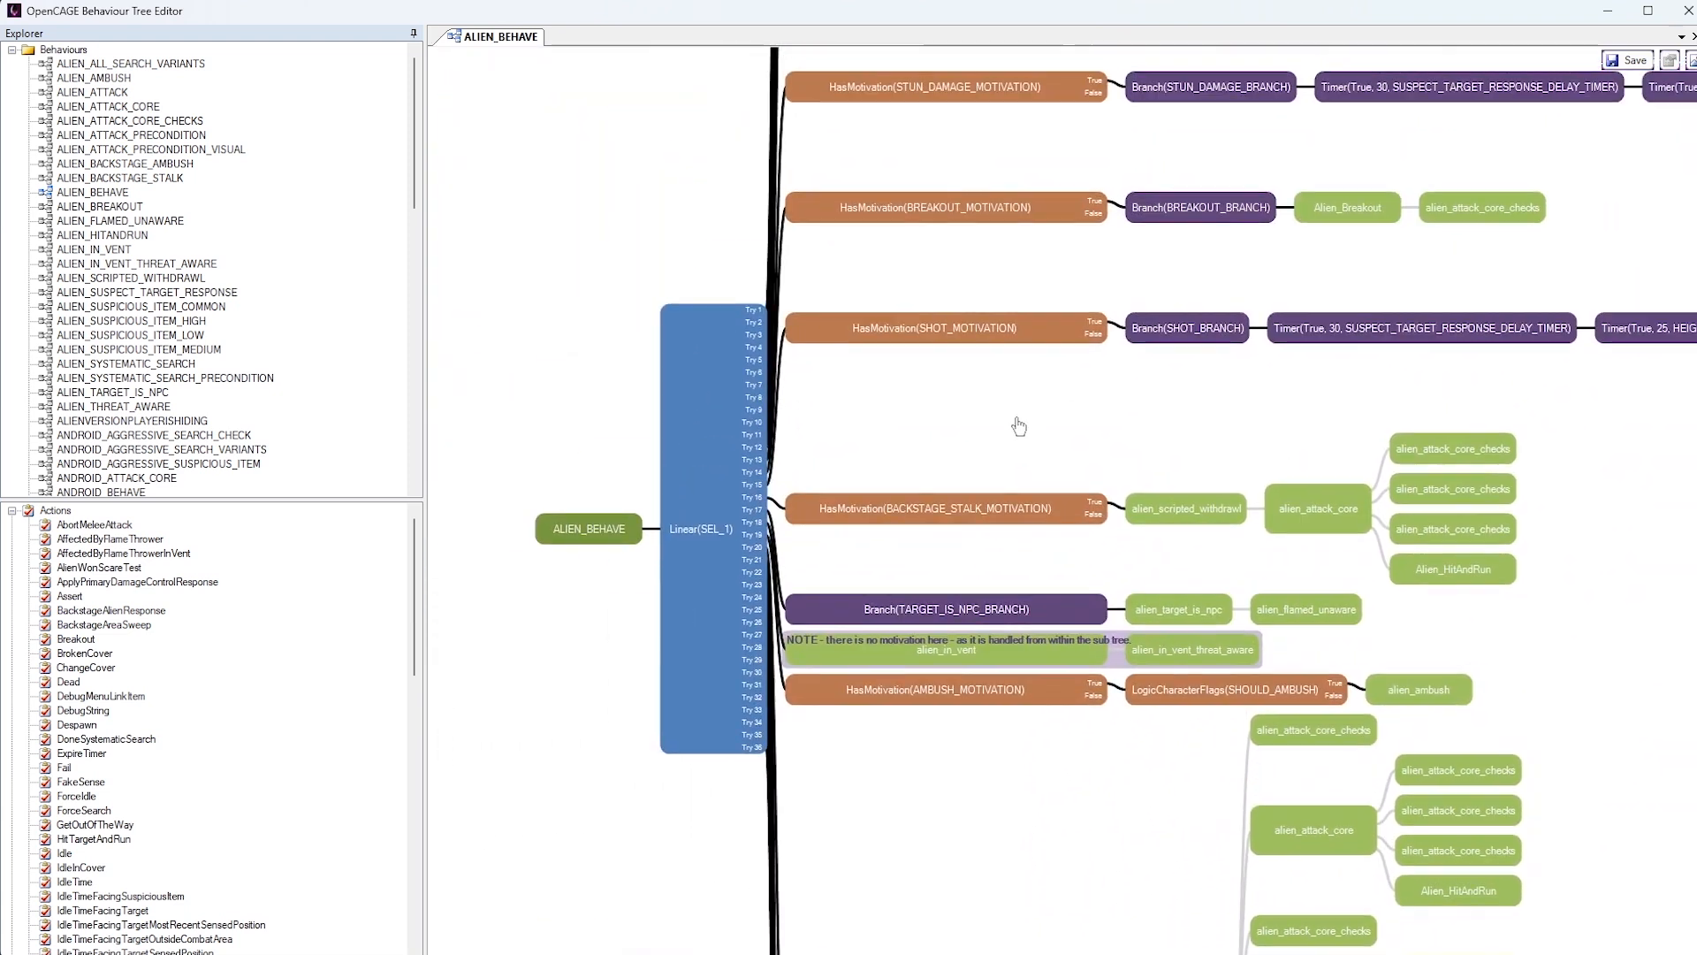
{"action": "scroll", "scroll_direction": "down", "scroll_amount": 3}
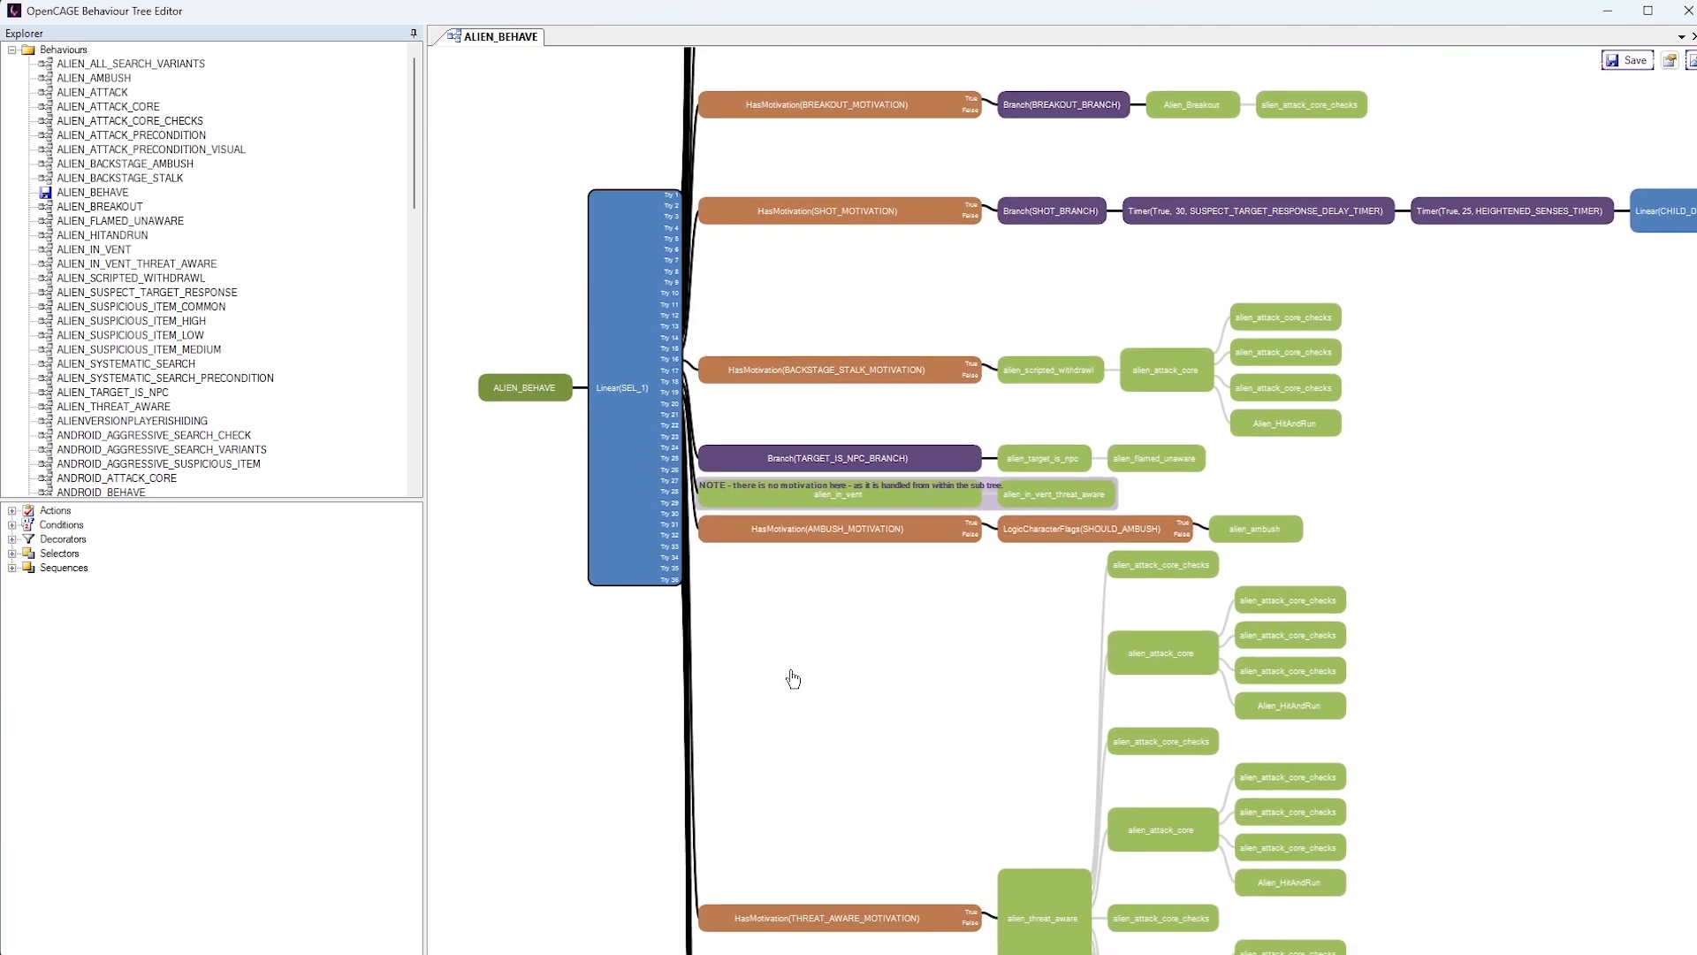
{"action": "mouse_move", "coordinate": [820, 689]}
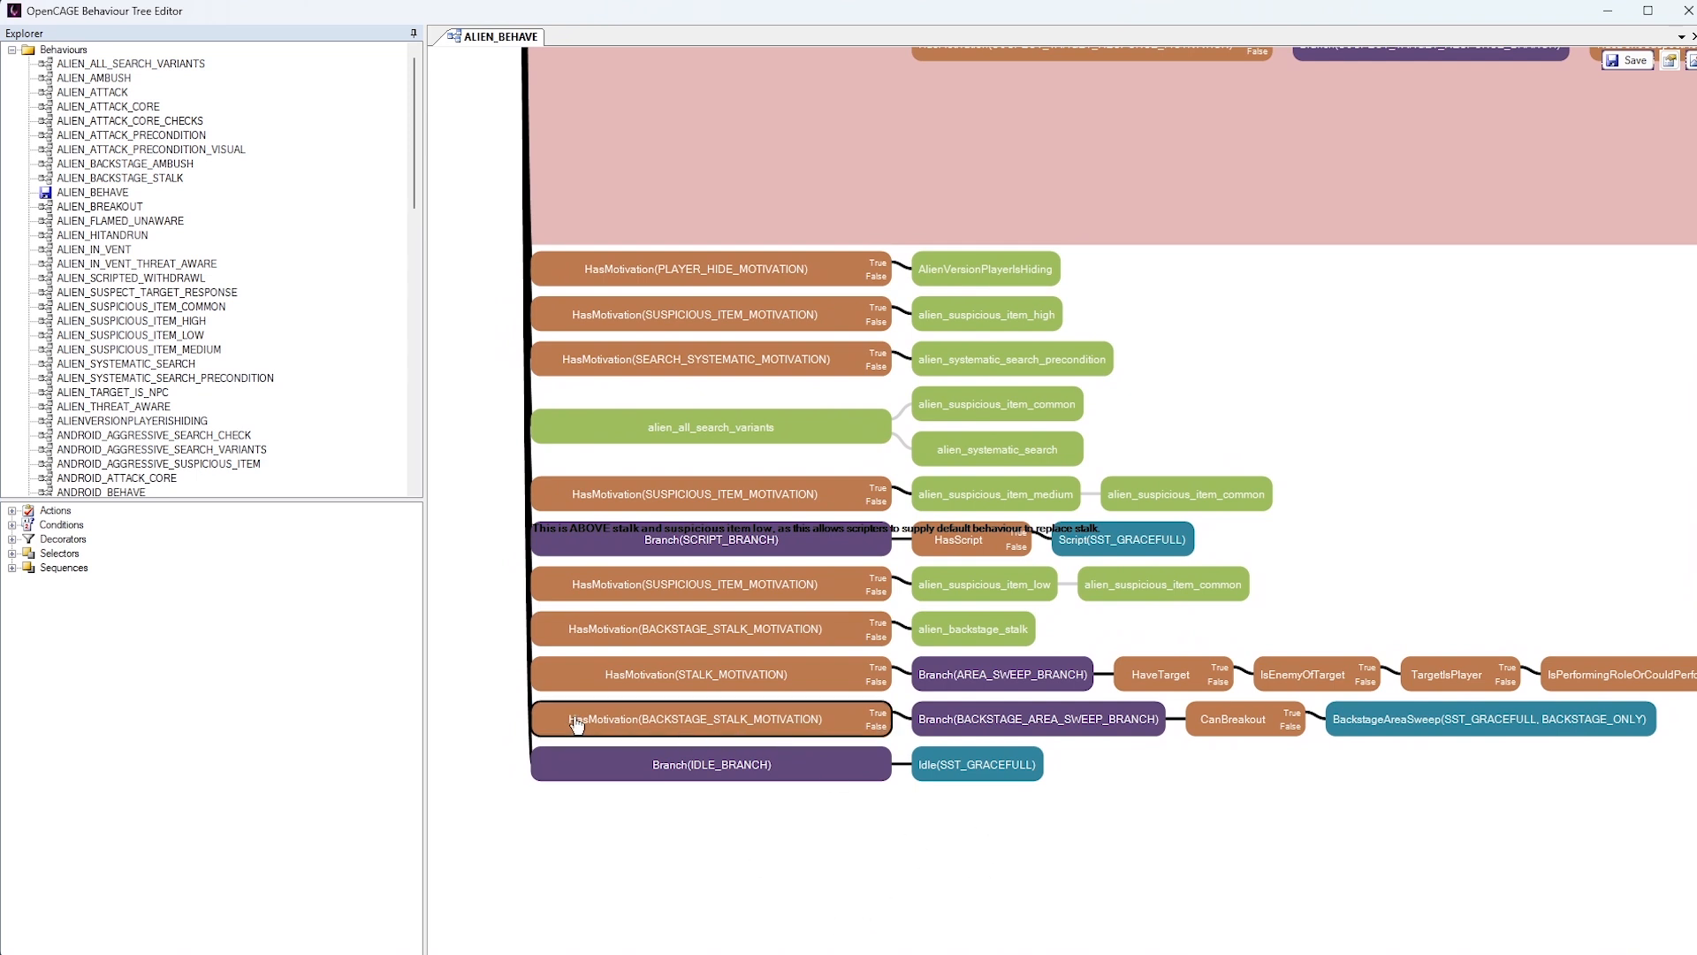
{"action": "mouse_move", "coordinate": [690, 742]}
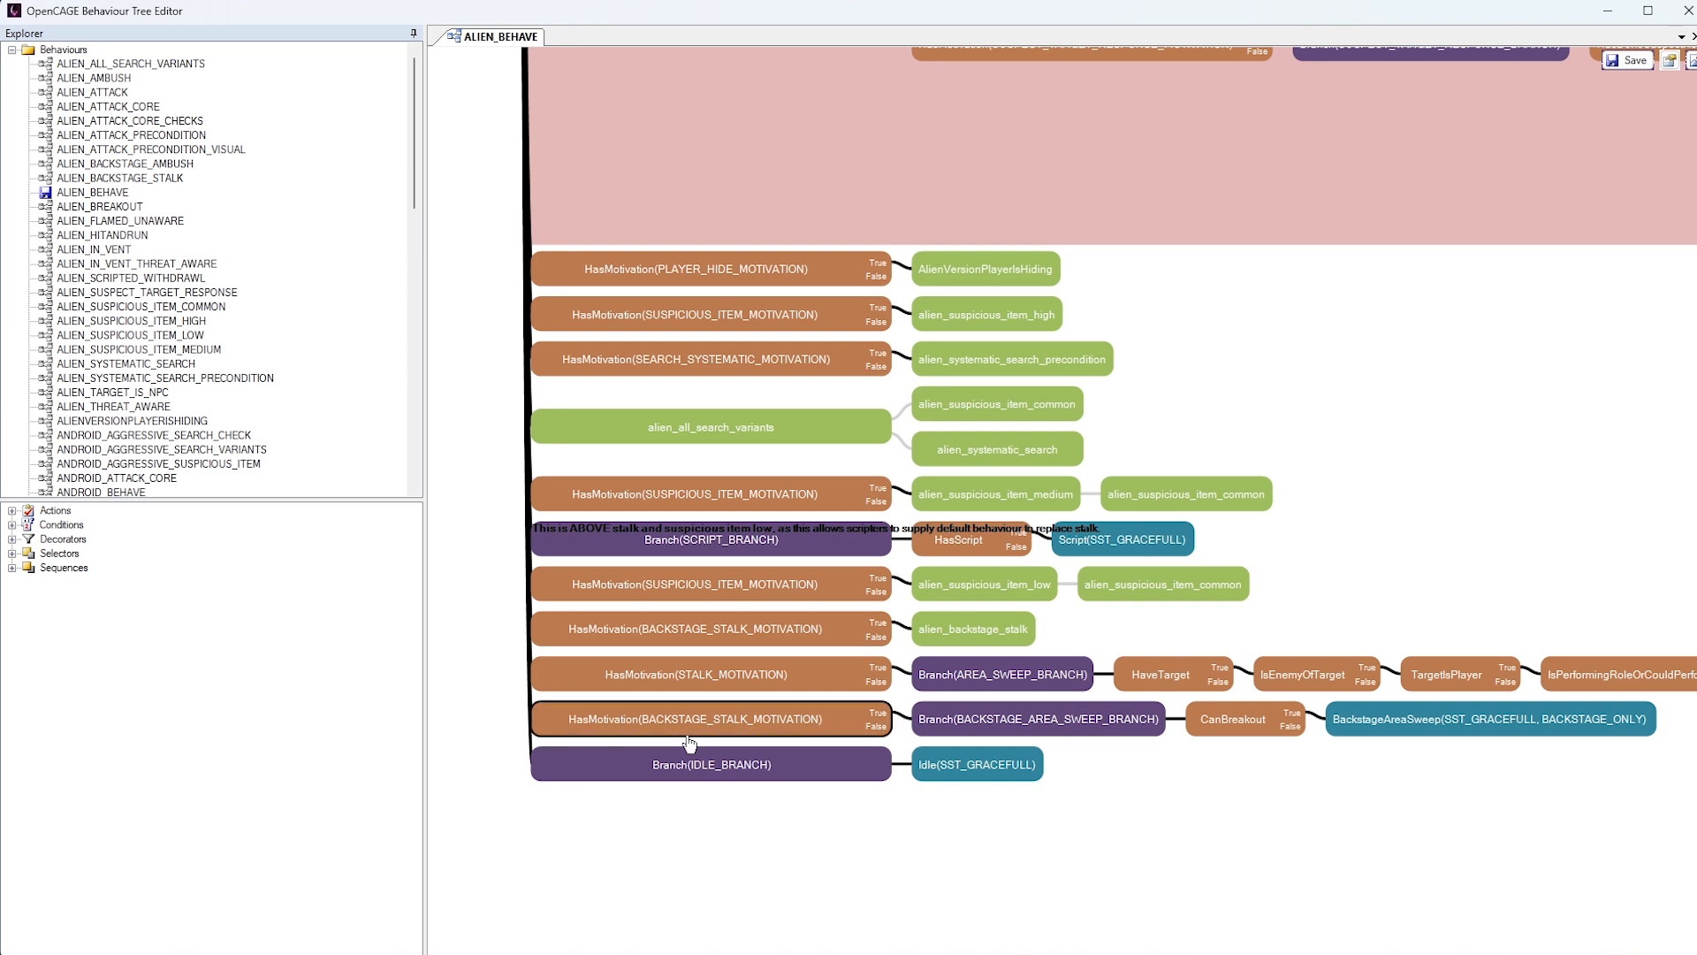
{"action": "mouse_move", "coordinate": [673, 739]}
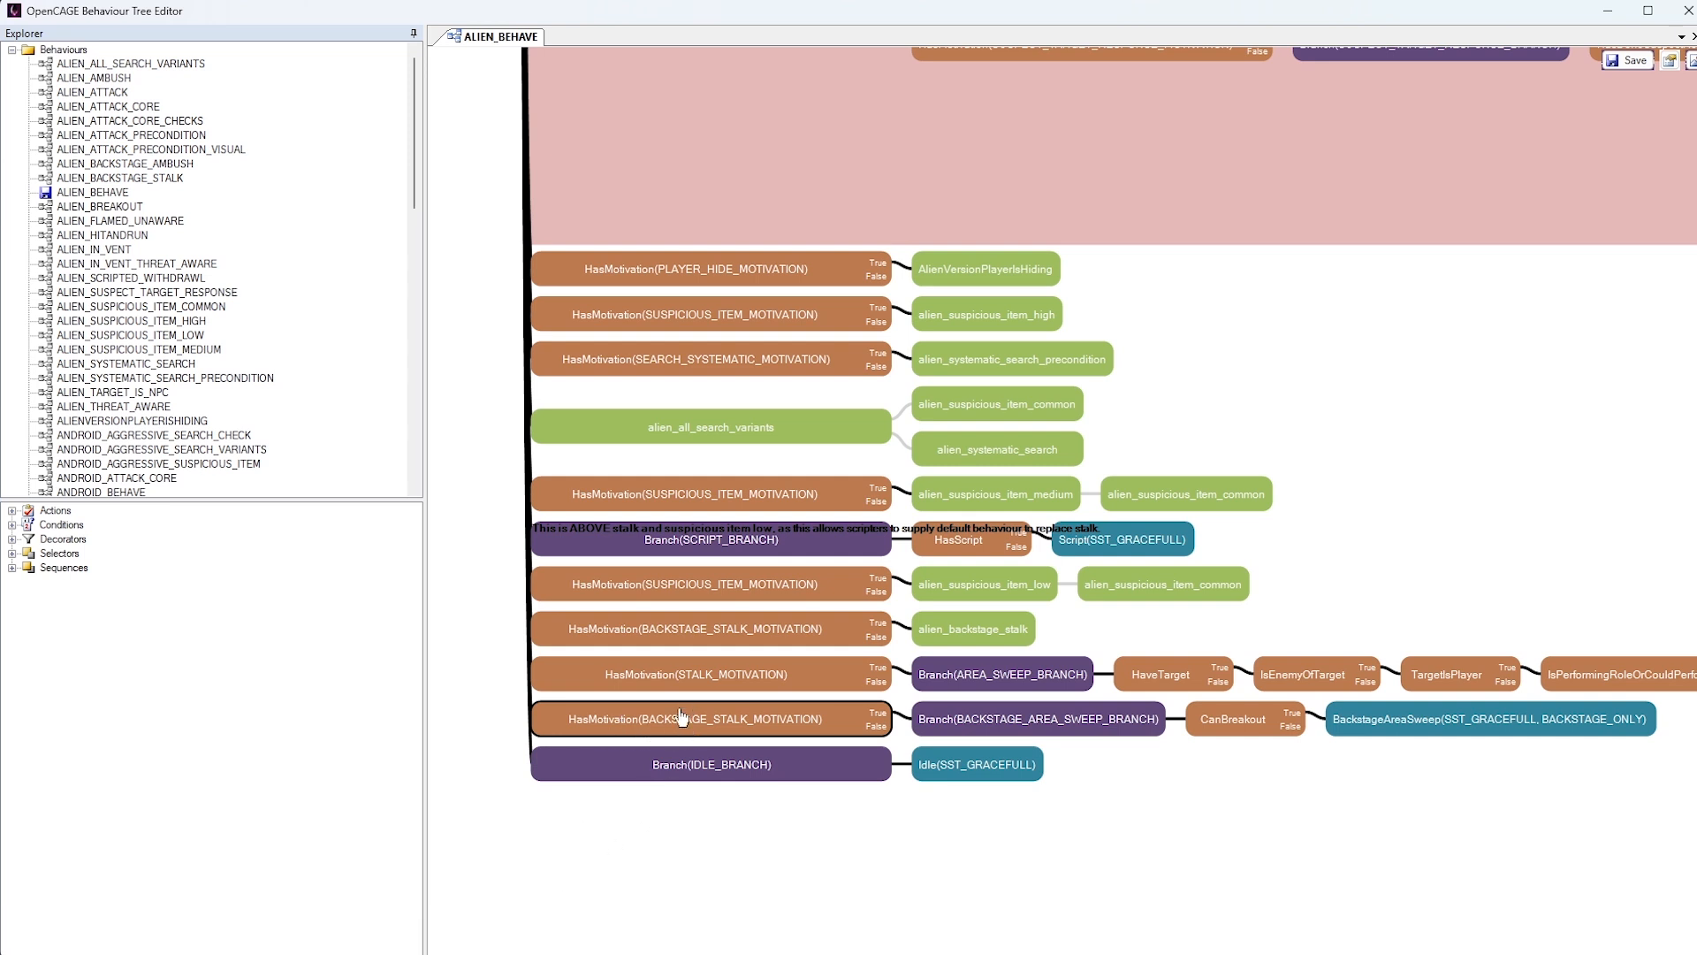
{"action": "mouse_move", "coordinate": [704, 739]}
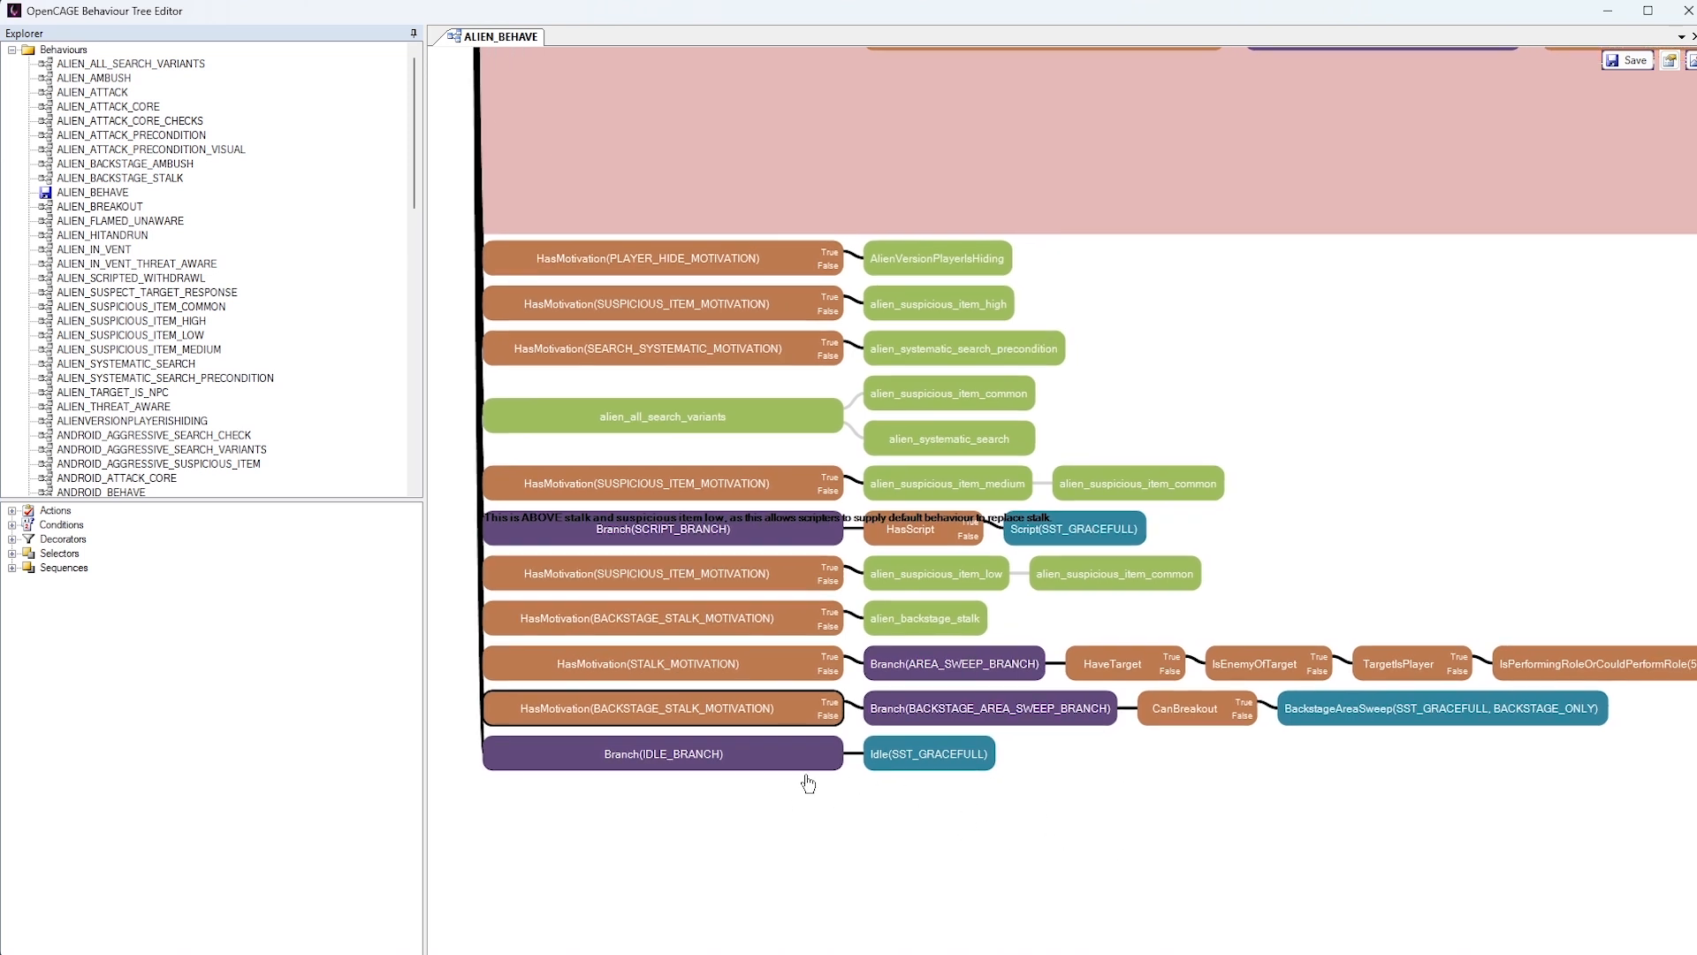
{"action": "mouse_move", "coordinate": [674, 707]}
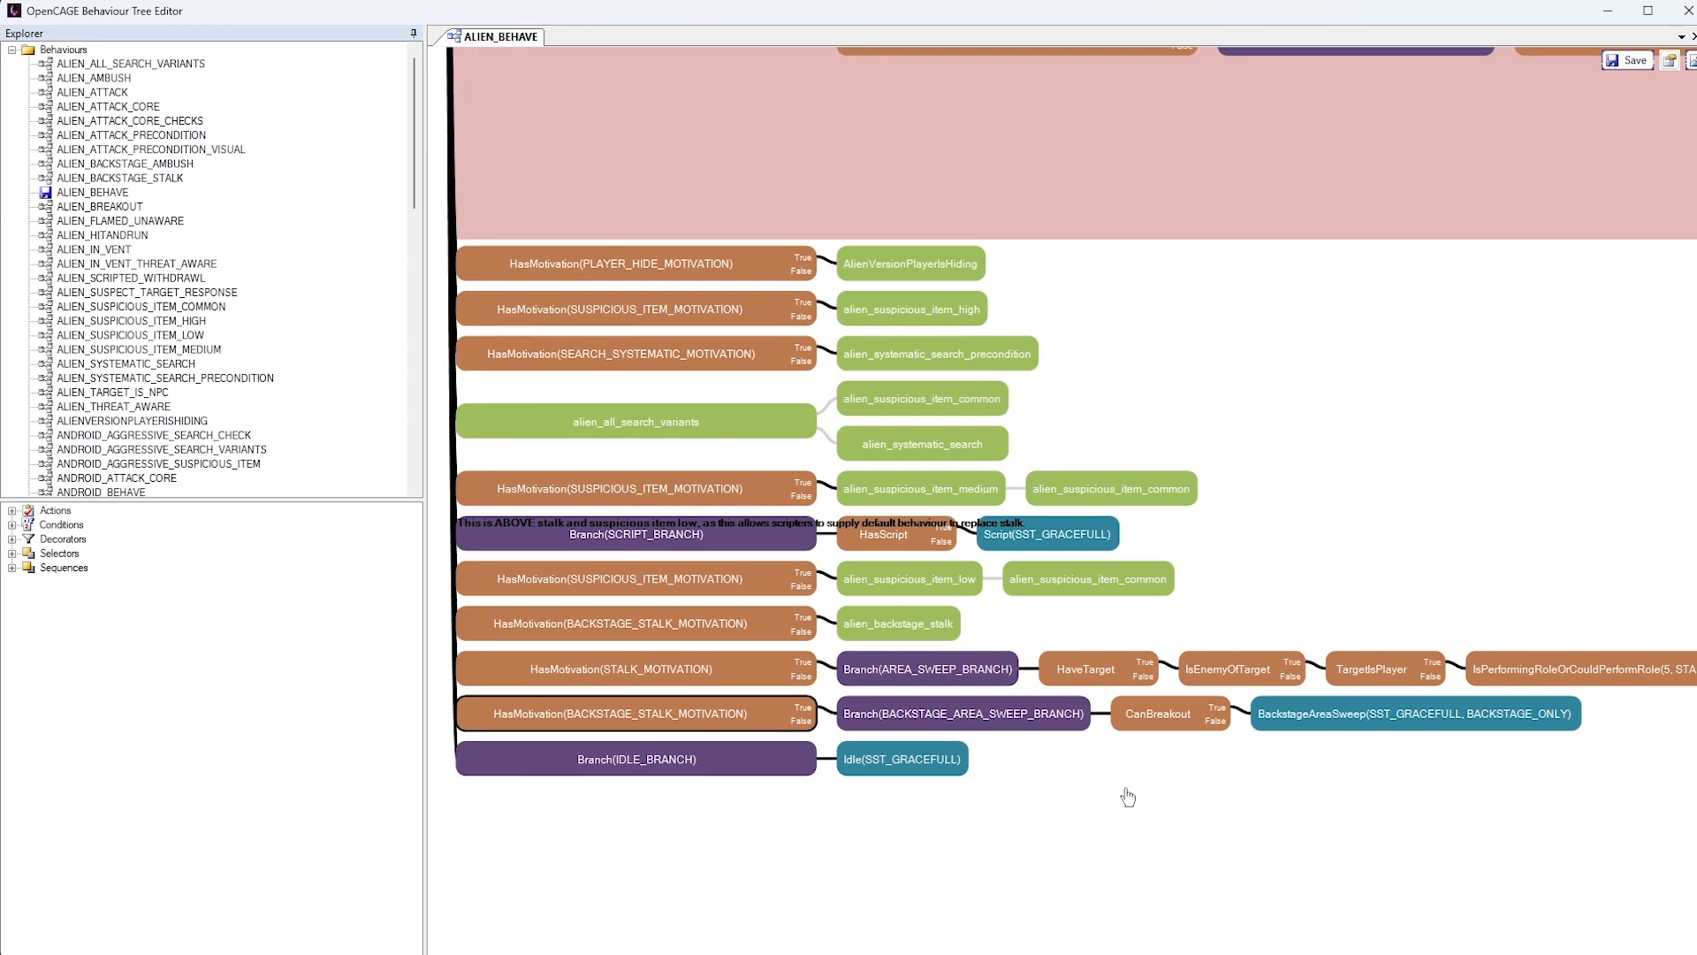
{"action": "mouse_move", "coordinate": [1153, 810]}
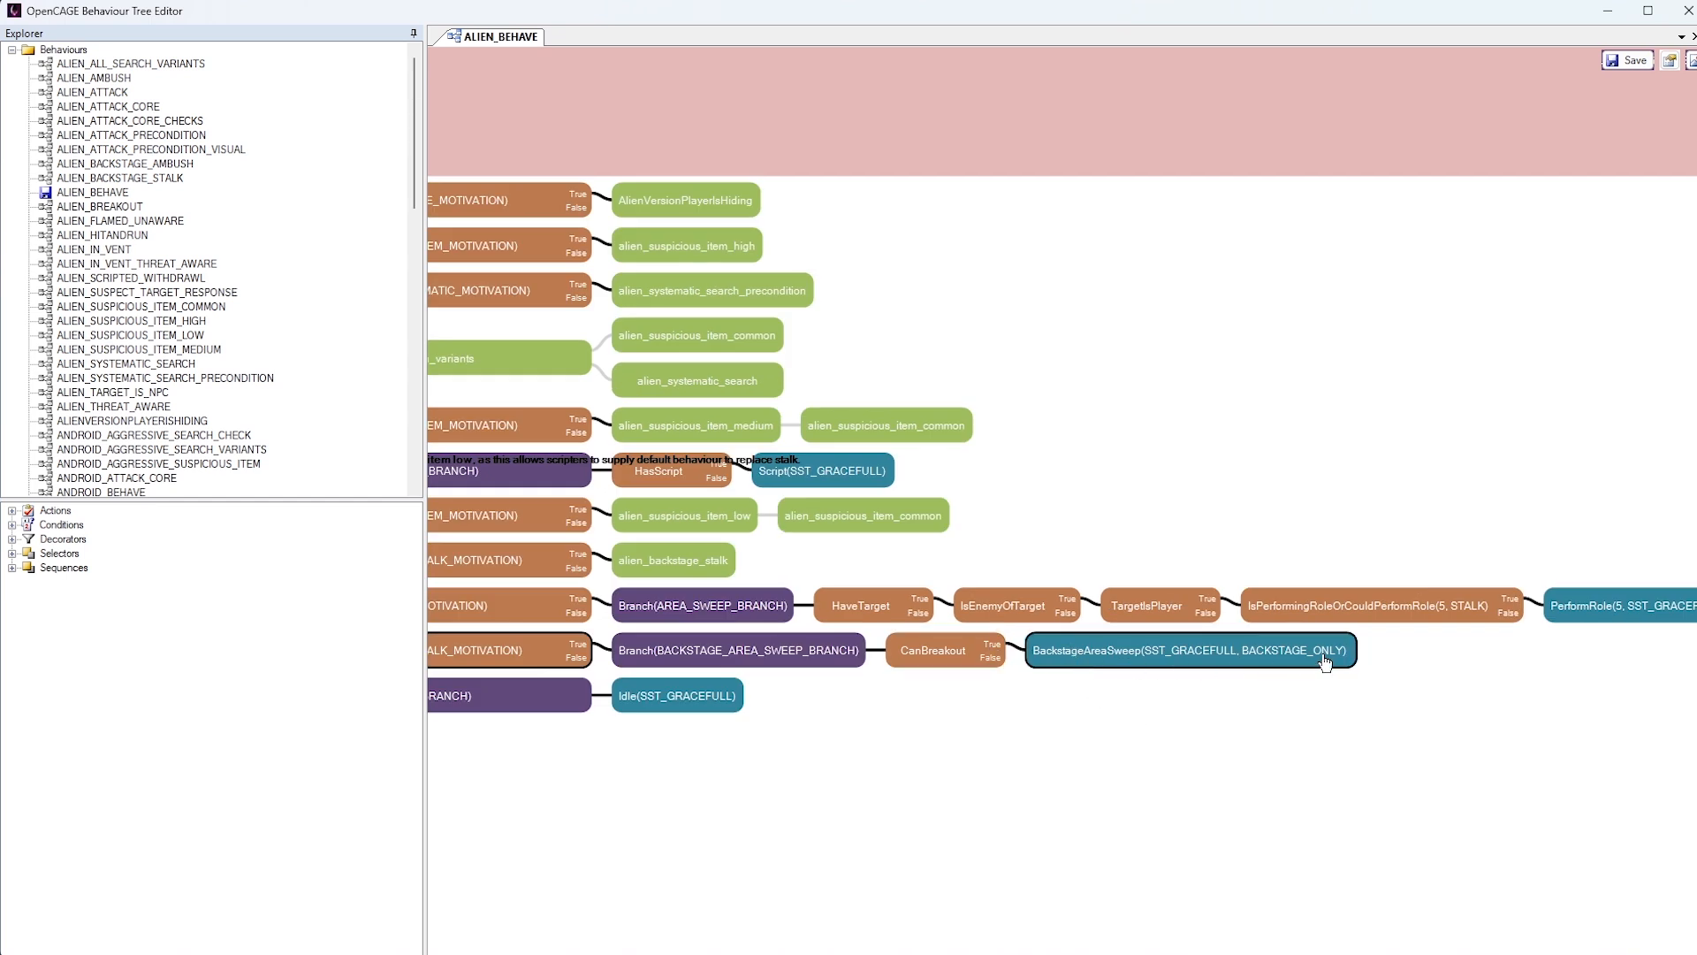
{"action": "mouse_move", "coordinate": [1144, 649]}
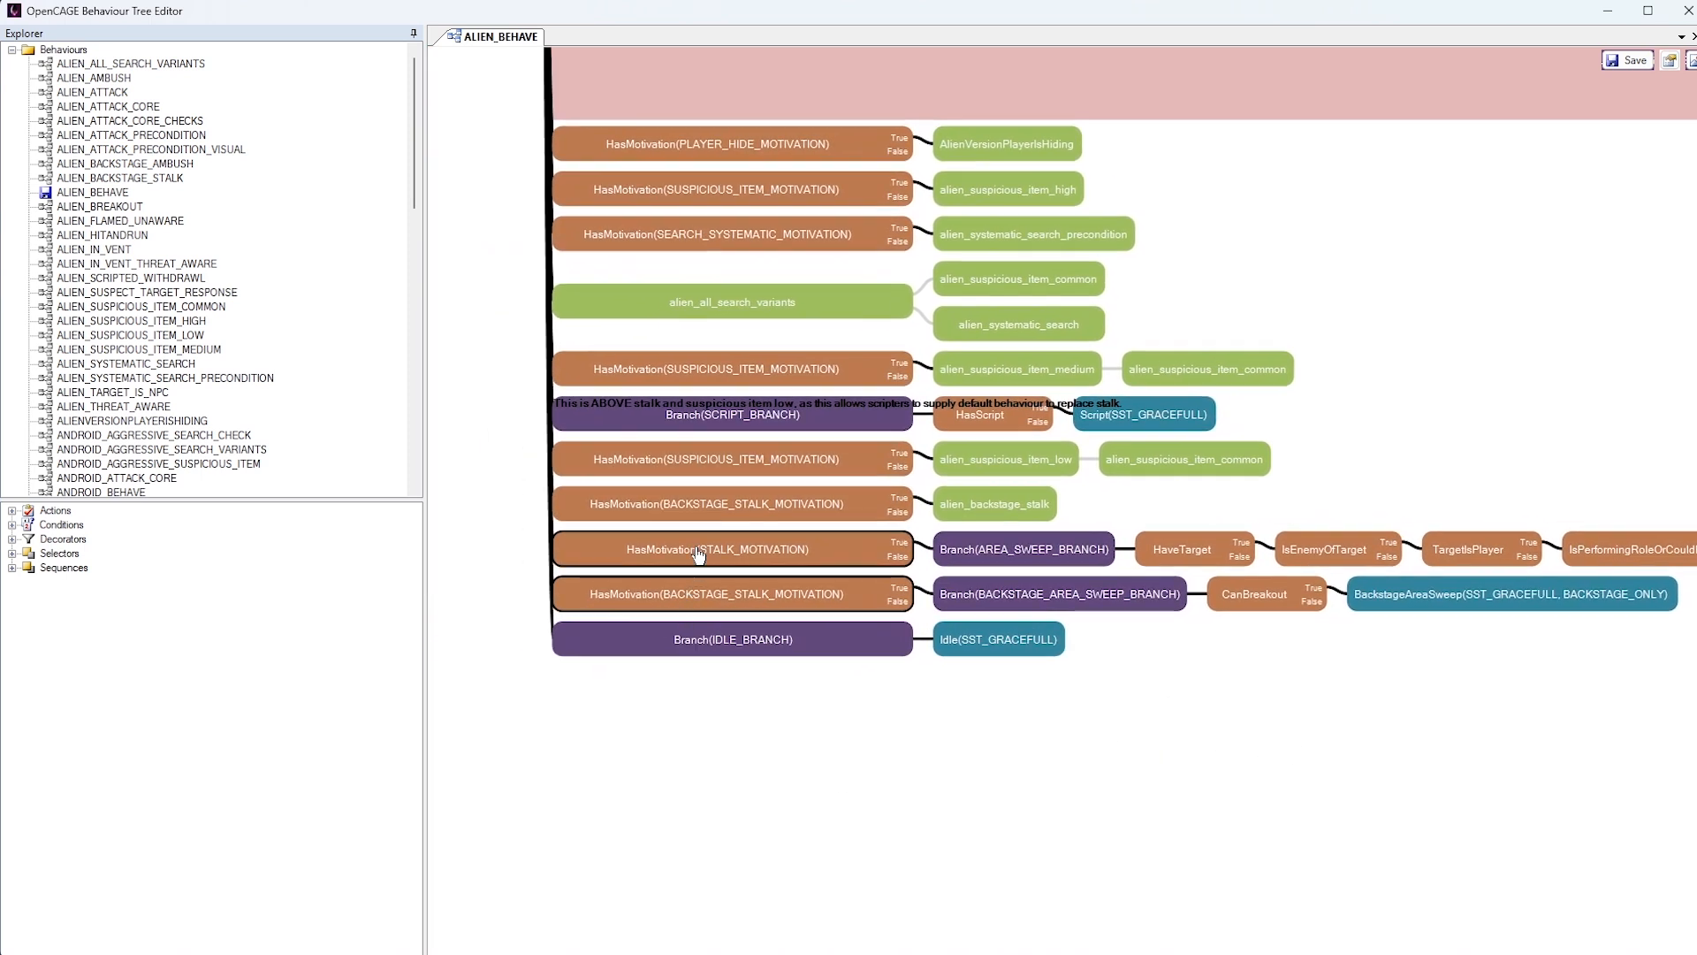
Follow the STALK_MOTIVATION chain through IsEnemyOfTarget to its PerformRole(5, SST_GRACEFULL, STALK) node
{"action": "scroll", "scroll_direction": "down", "scroll_amount": 3}
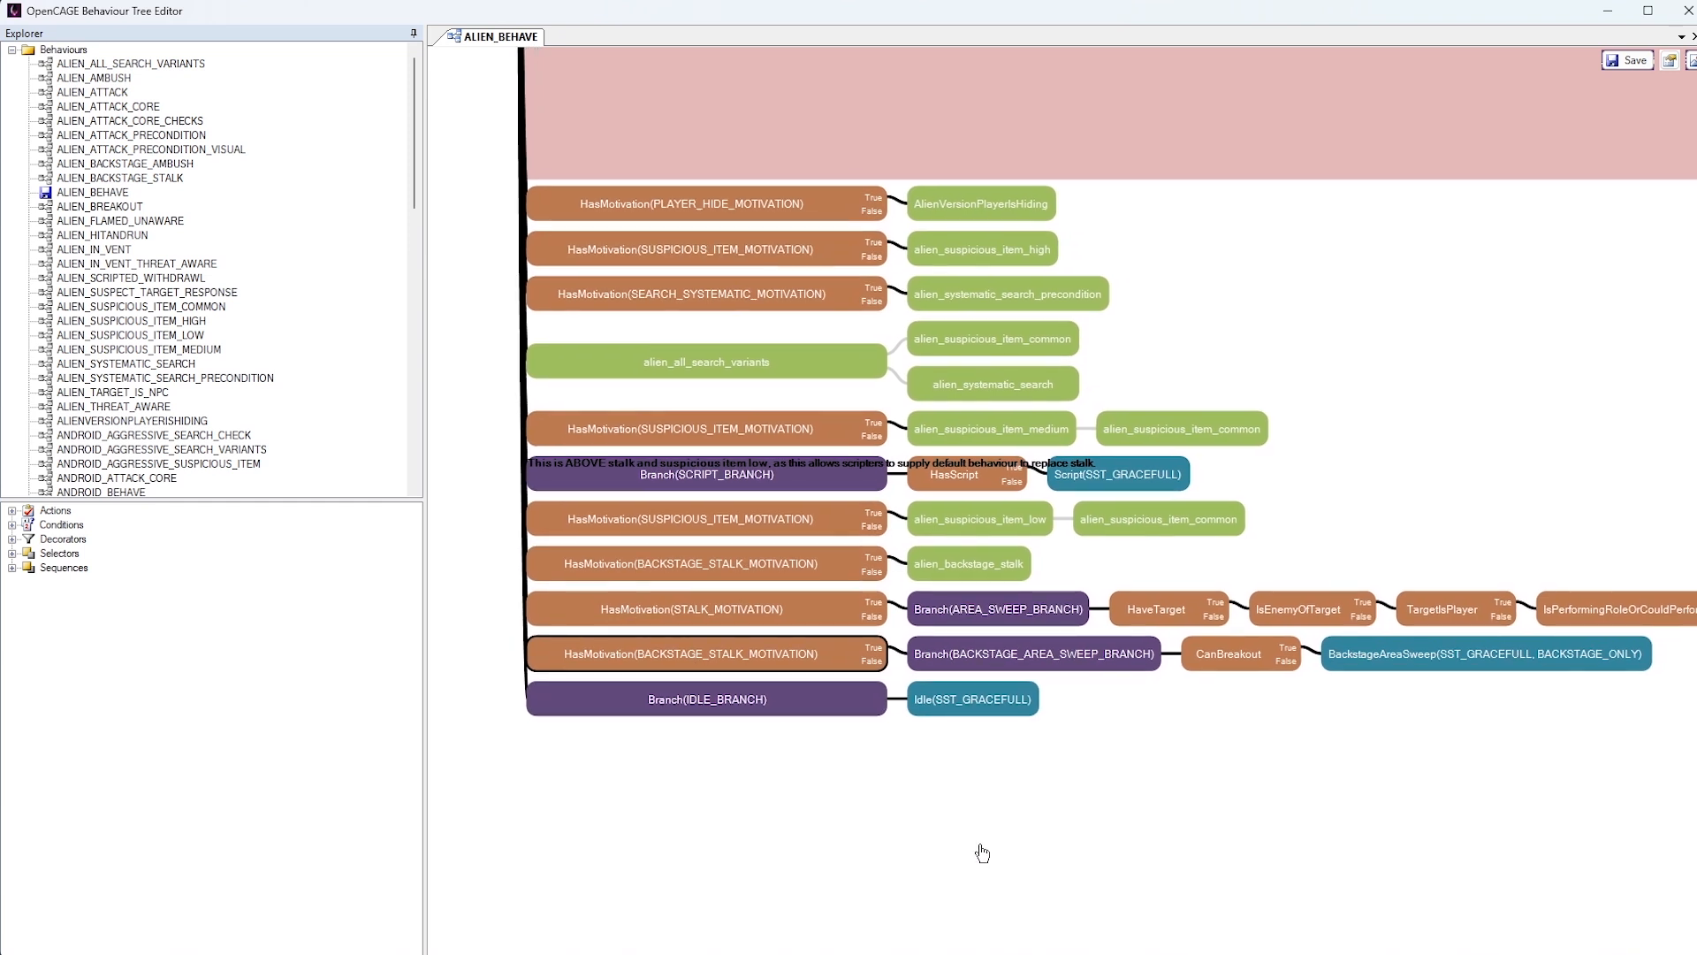
{"action": "mouse_move", "coordinate": [944, 815]}
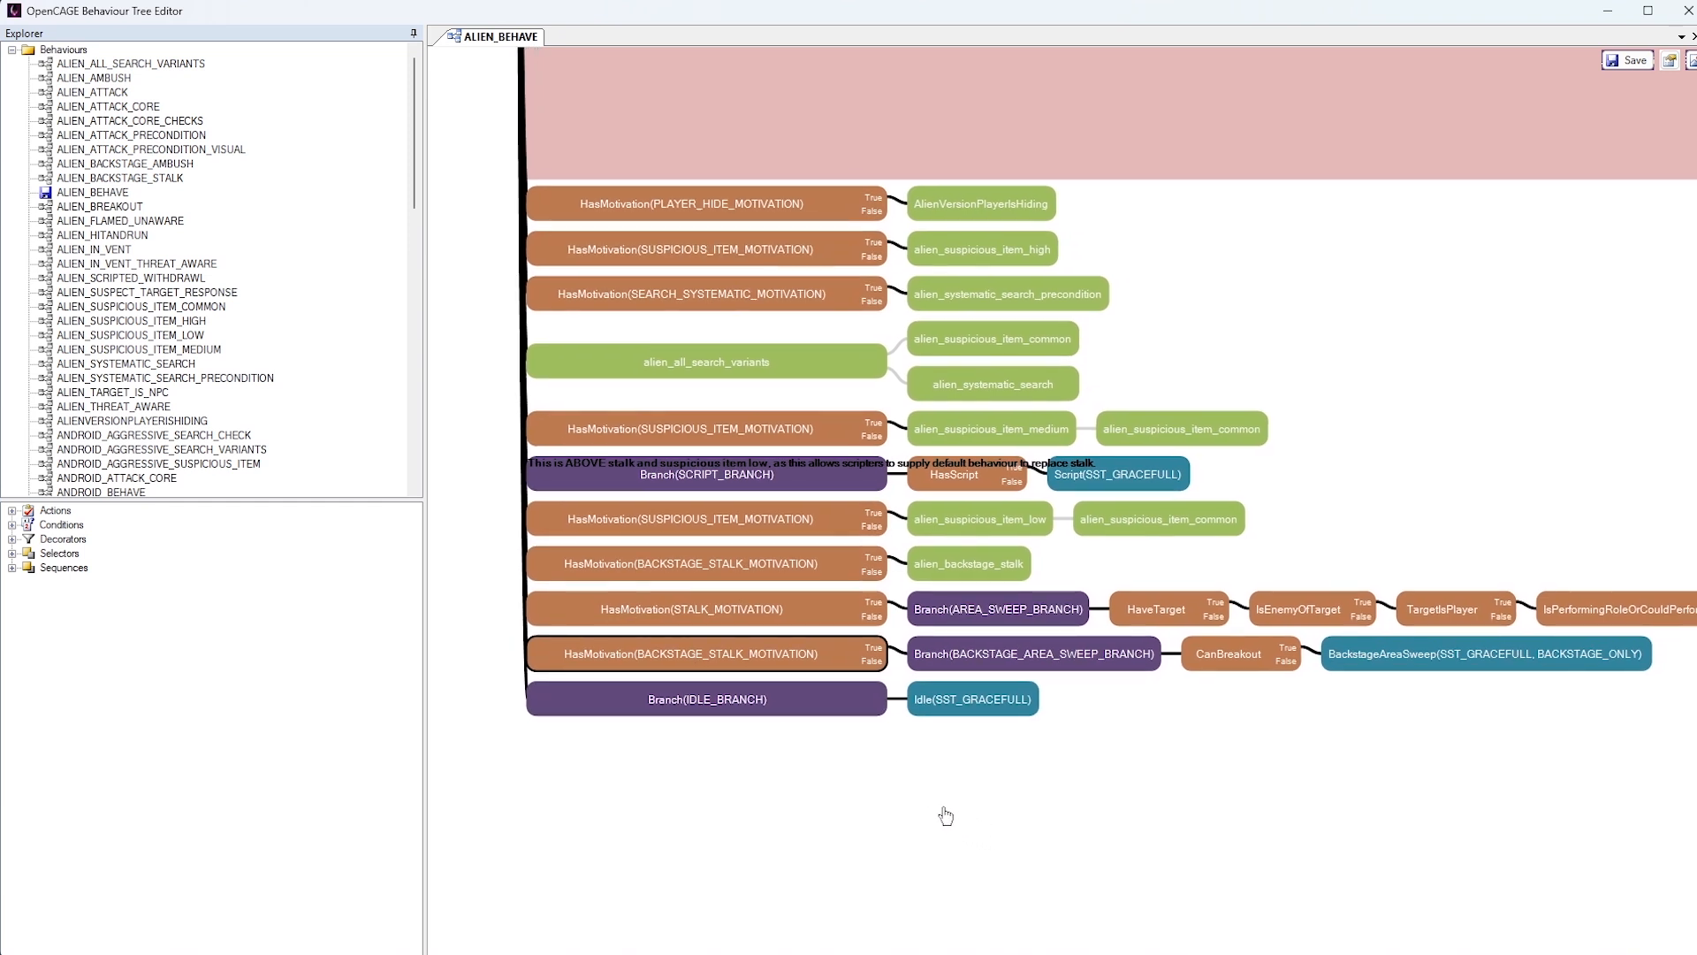
{"action": "mouse_move", "coordinate": [706, 764]}
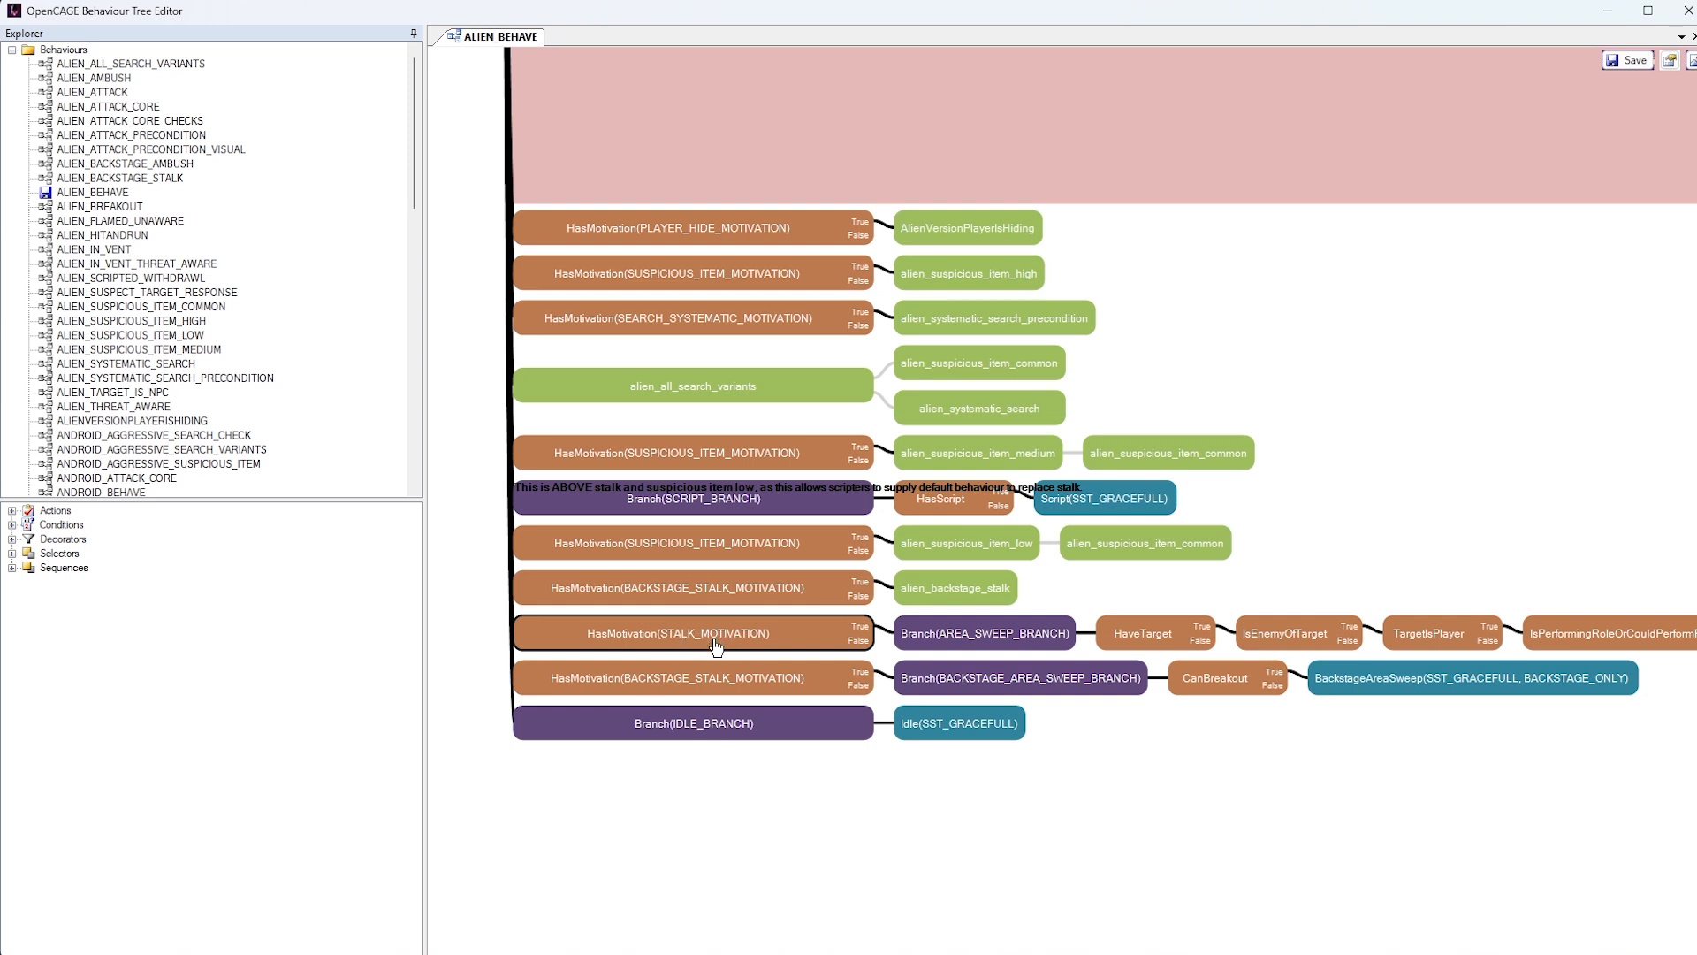
{"action": "mouse_move", "coordinate": [750, 651]}
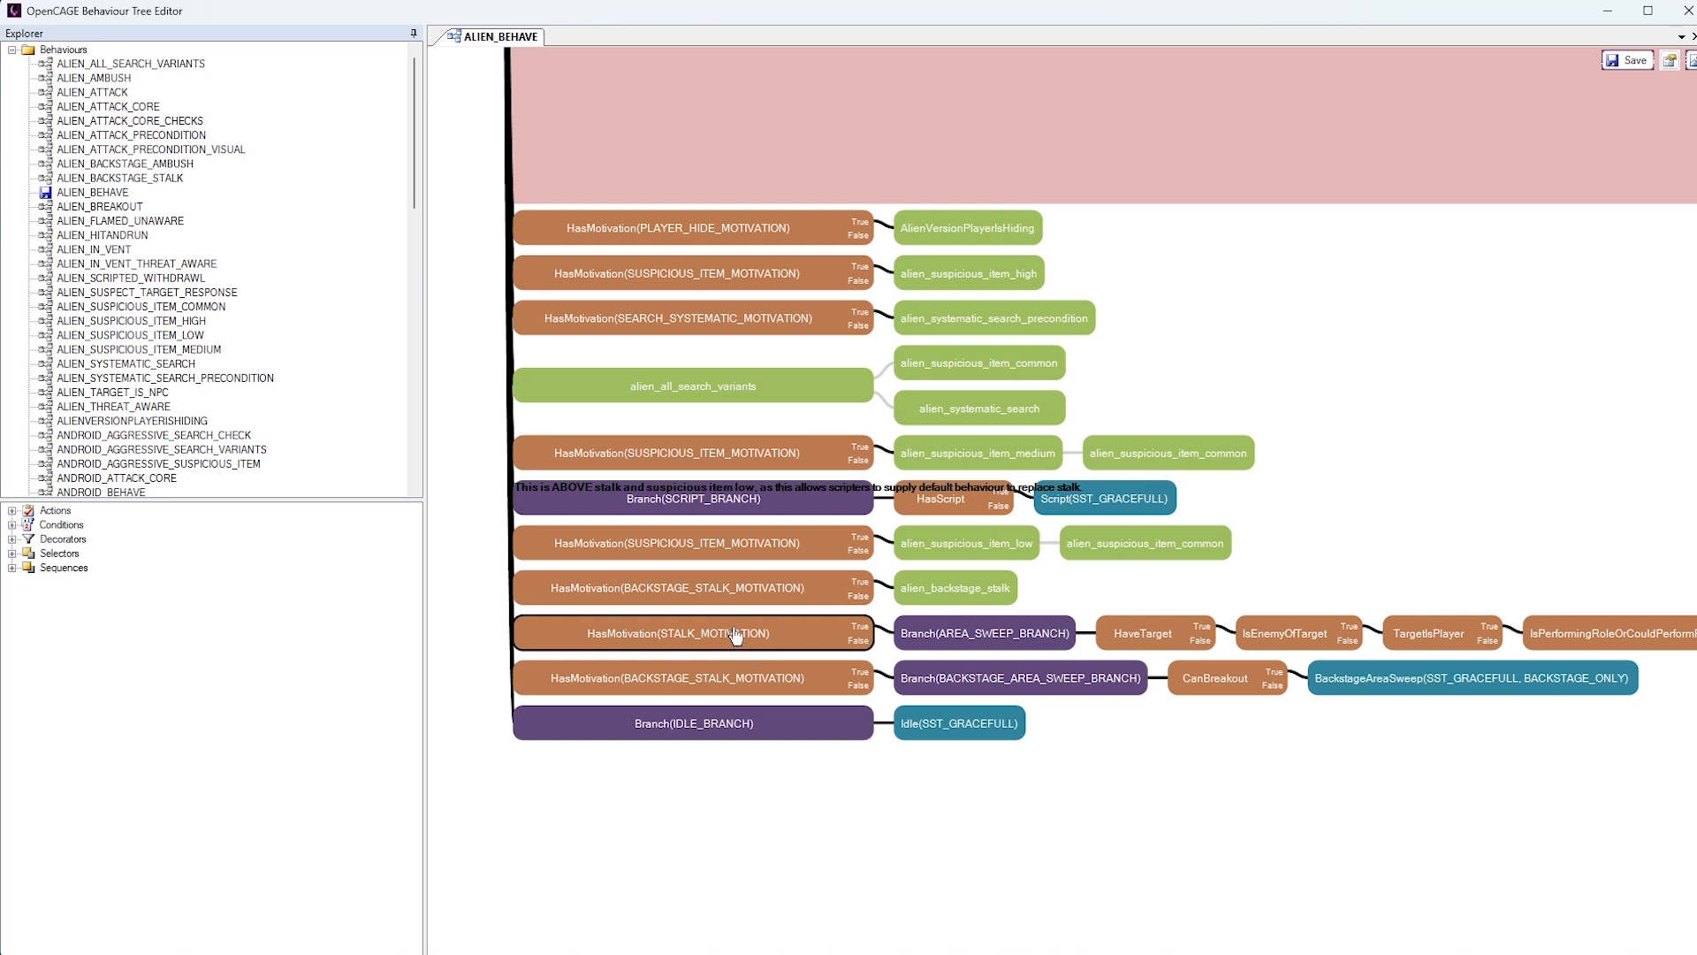
{"action": "mouse_move", "coordinate": [857, 647]}
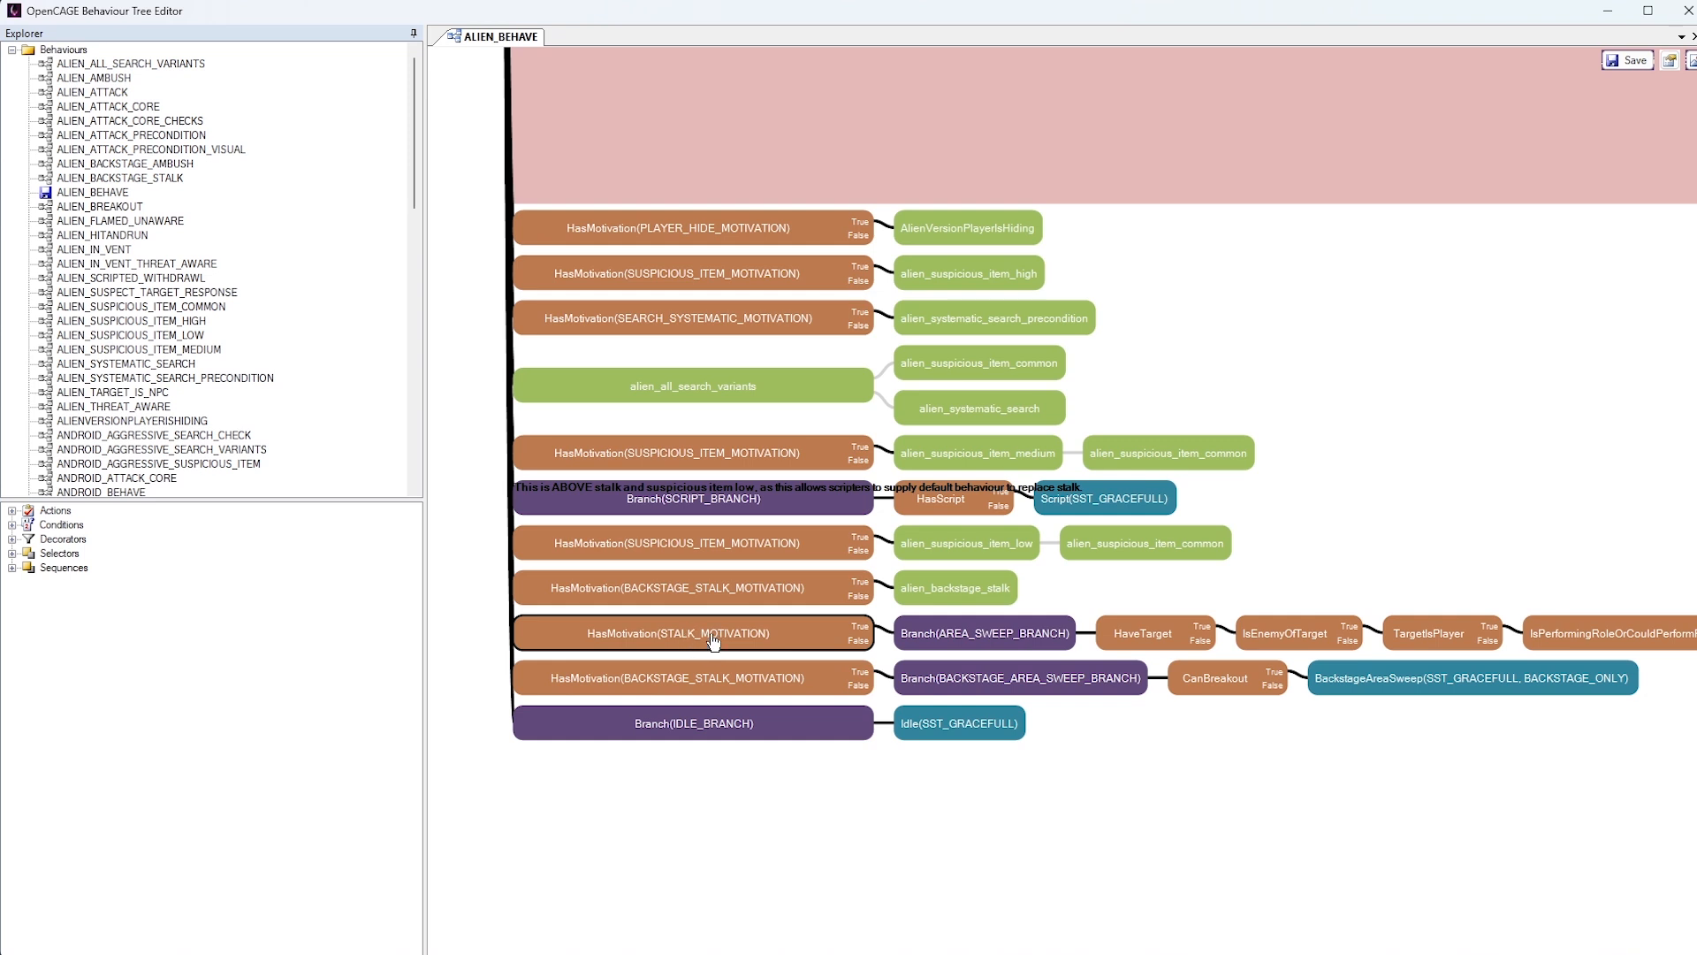
{"action": "mouse_move", "coordinate": [841, 790]}
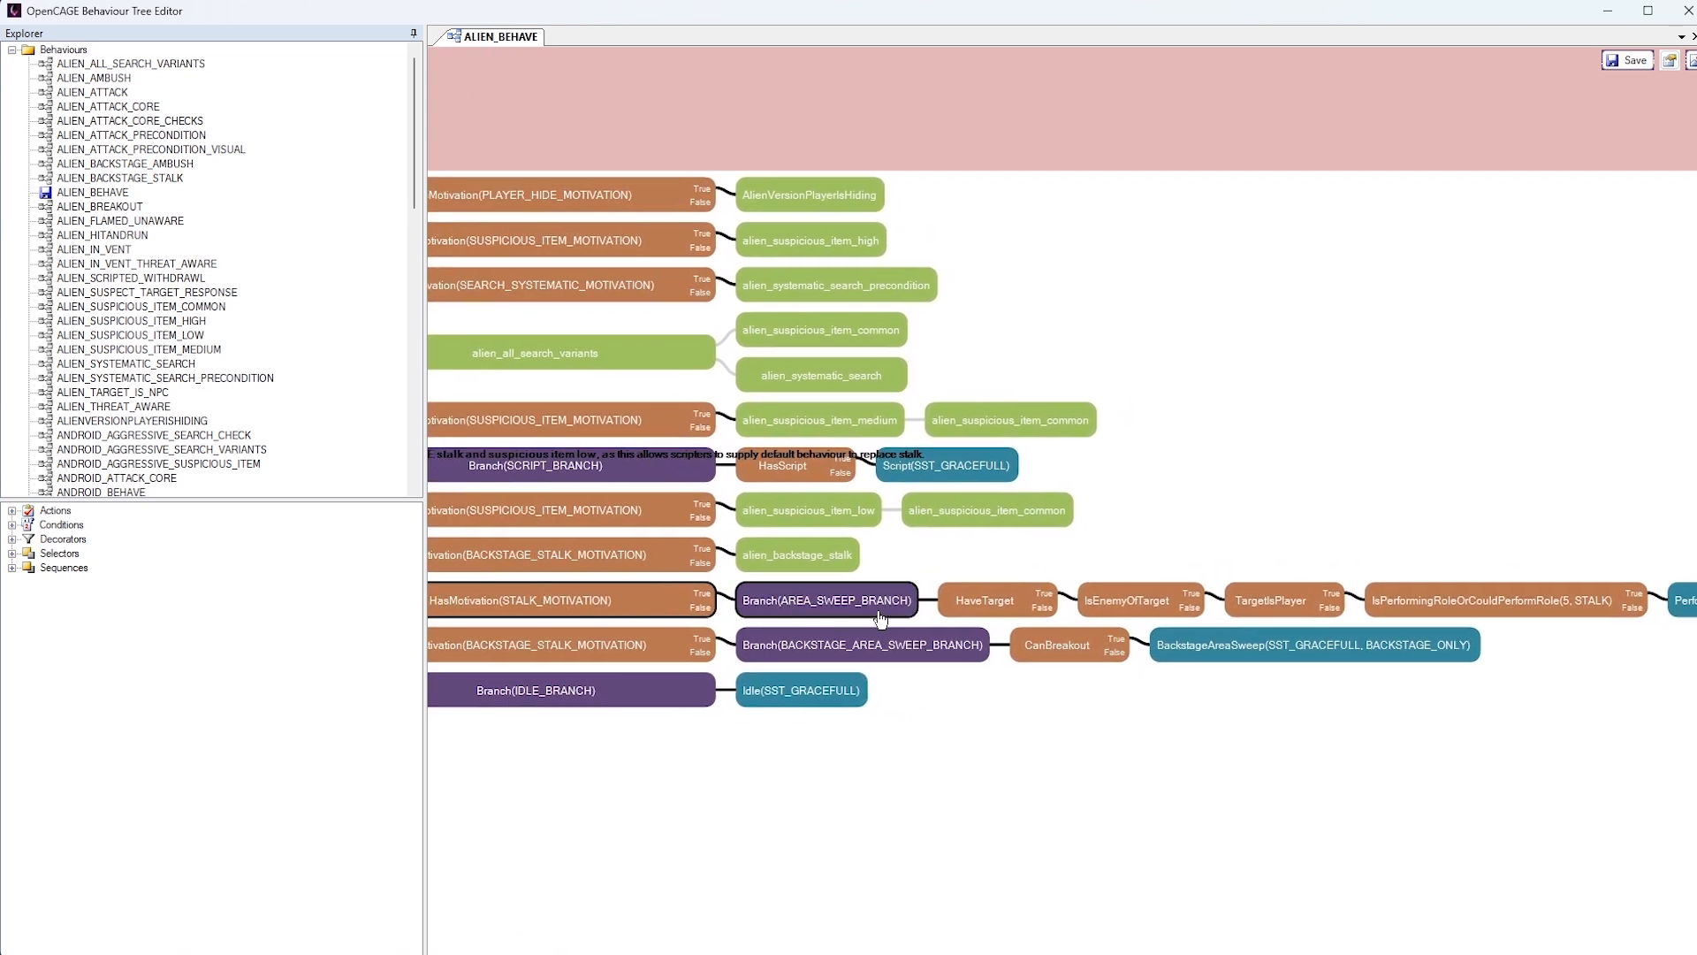
{"action": "mouse_move", "coordinate": [887, 612]}
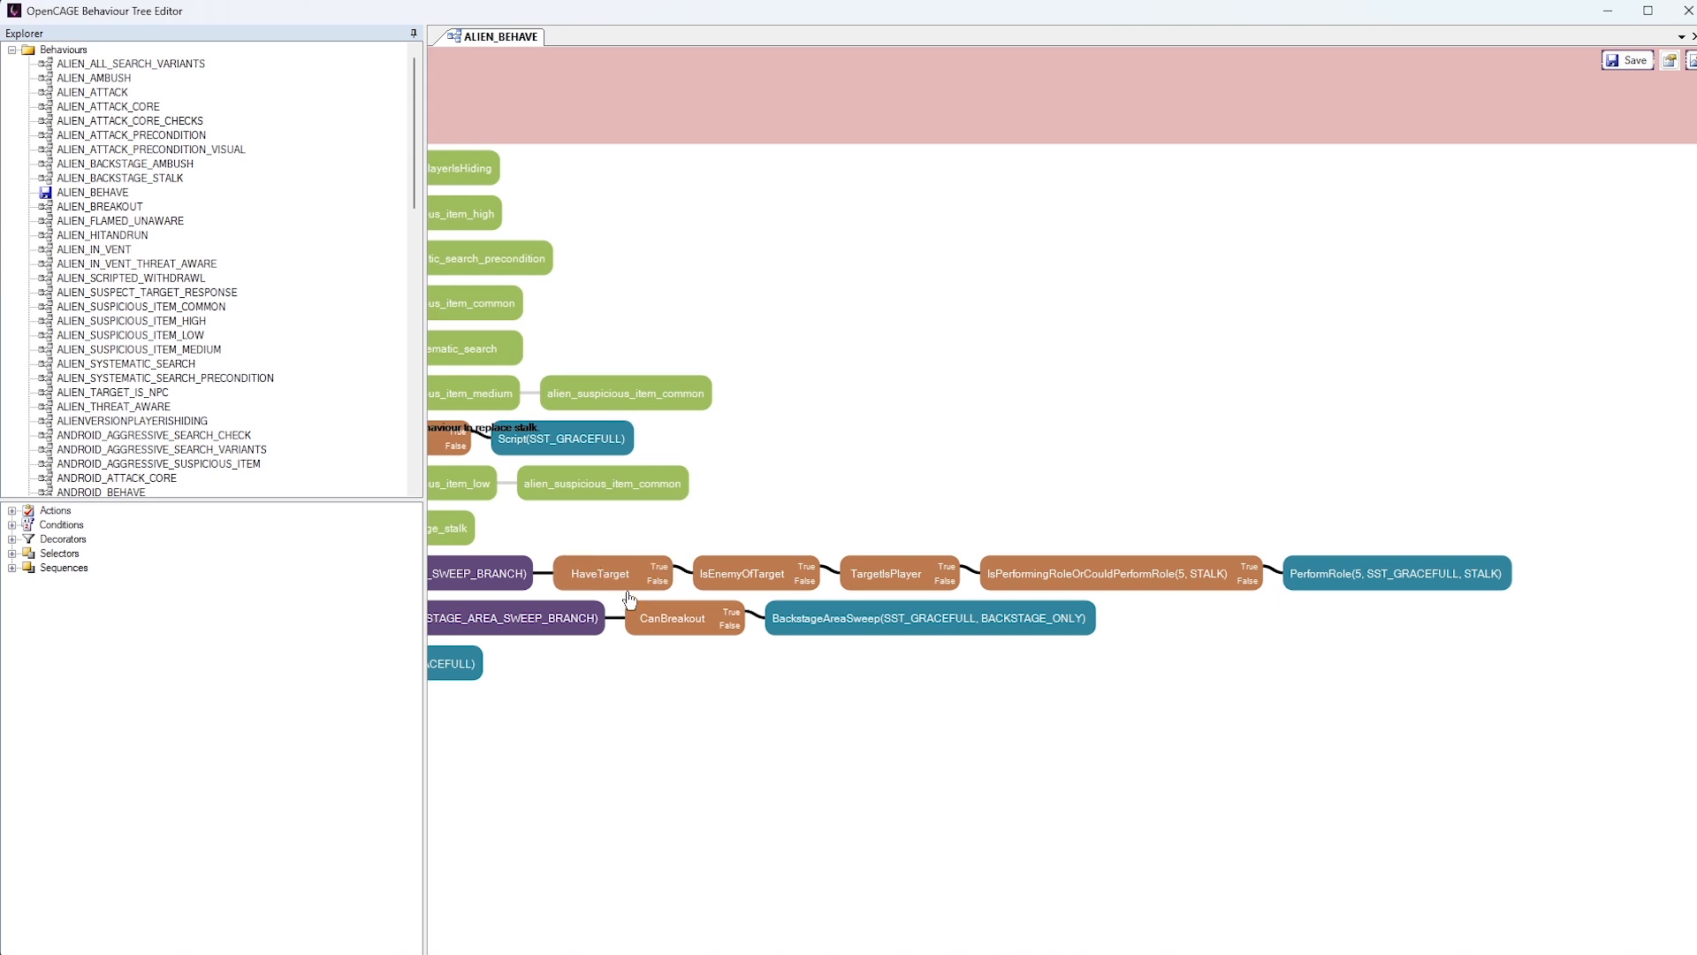
{"action": "left_click", "coordinate": [612, 573]}
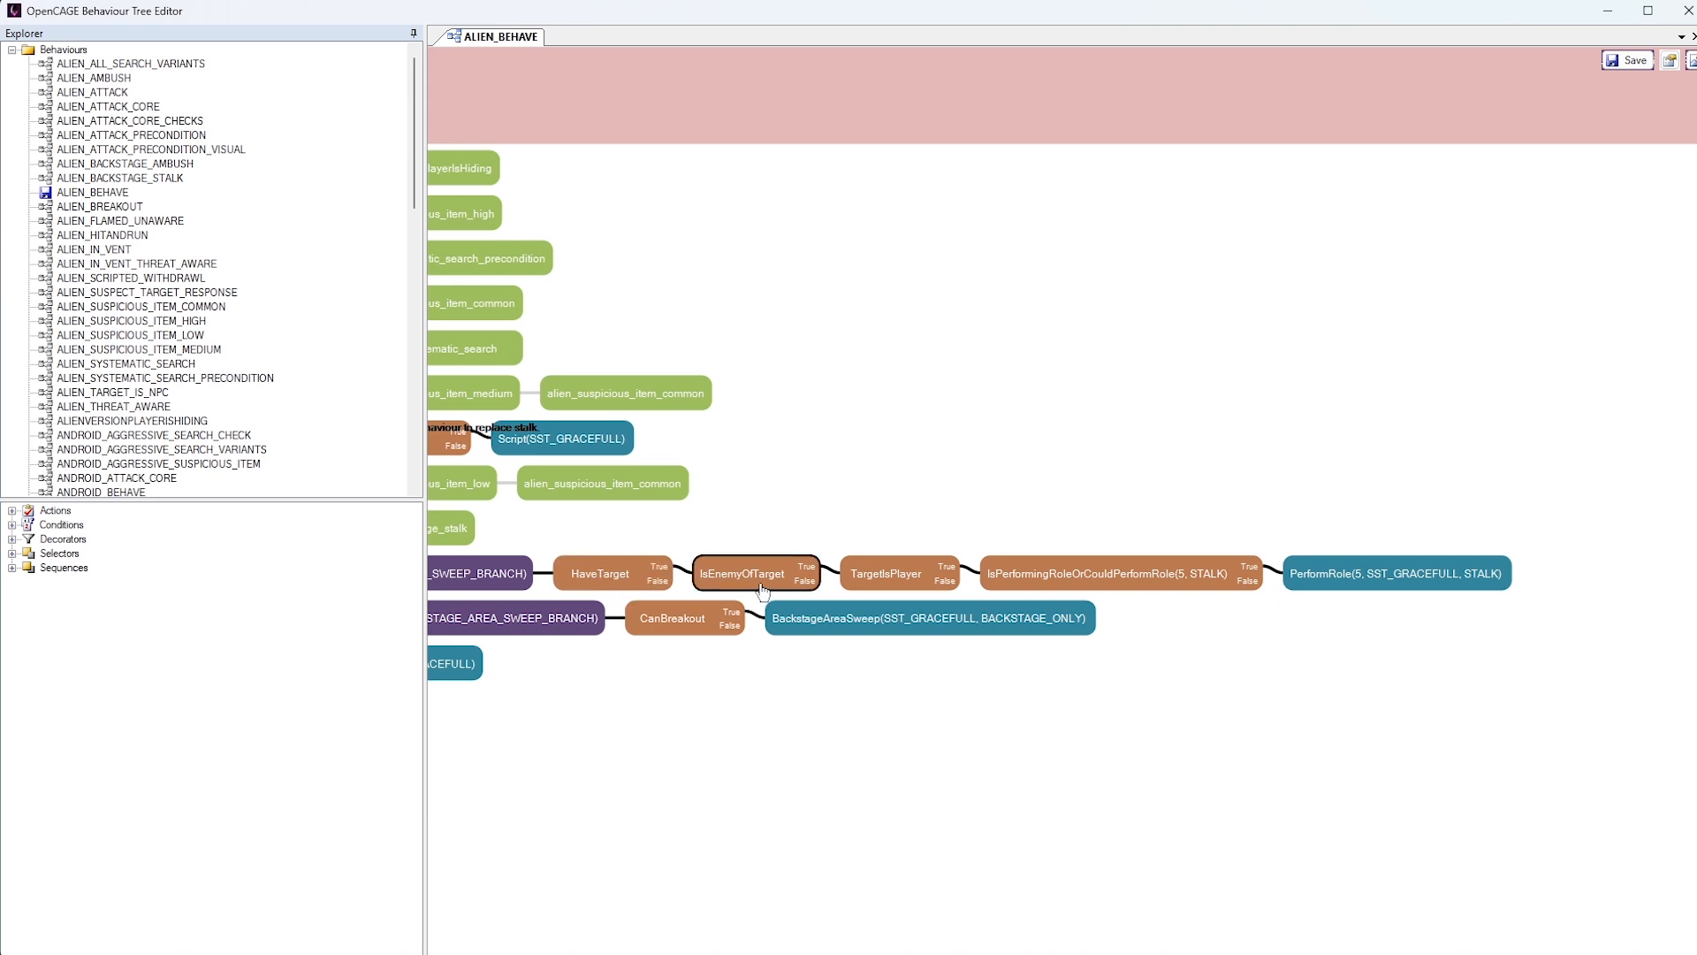
{"action": "mouse_move", "coordinate": [796, 591]}
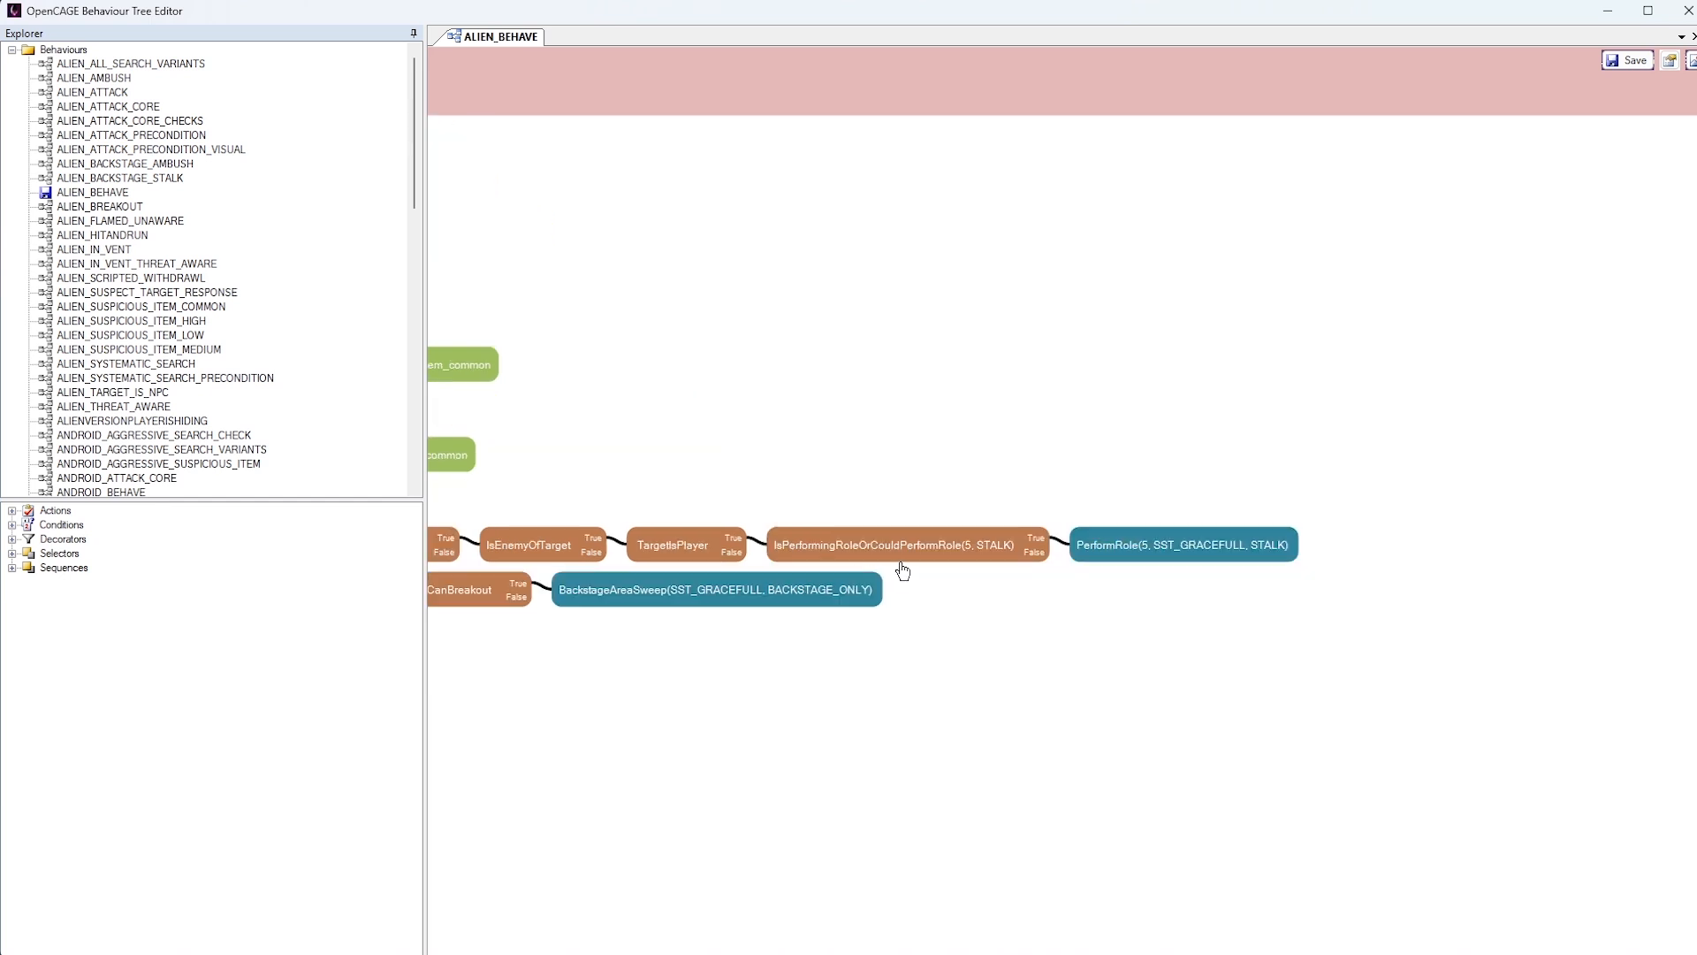
{"action": "mouse_move", "coordinate": [903, 576]}
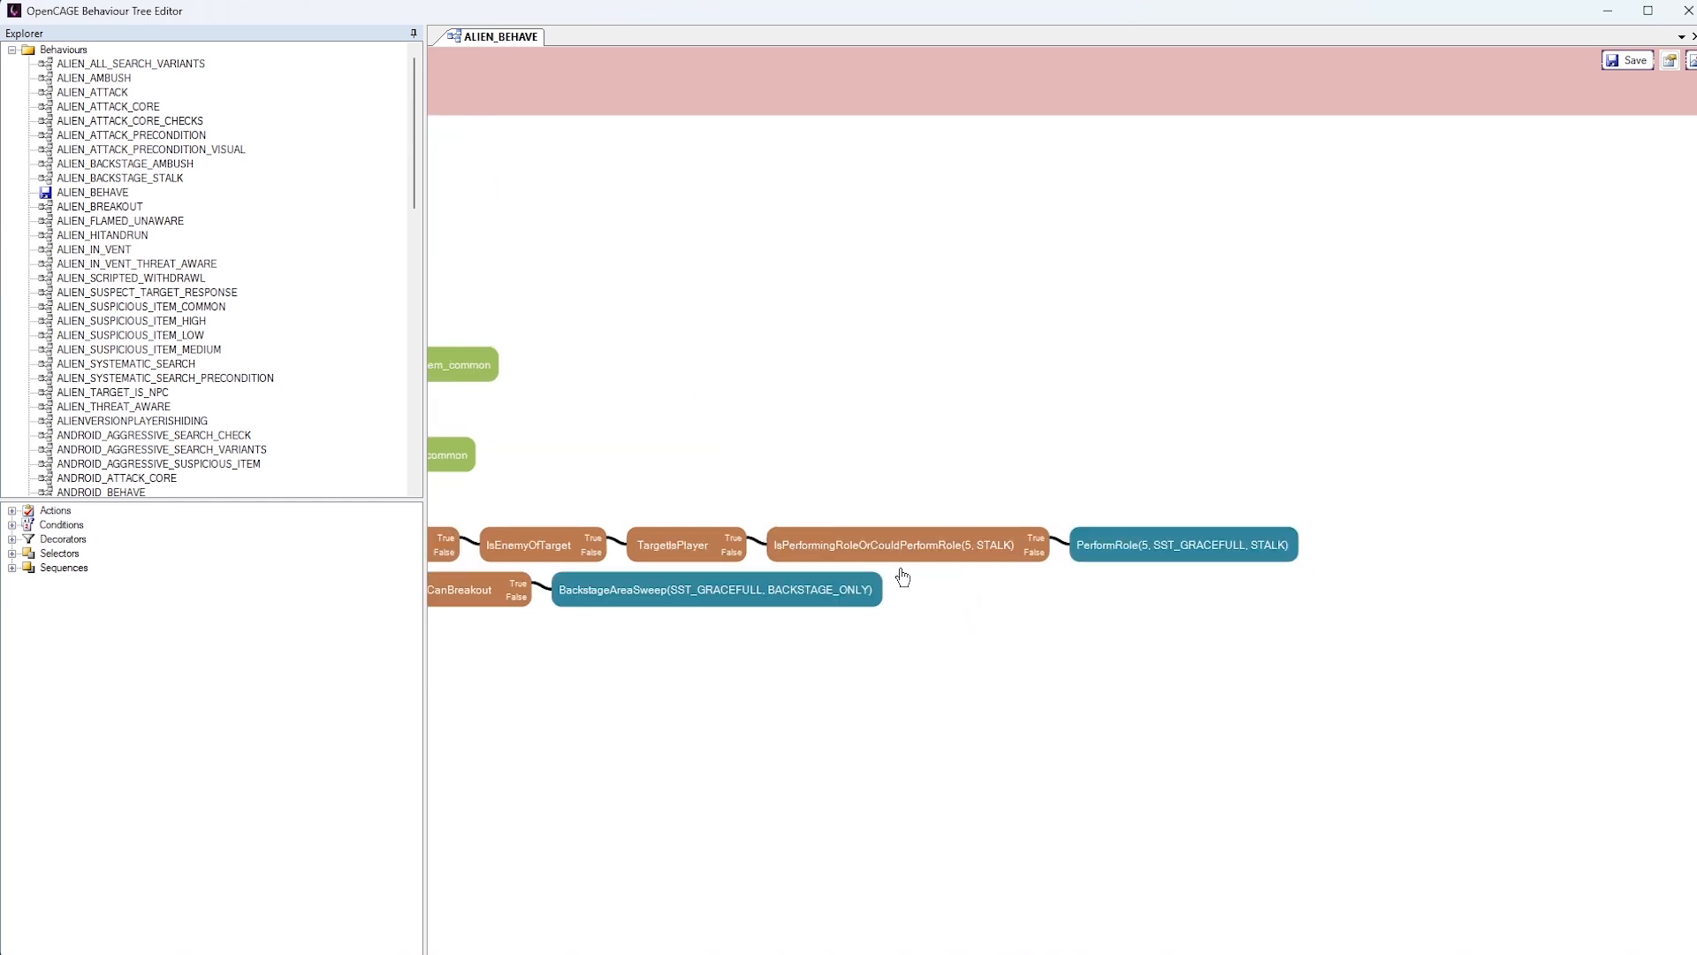
{"action": "left_click", "coordinate": [903, 545]}
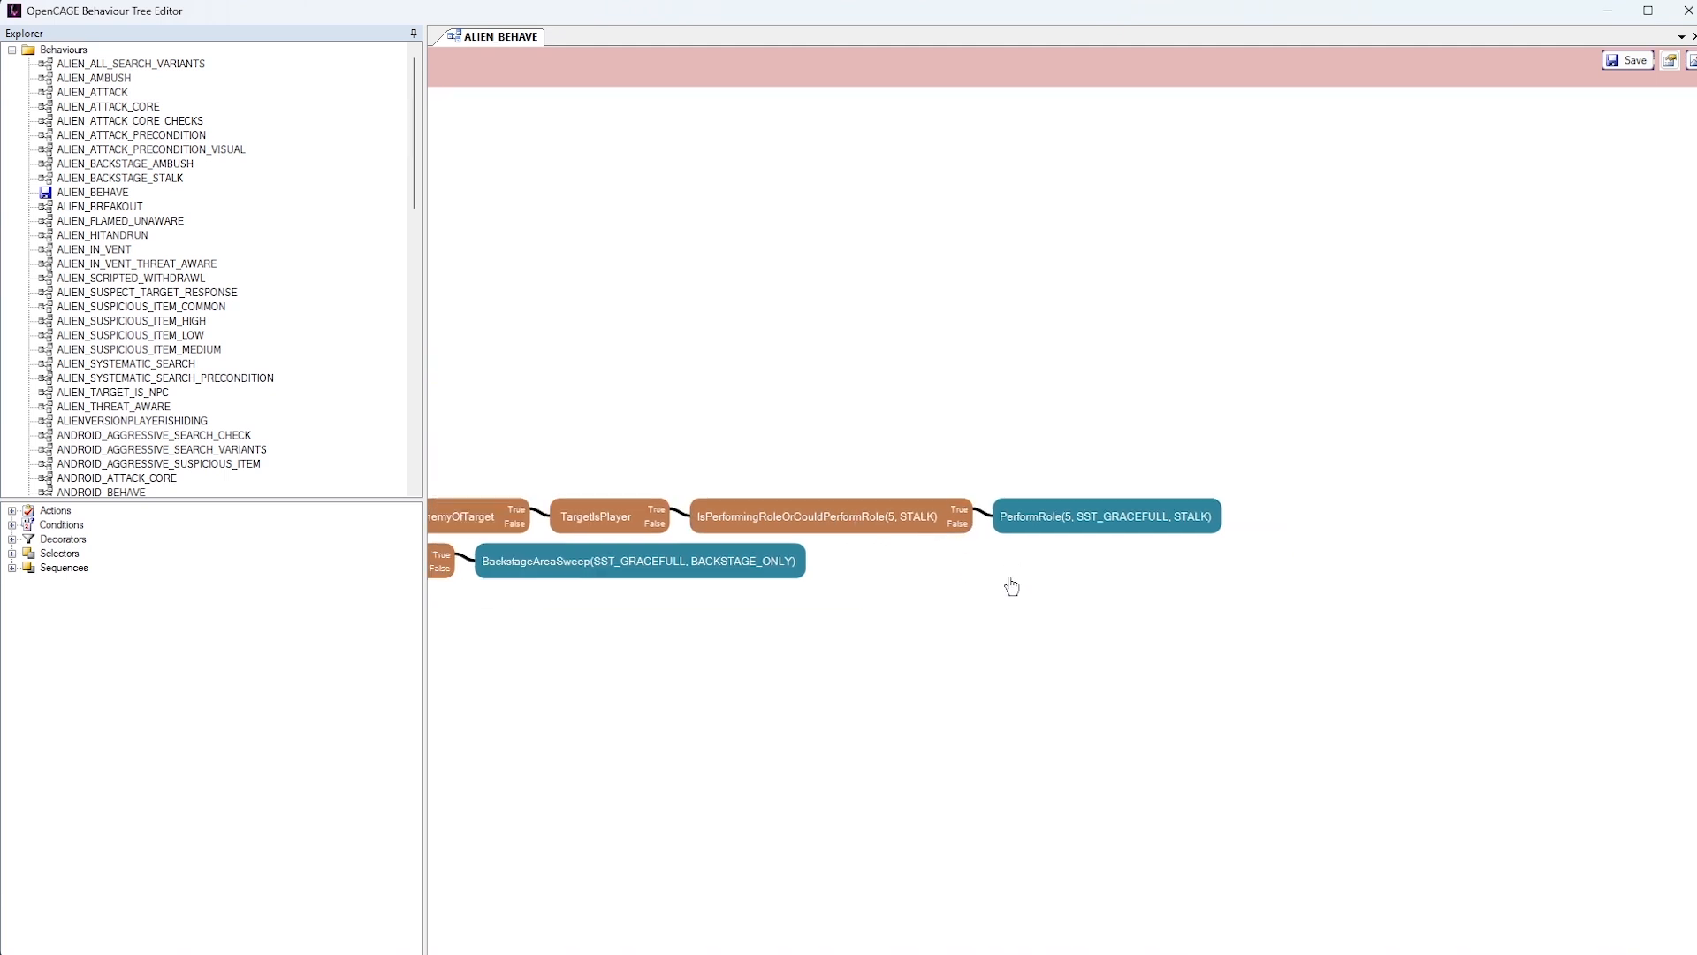
{"action": "left_click", "coordinate": [1105, 514]}
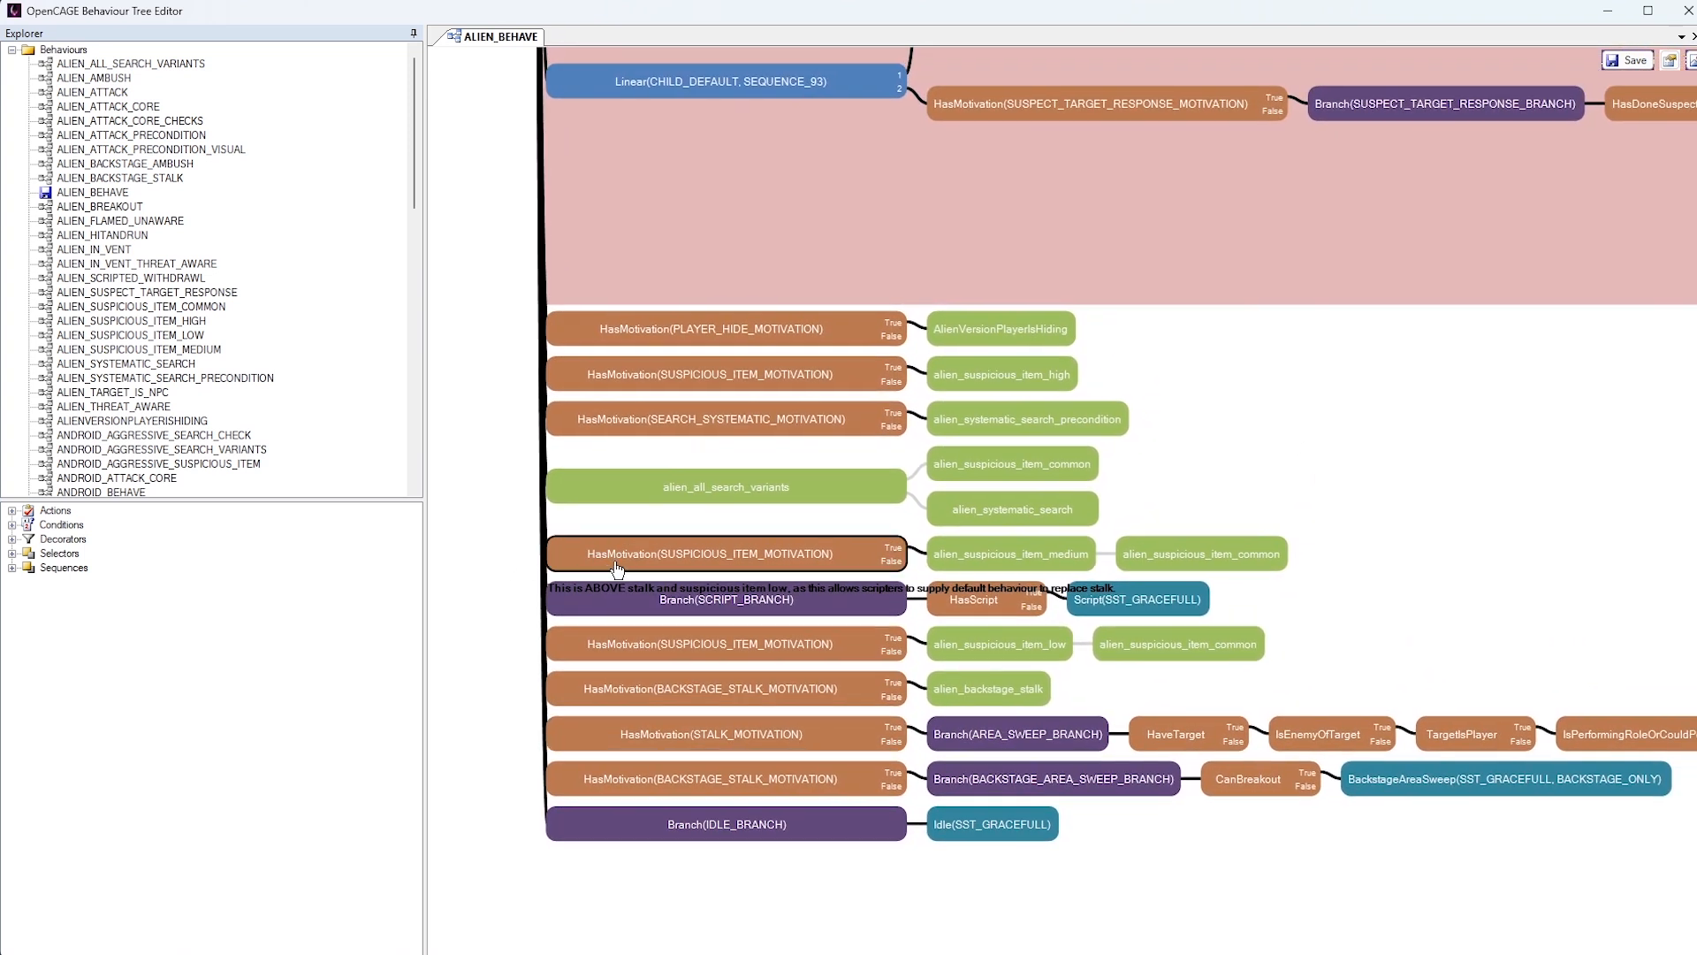
{"action": "mouse_move", "coordinate": [497, 555]}
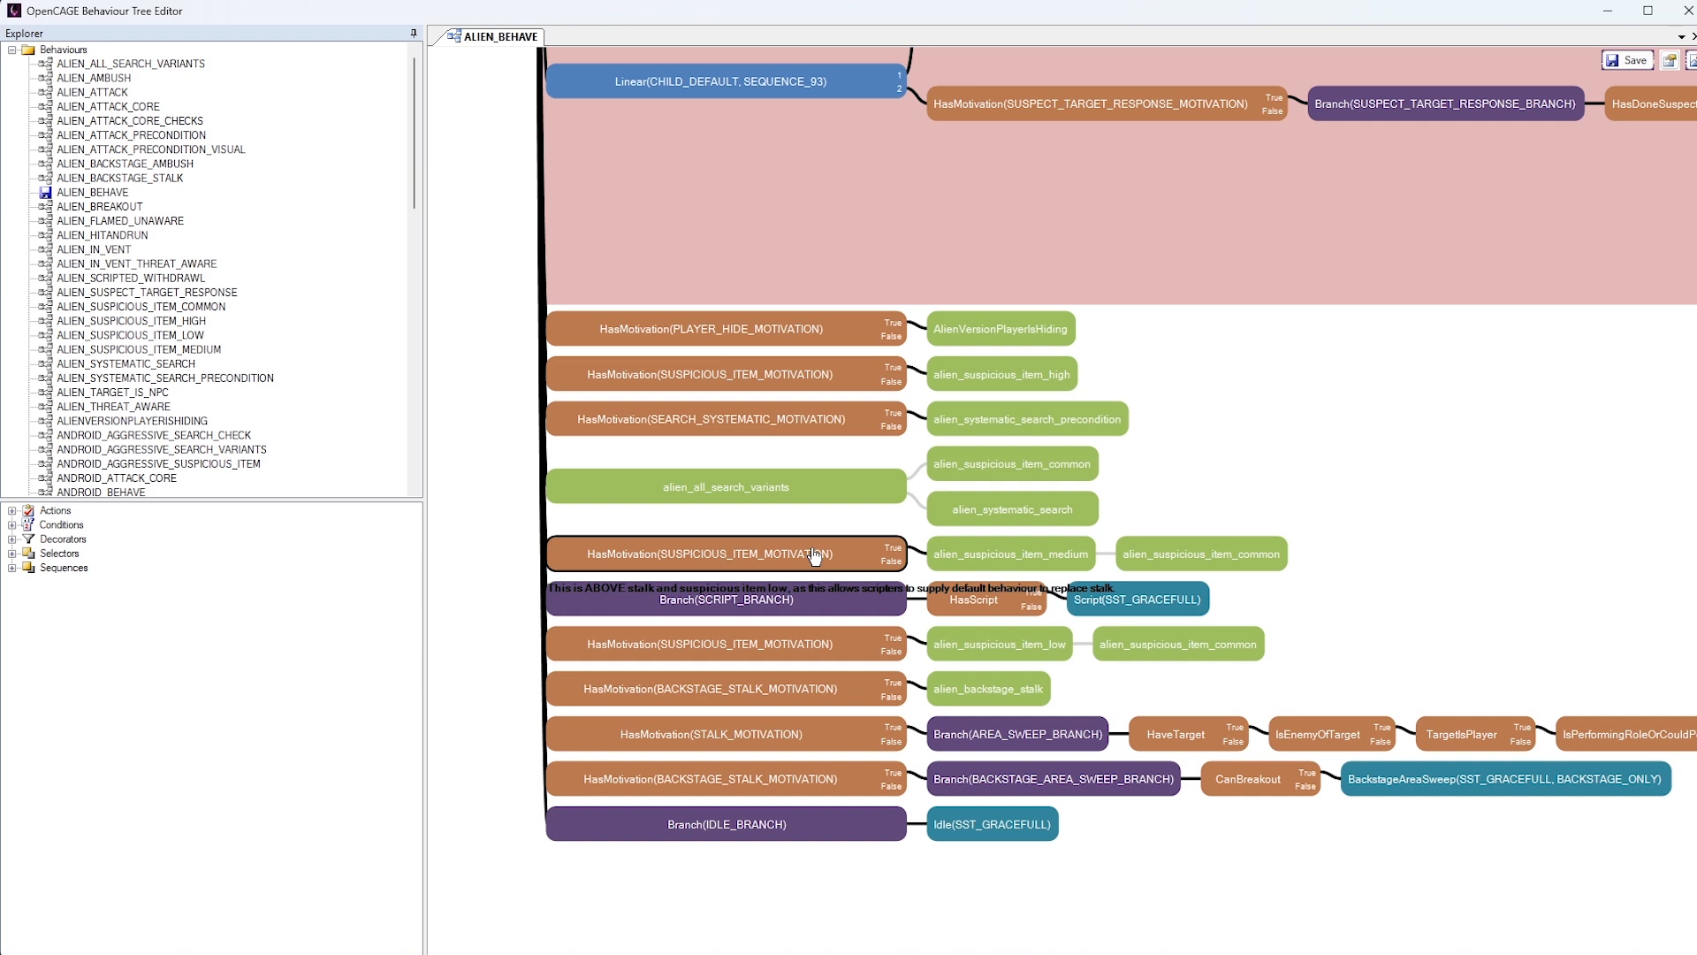
{"action": "mouse_move", "coordinate": [851, 575]}
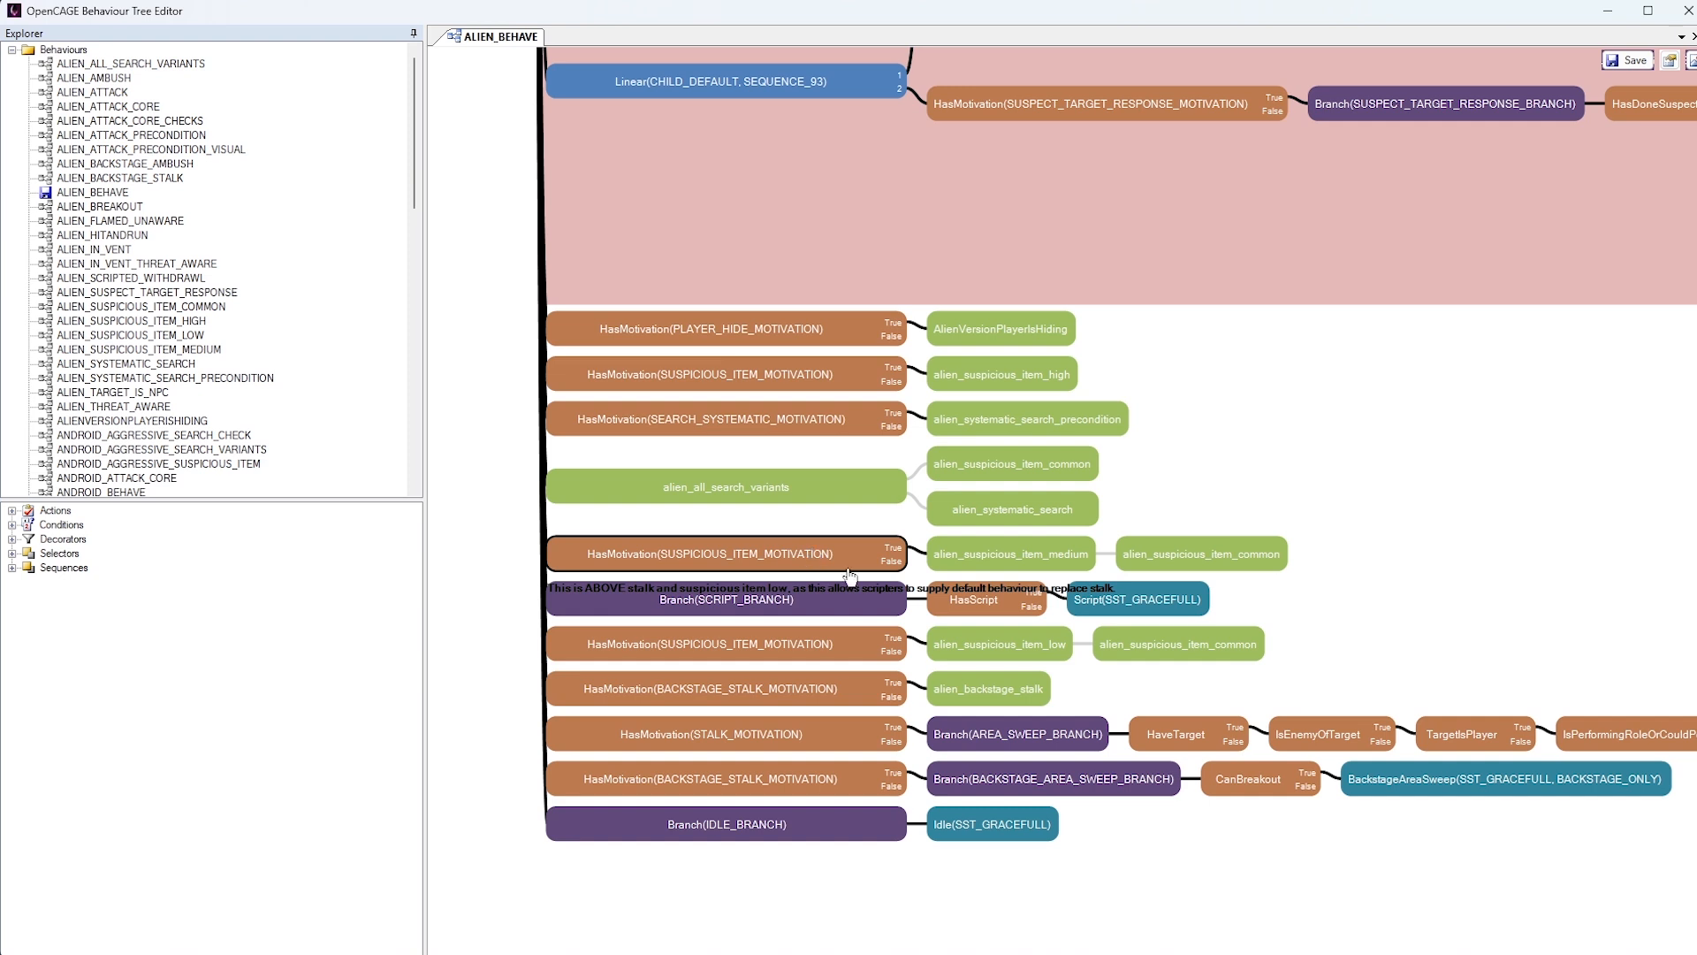
{"action": "mouse_move", "coordinate": [552, 544]}
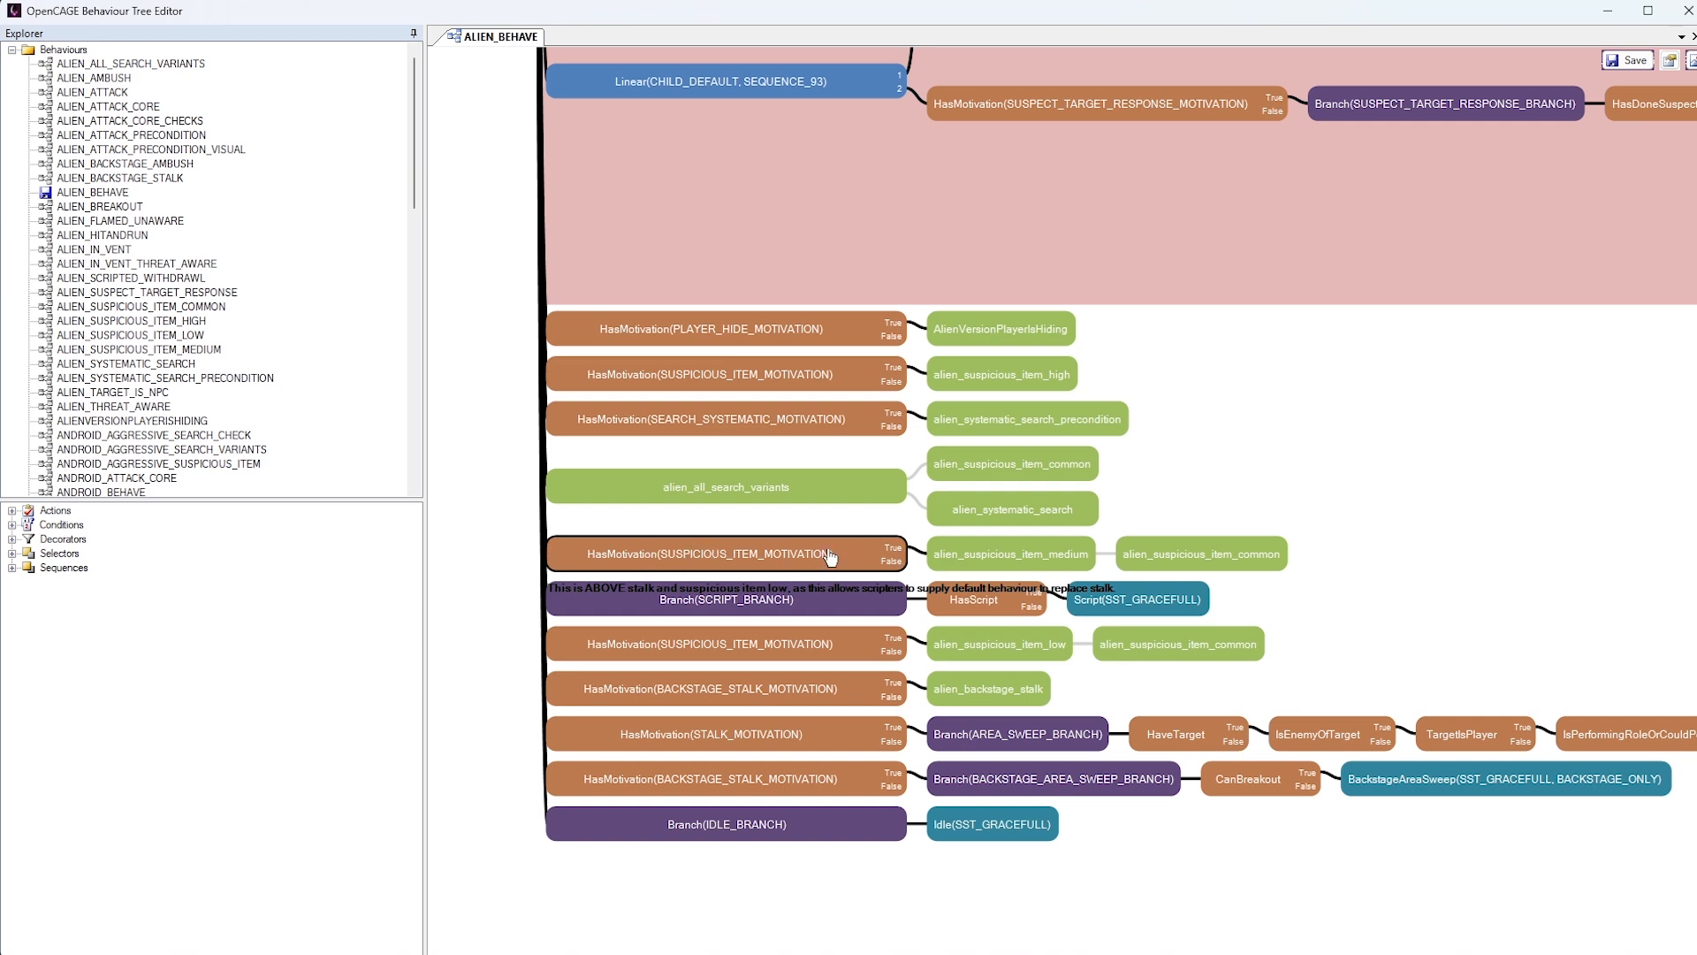
{"action": "mouse_move", "coordinate": [709, 571]}
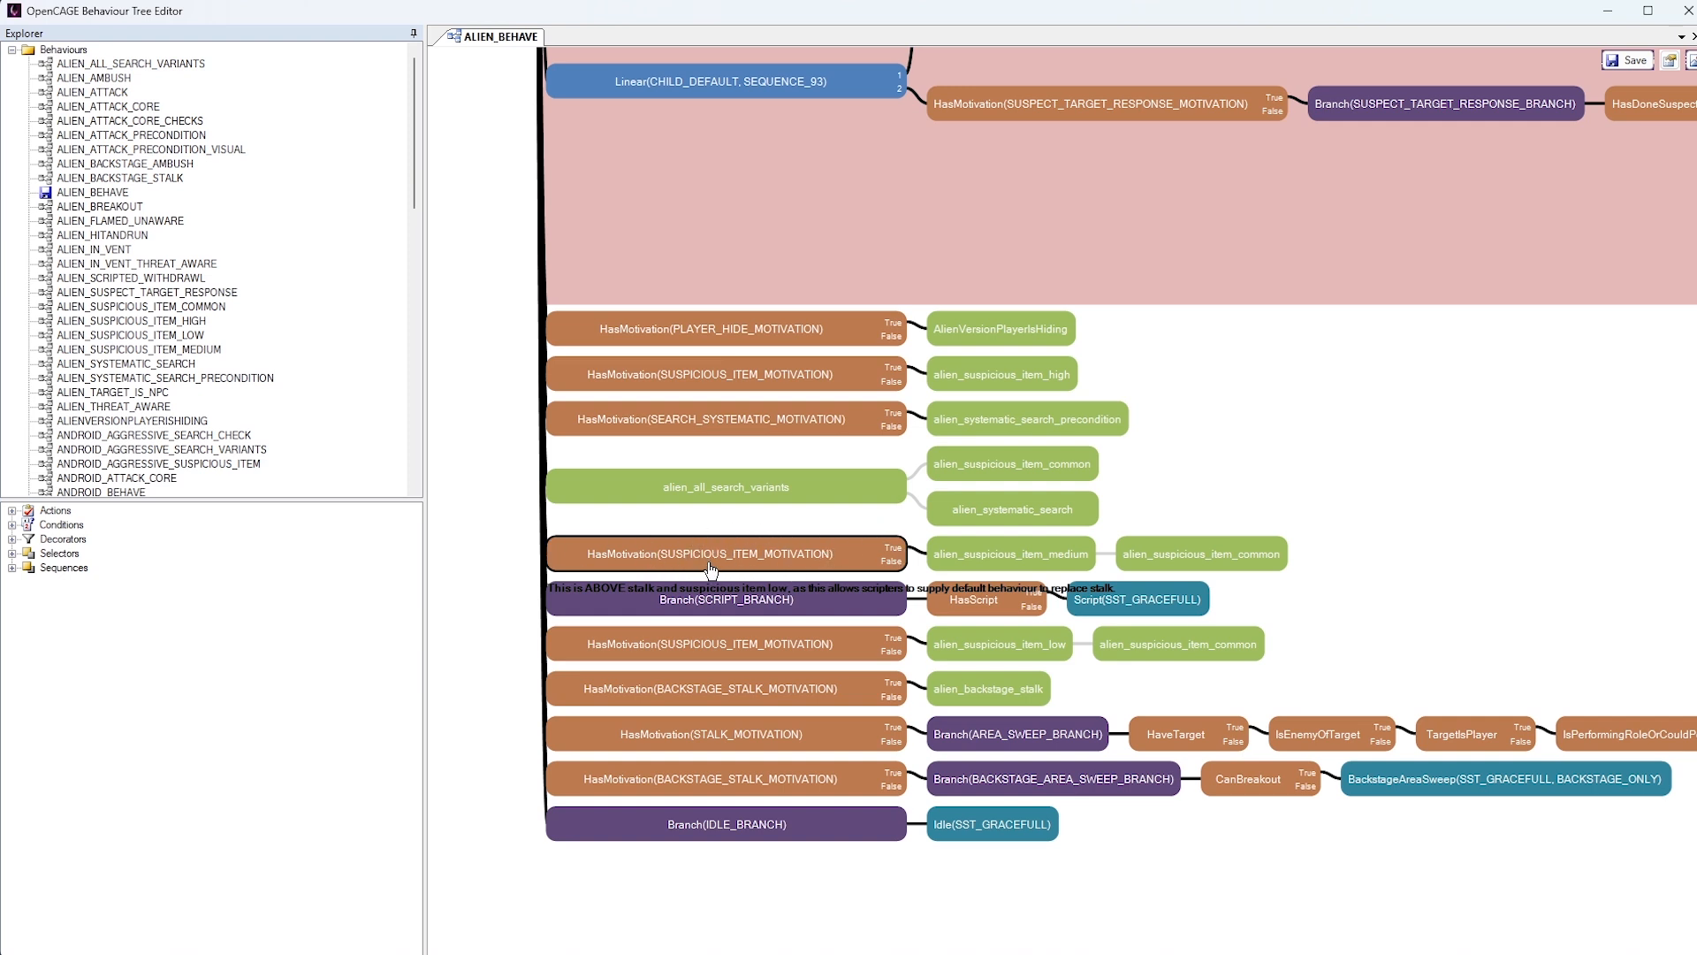
{"action": "mouse_move", "coordinate": [1408, 614]}
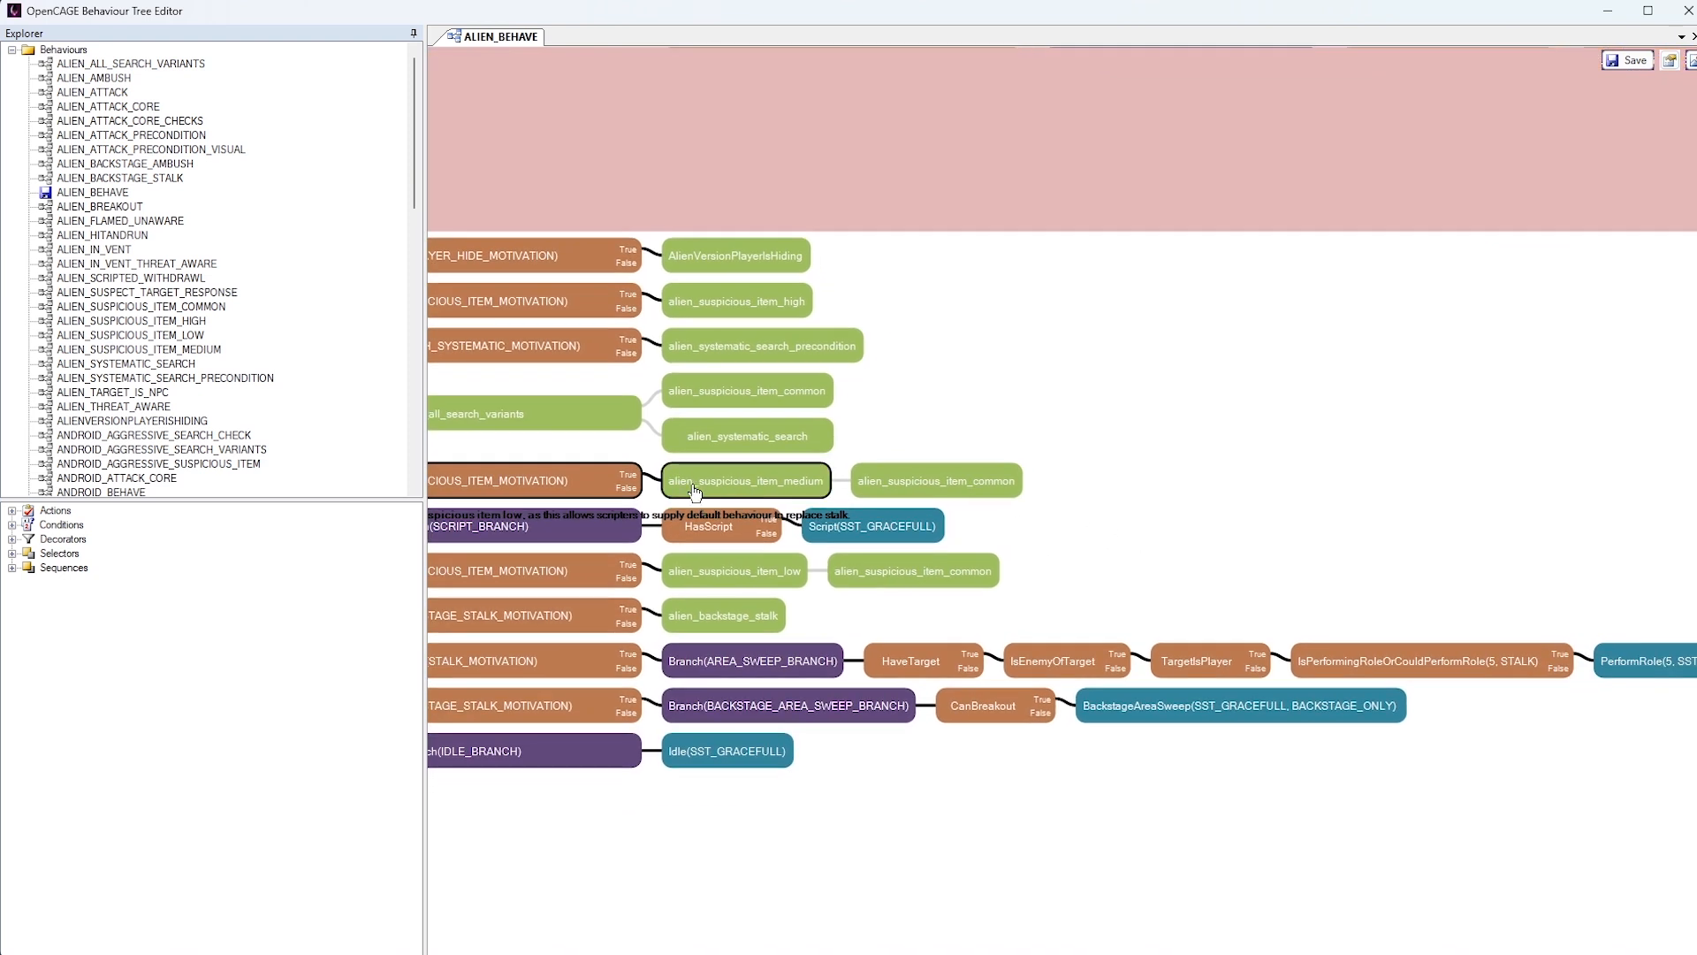
{"action": "mouse_move", "coordinate": [746, 490]}
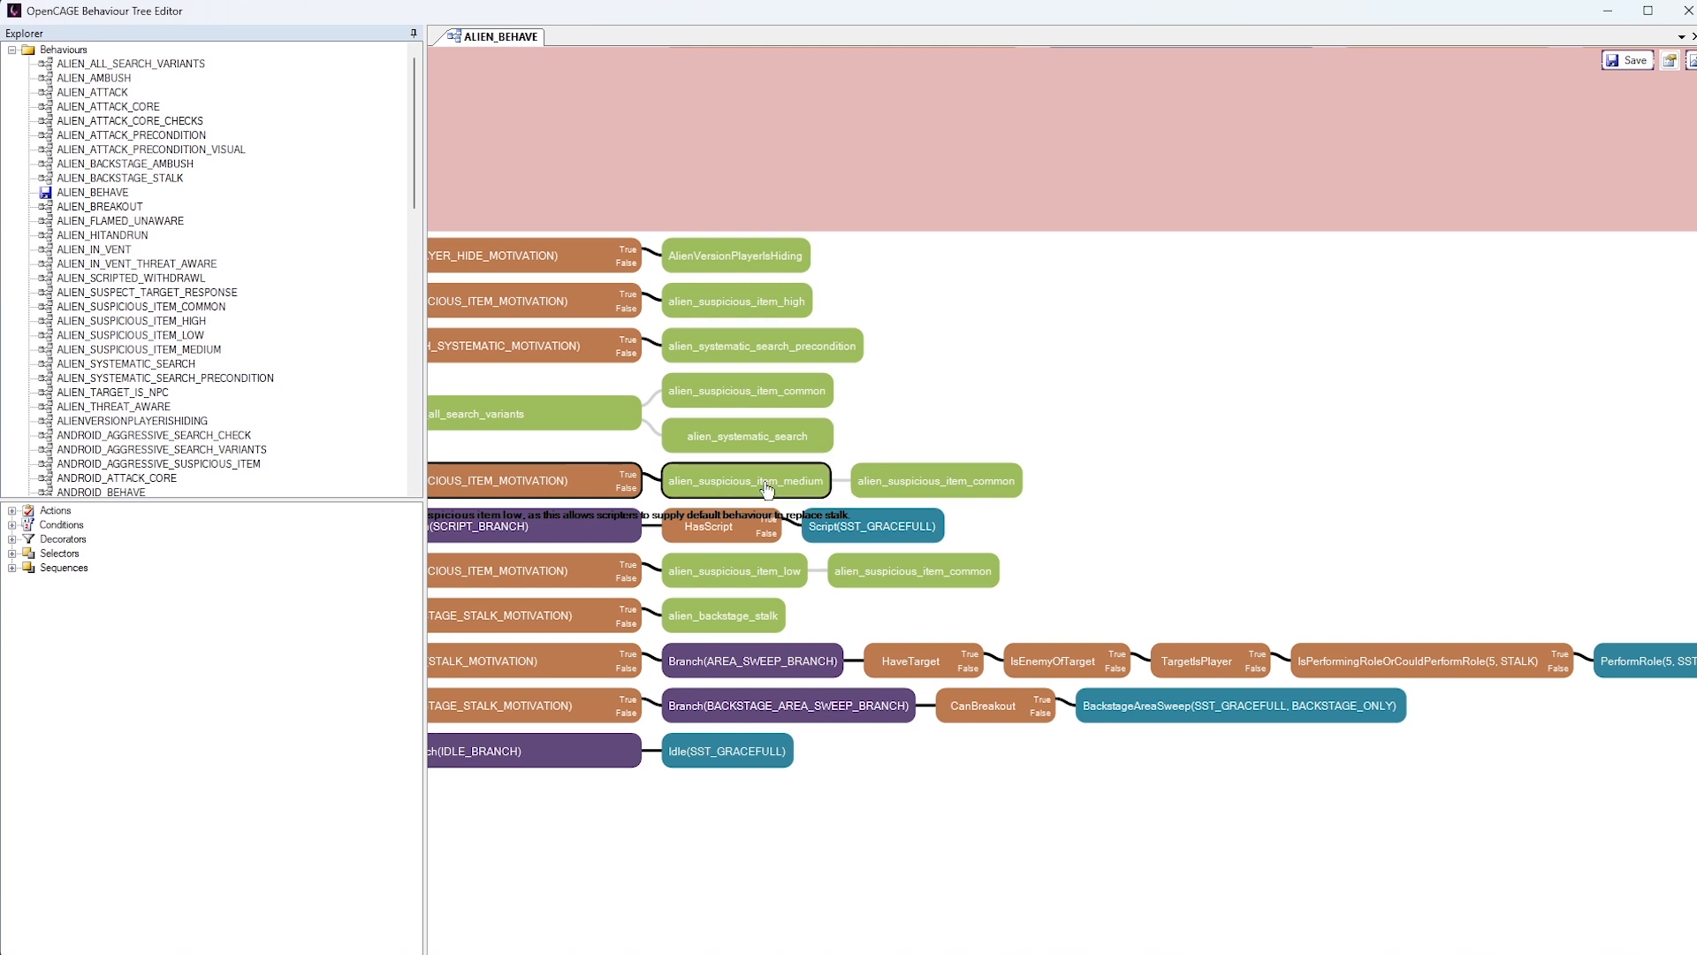
{"action": "mouse_move", "coordinate": [794, 493]}
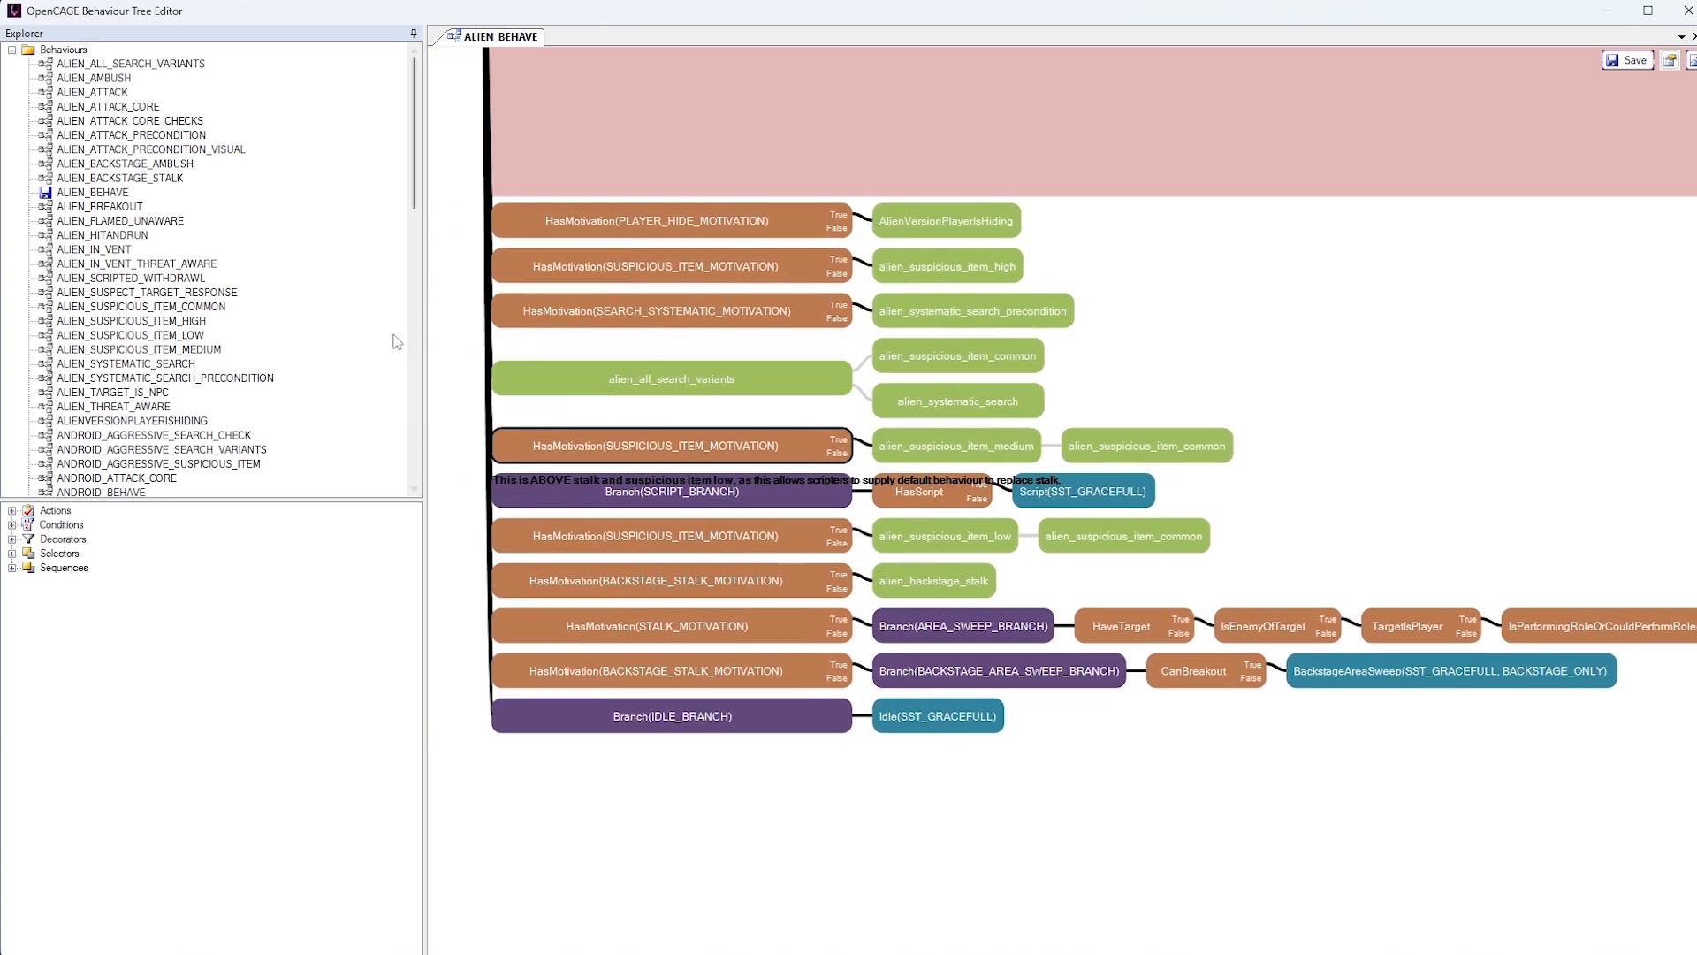
{"action": "mouse_move", "coordinate": [152, 172]}
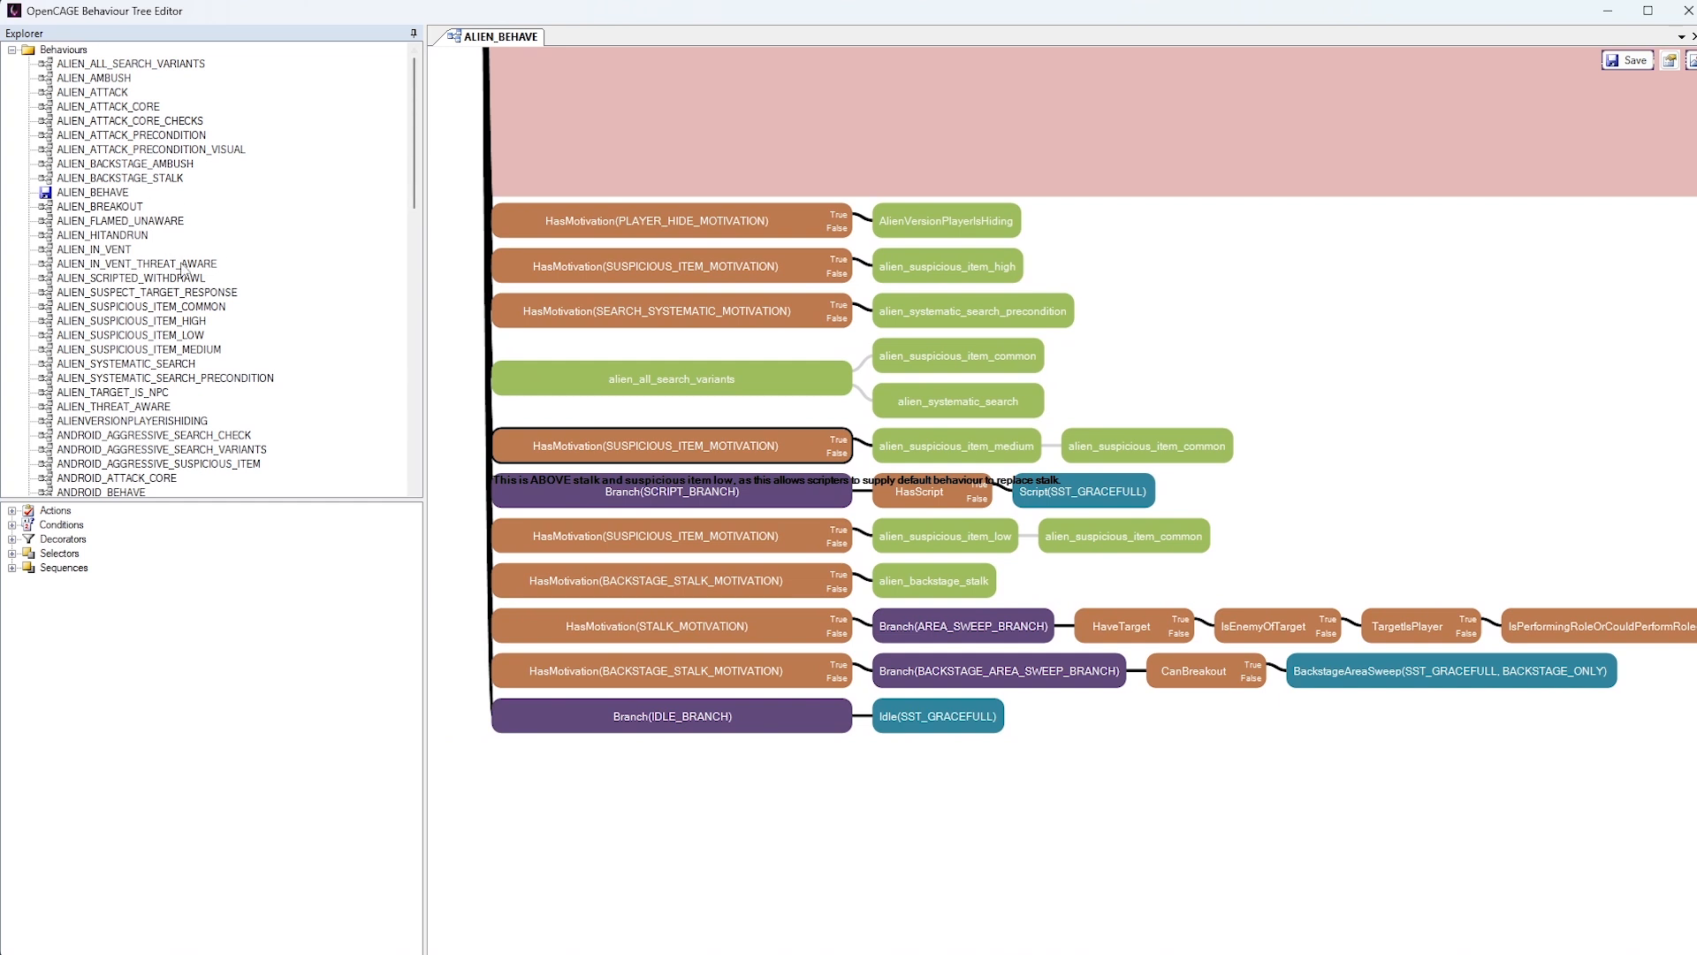
{"action": "mouse_move", "coordinate": [191, 185]}
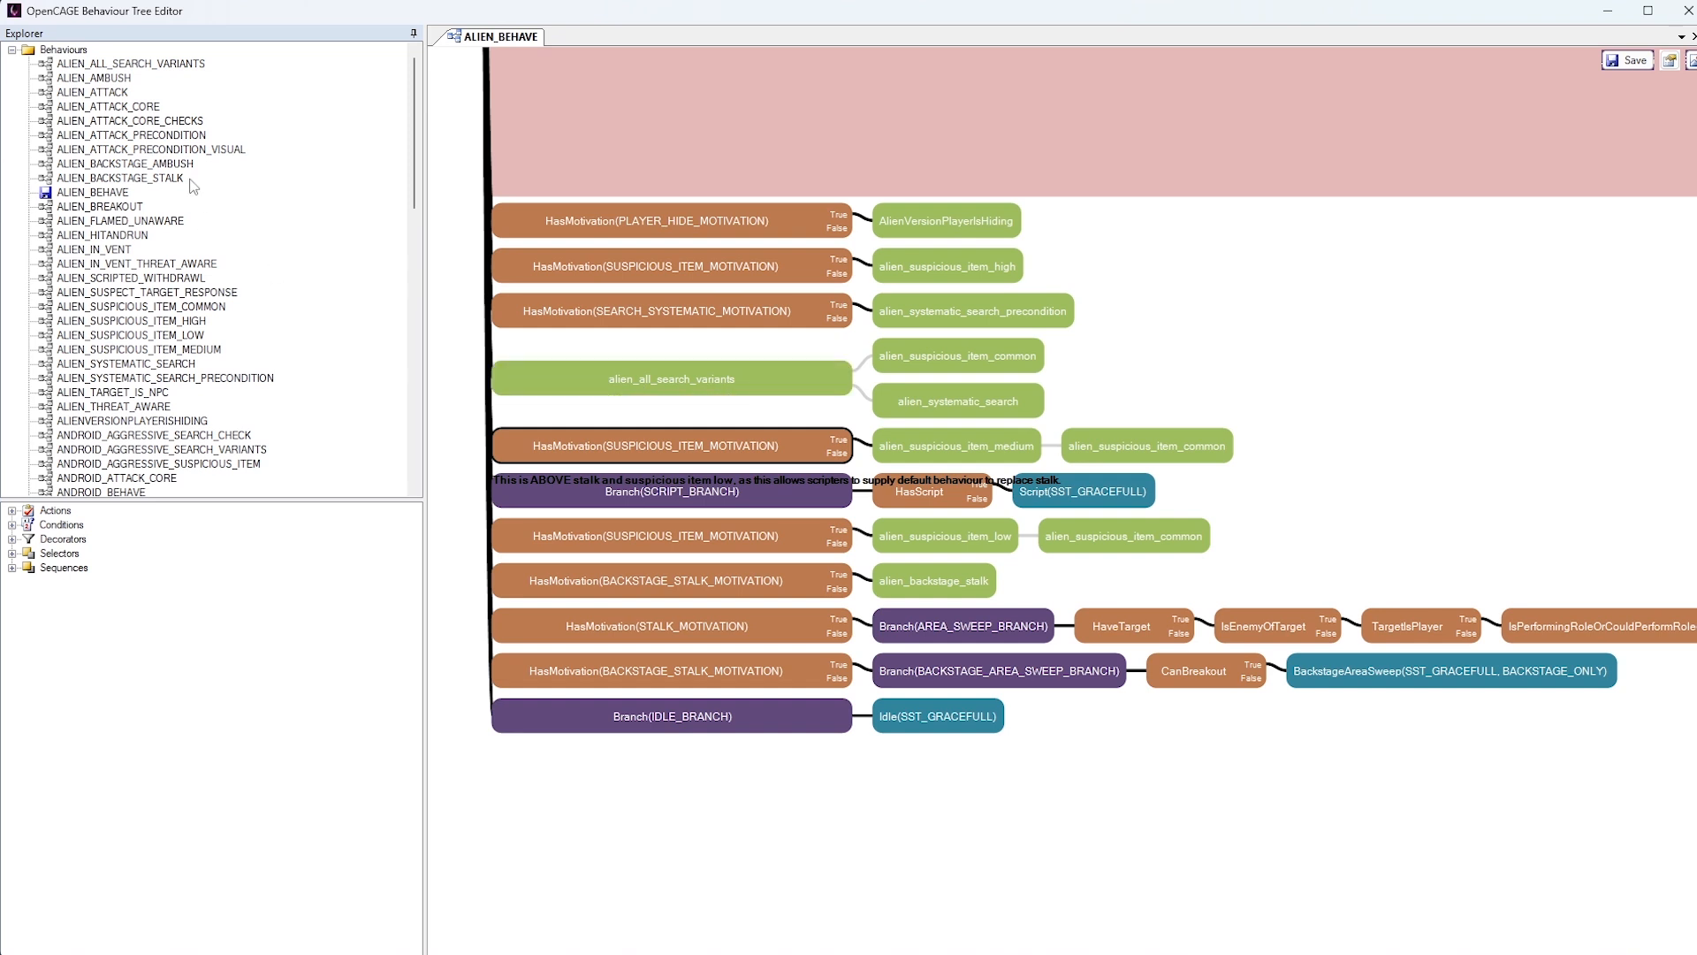
{"action": "left_click", "coordinate": [129, 64]}
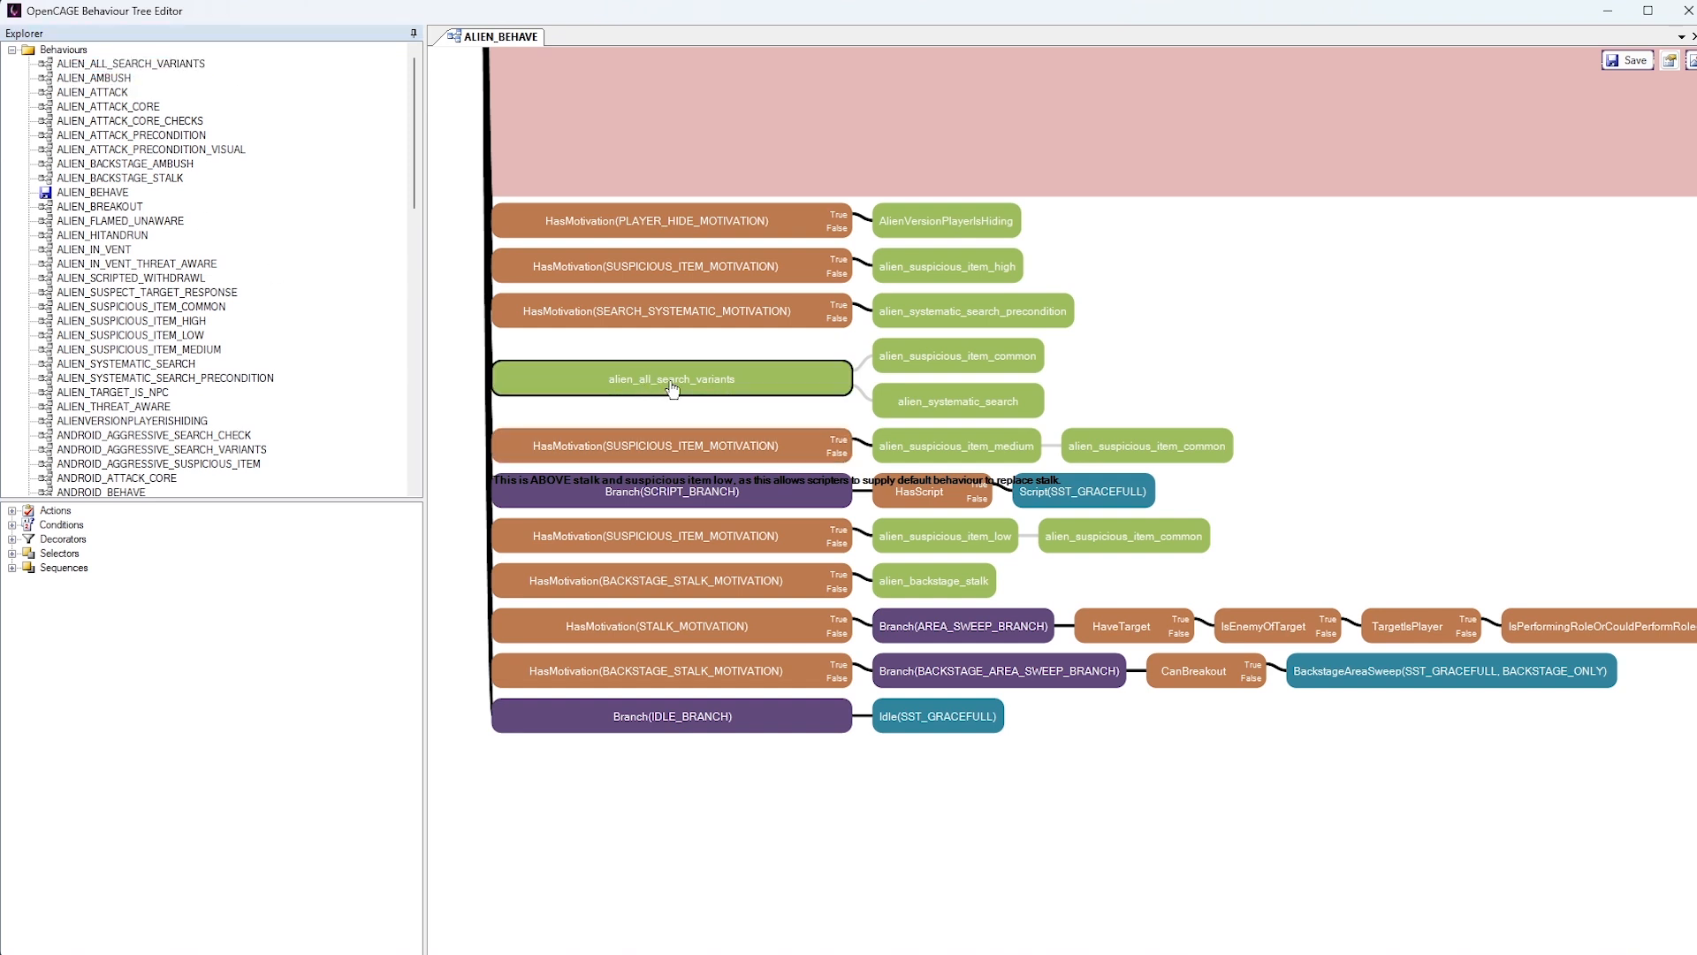
{"action": "mouse_move", "coordinate": [800, 463]}
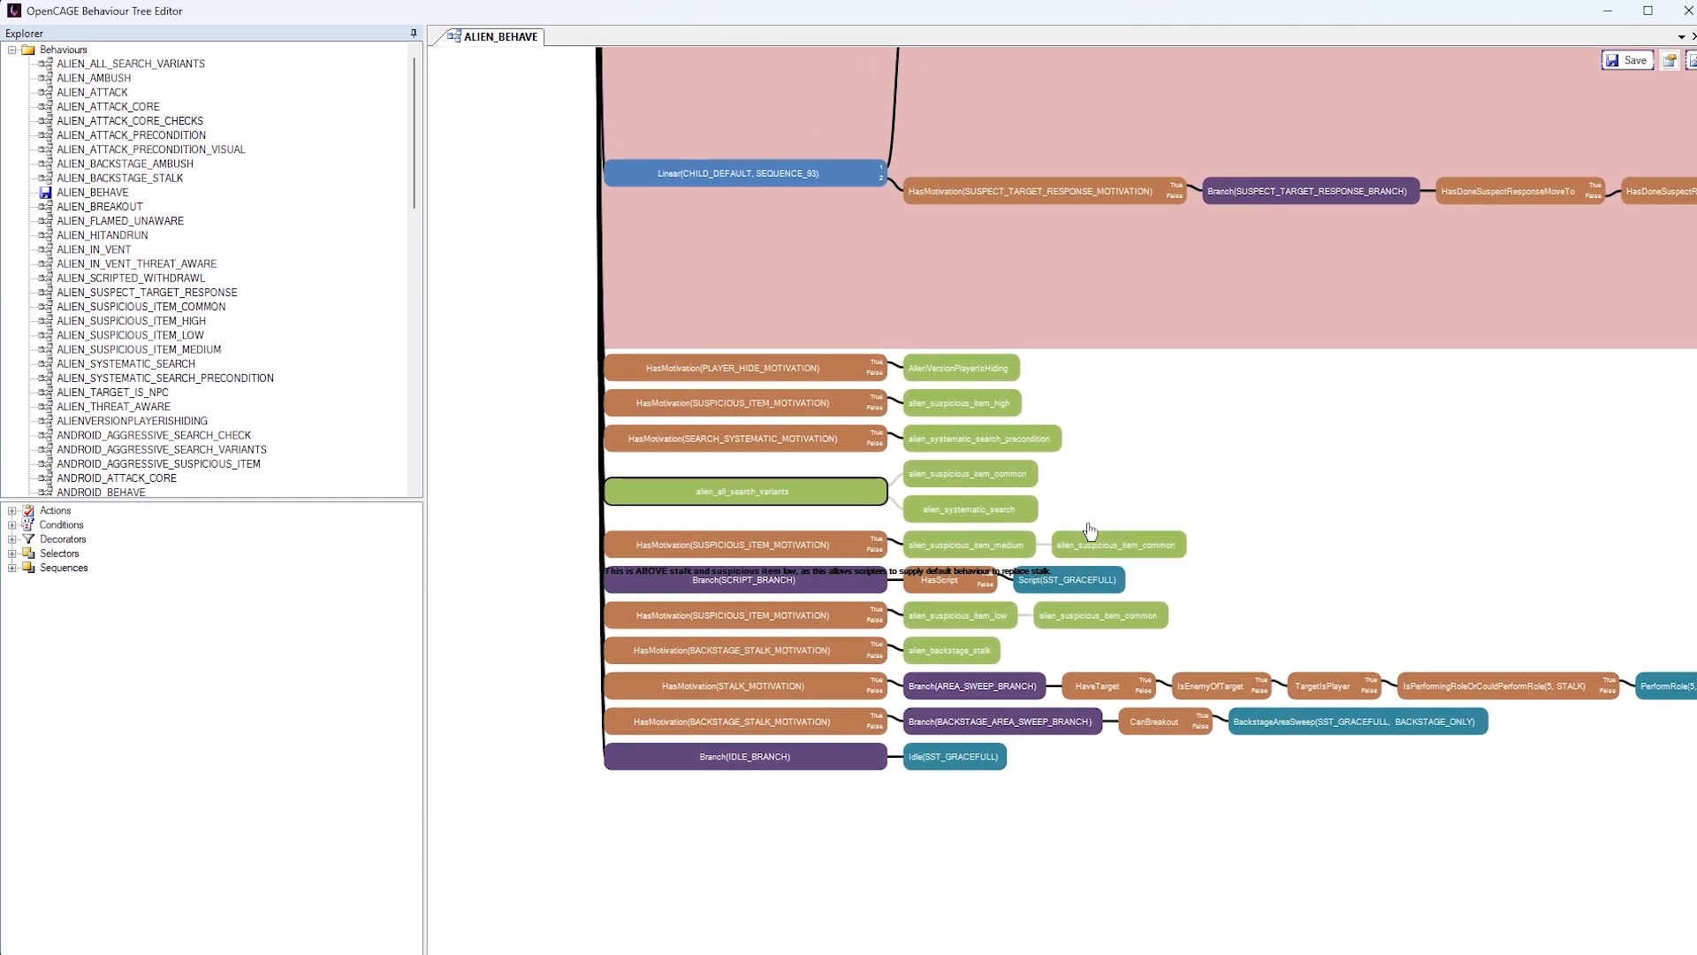
Open the alien_all_search_variants node in its own behaviour tab beside ALIEN_BEHAVE
{"action": "scroll", "scroll_direction": "down", "scroll_amount": 3}
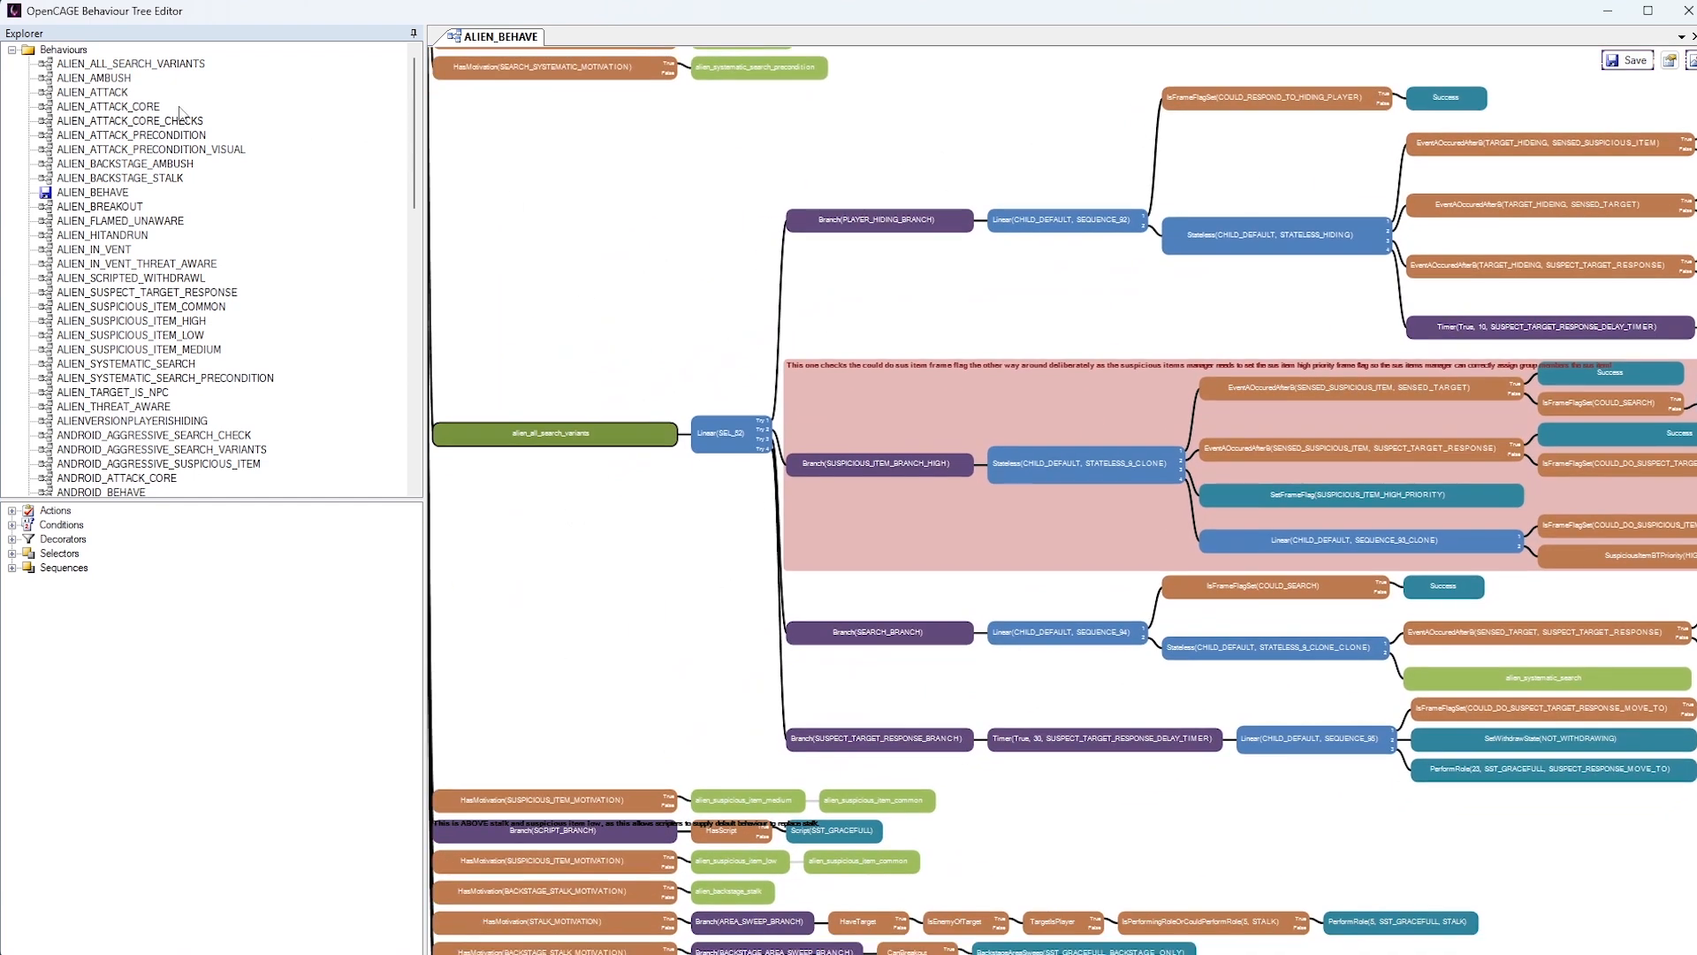
{"action": "double_click", "coordinate": [129, 63]}
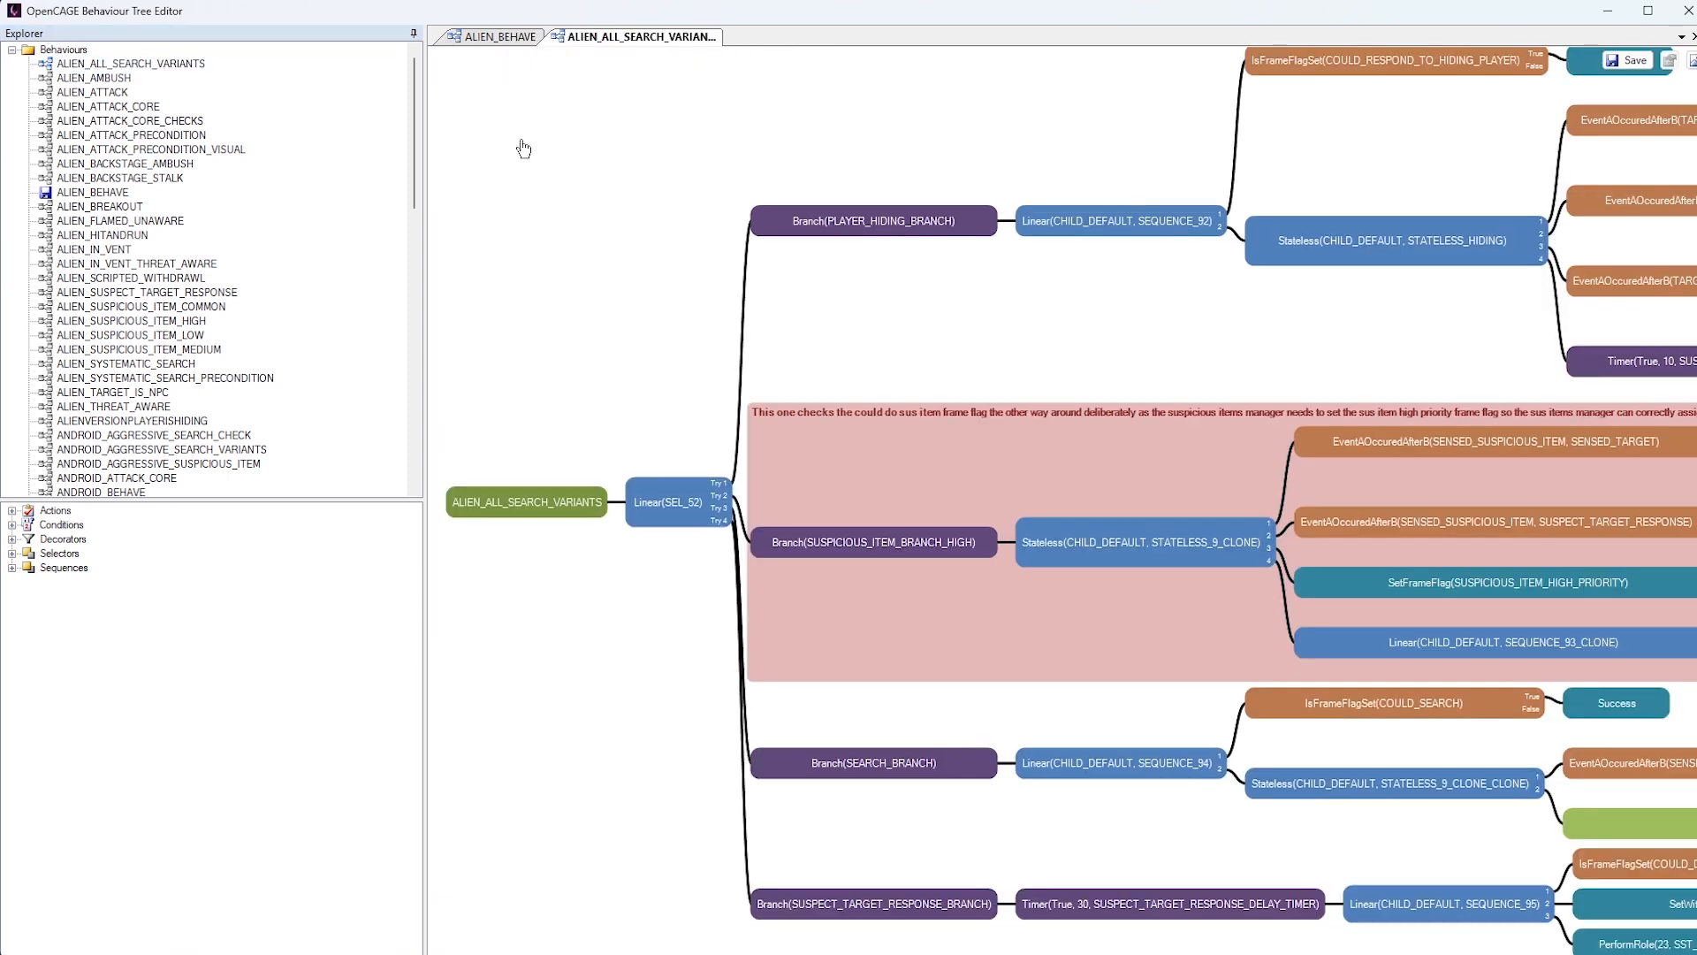
{"action": "scroll", "scroll_direction": "down", "scroll_amount": 3}
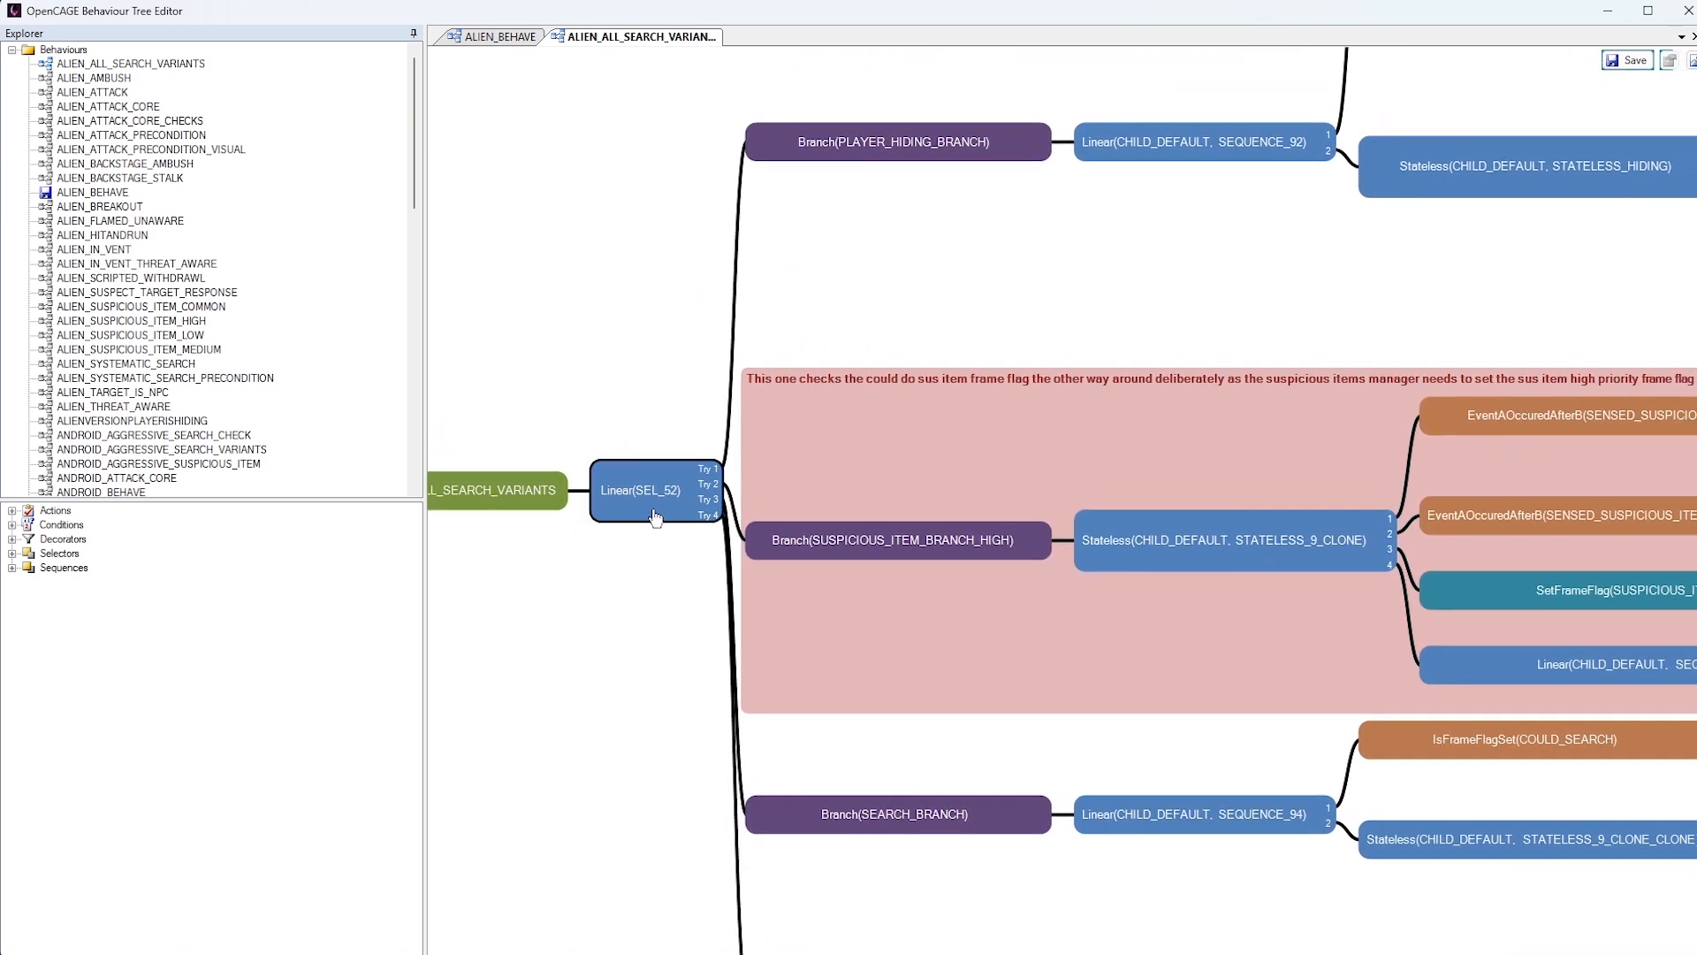
{"action": "mouse_move", "coordinate": [645, 563]}
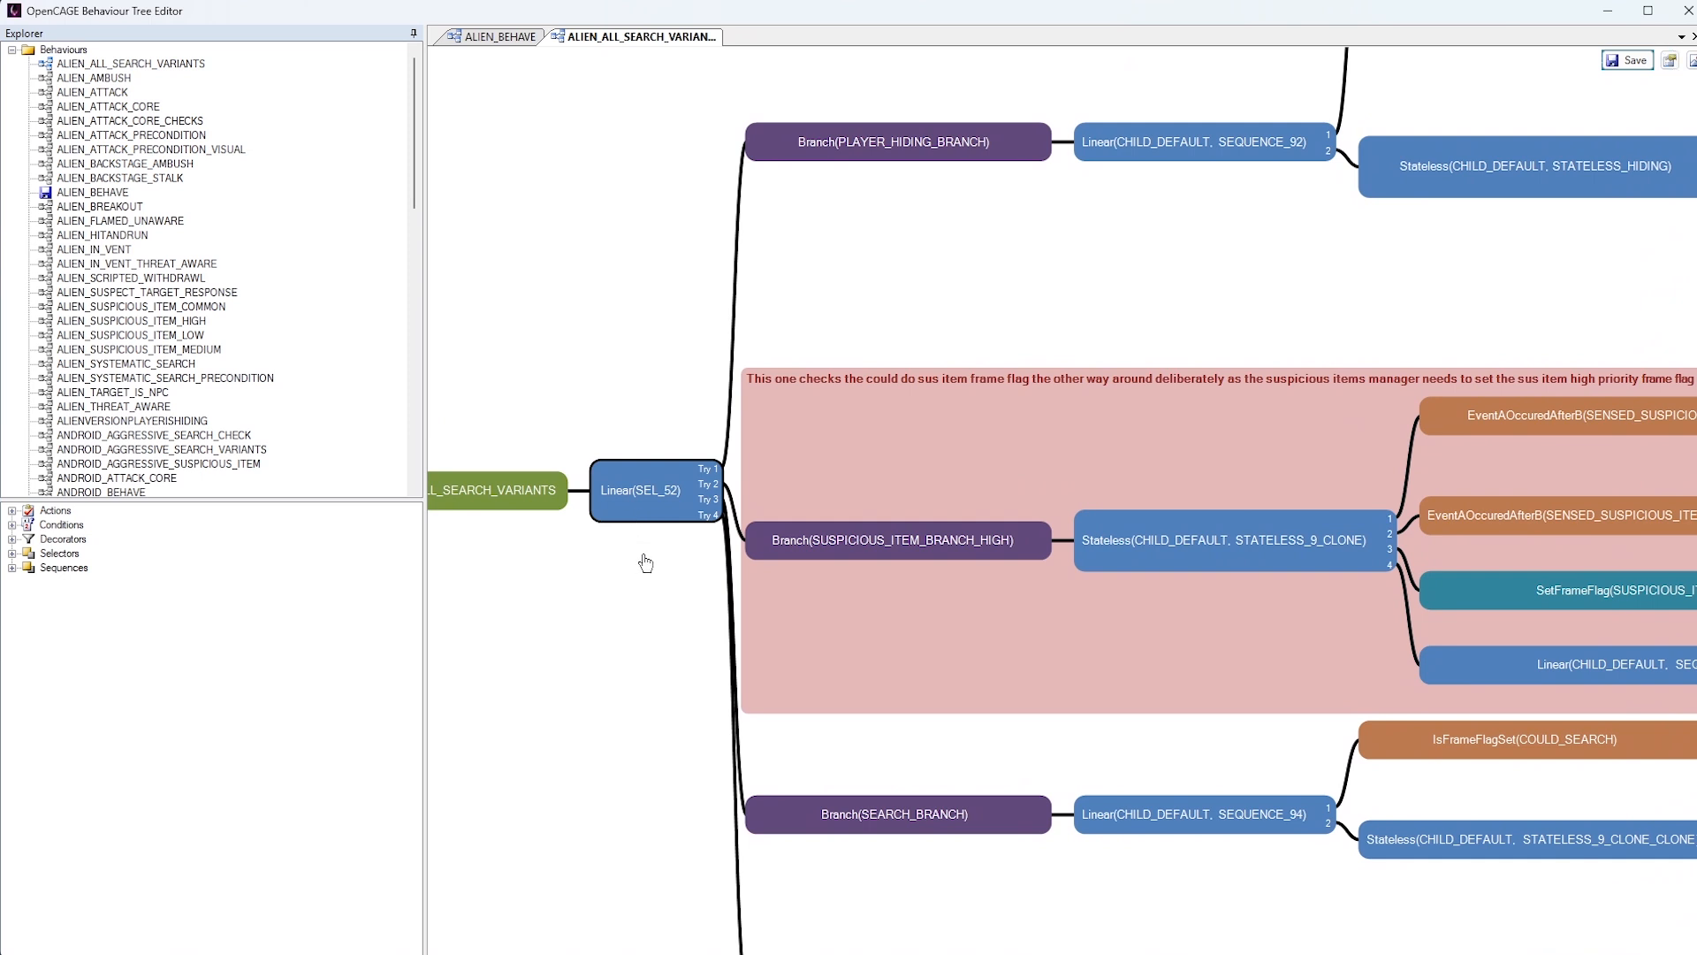
{"action": "mouse_move", "coordinate": [692, 534]}
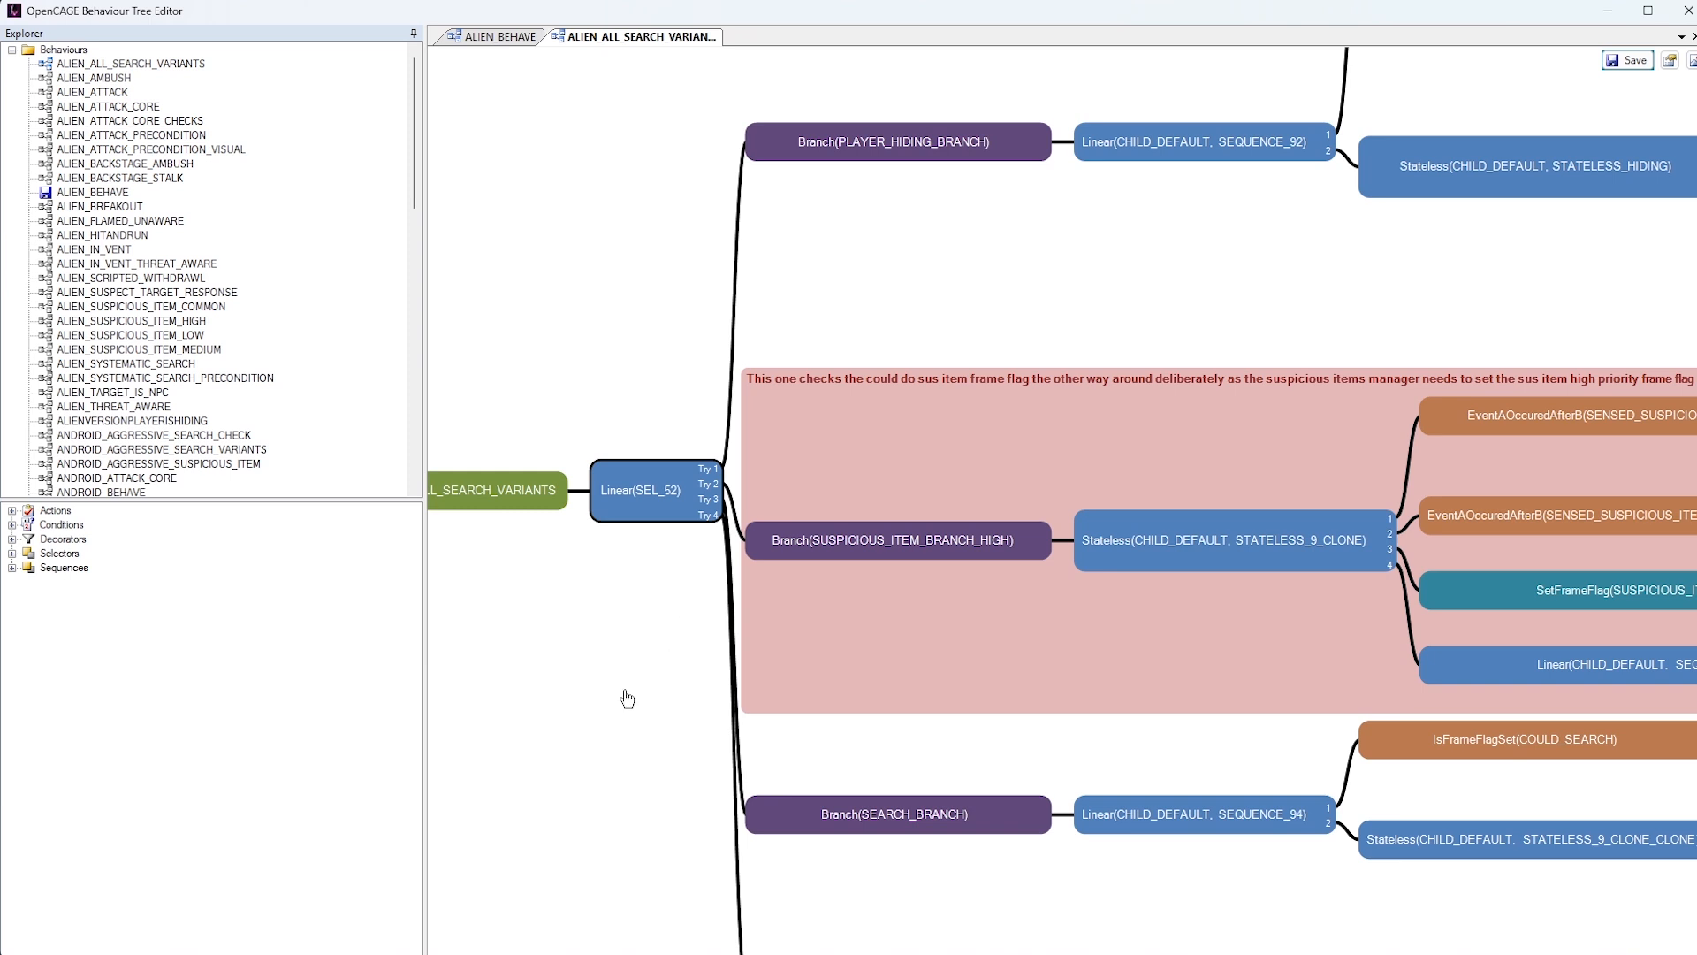
{"action": "mouse_move", "coordinate": [524, 741]}
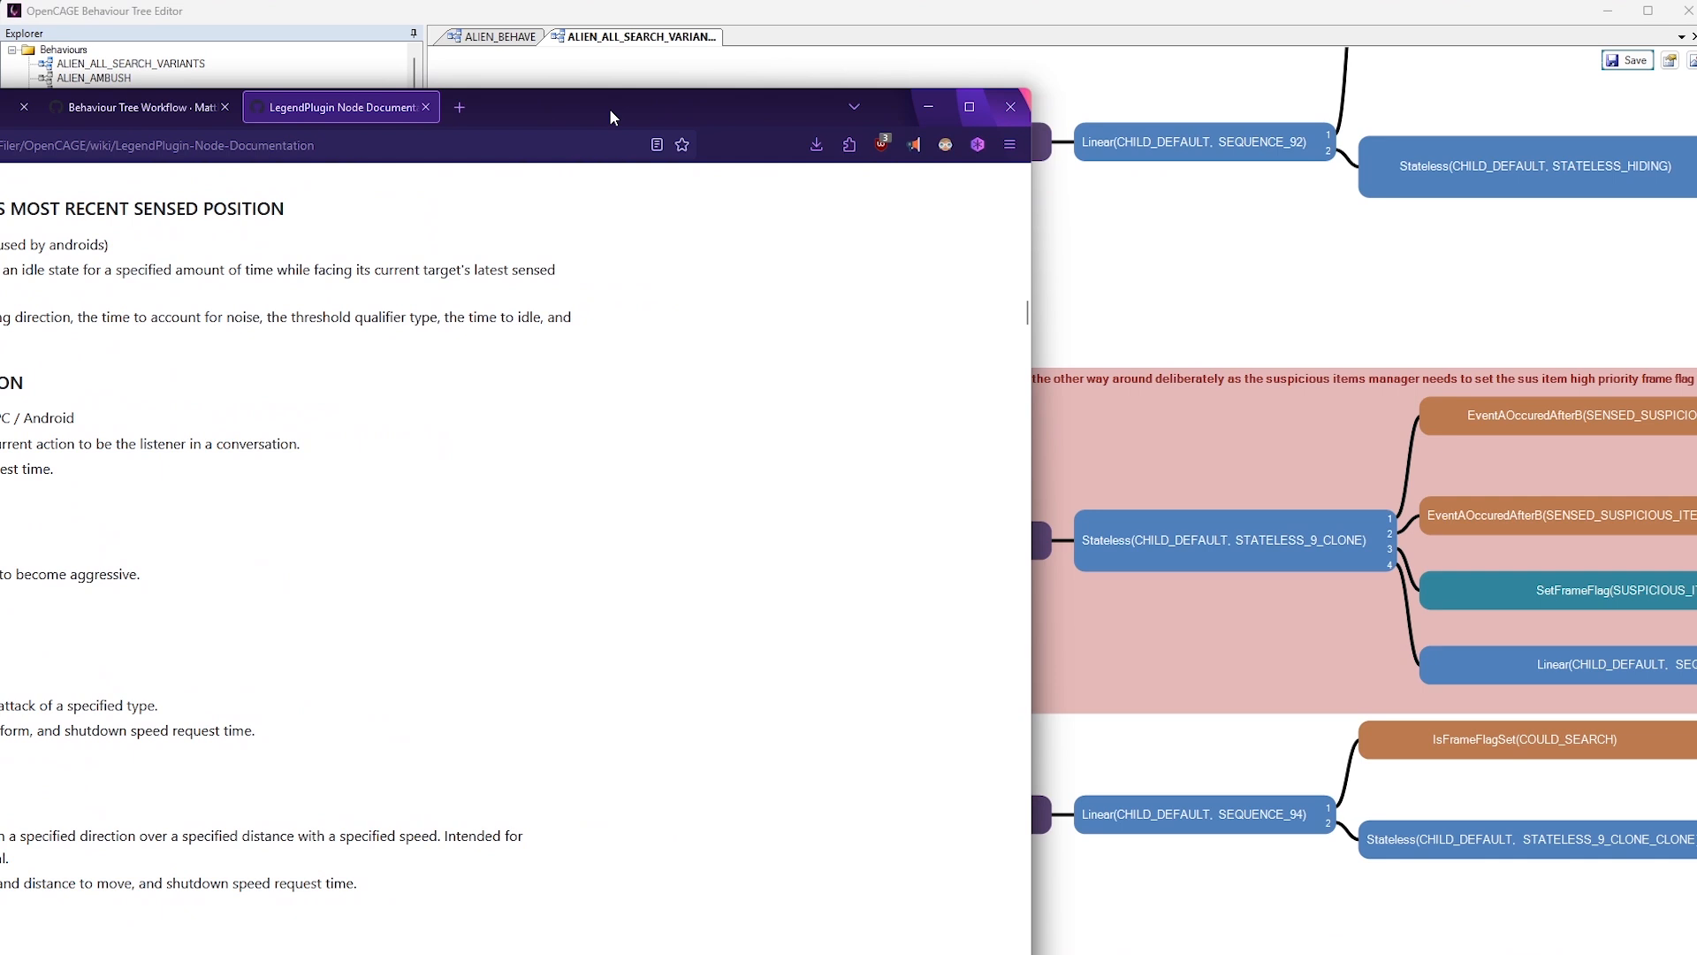
Maximize the browser and search the wiki page for "linear", scrolling to the Linear Selector entry
{"action": "left_click", "coordinate": [969, 106]}
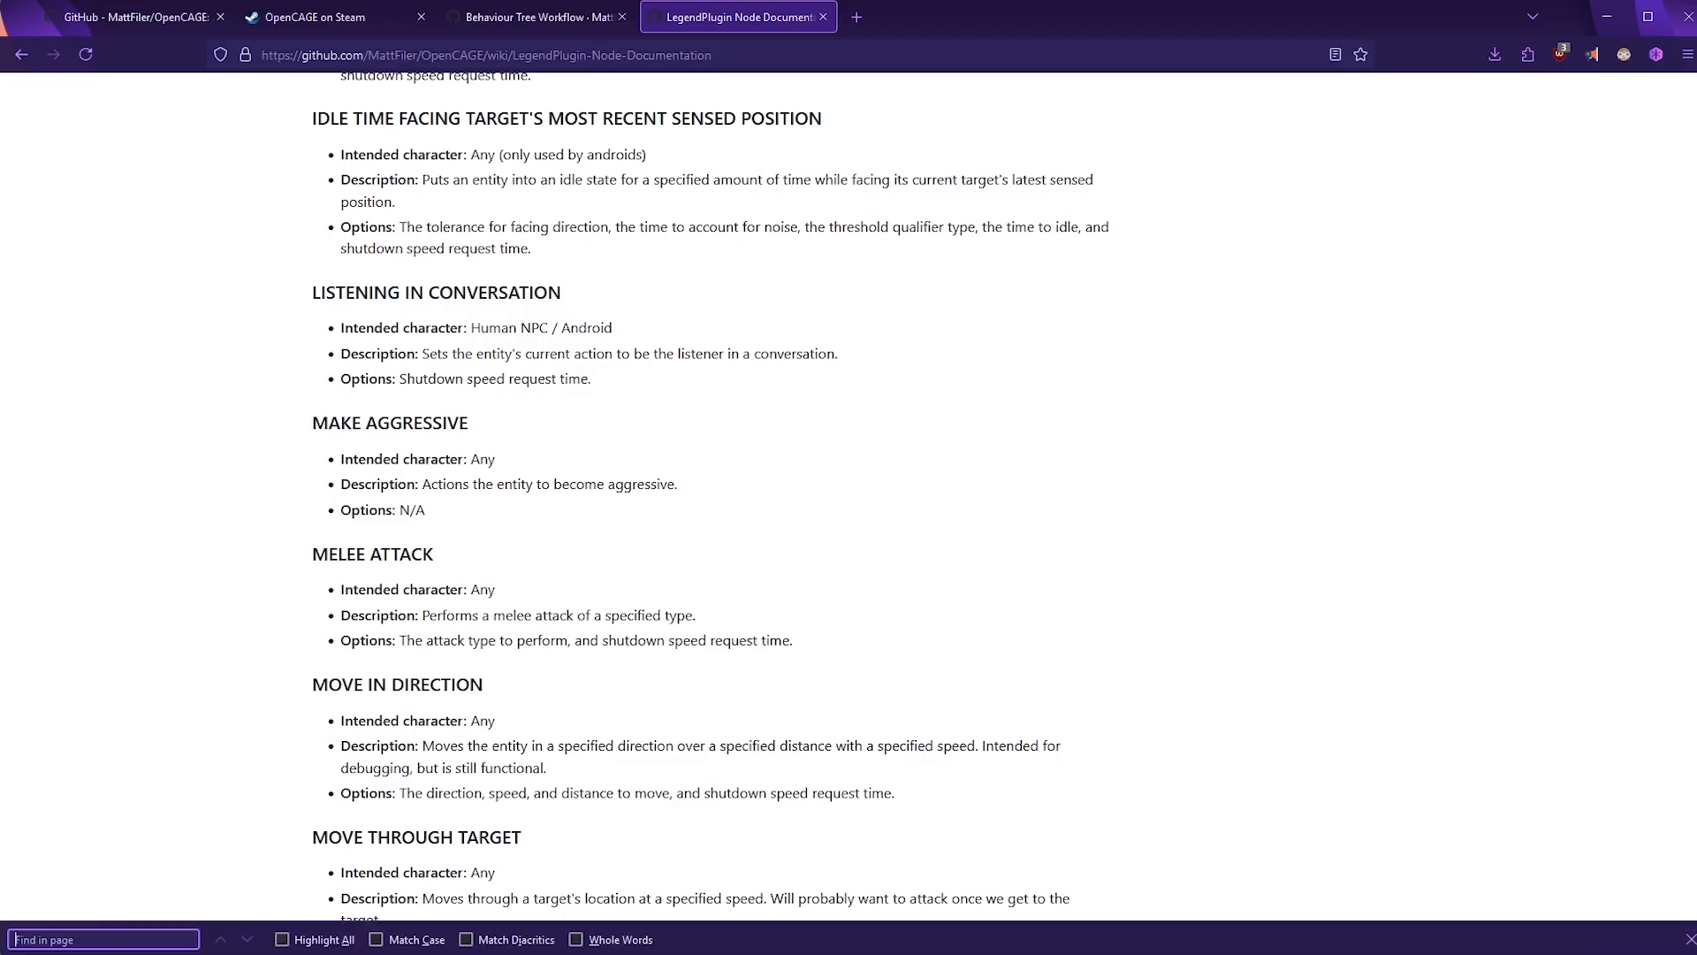
{"action": "type", "text": "linear"}
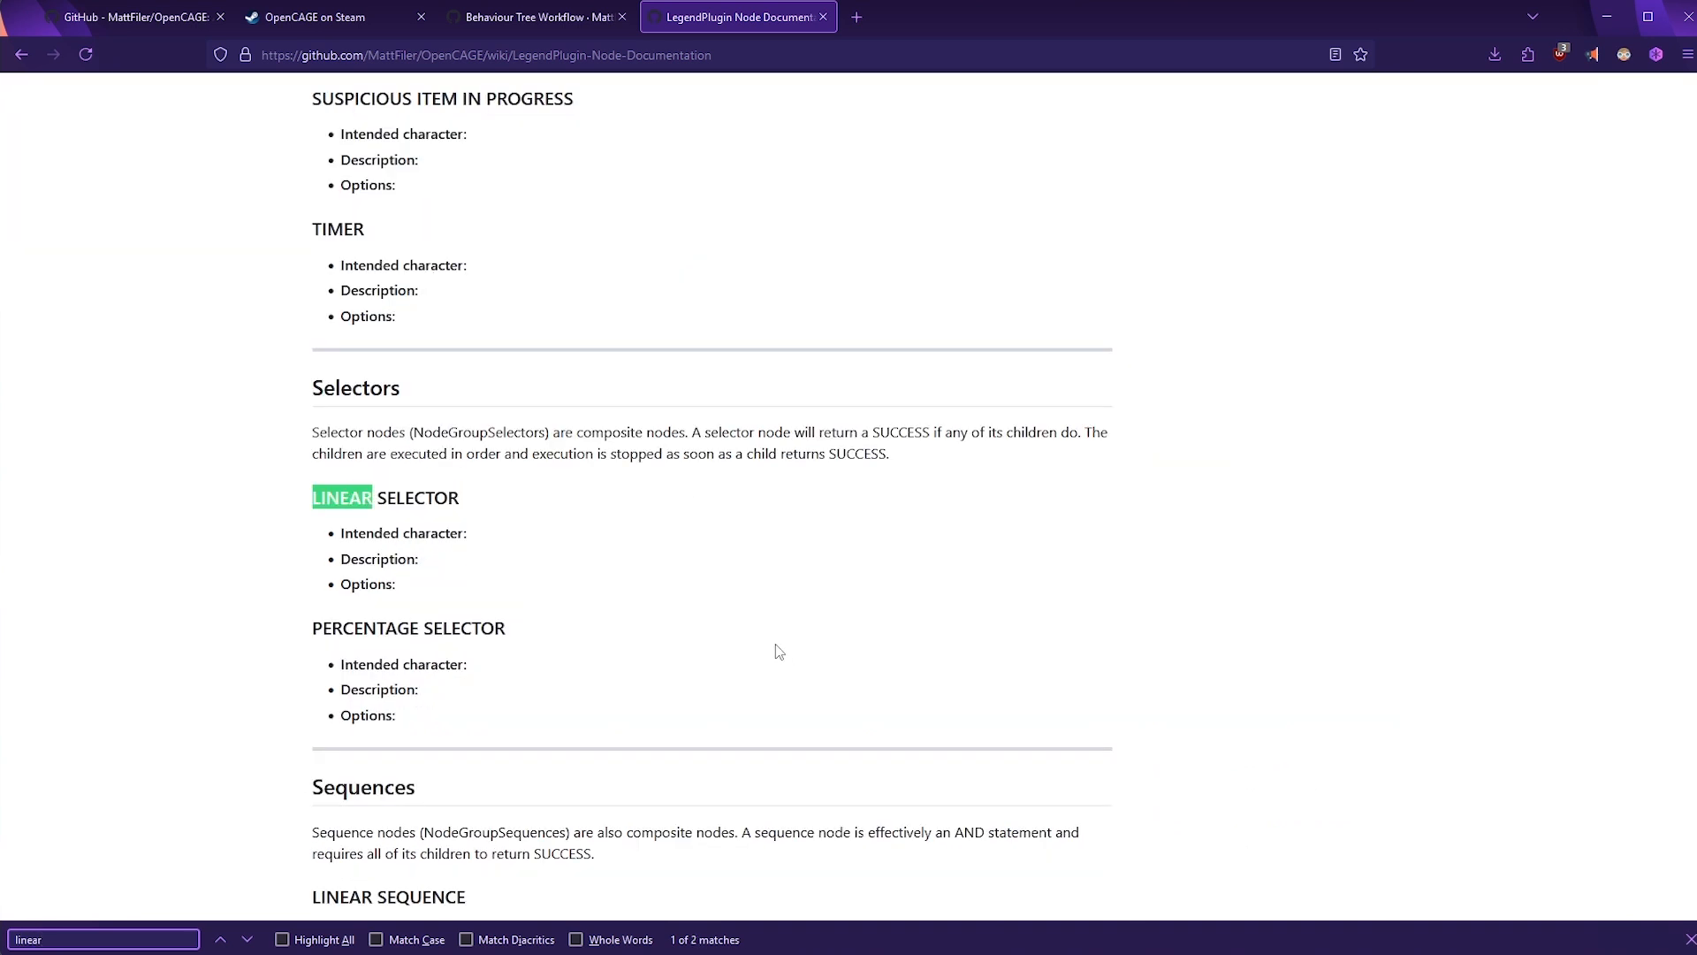
{"action": "scroll", "scroll_direction": "down", "scroll_amount": 3}
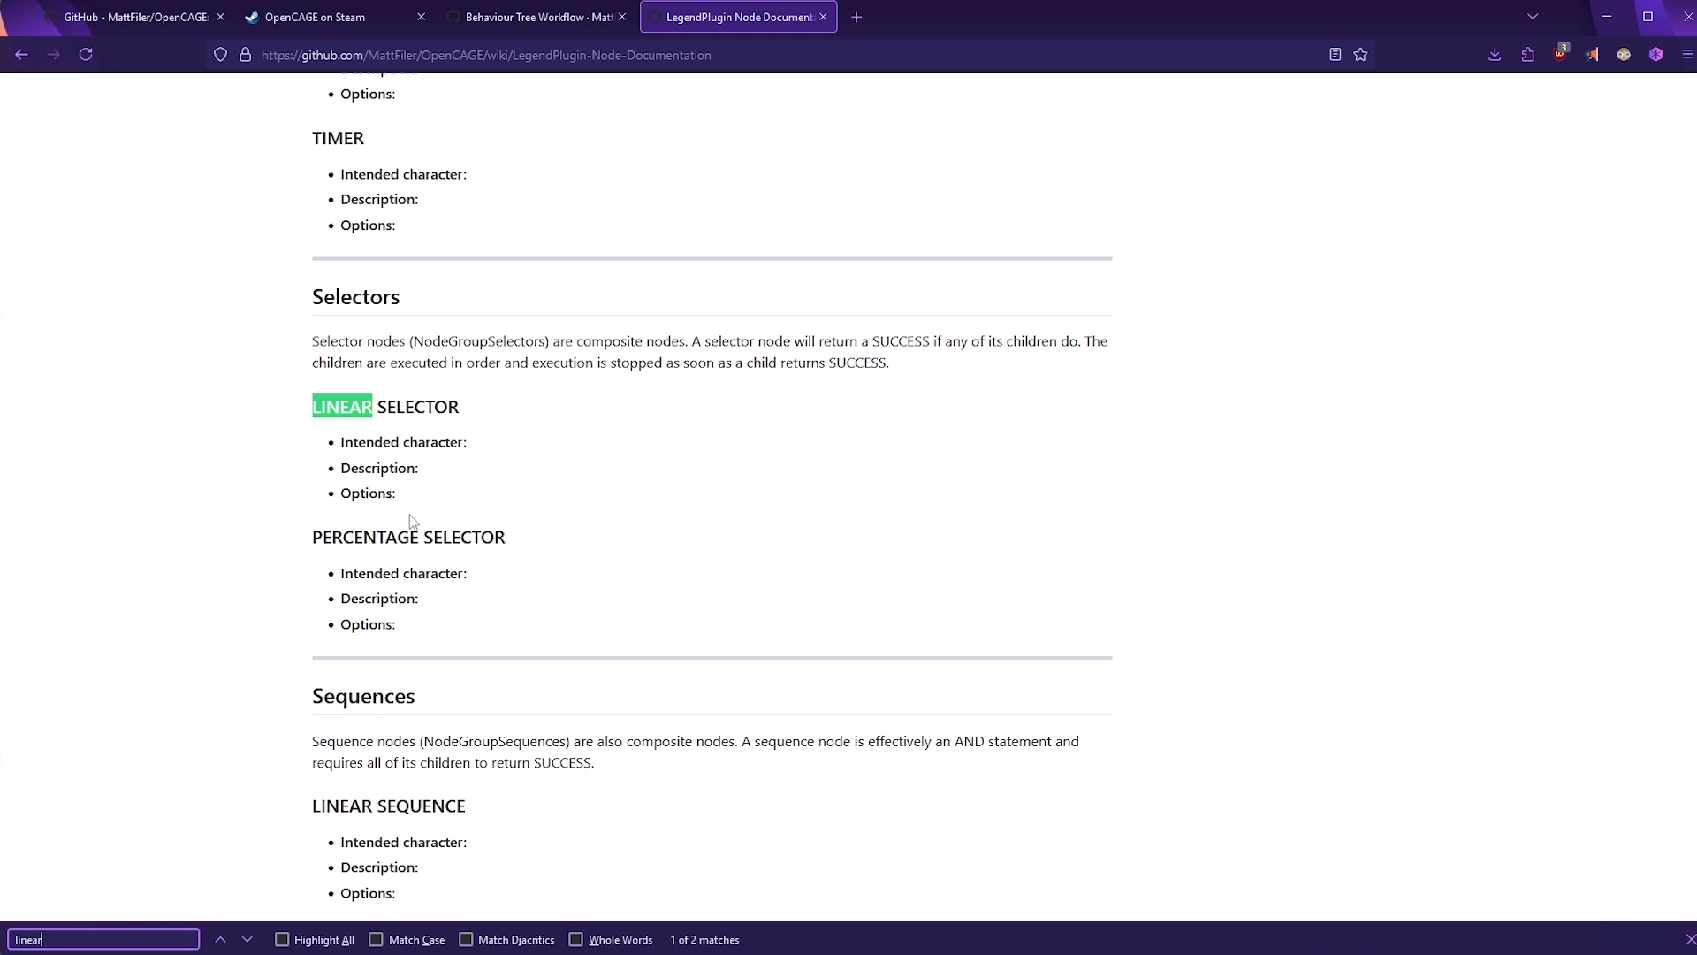
{"action": "mouse_move", "coordinate": [383, 387]}
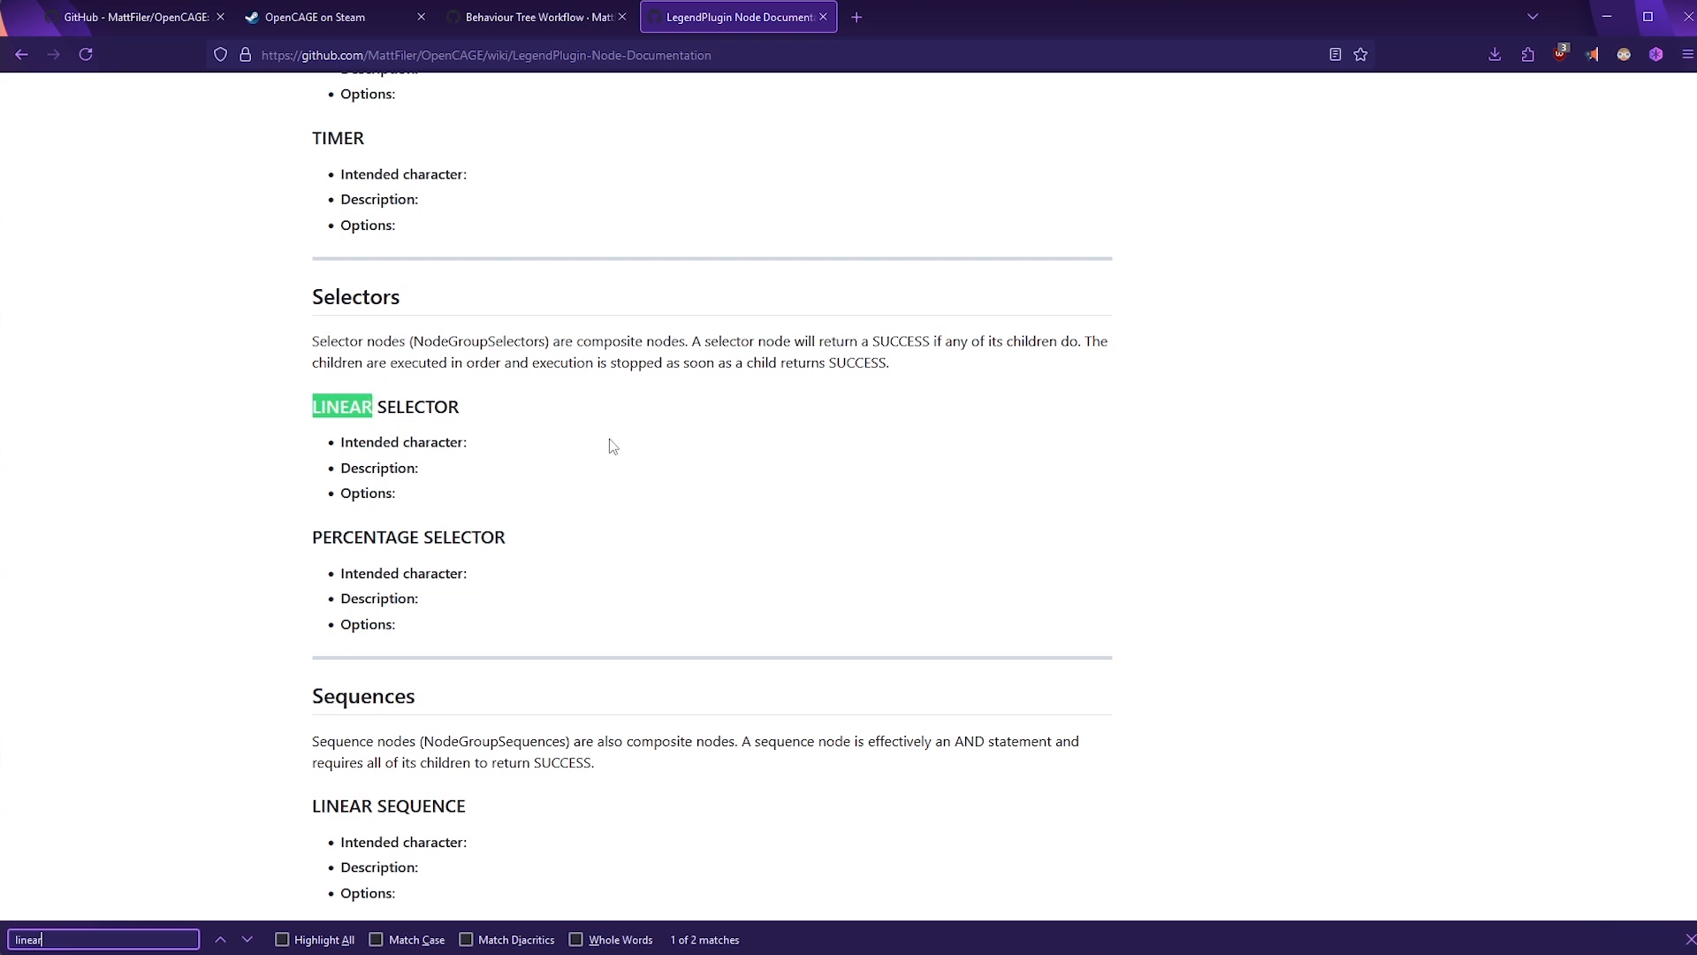
{"action": "mouse_move", "coordinate": [432, 378]}
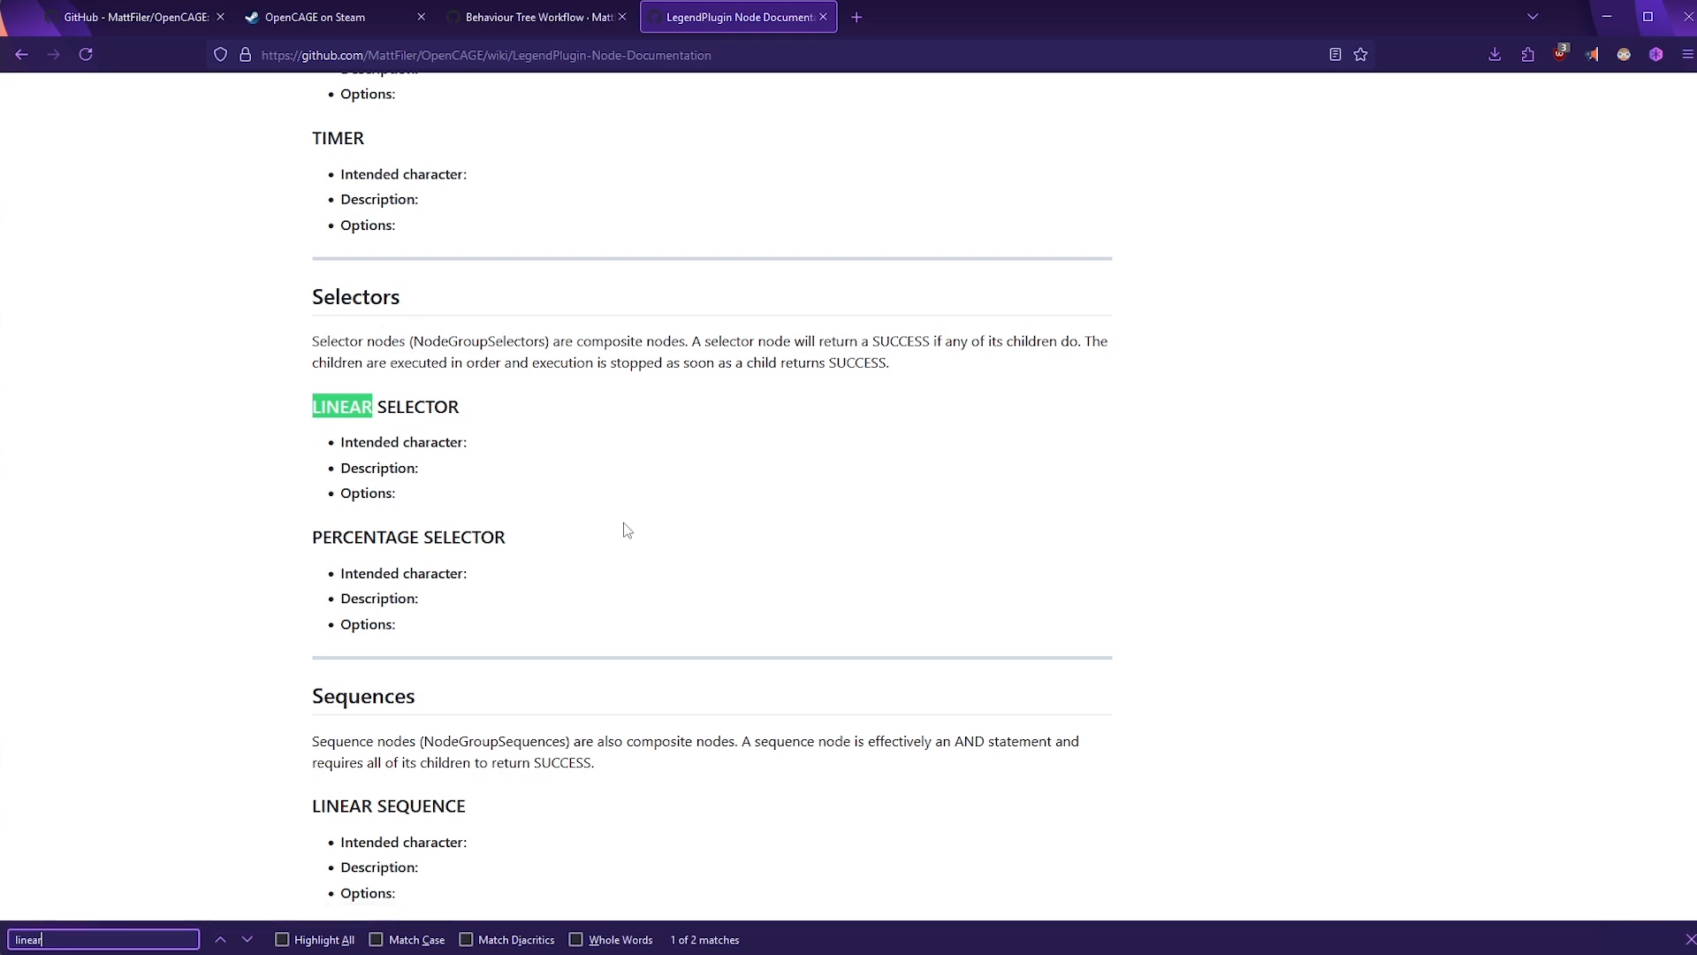
{"action": "mouse_move", "coordinate": [461, 407]}
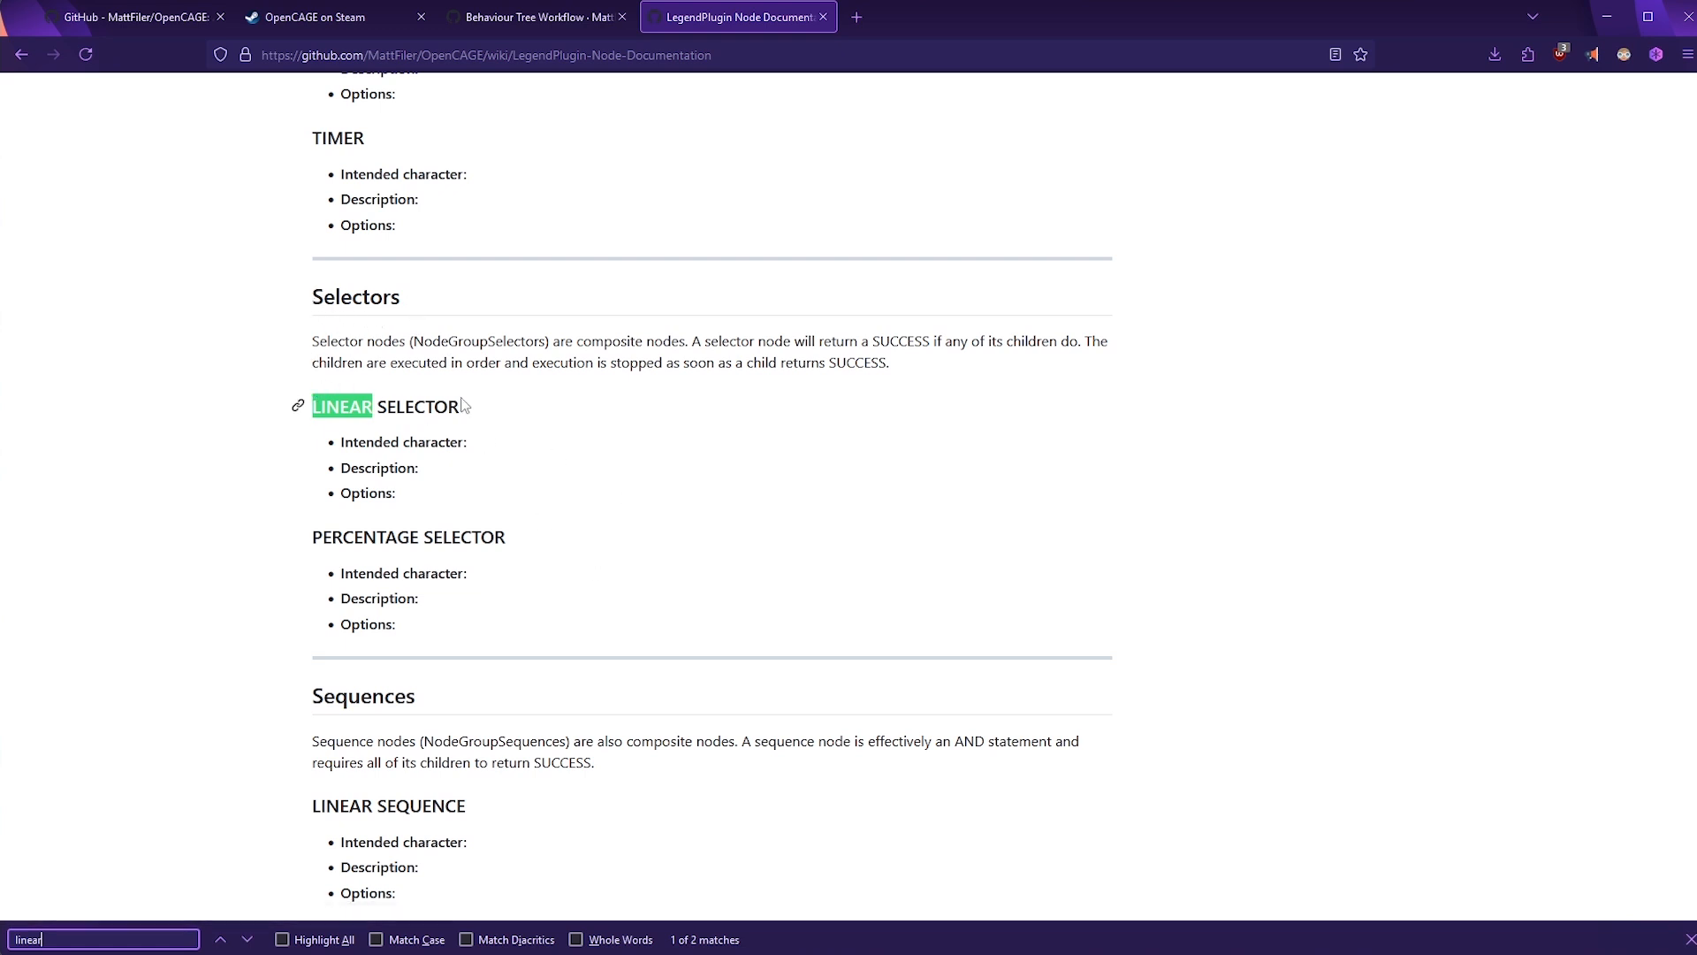
{"action": "mouse_move", "coordinate": [855, 414]}
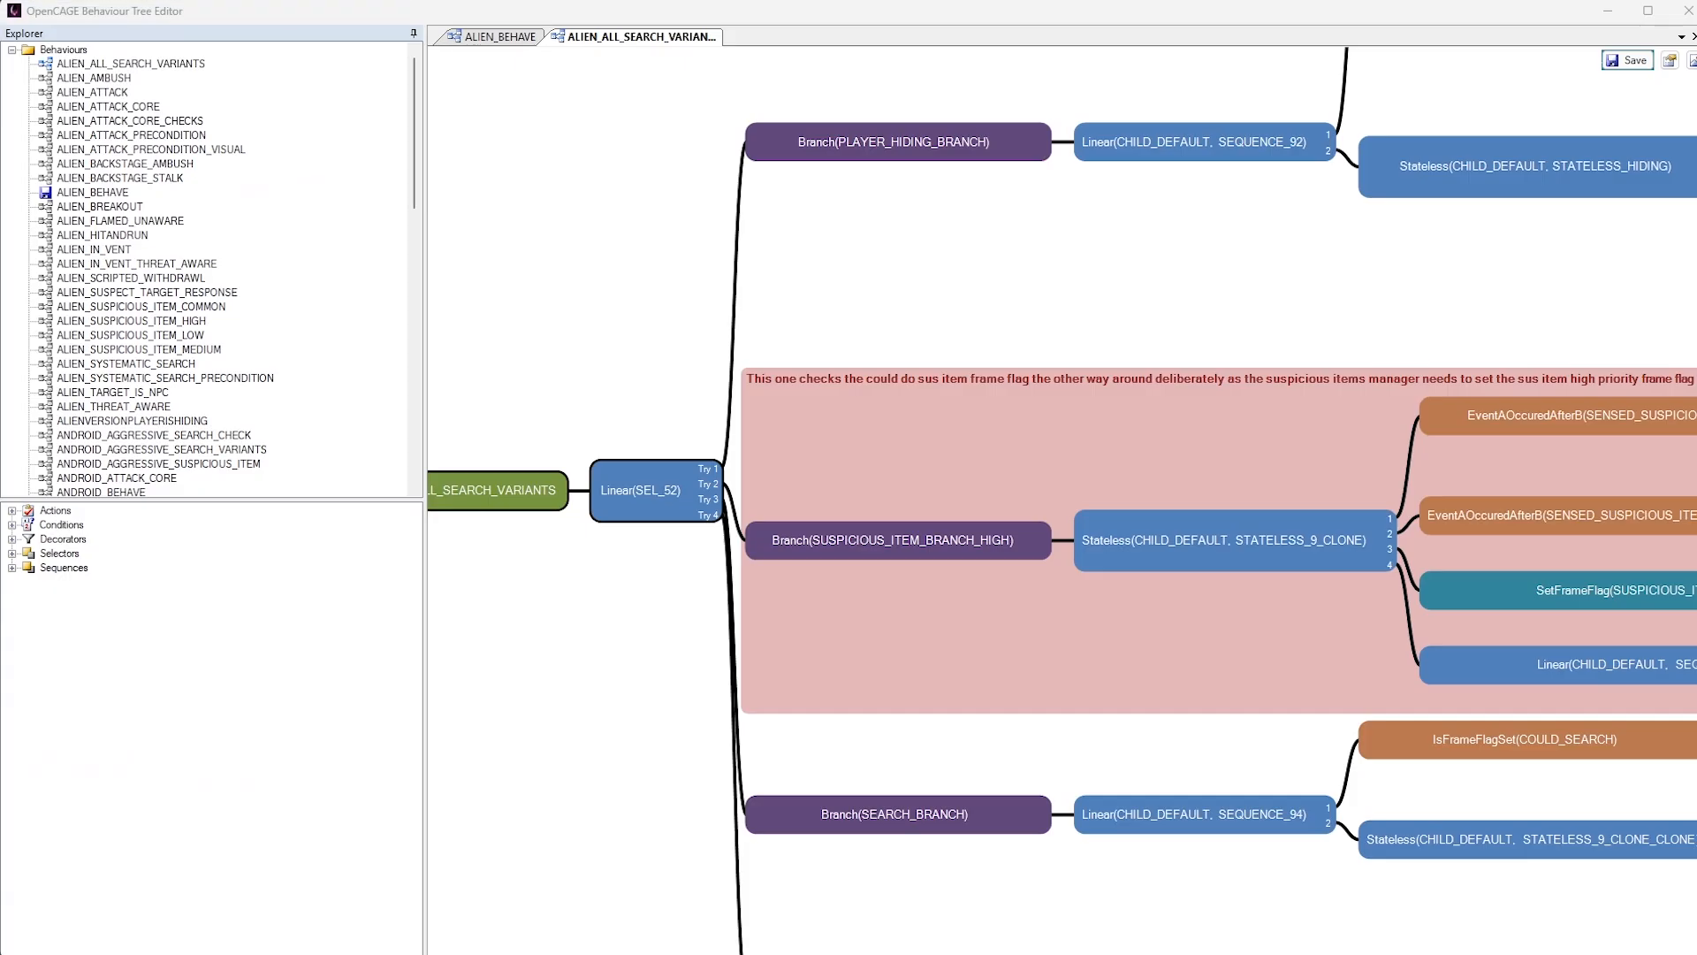
{"action": "mouse_move", "coordinate": [741, 599]}
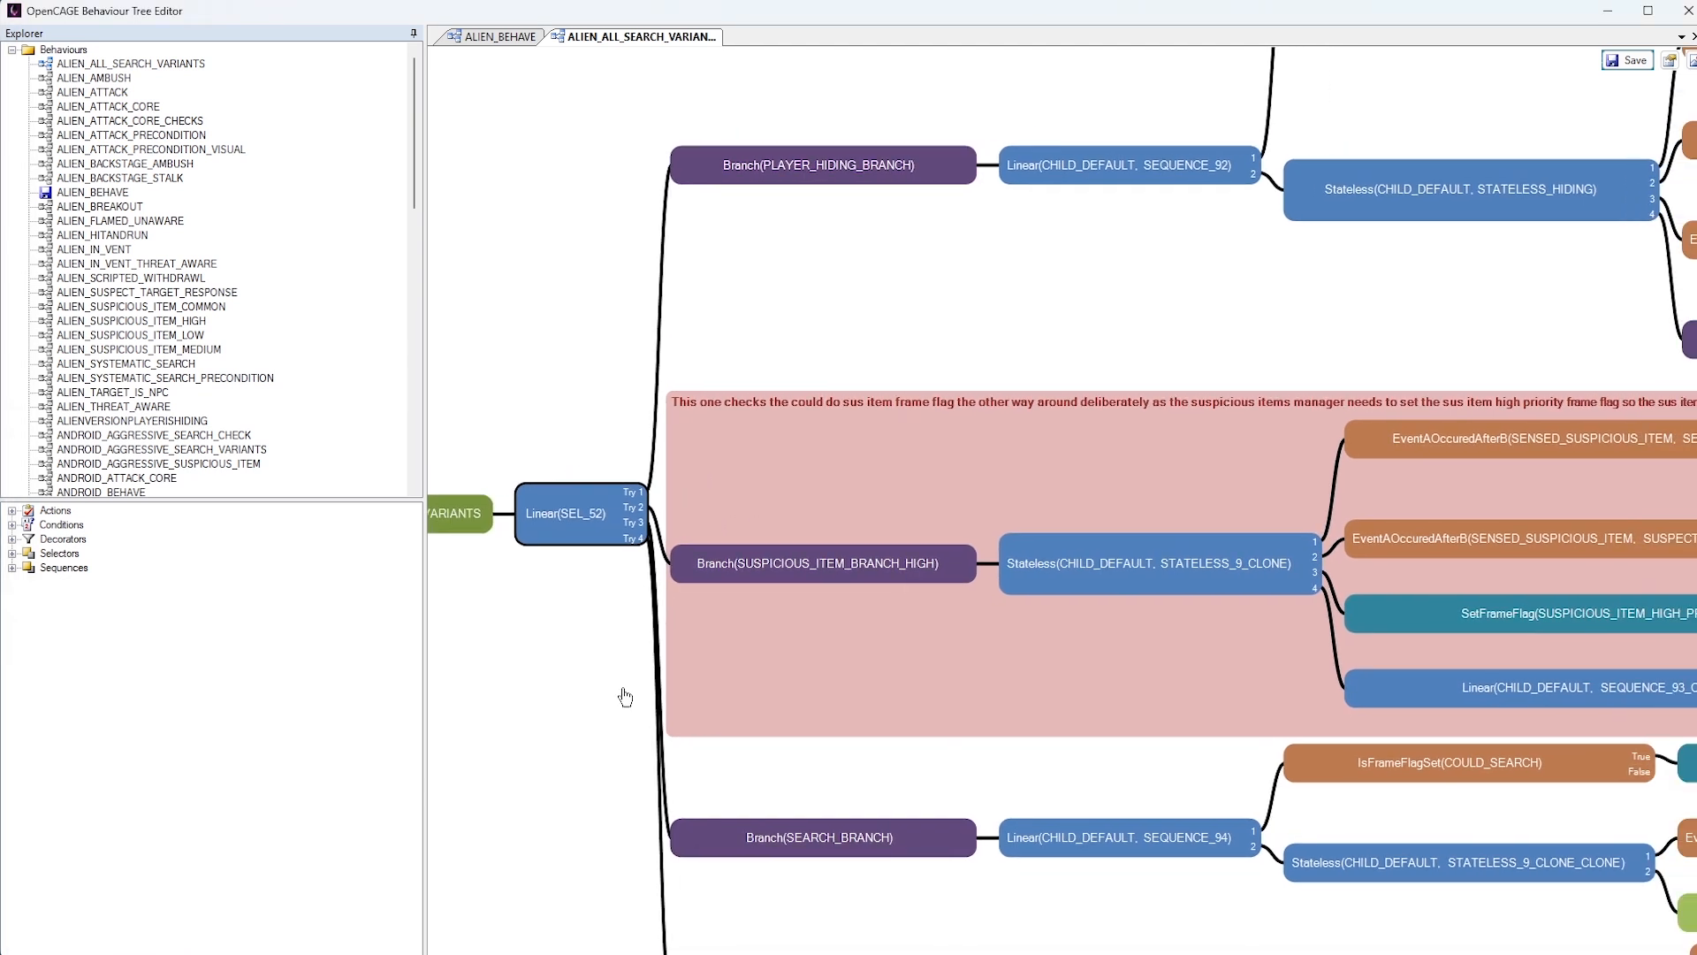
{"action": "mouse_move", "coordinate": [603, 542]}
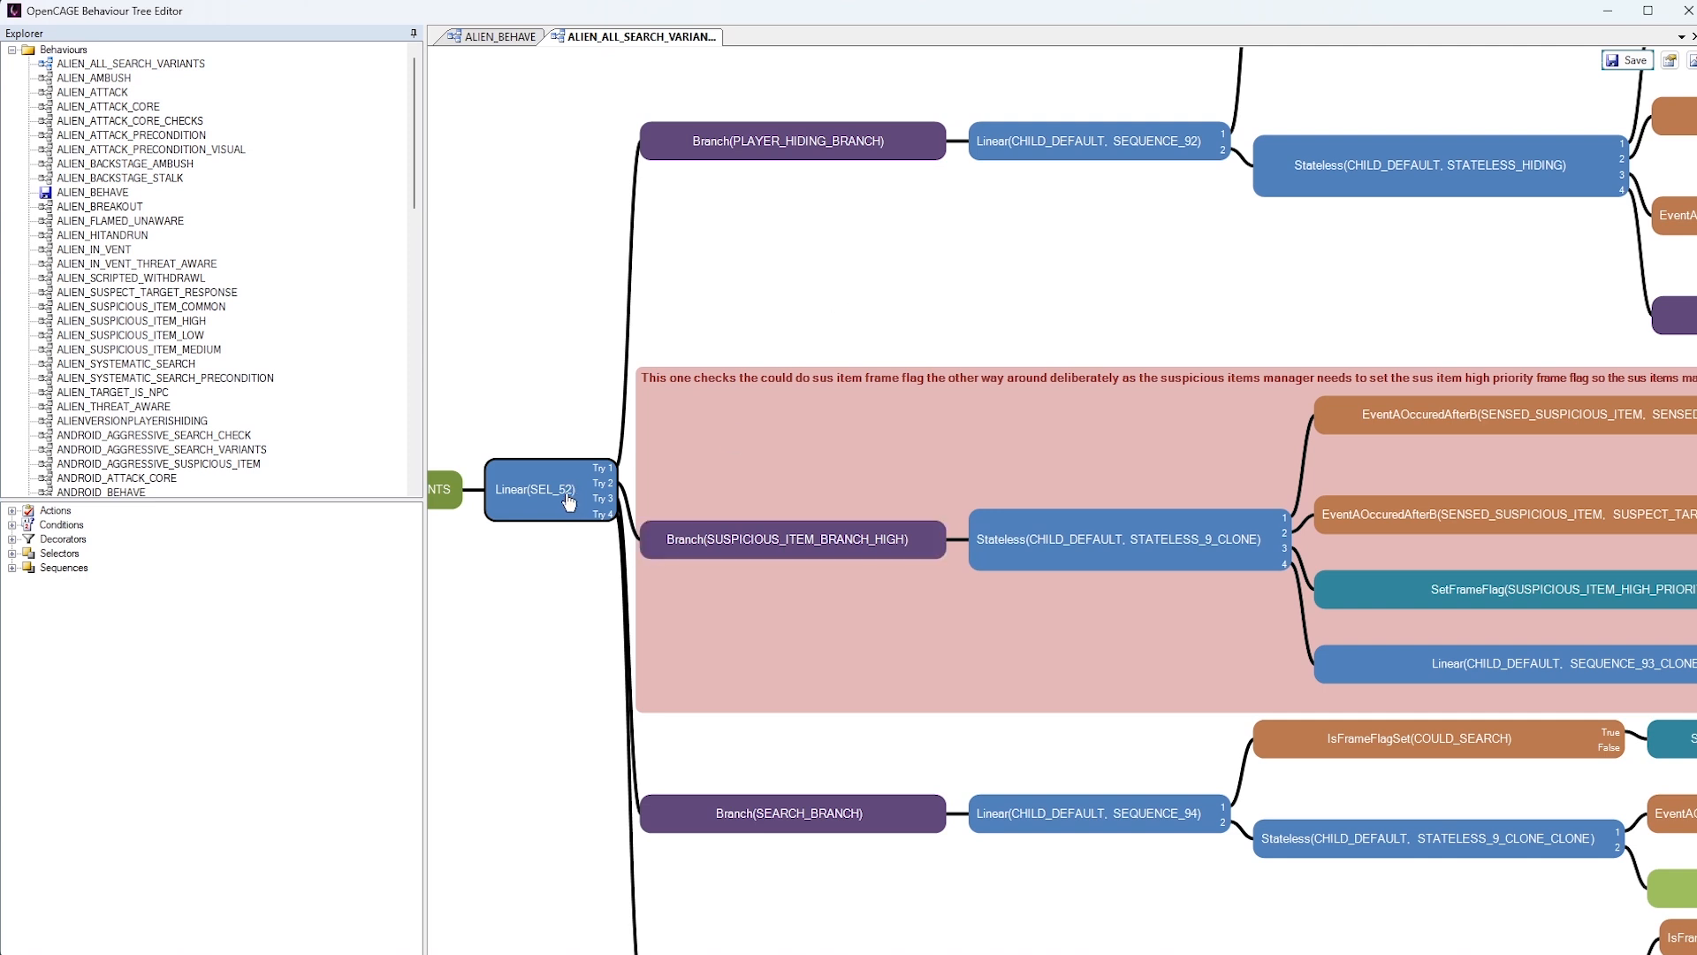
{"action": "mouse_move", "coordinate": [628, 397]}
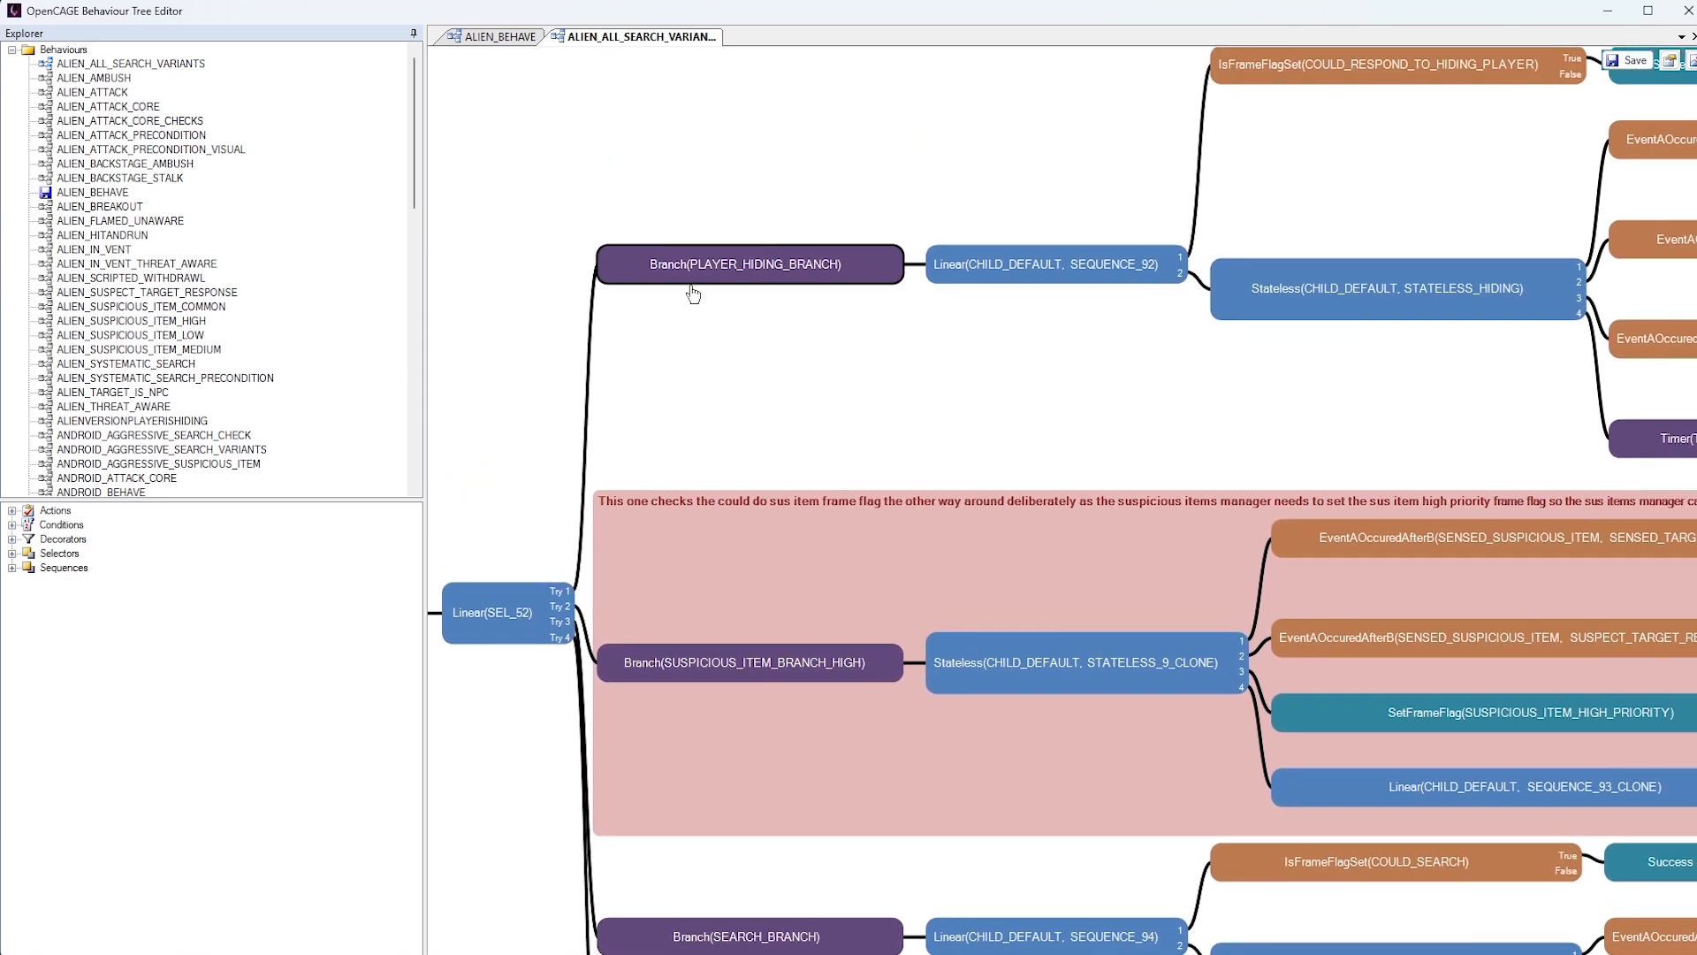
{"action": "mouse_move", "coordinate": [1101, 263]}
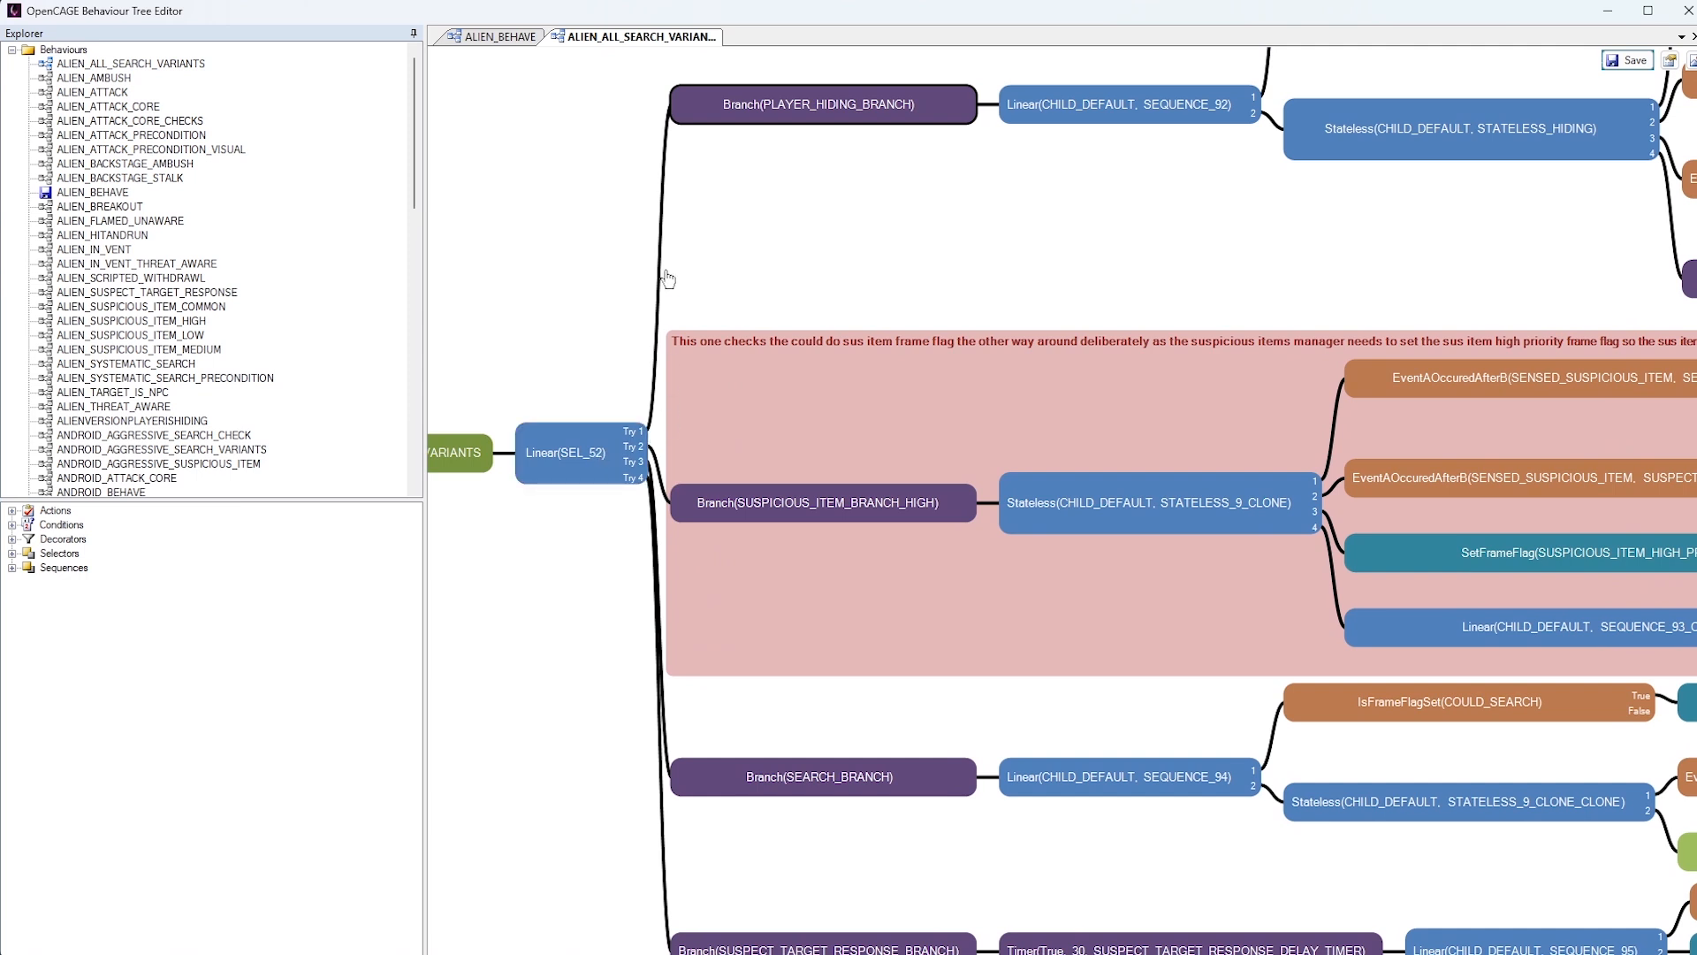
{"action": "mouse_move", "coordinate": [864, 108]}
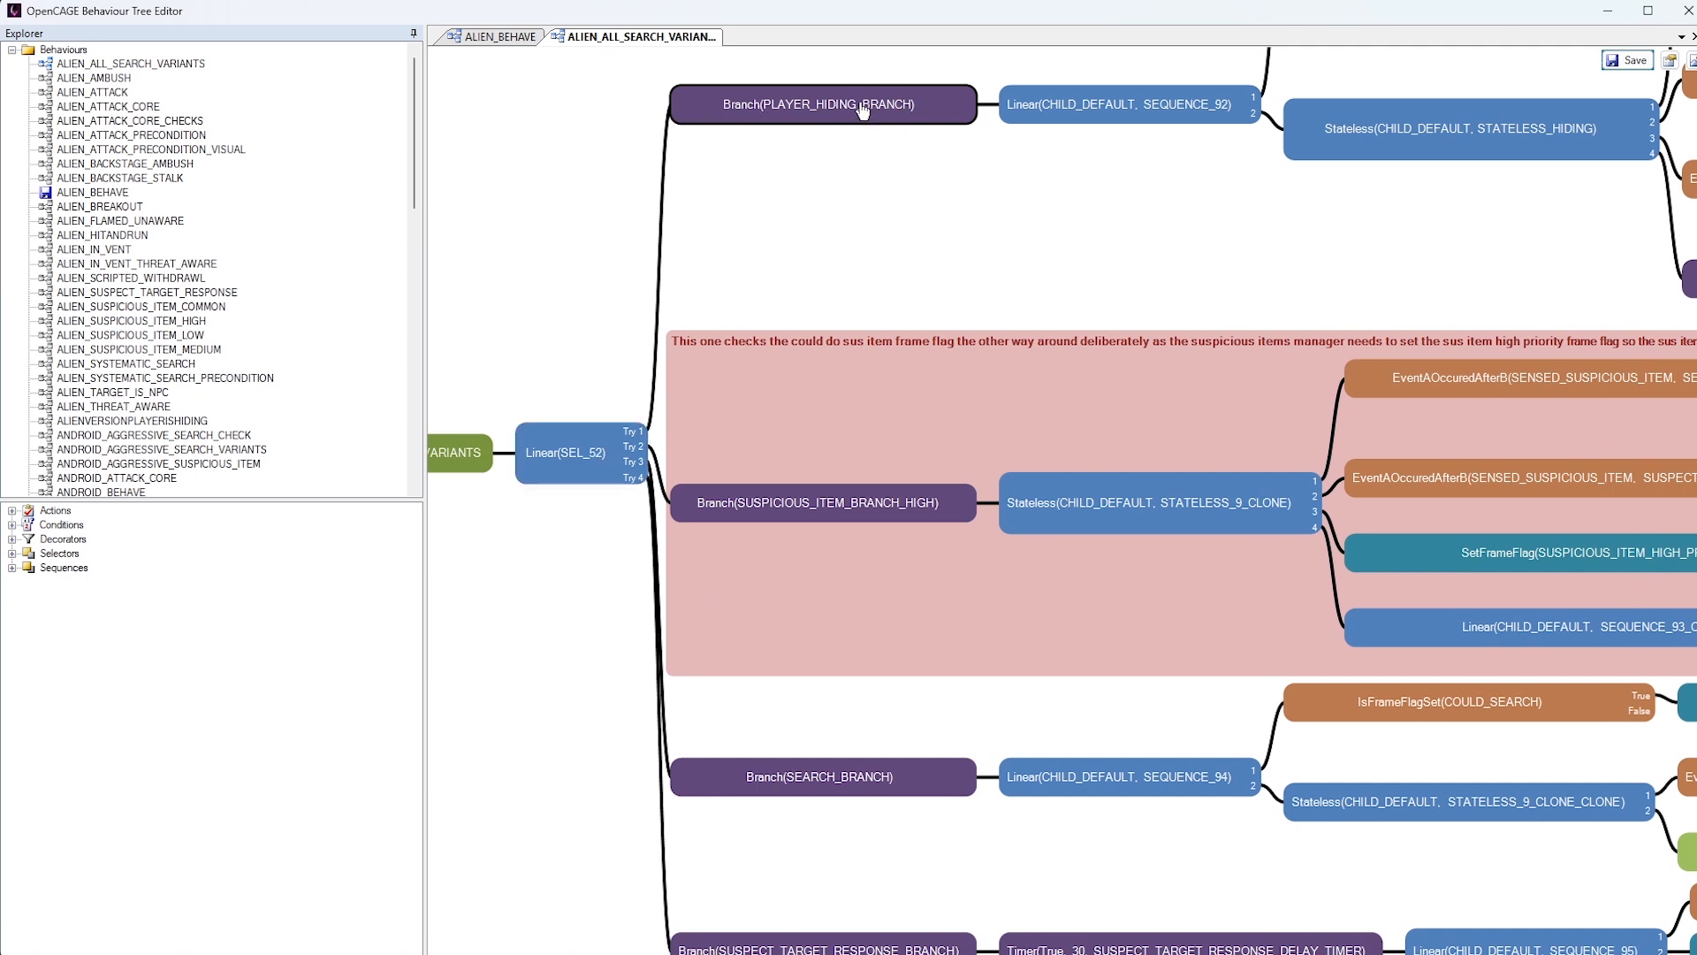
{"action": "mouse_move", "coordinate": [905, 138]}
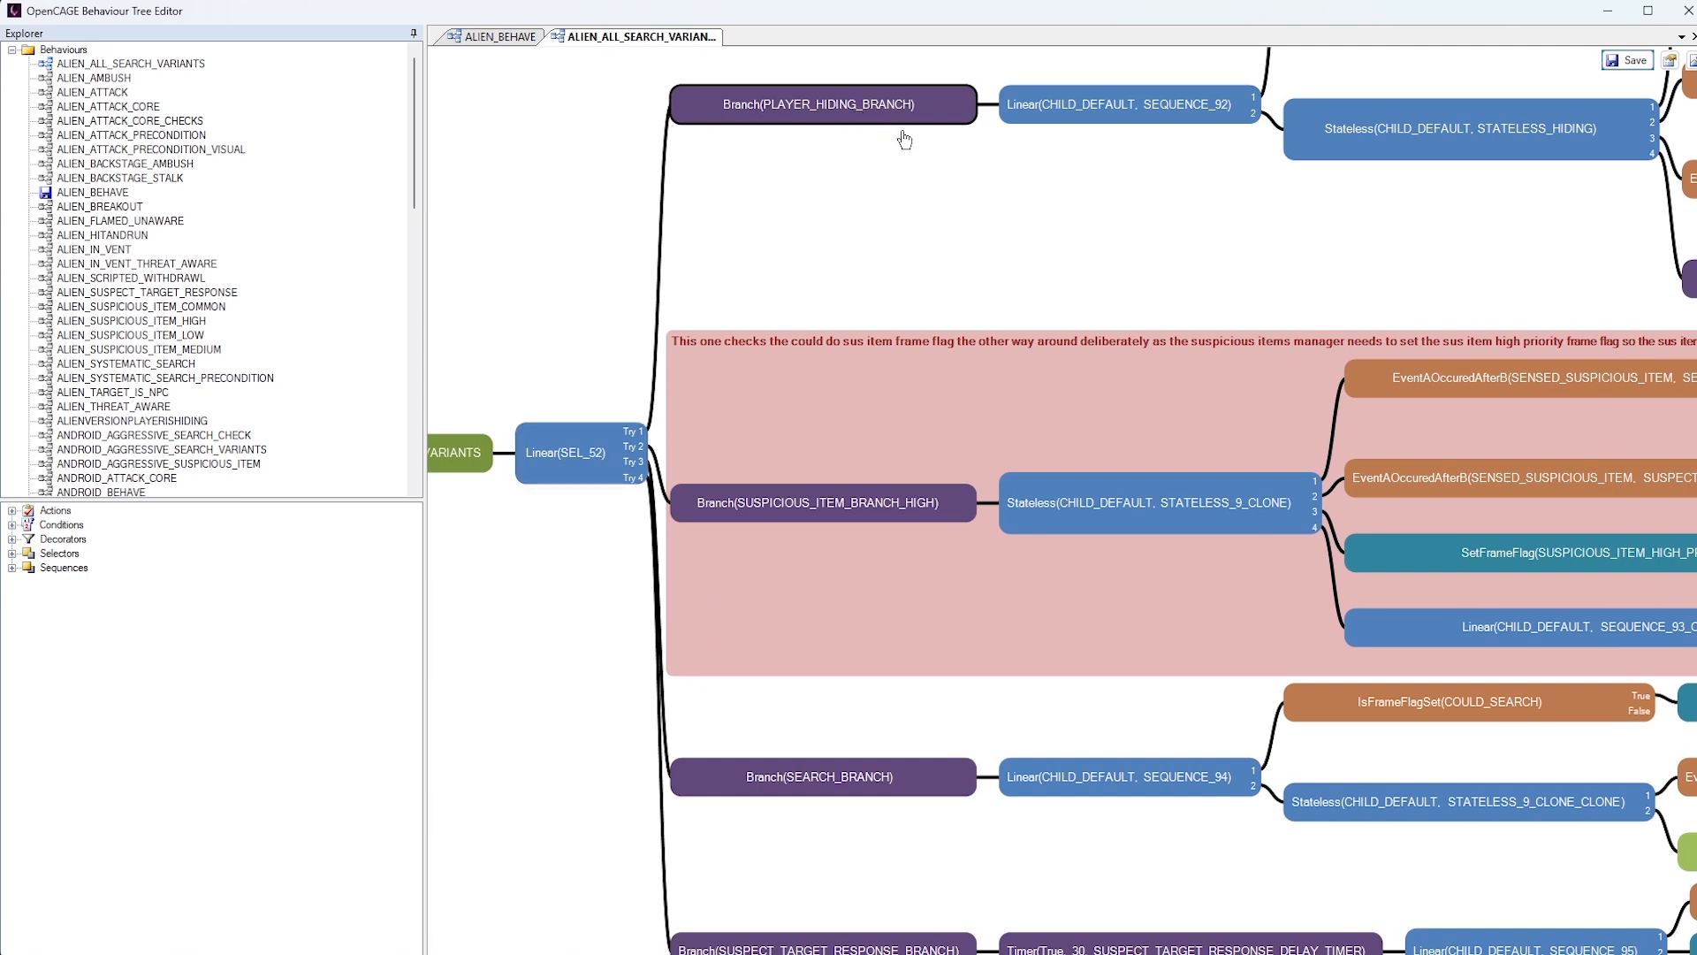
{"action": "mouse_move", "coordinate": [667, 511]}
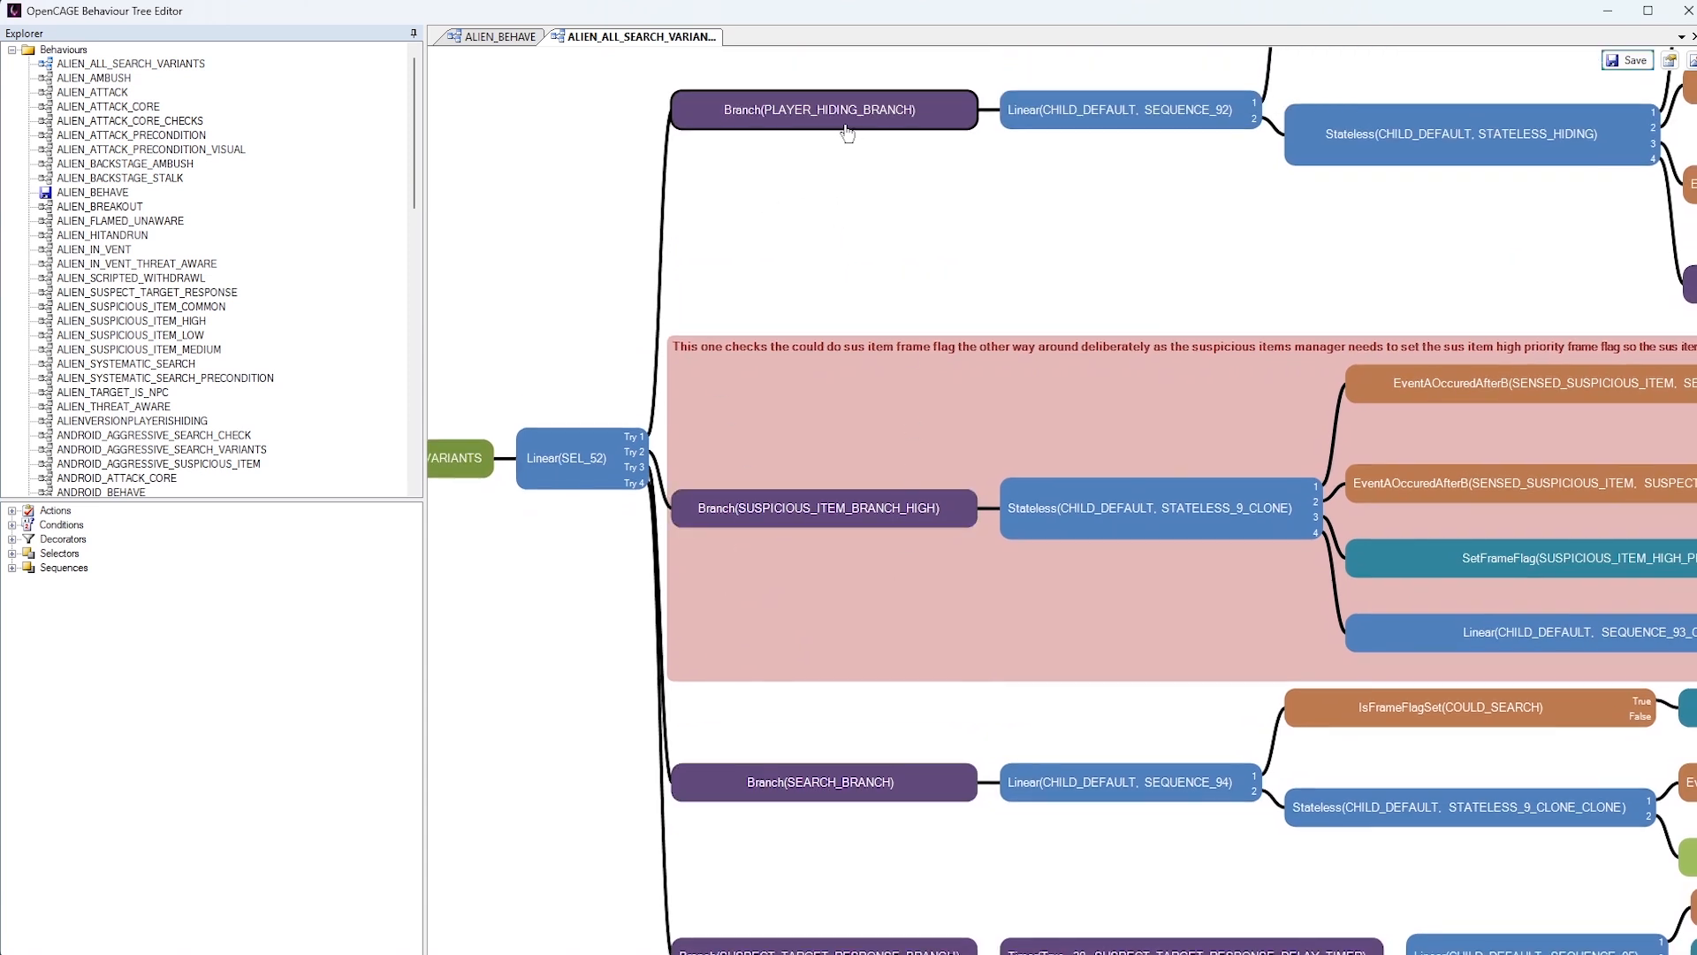
{"action": "mouse_move", "coordinate": [862, 239]}
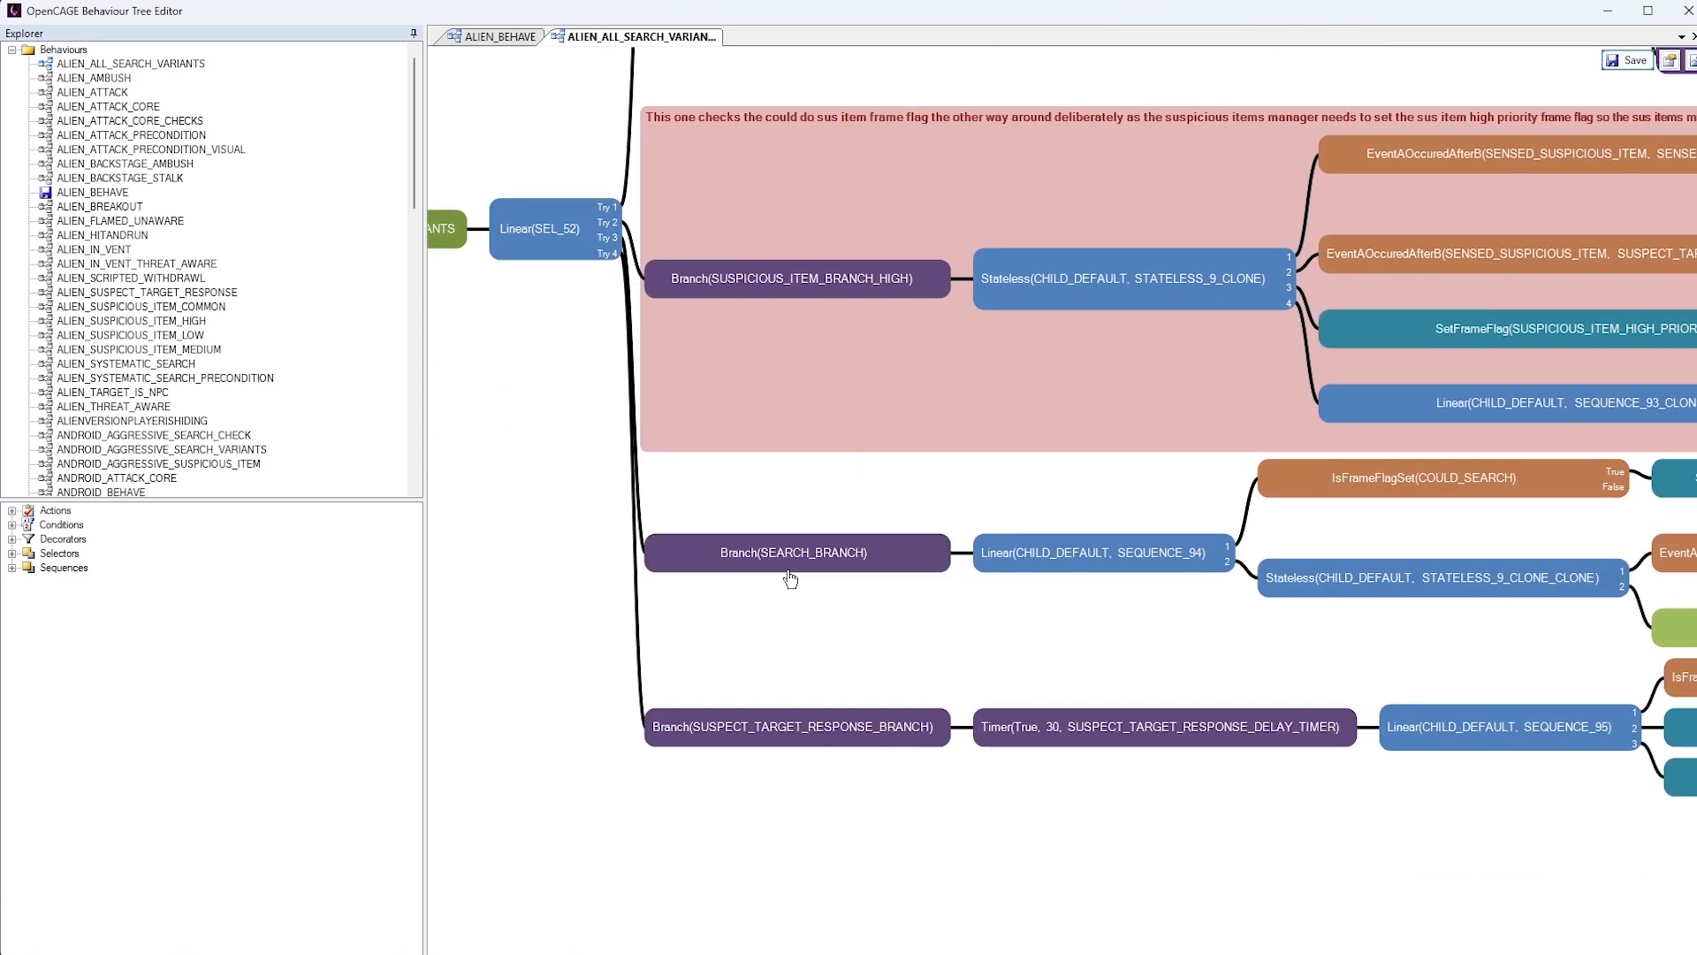
{"action": "mouse_move", "coordinate": [1025, 647]}
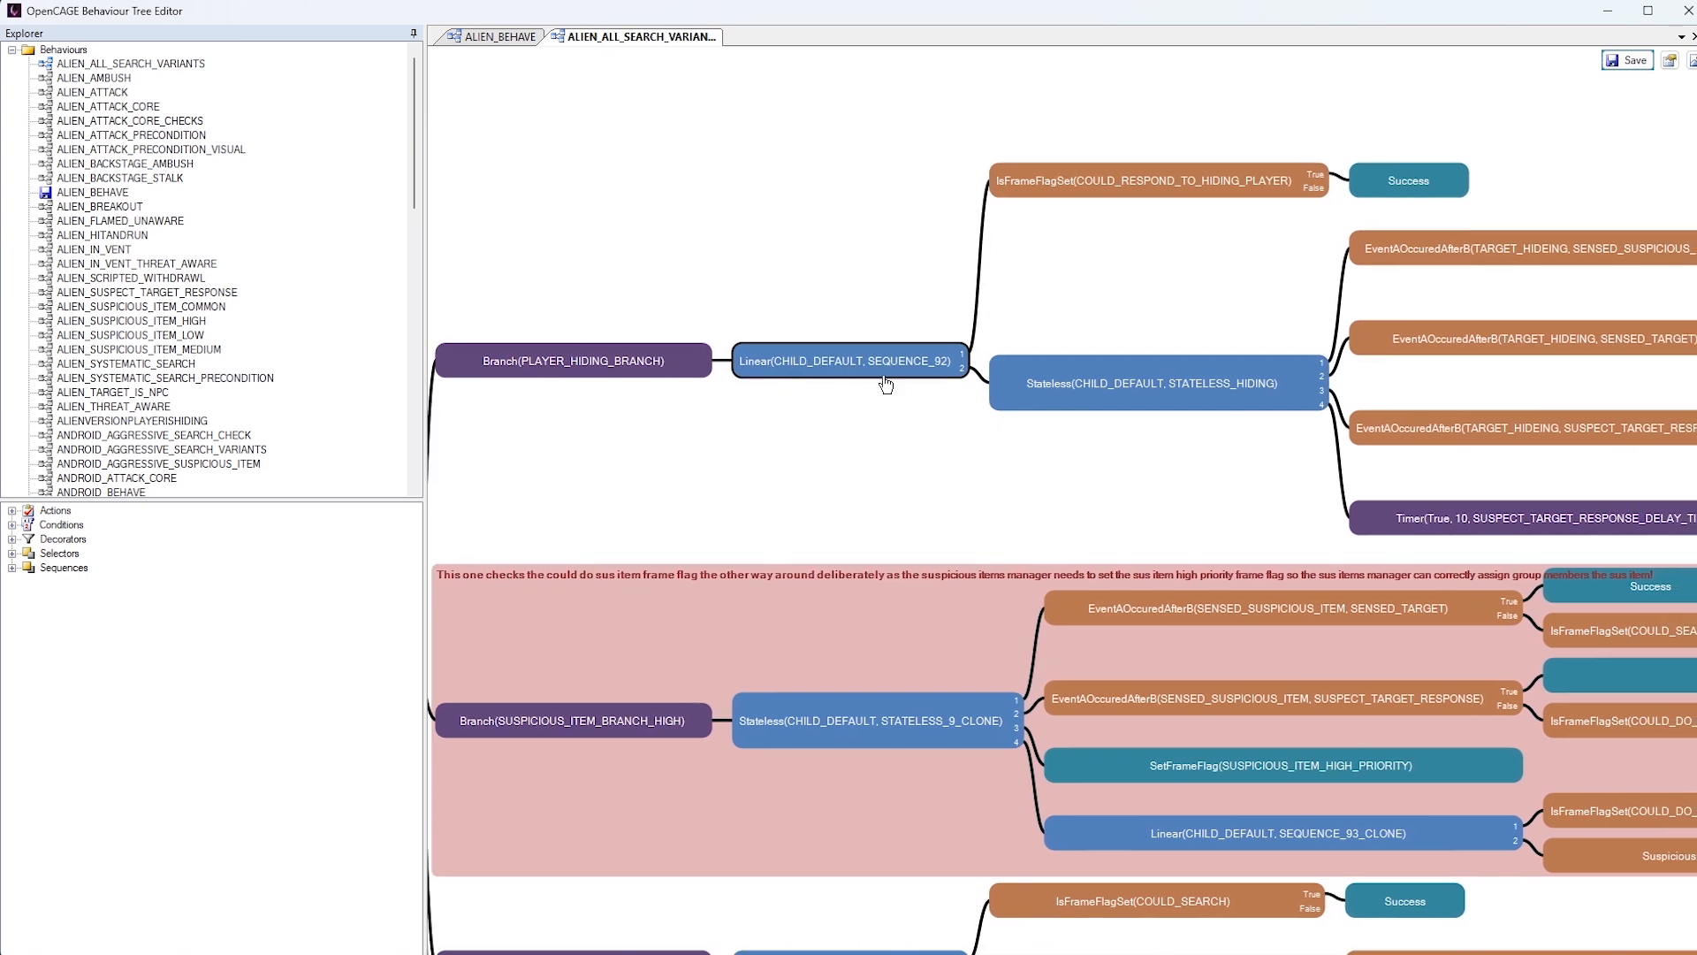
{"action": "mouse_move", "coordinate": [765, 382]}
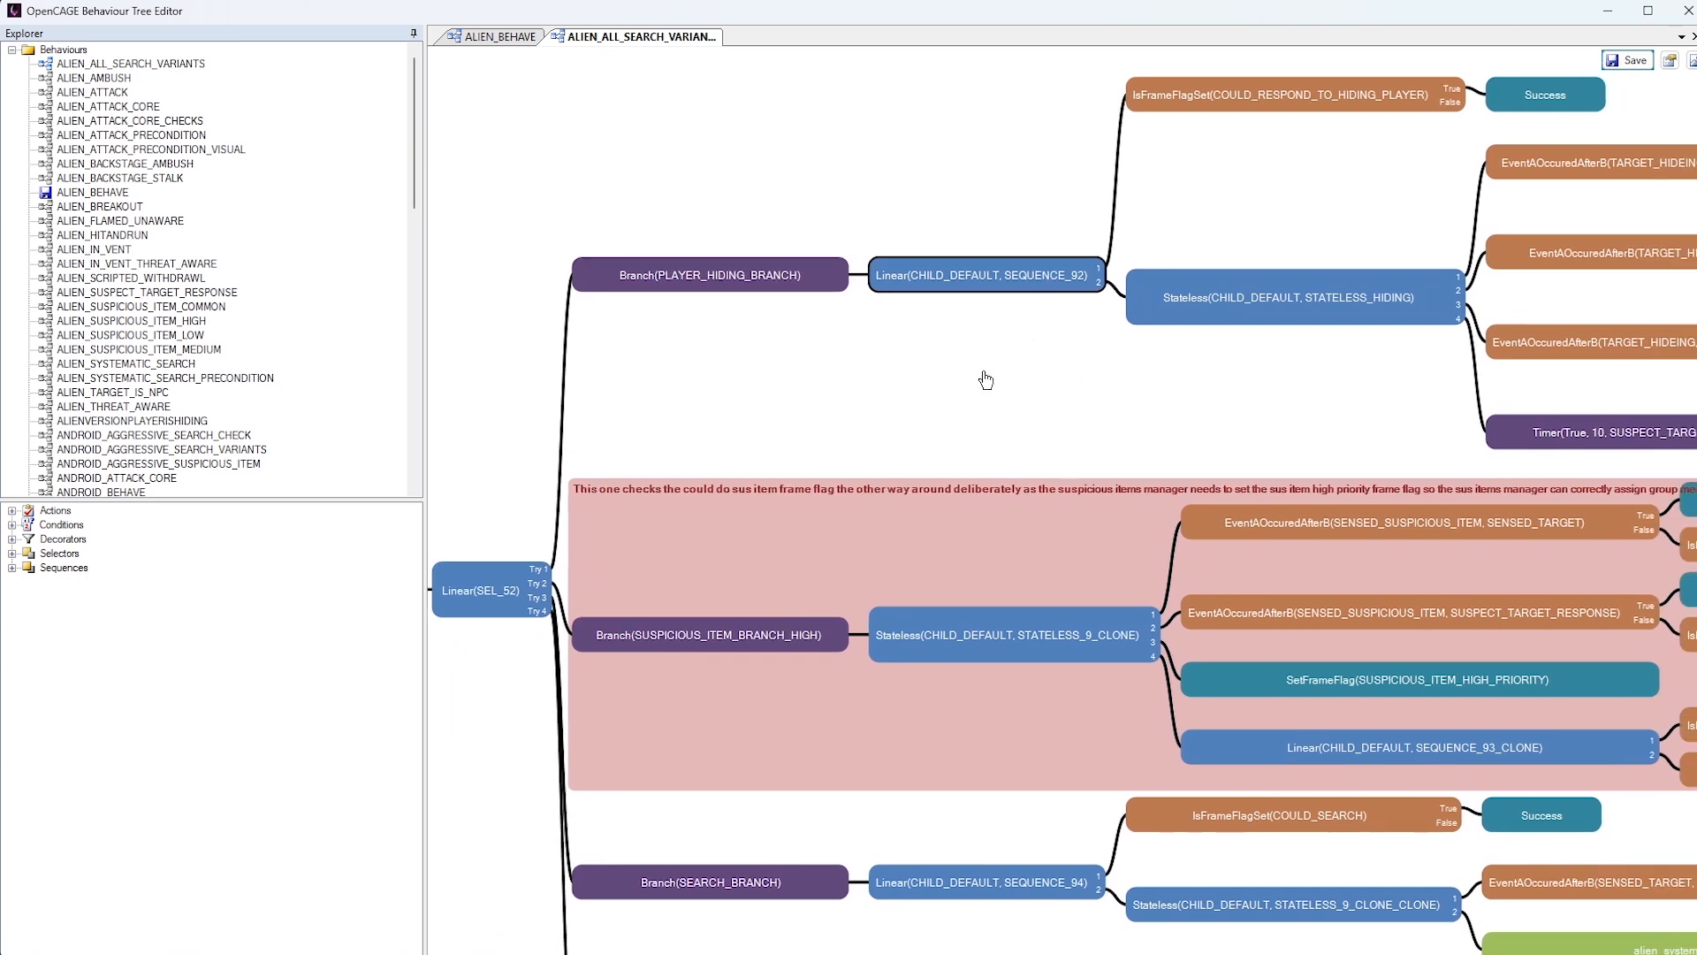
{"action": "mouse_move", "coordinate": [992, 376]}
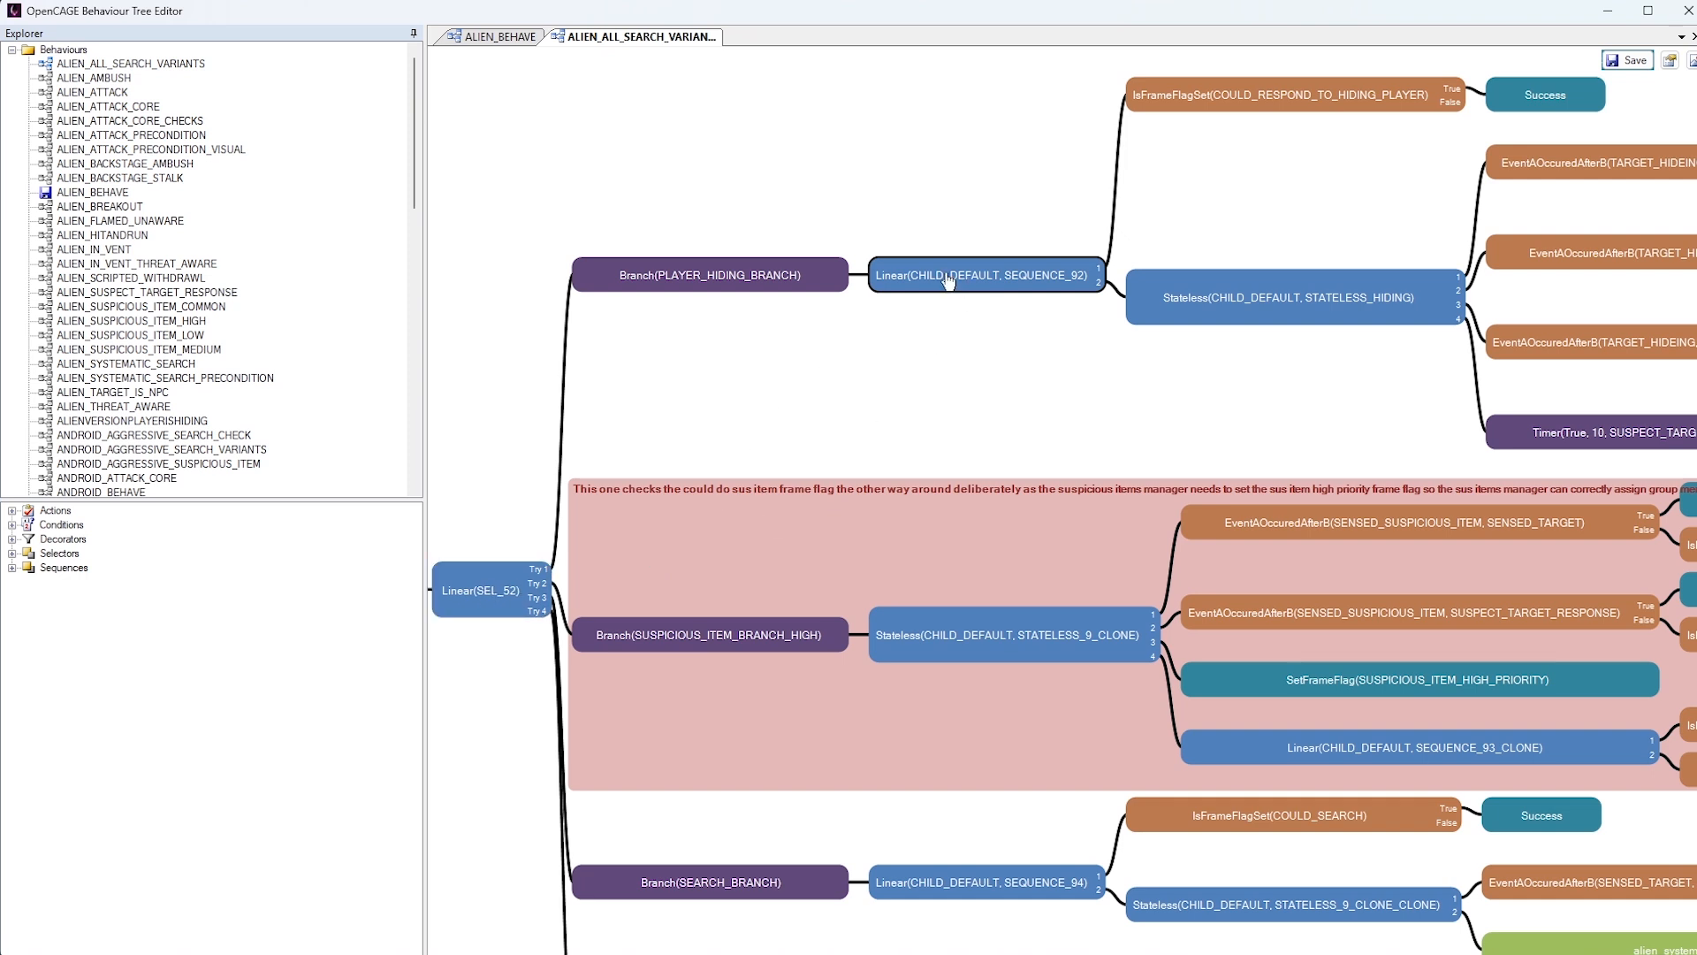
{"action": "mouse_move", "coordinate": [850, 465]}
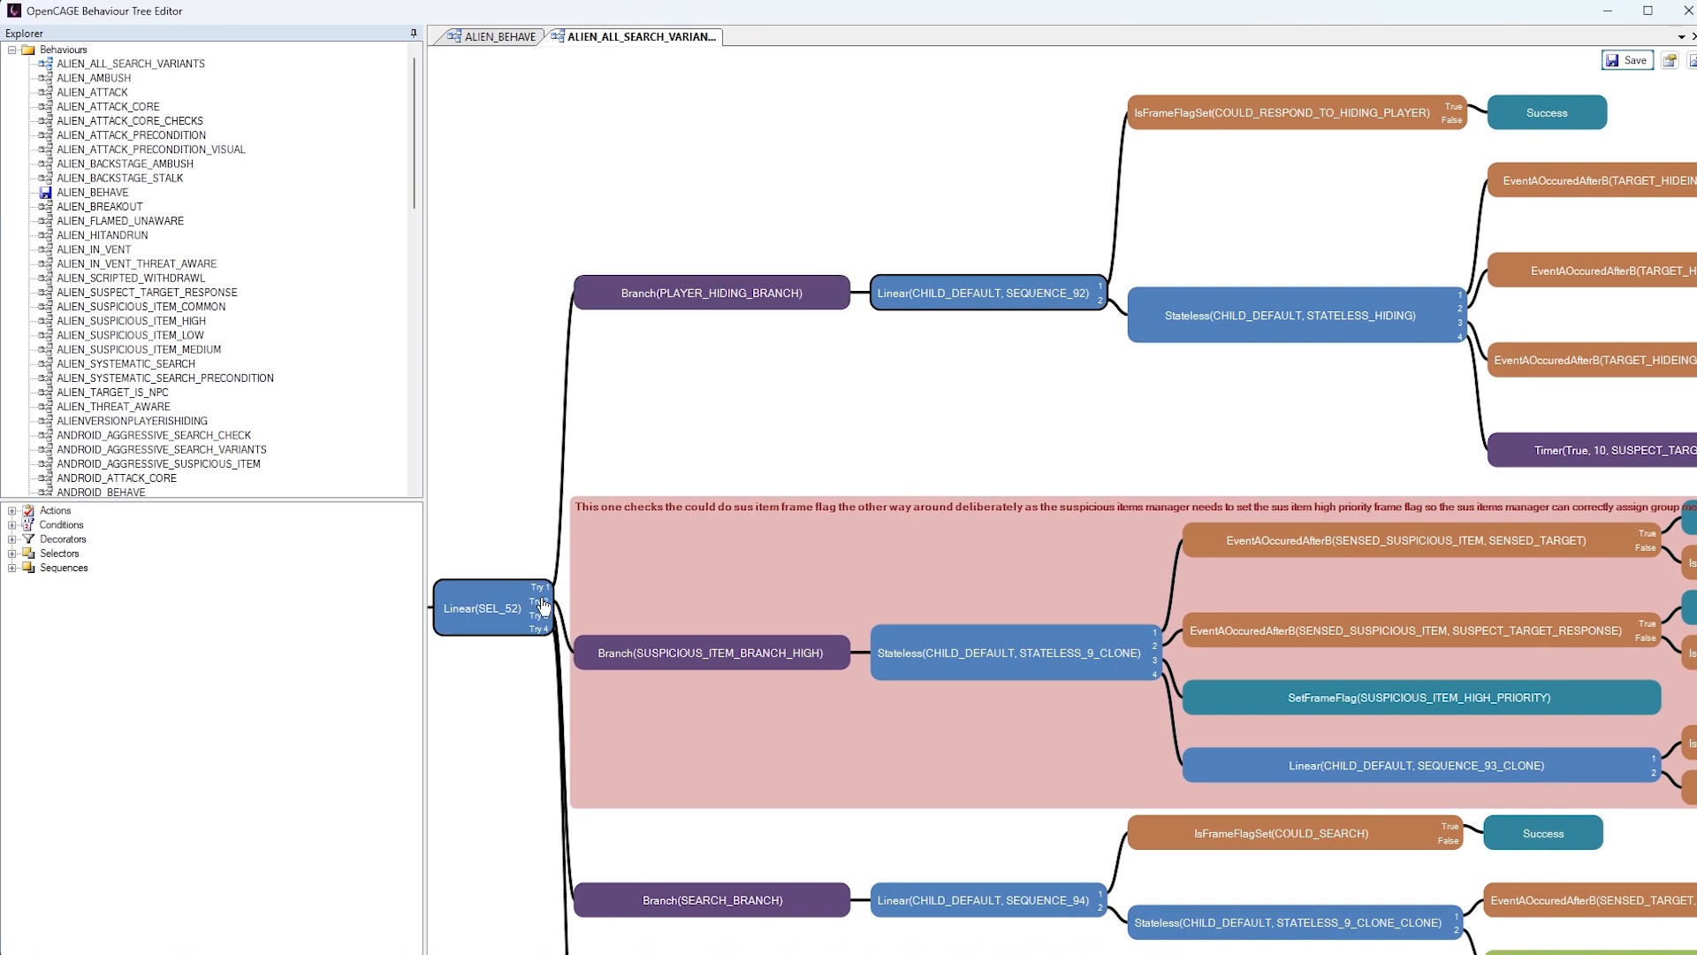
{"action": "mouse_move", "coordinate": [501, 620]}
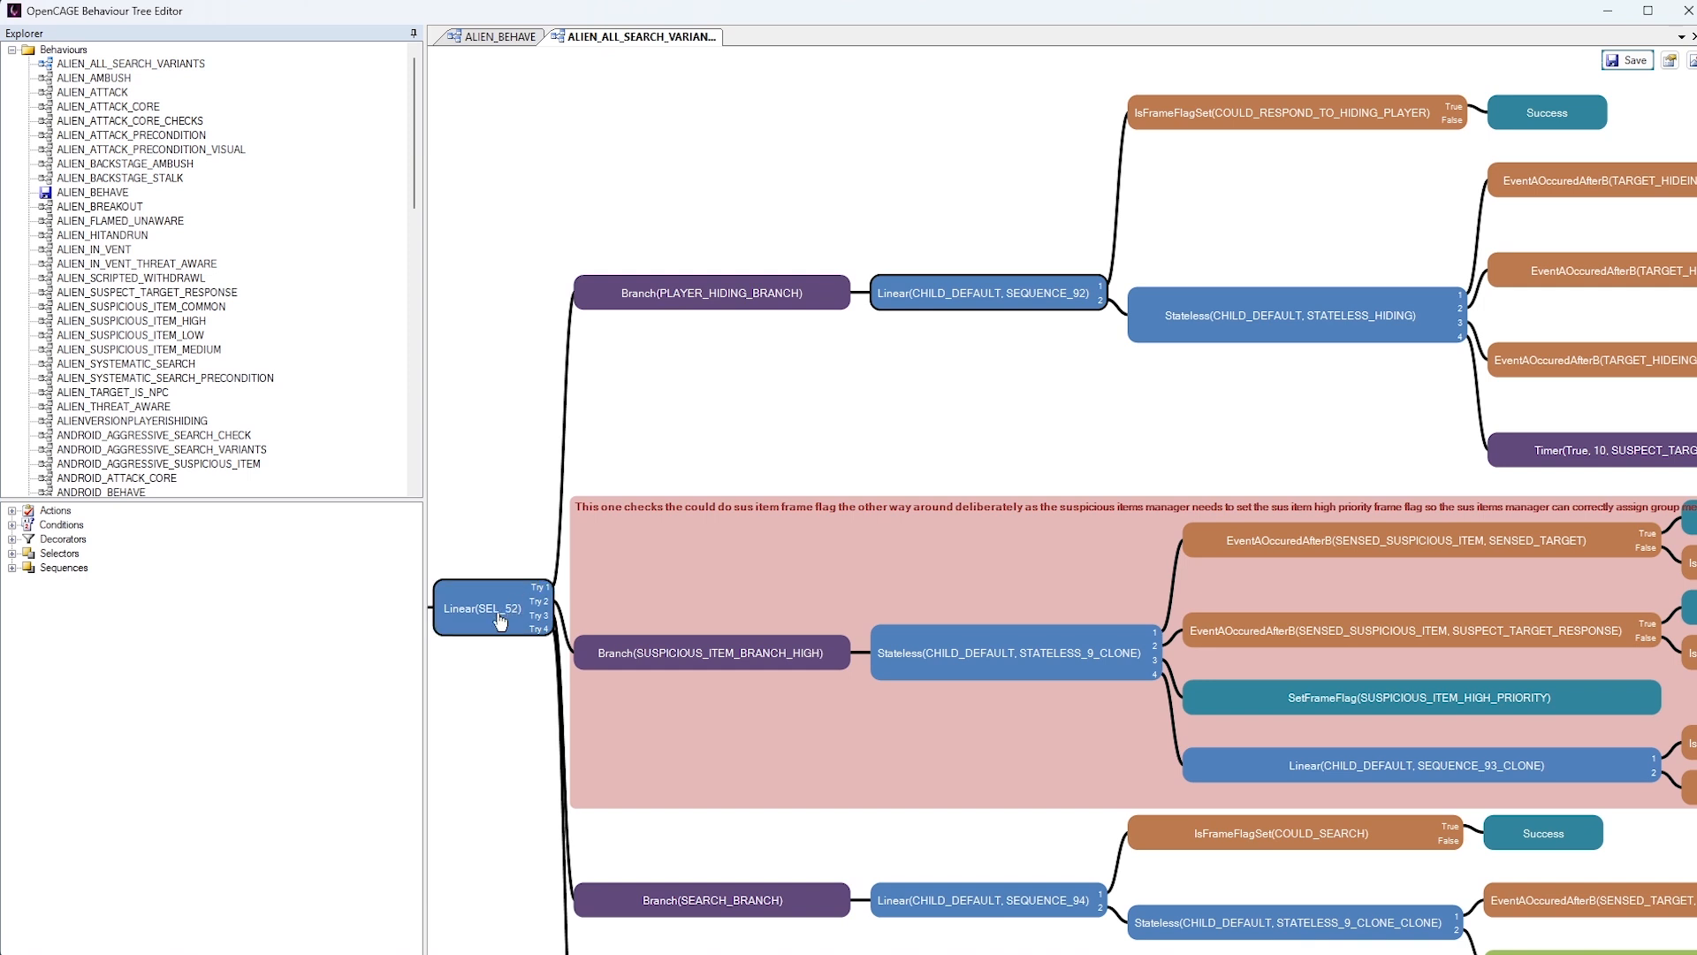
{"action": "mouse_move", "coordinate": [527, 626]}
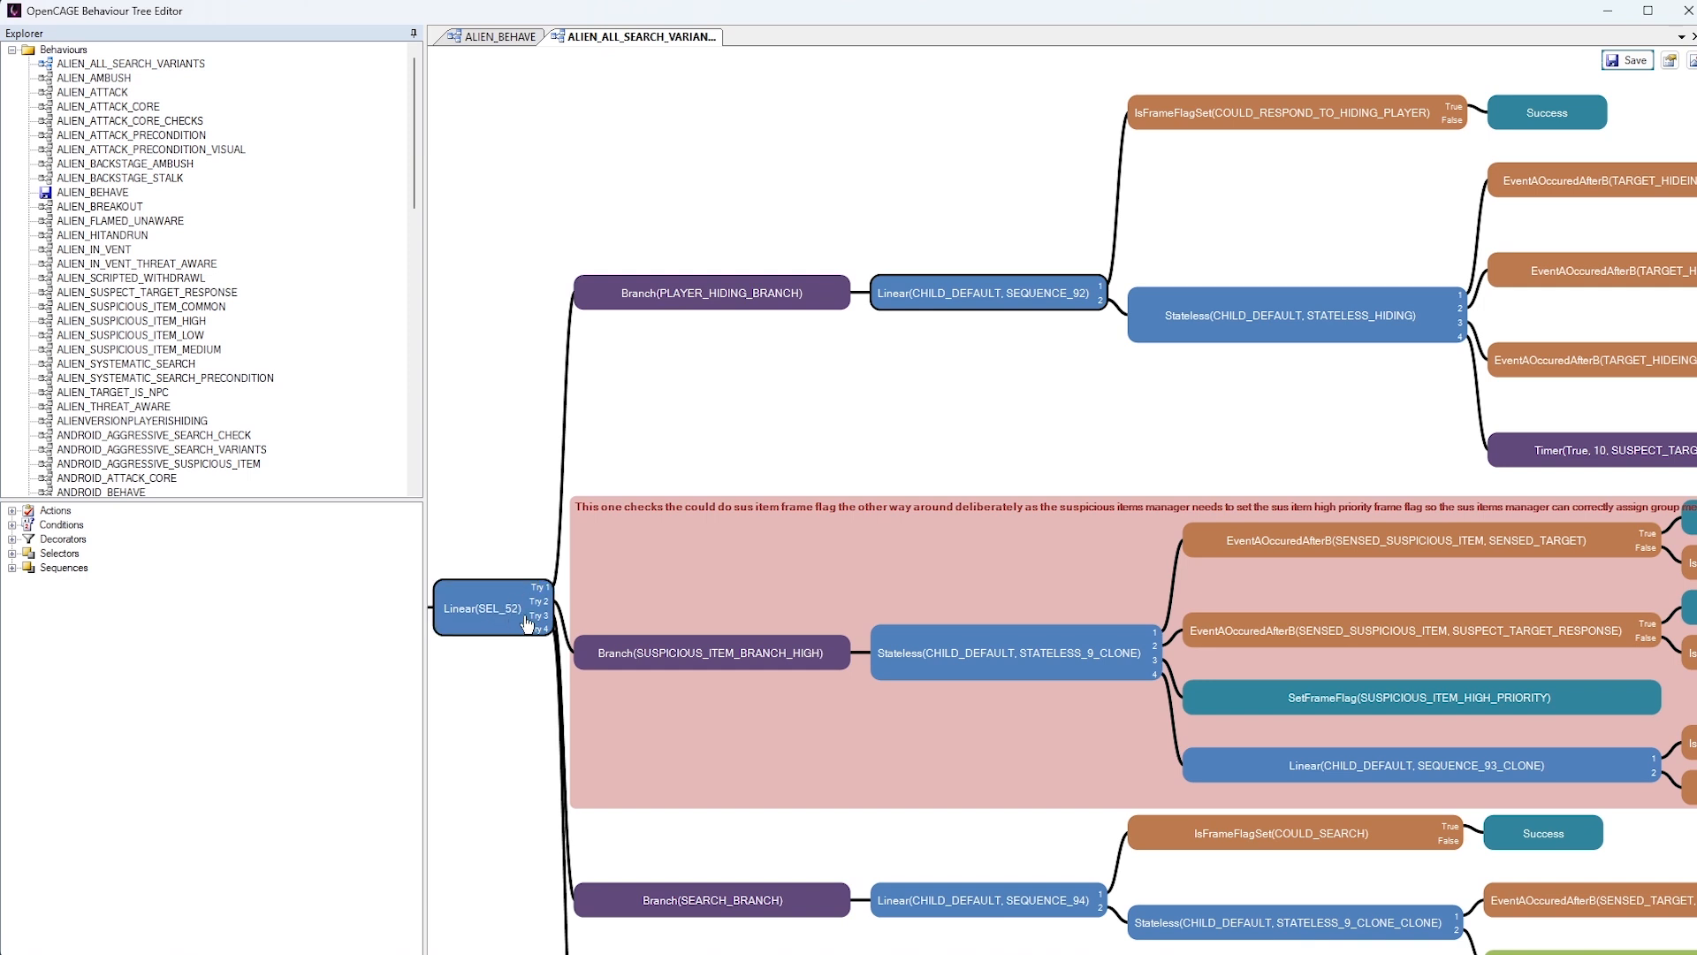
{"action": "mouse_move", "coordinate": [713, 672]}
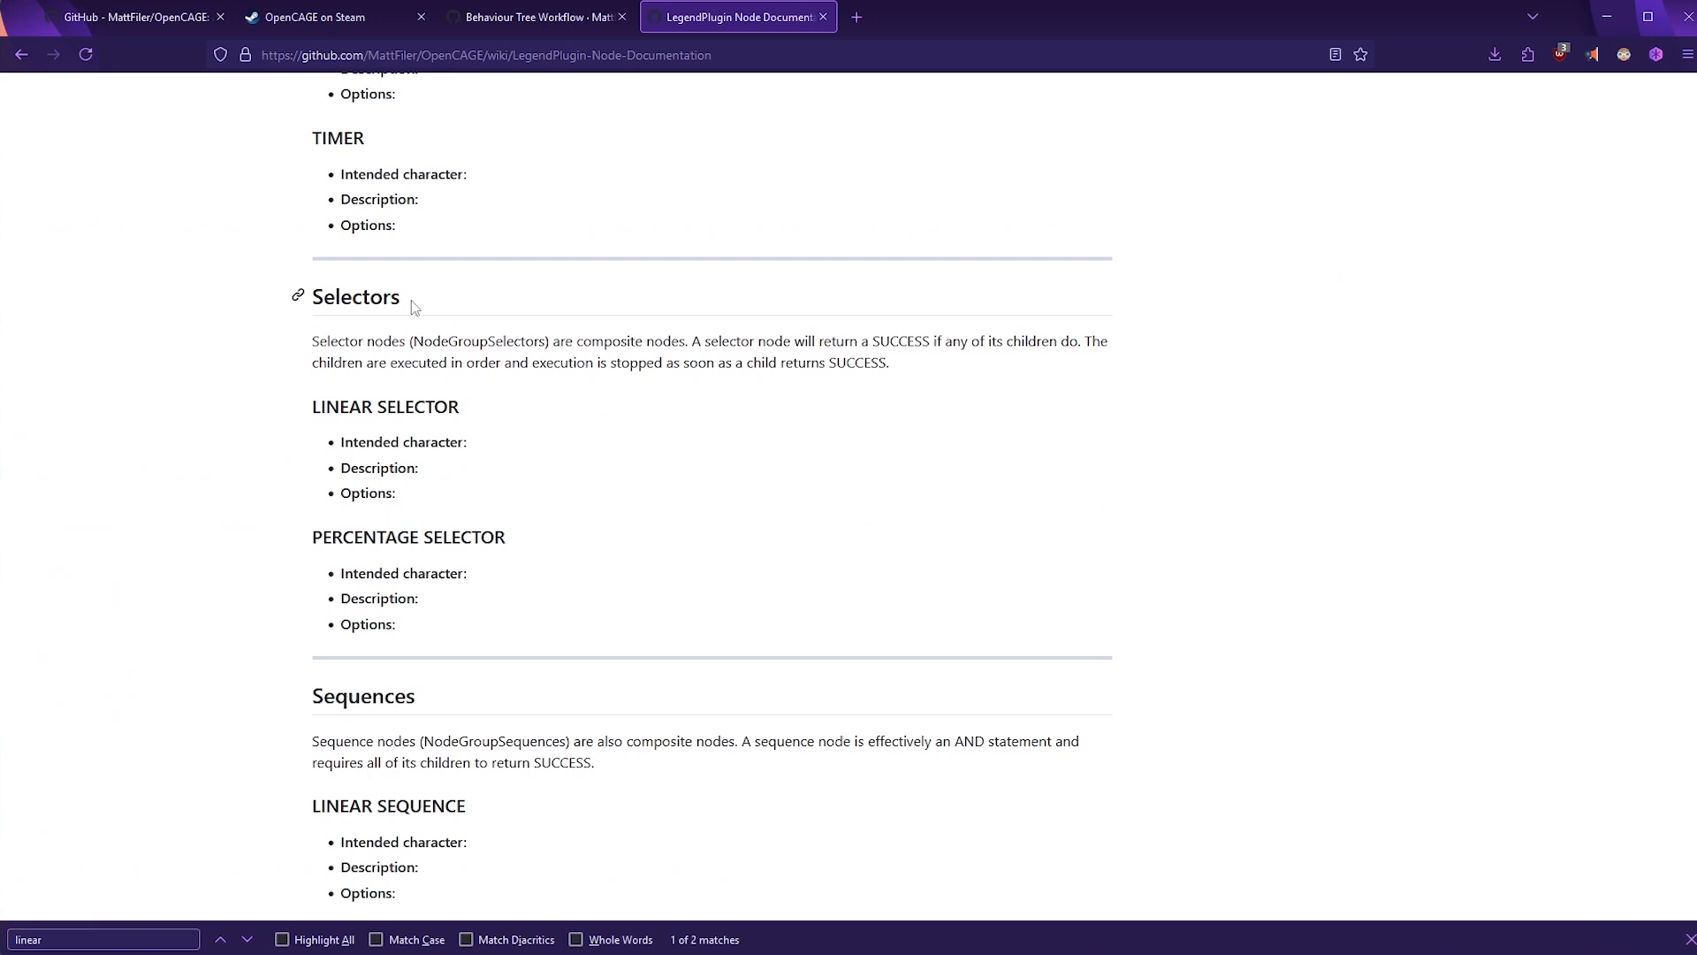
Scroll the node documentation down to the Sequences section with Linear and Stateless Sequence
{"action": "scroll", "scroll_direction": "down", "scroll_amount": 3}
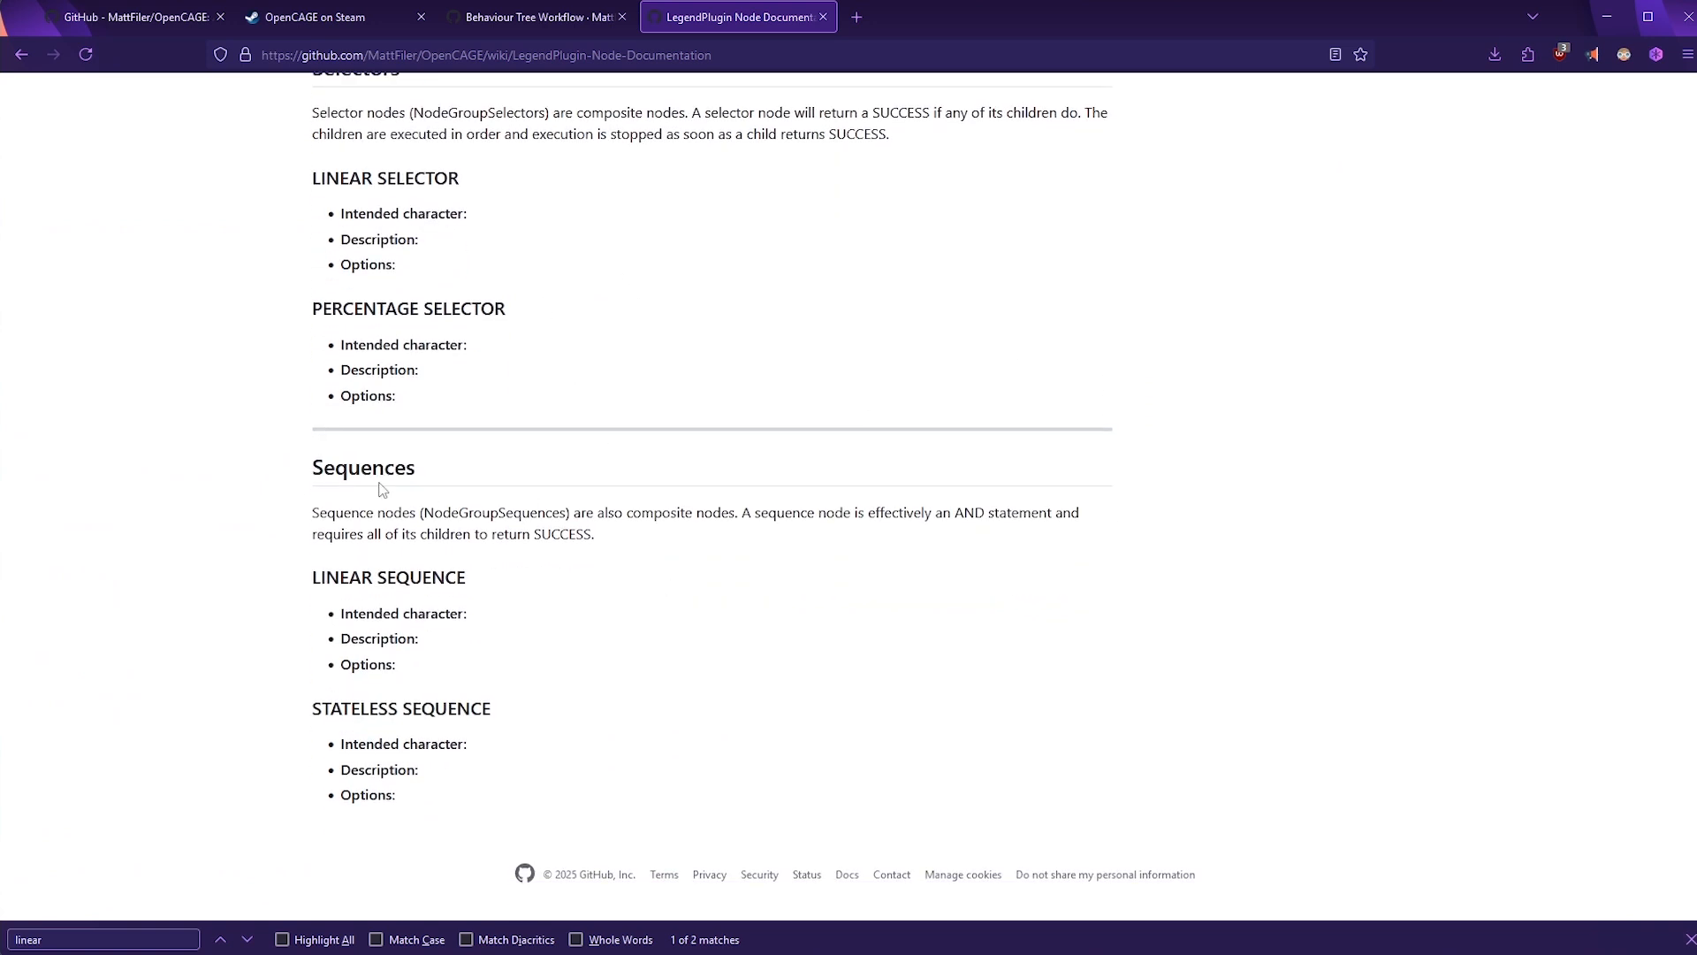
{"action": "mouse_move", "coordinate": [606, 535]}
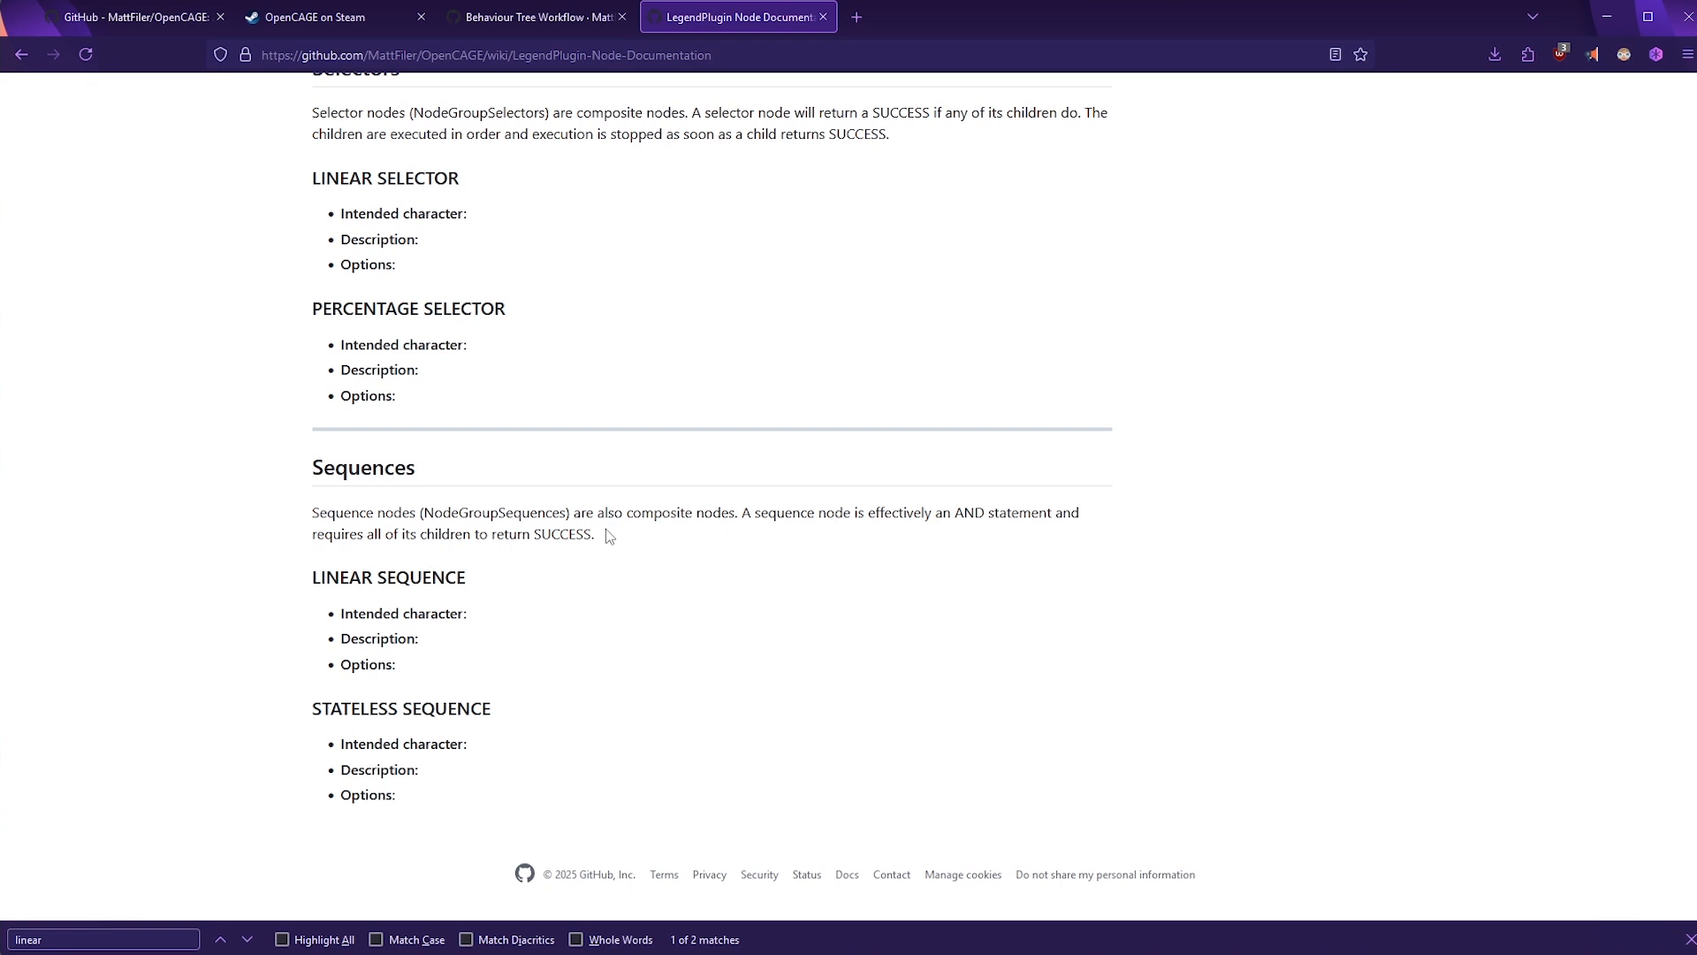
{"action": "mouse_move", "coordinate": [871, 549]}
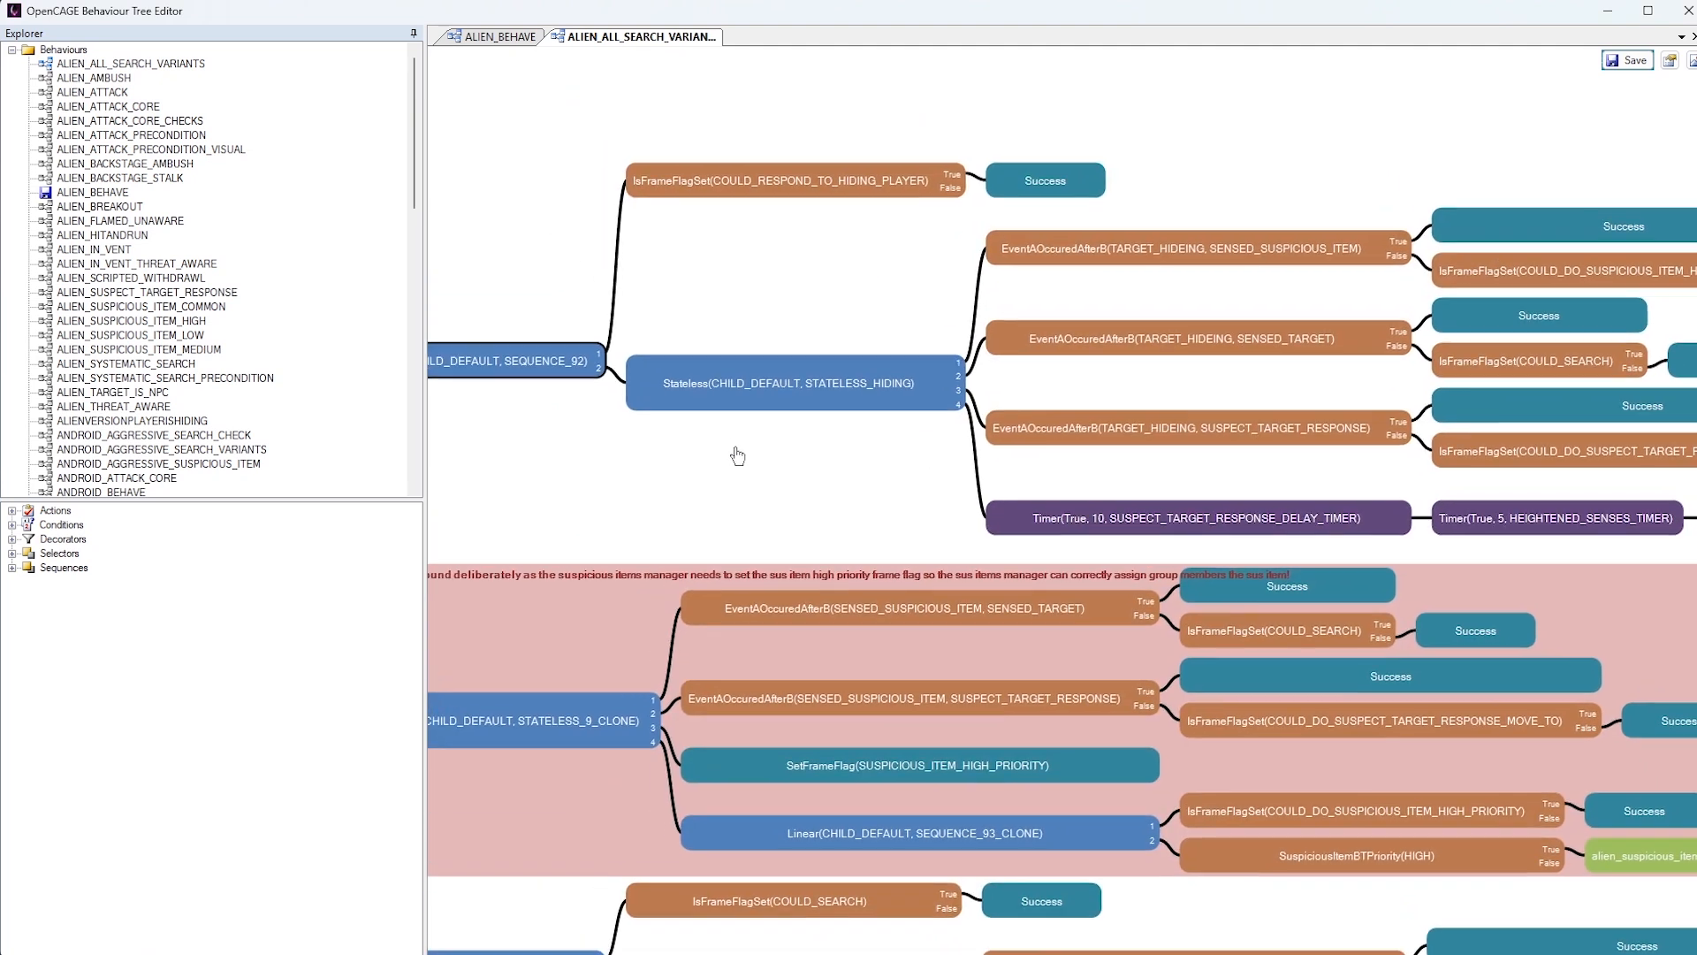
Pan to the Stateless STATELESS_HIDING node showing its EventAOccuredAfterB and Timer children
{"action": "scroll", "scroll_direction": "down", "scroll_amount": 3}
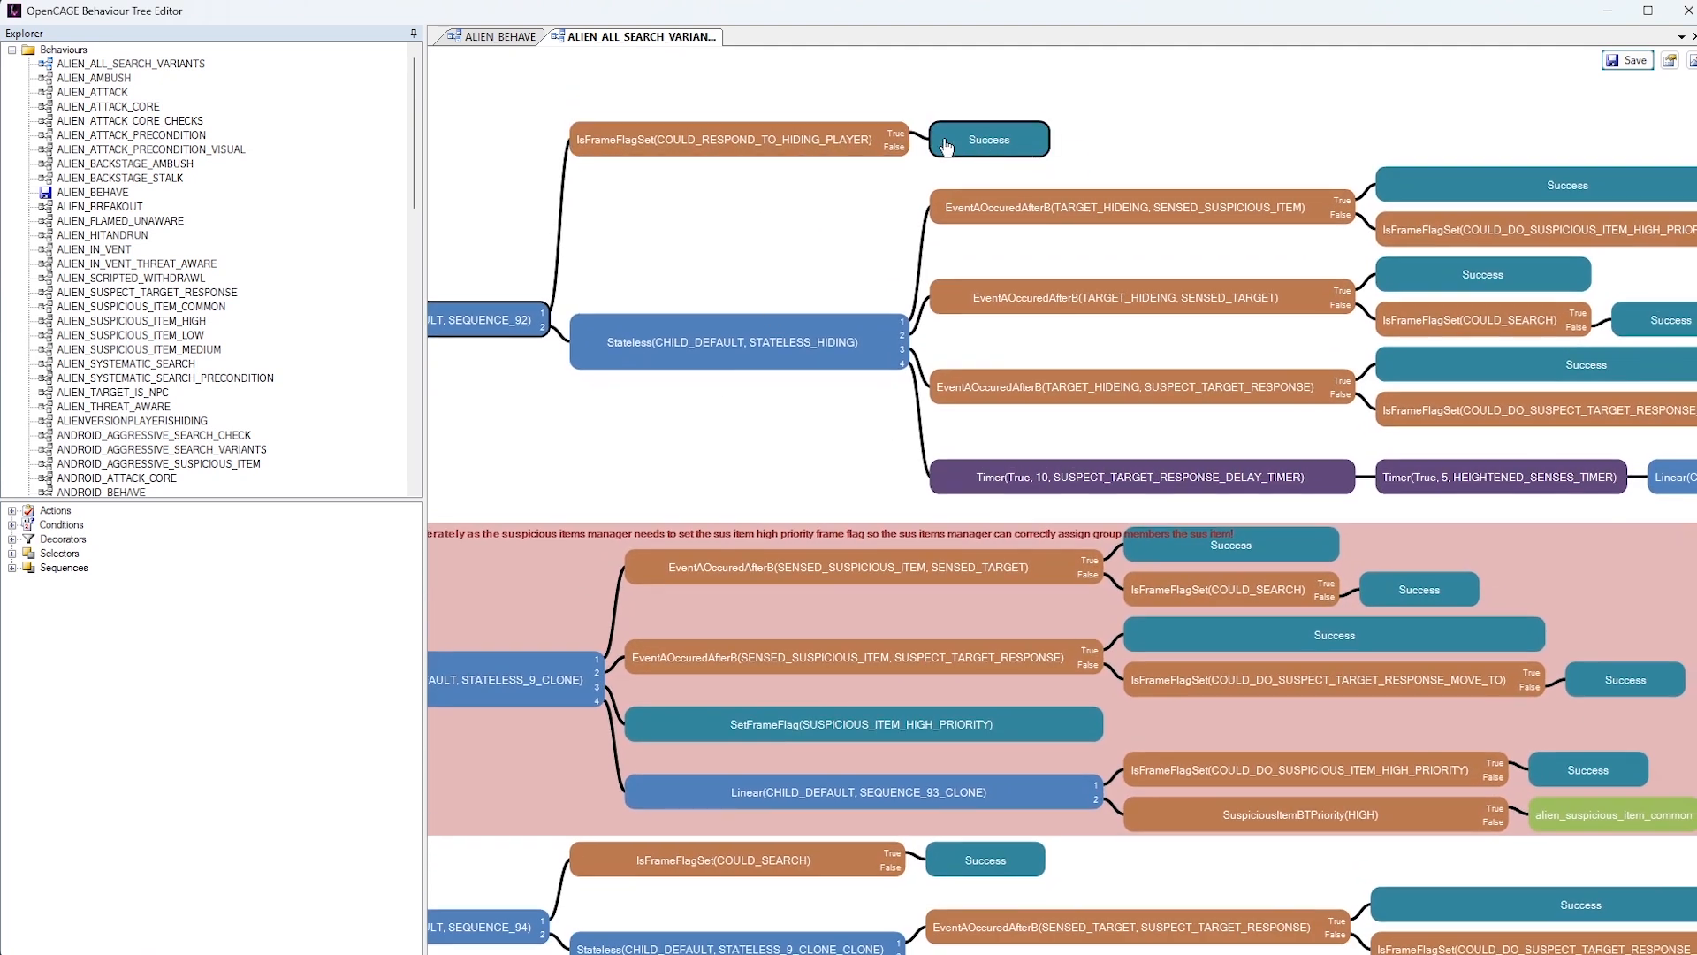
{"action": "mouse_move", "coordinate": [532, 352]}
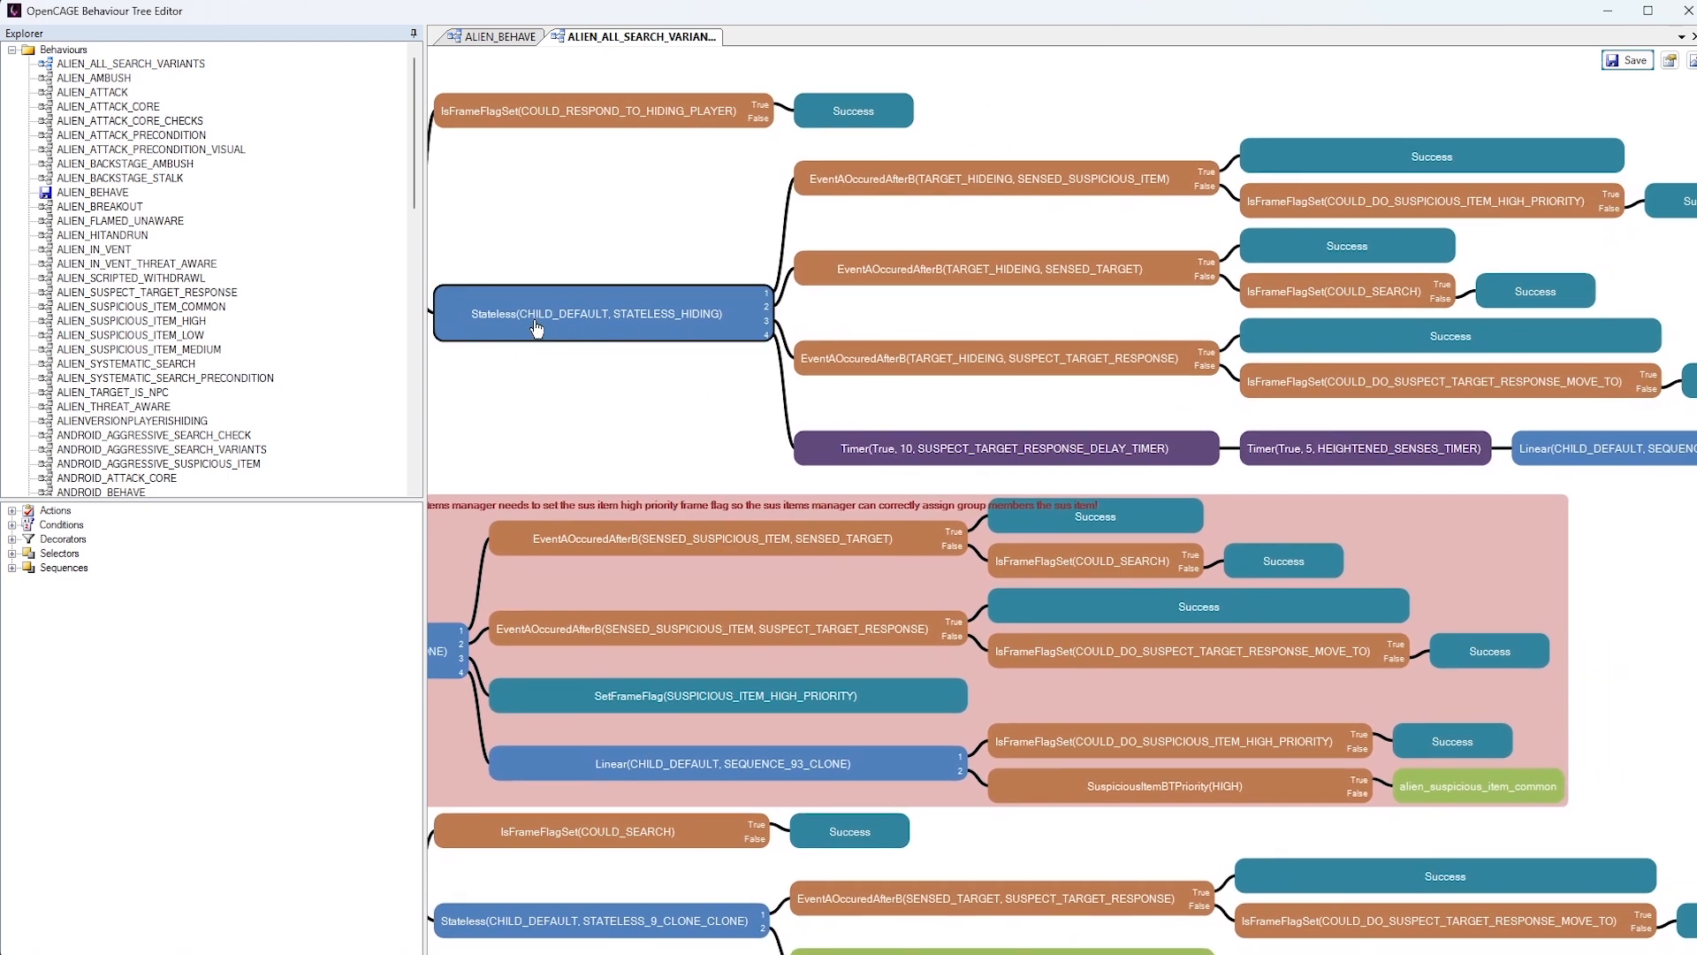
{"action": "mouse_move", "coordinate": [582, 331]}
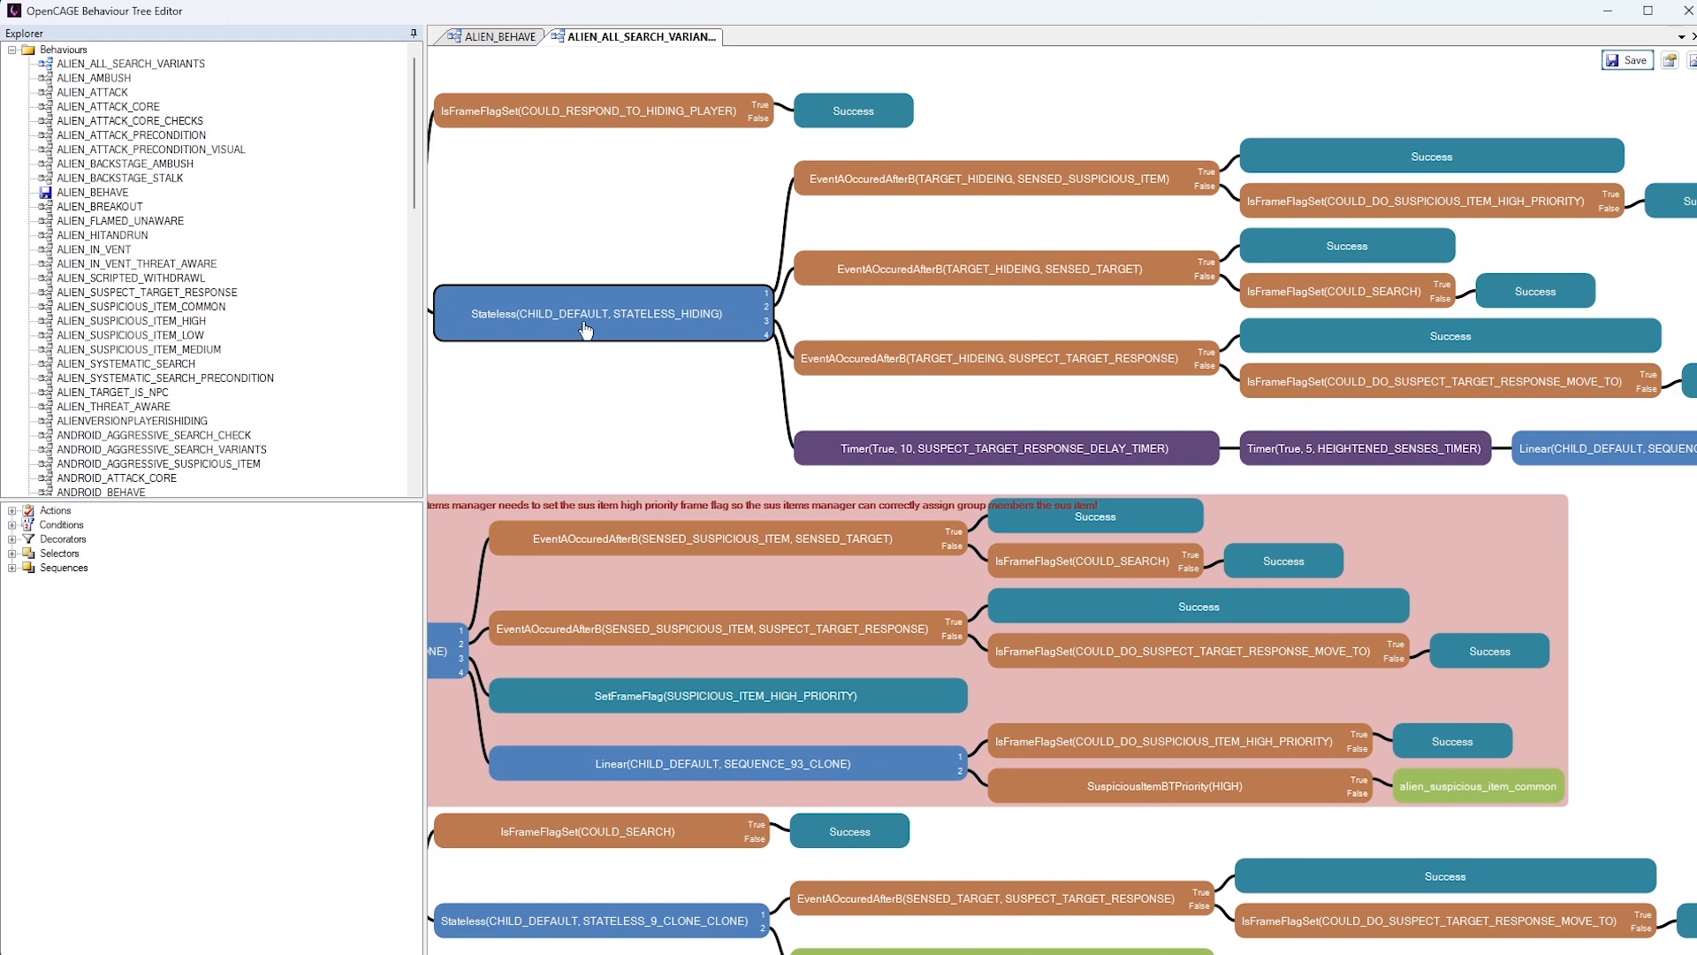
{"action": "mouse_move", "coordinate": [626, 331]}
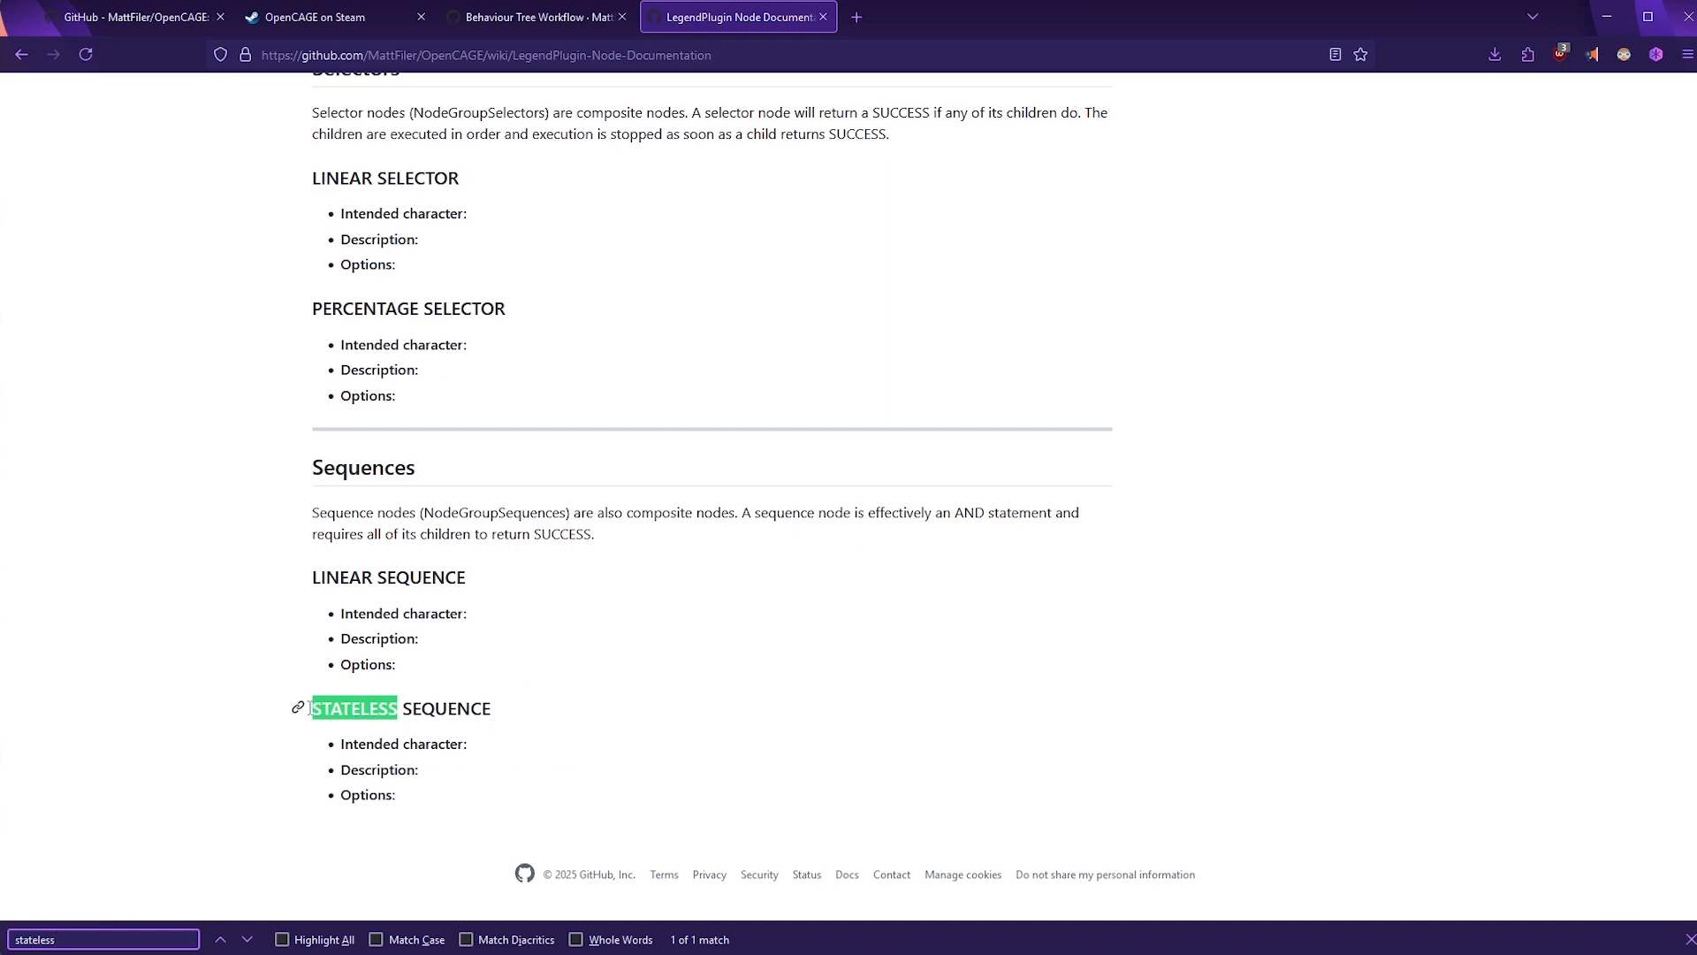
{"action": "mouse_move", "coordinate": [329, 431]}
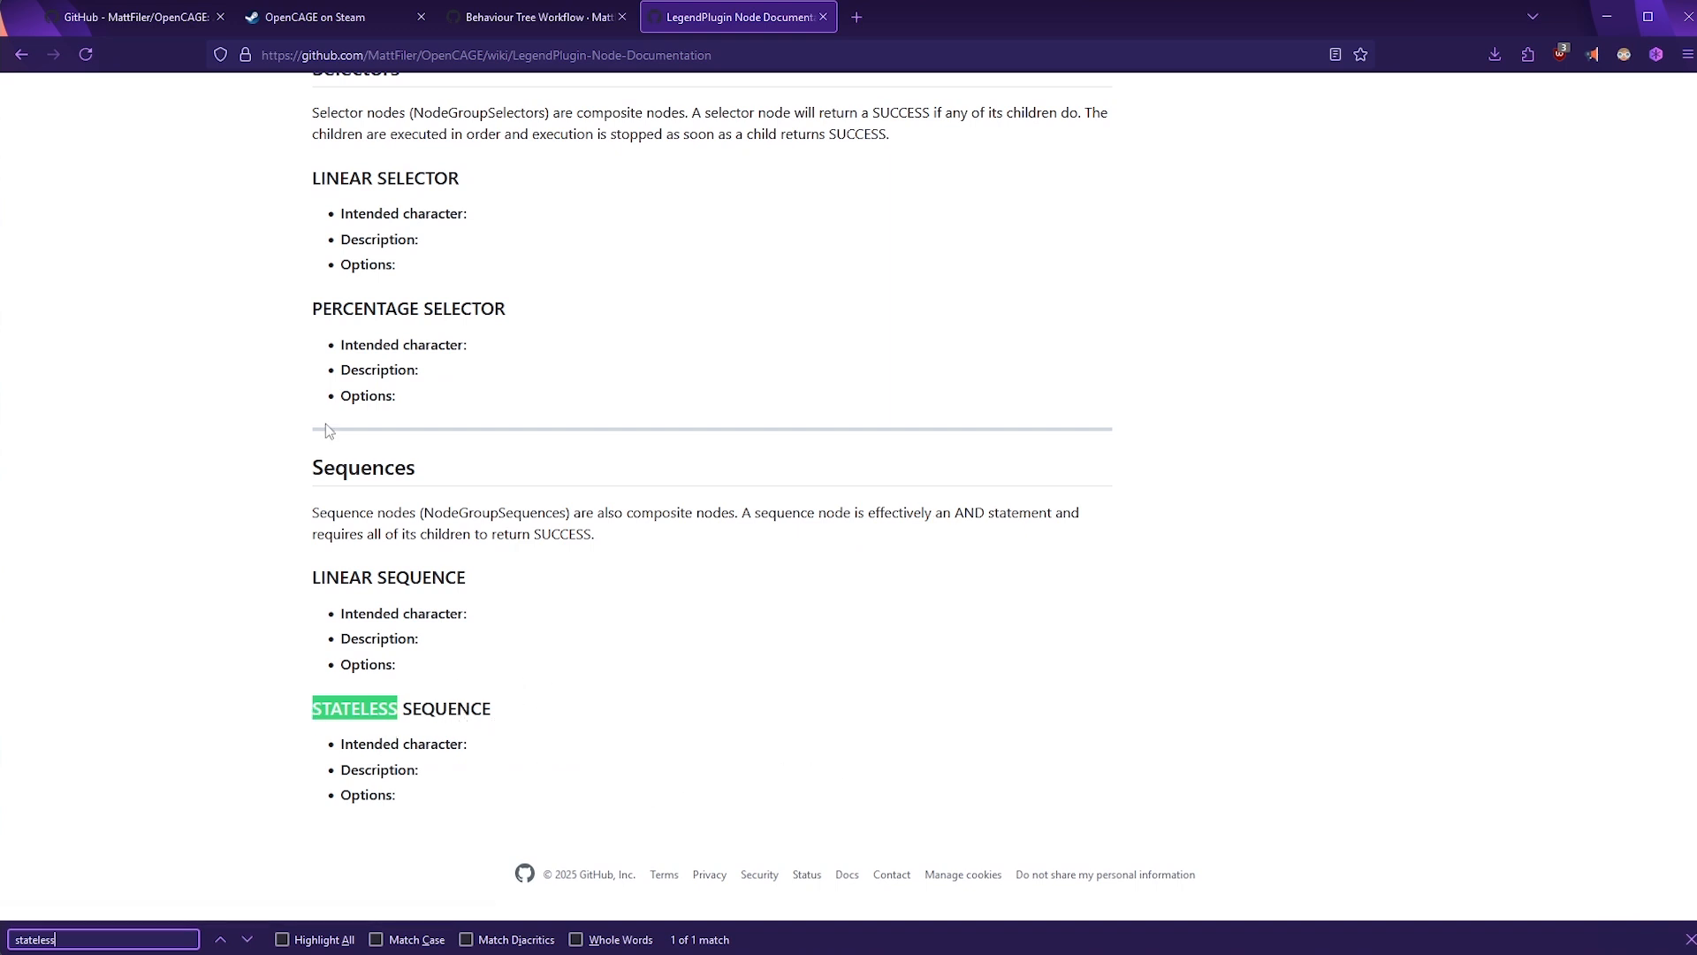
{"action": "mouse_move", "coordinate": [320, 474]}
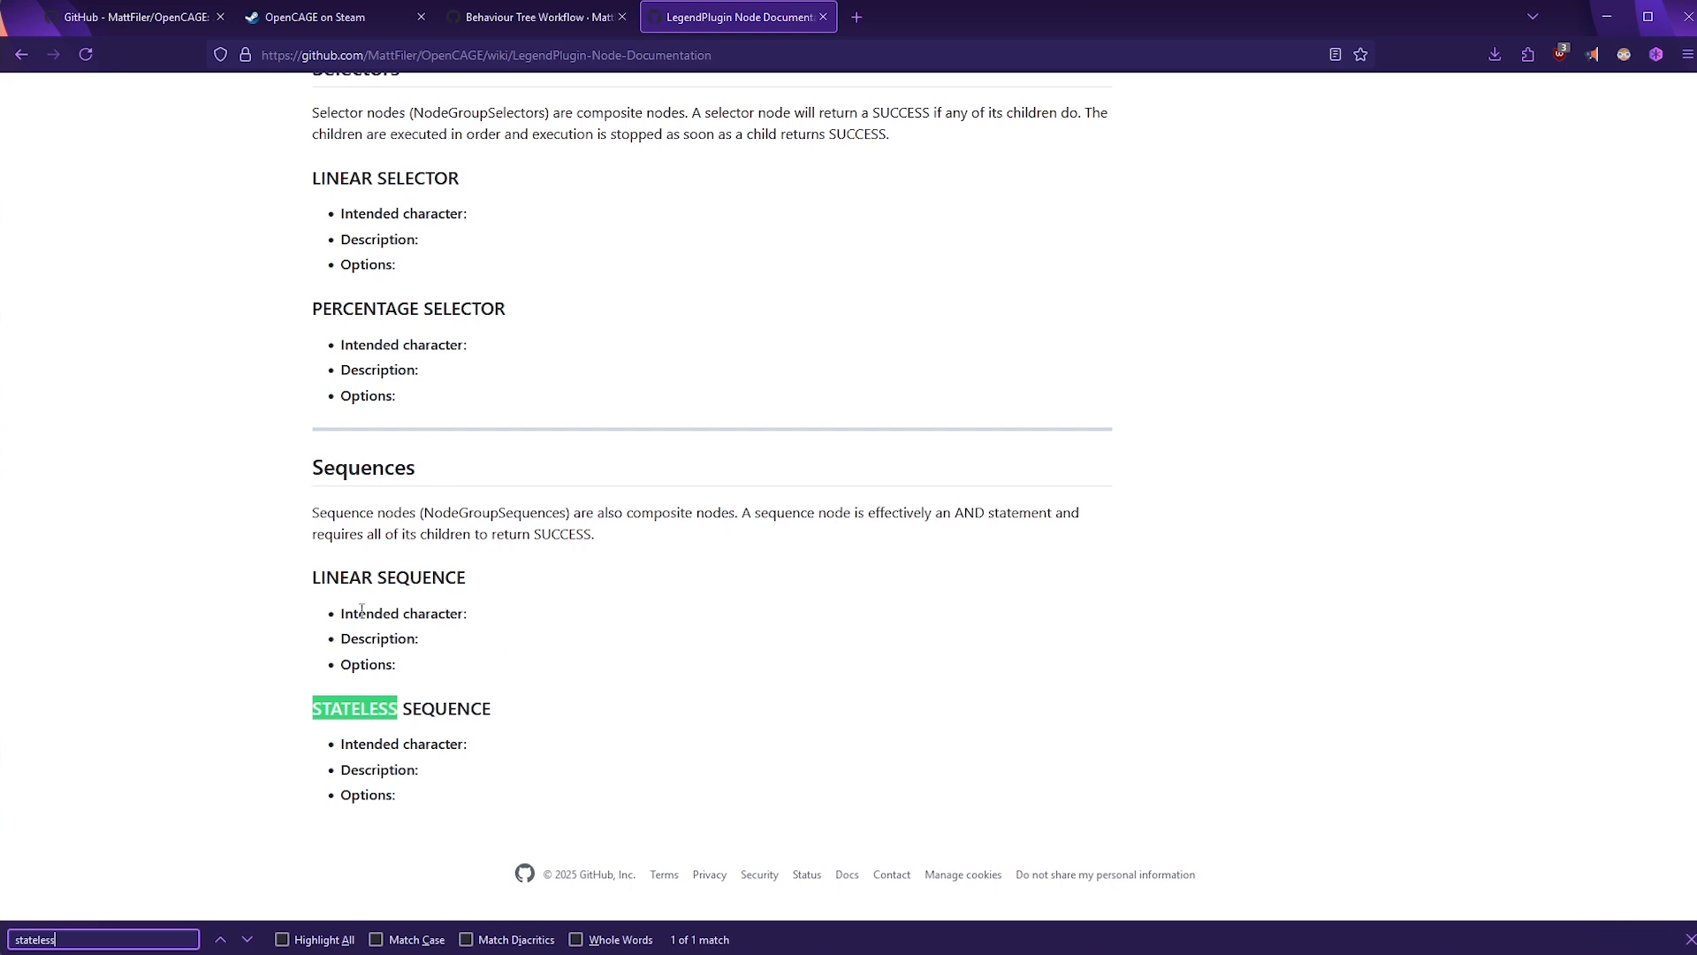
{"action": "mouse_move", "coordinate": [509, 688]}
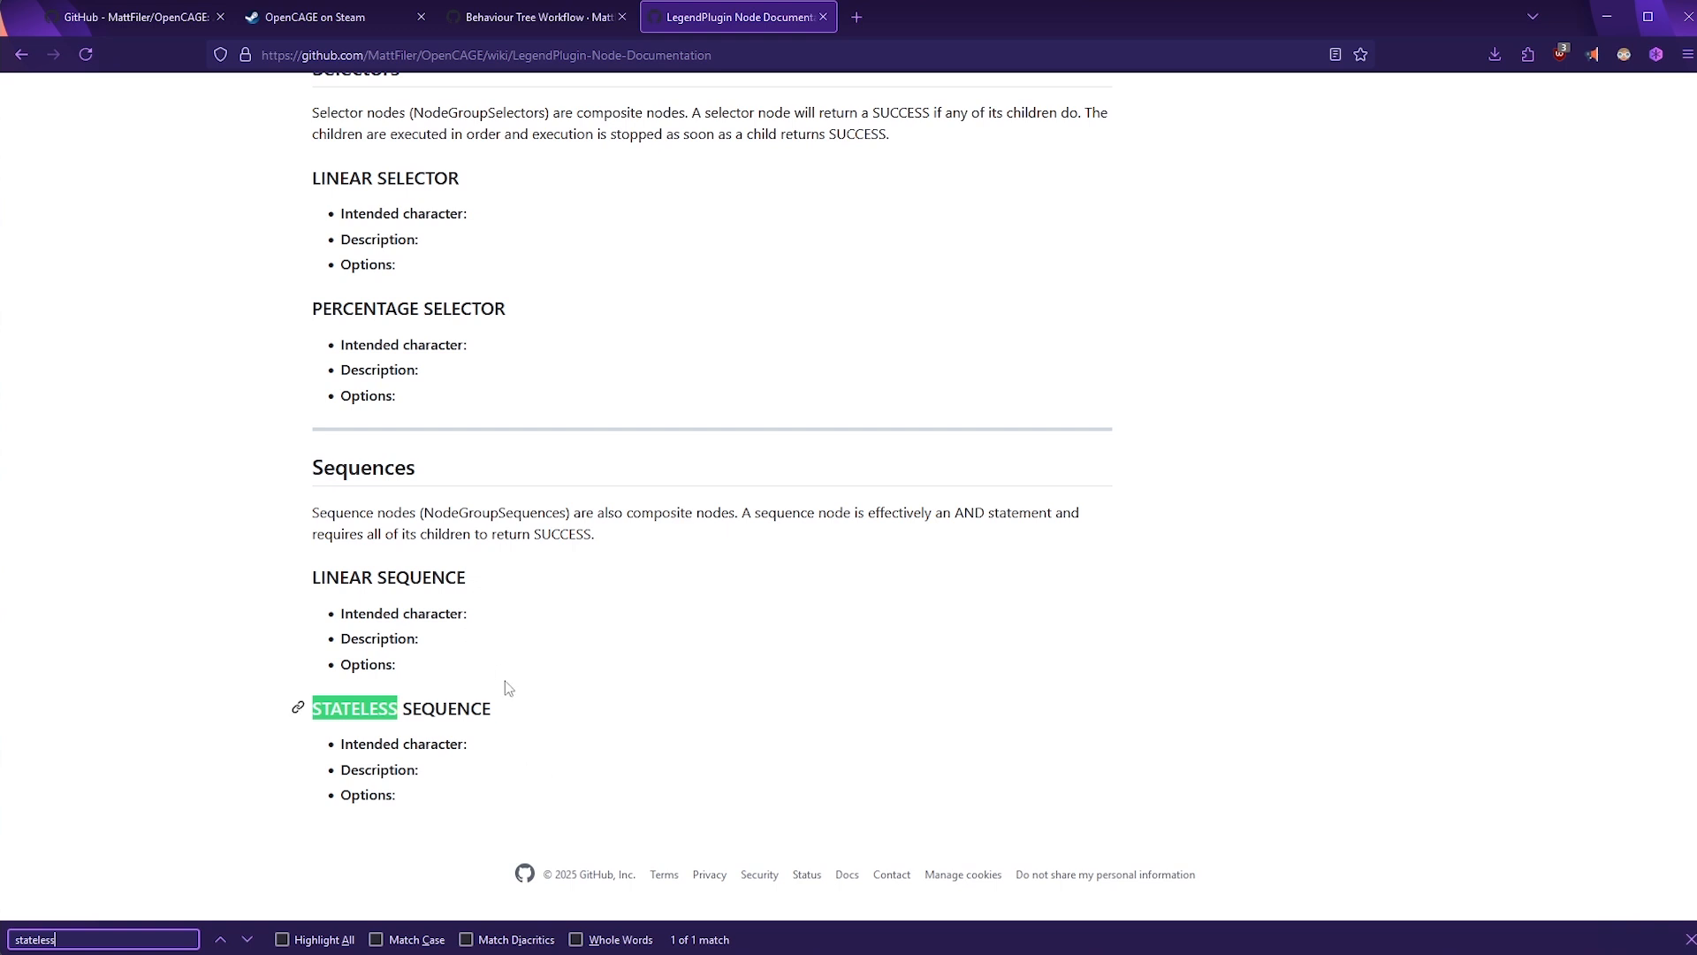
{"action": "mouse_move", "coordinate": [415, 606]}
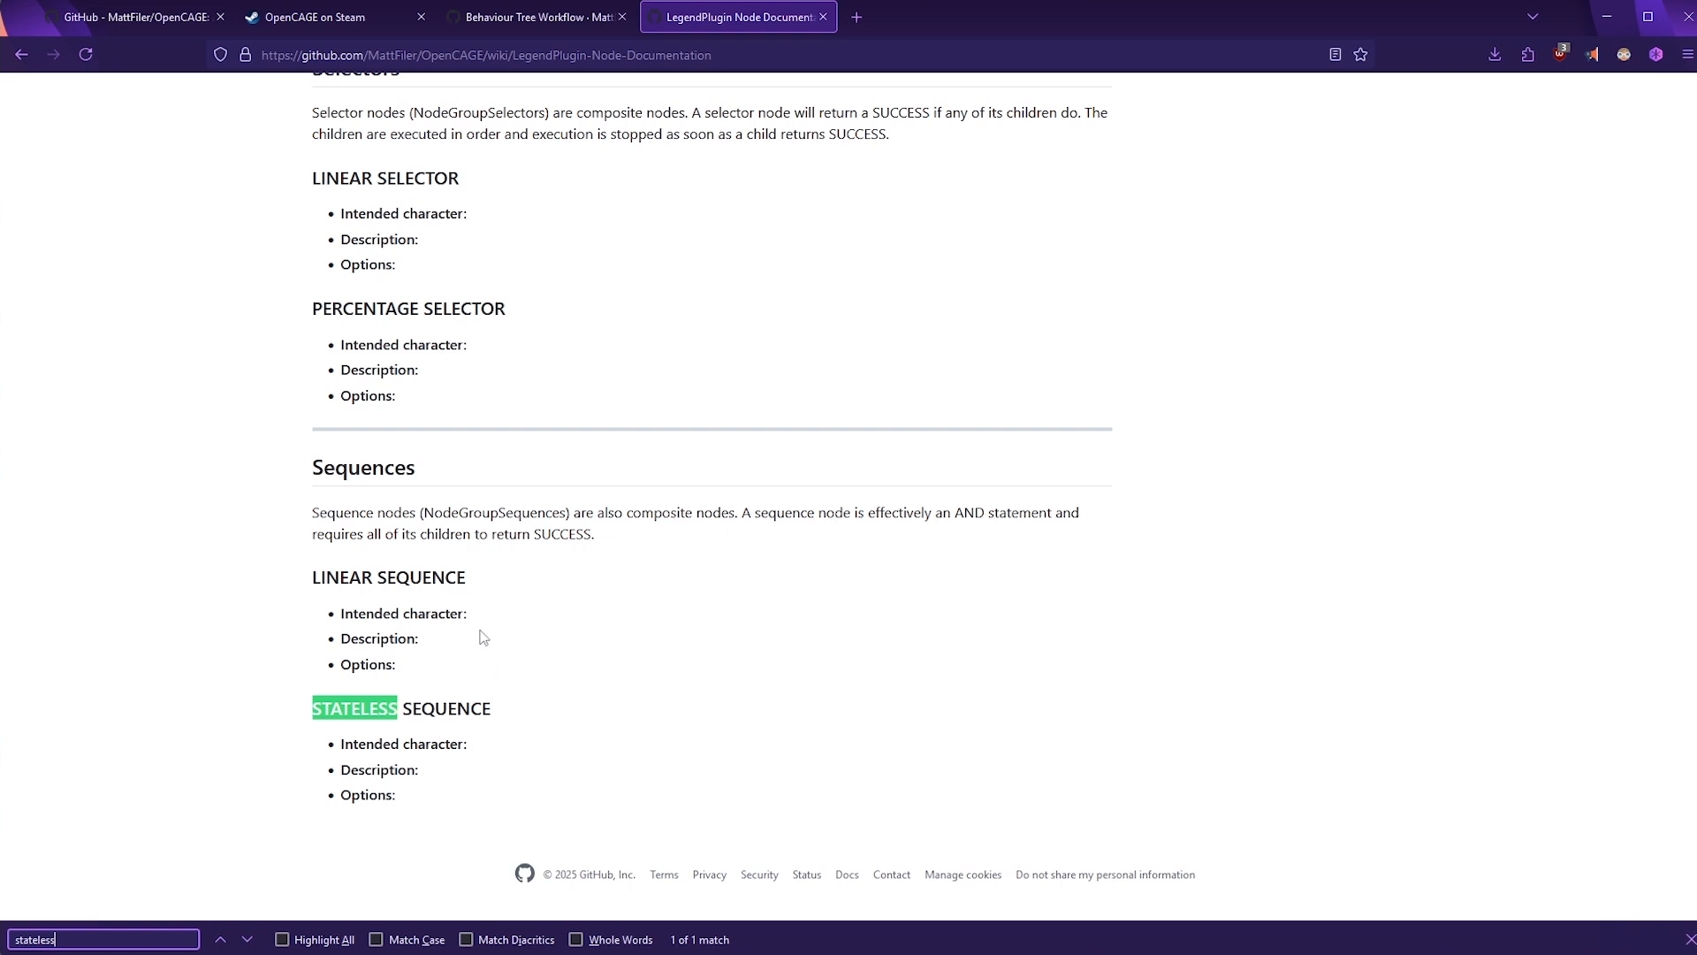
{"action": "mouse_move", "coordinate": [645, 660]}
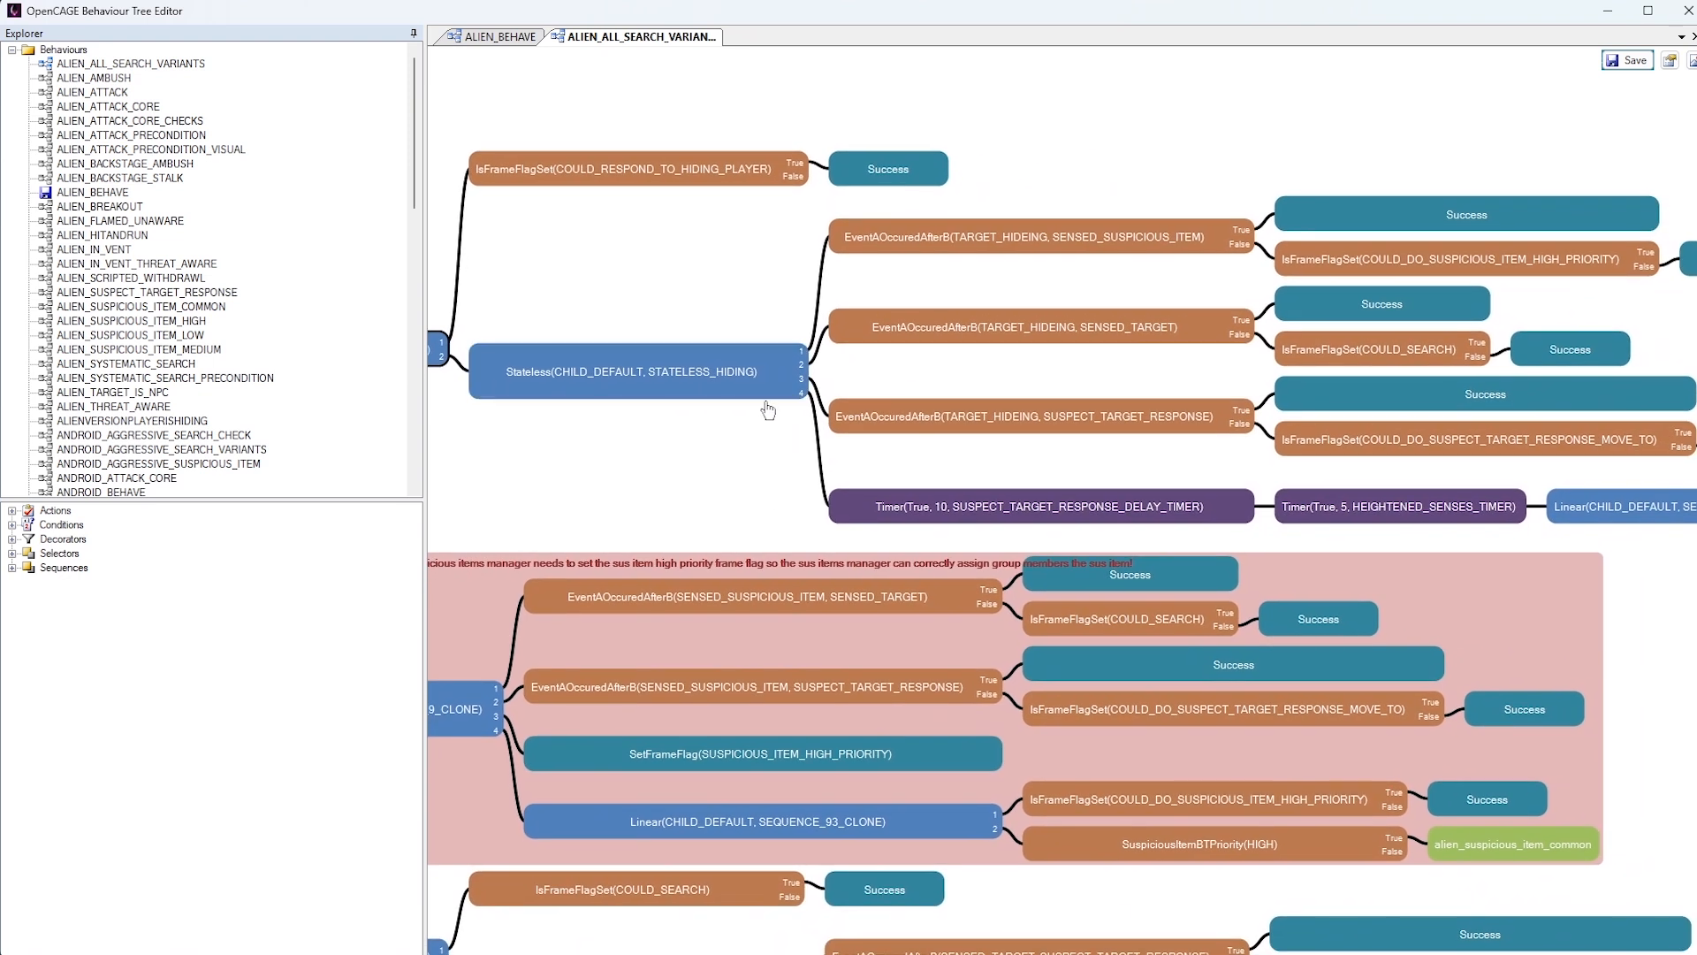
{"action": "mouse_move", "coordinate": [810, 303]}
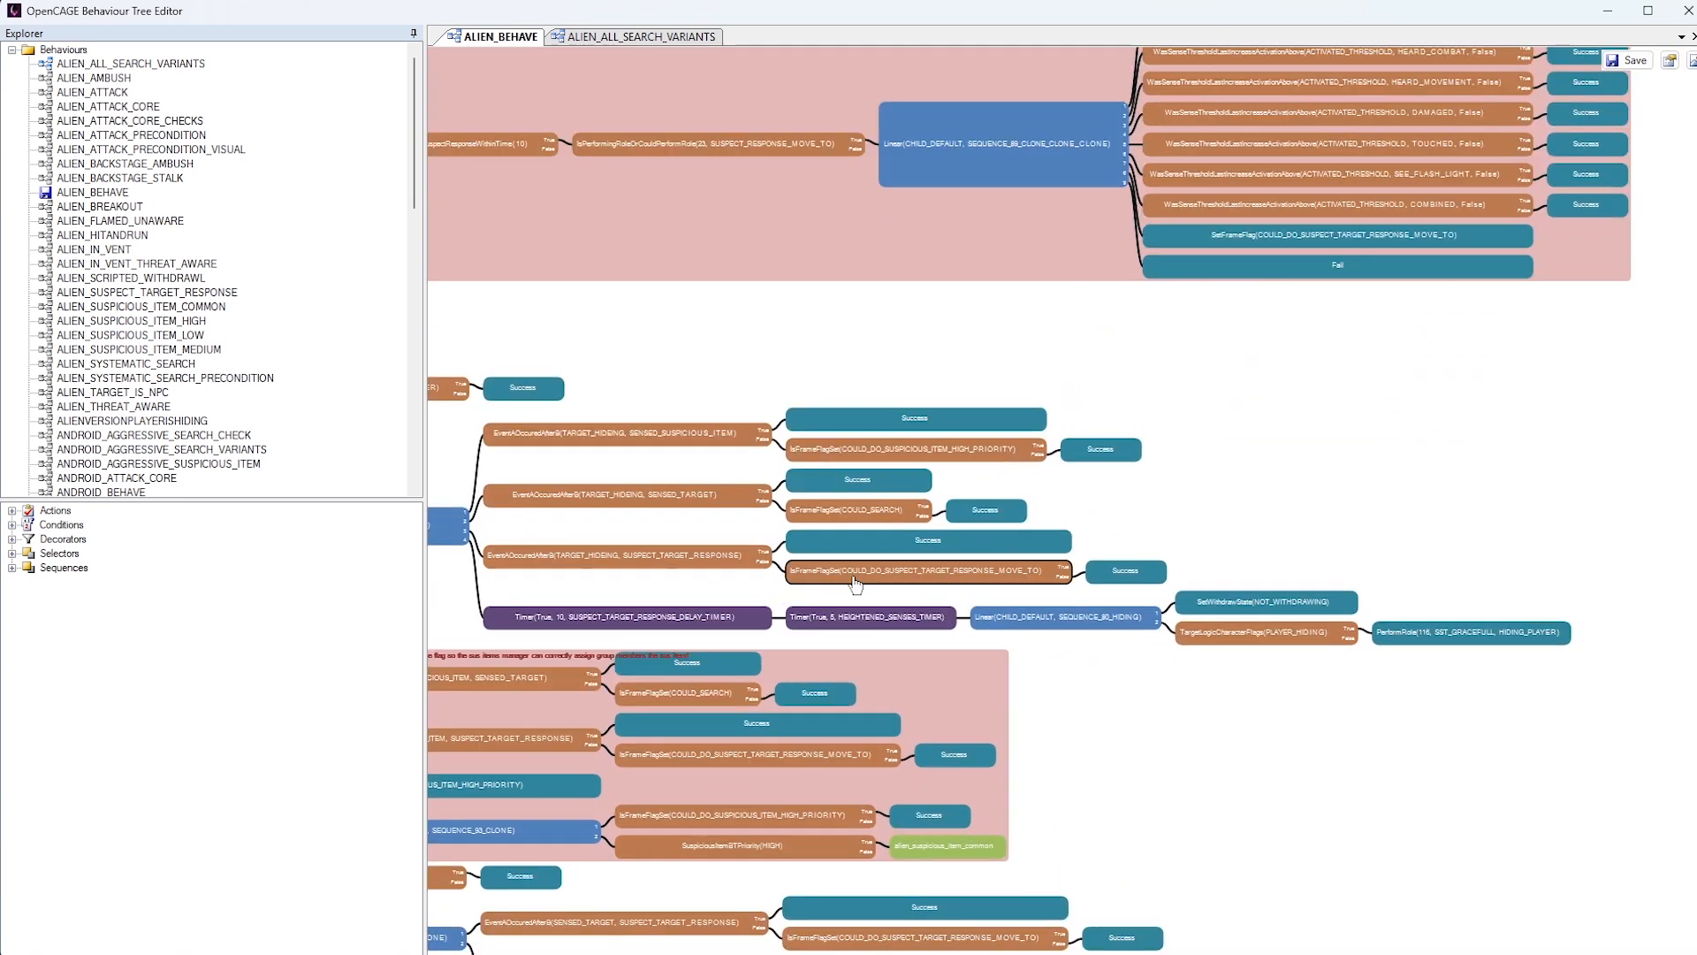
Scroll the Explorer's Behaviours list toward ANDROID_BEHAVE, FACEHUGGER_BEHAVE and HUMAN_ALL_SEARCH_VARIANTS
{"action": "scroll", "scroll_direction": "down", "scroll_amount": 3}
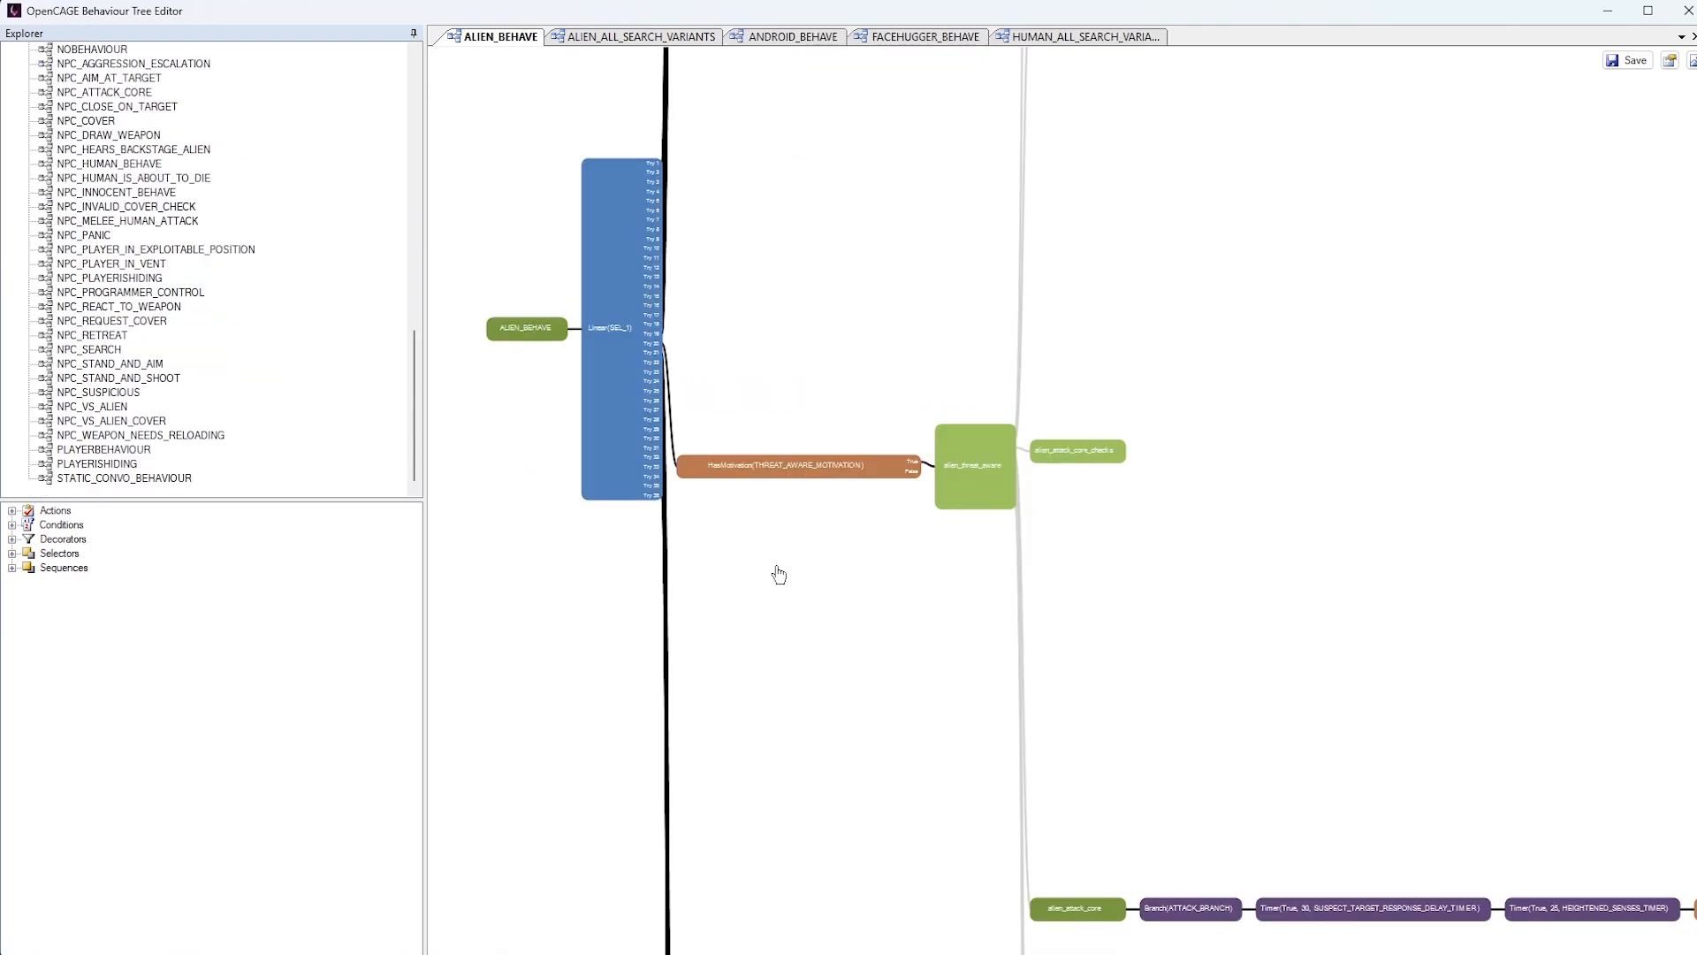
{"action": "mouse_move", "coordinate": [812, 499]}
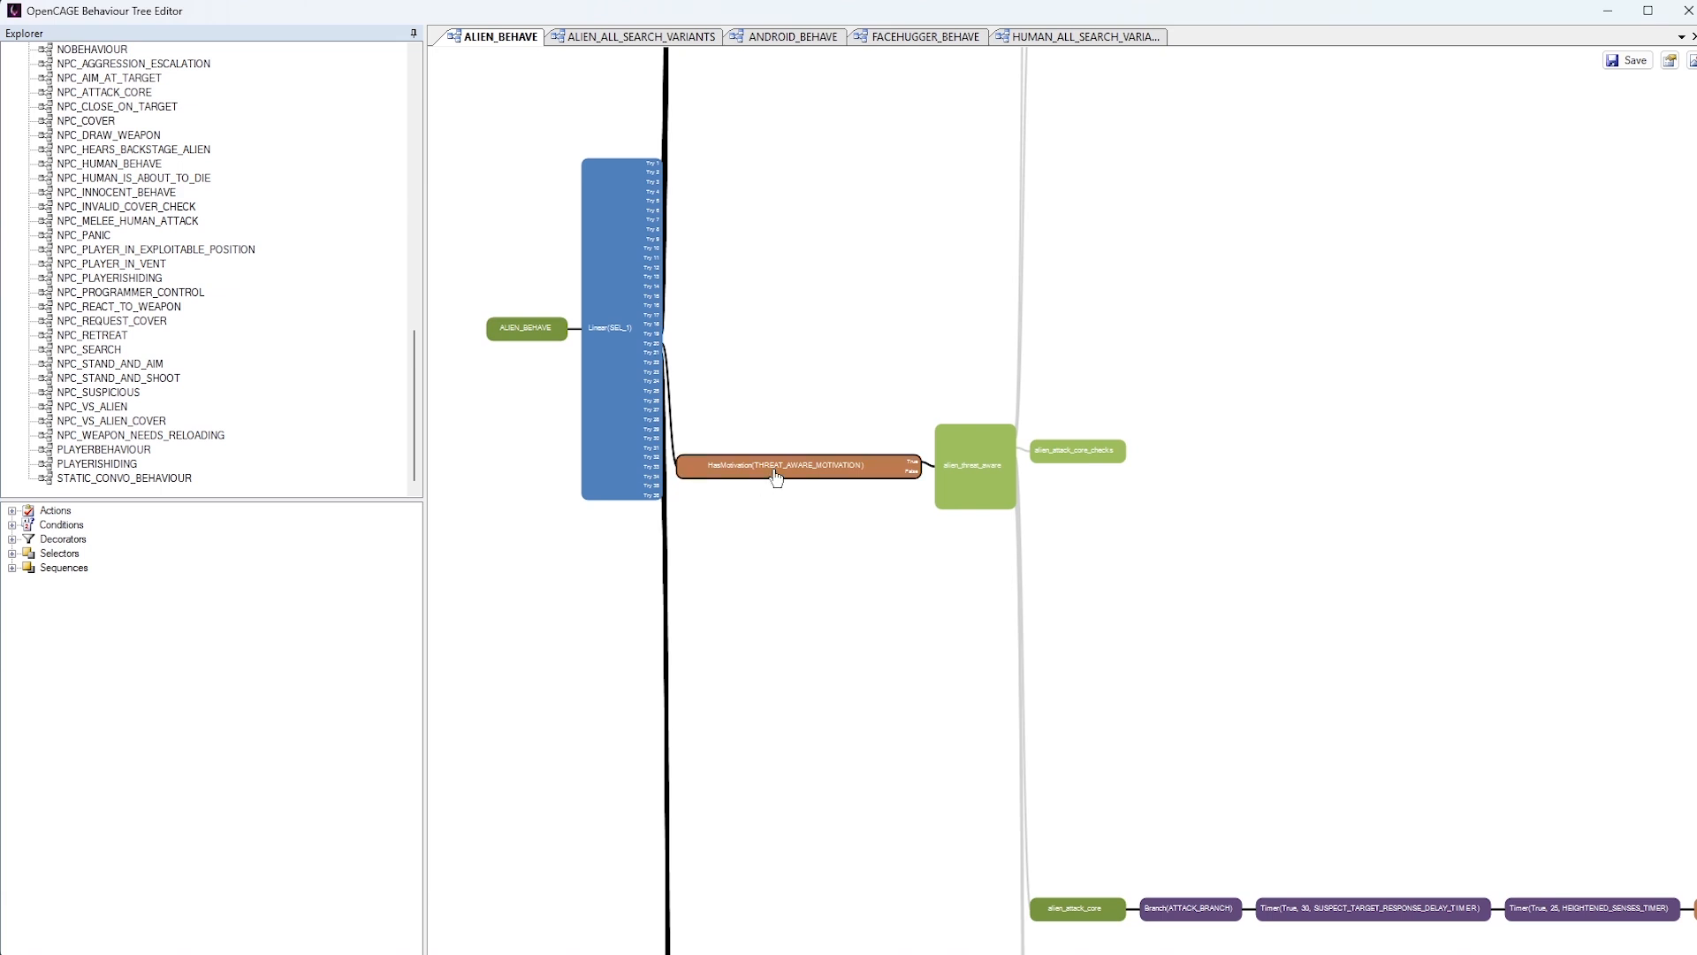
{"action": "mouse_move", "coordinate": [774, 648]}
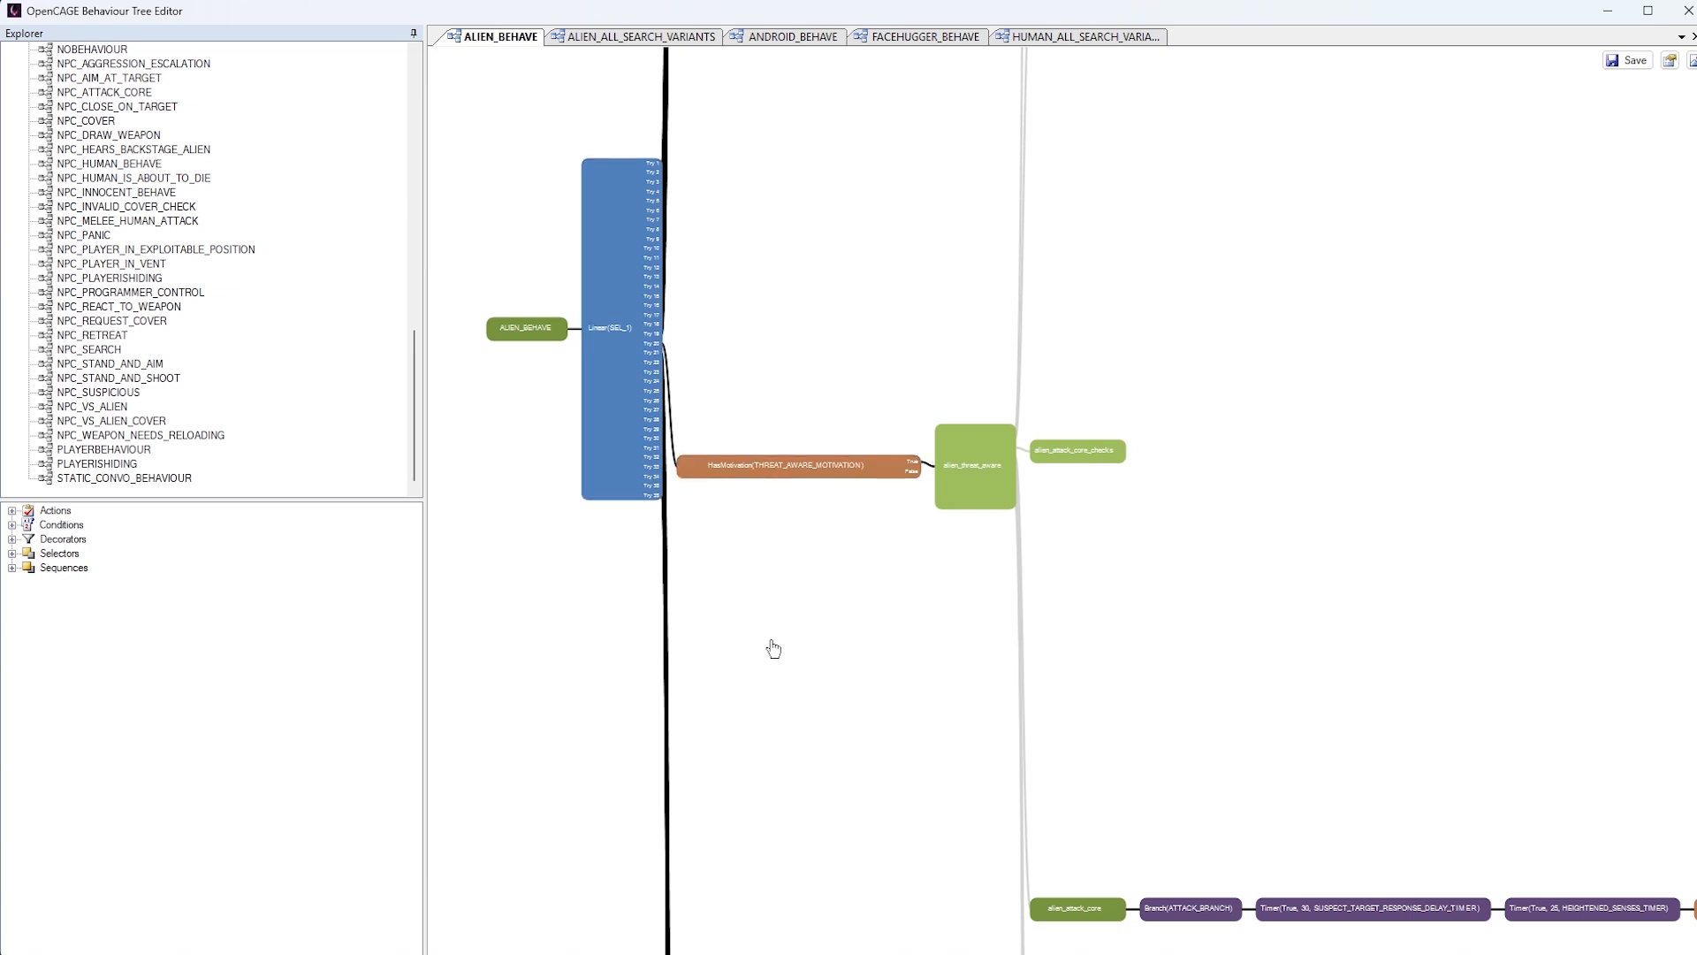
{"action": "mouse_move", "coordinate": [880, 376]}
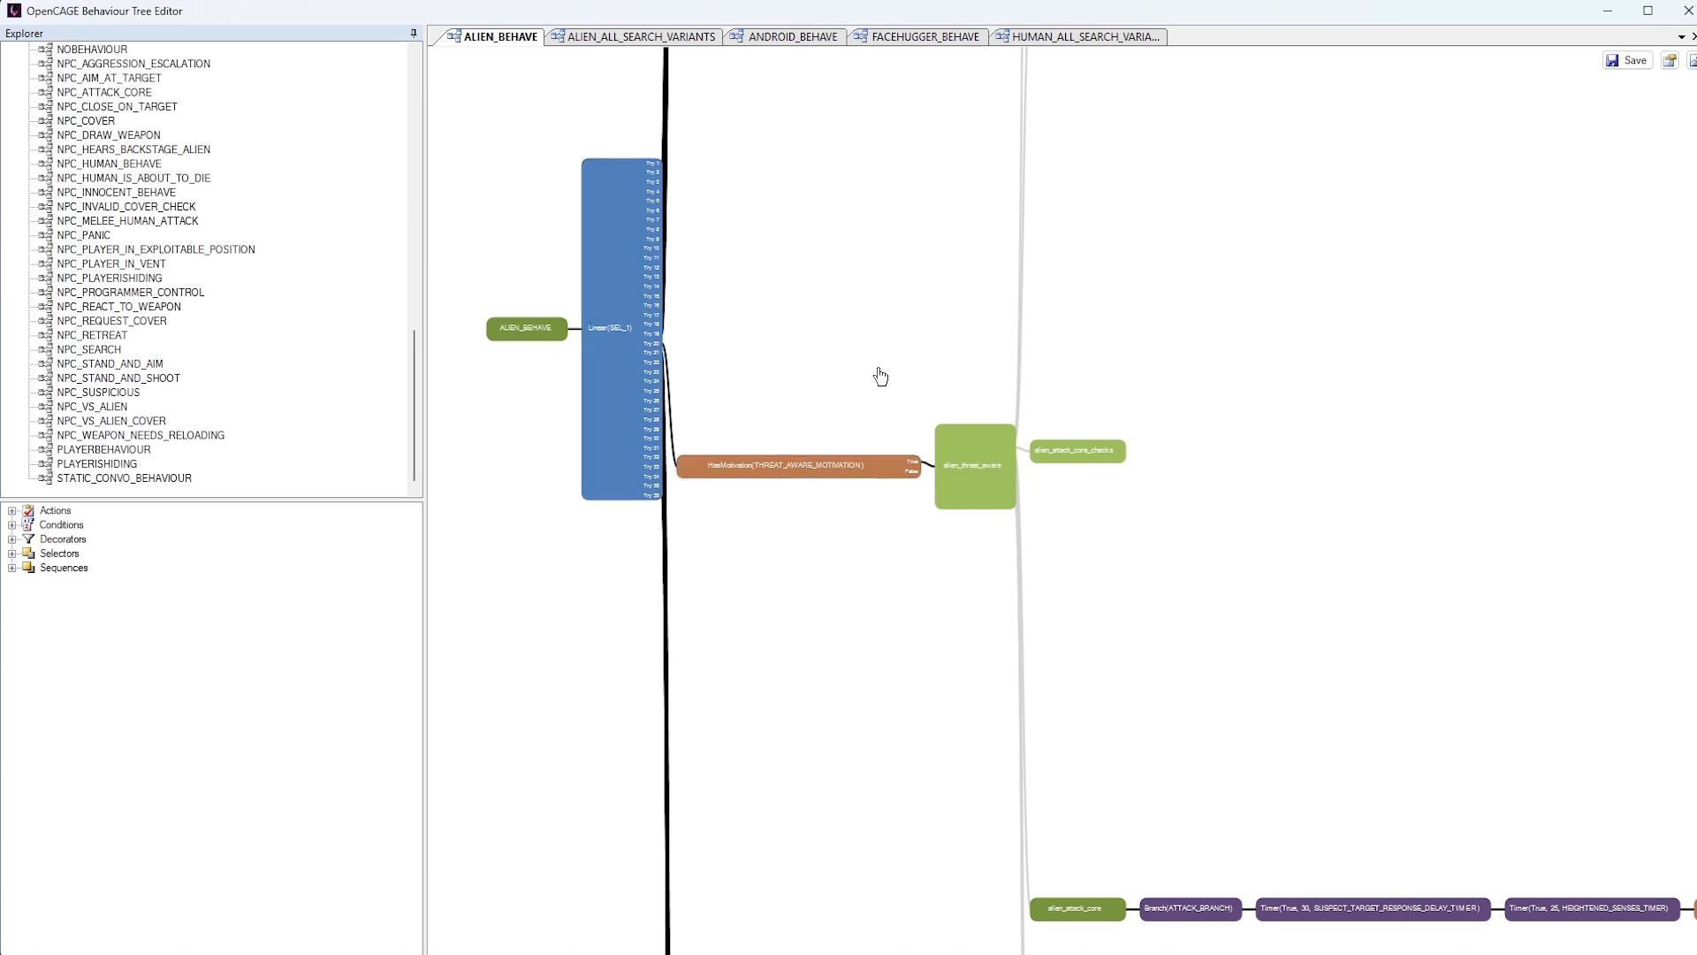
{"action": "mouse_move", "coordinate": [882, 368]}
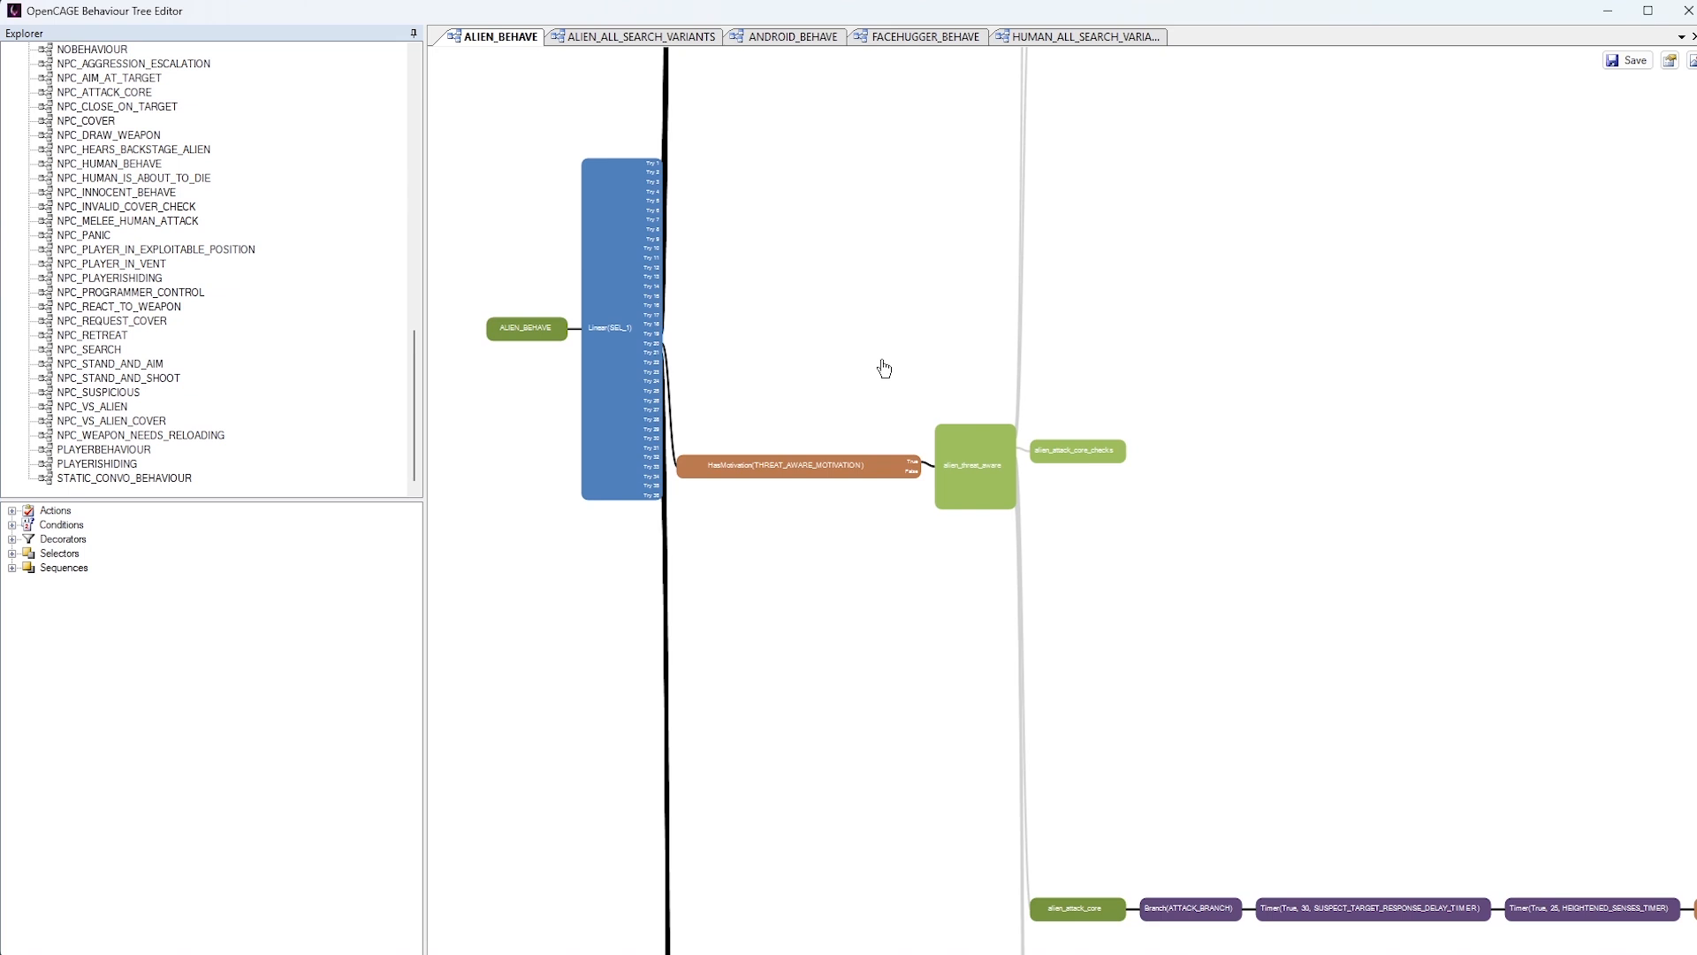